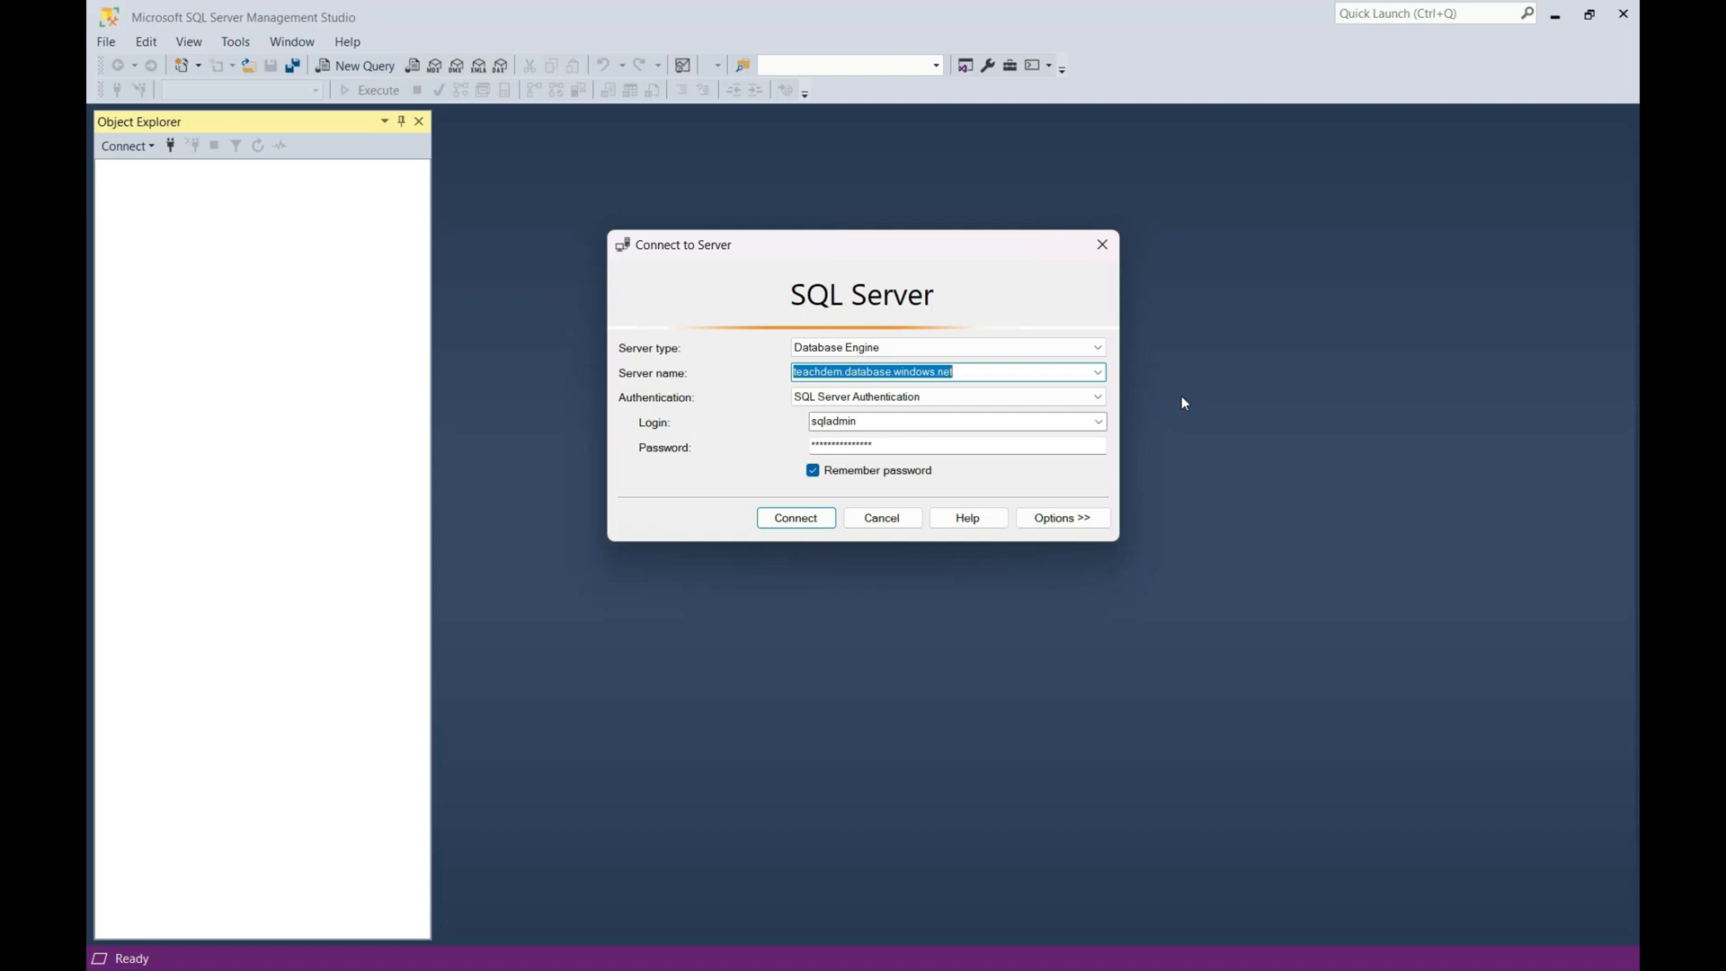
{"action": "mouse_move", "coordinate": [1162, 401]}
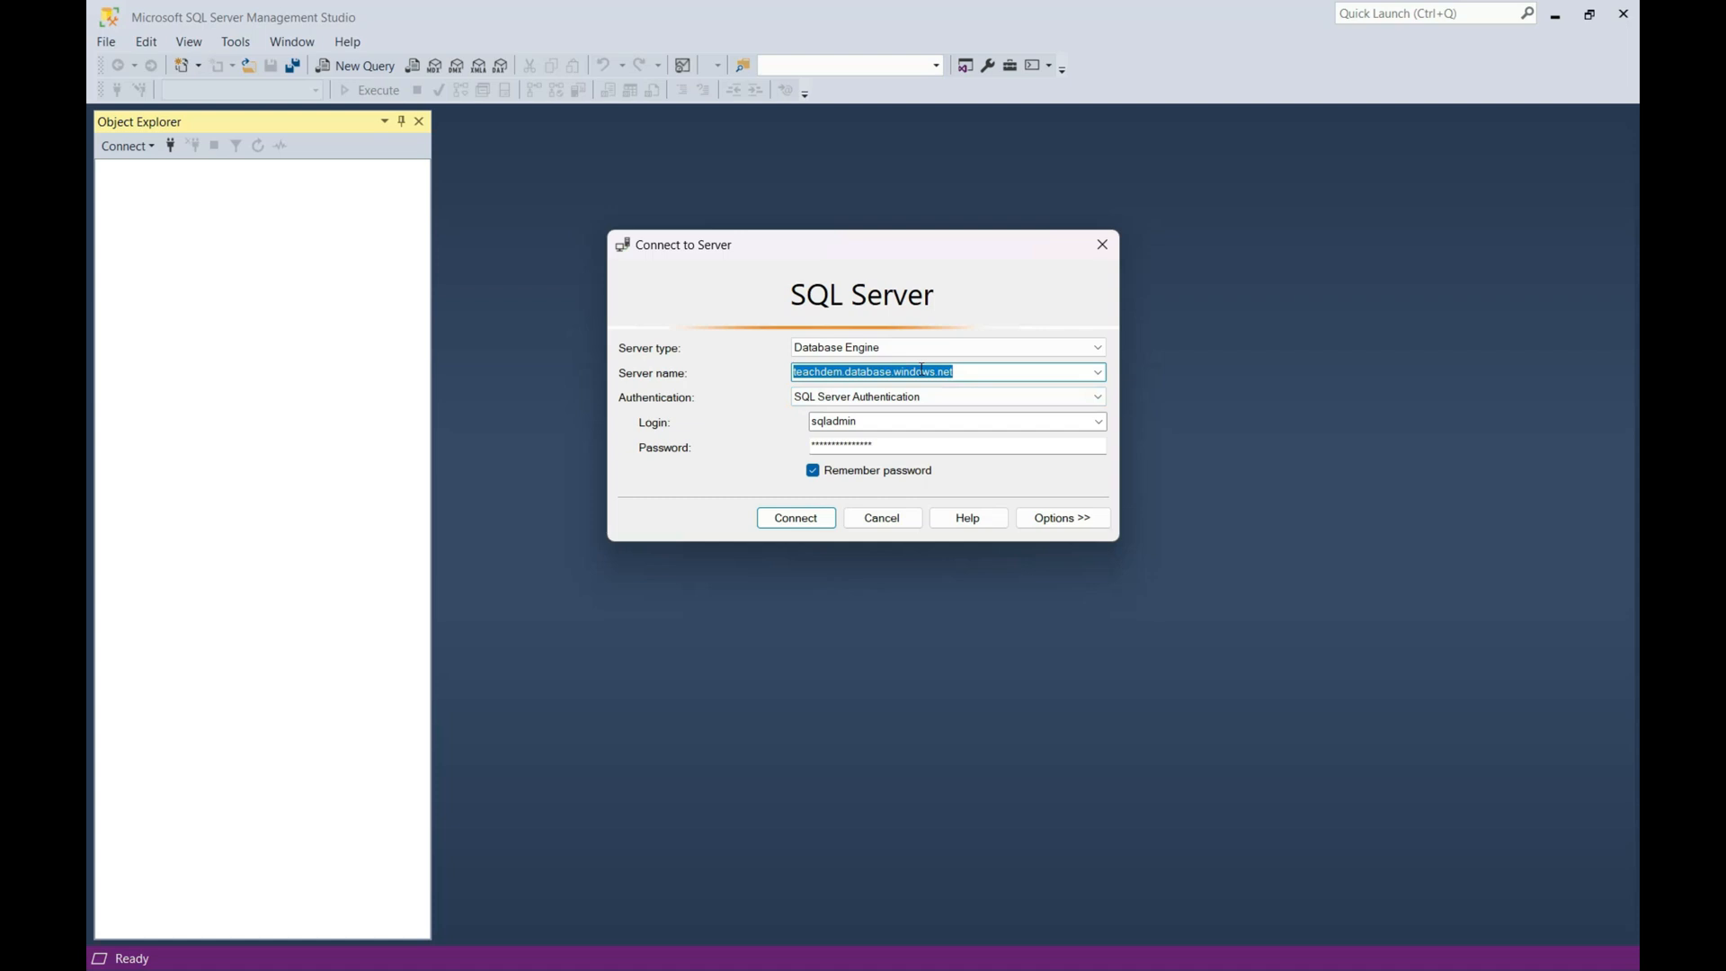
{"action": "mouse_move", "coordinate": [696, 412]}
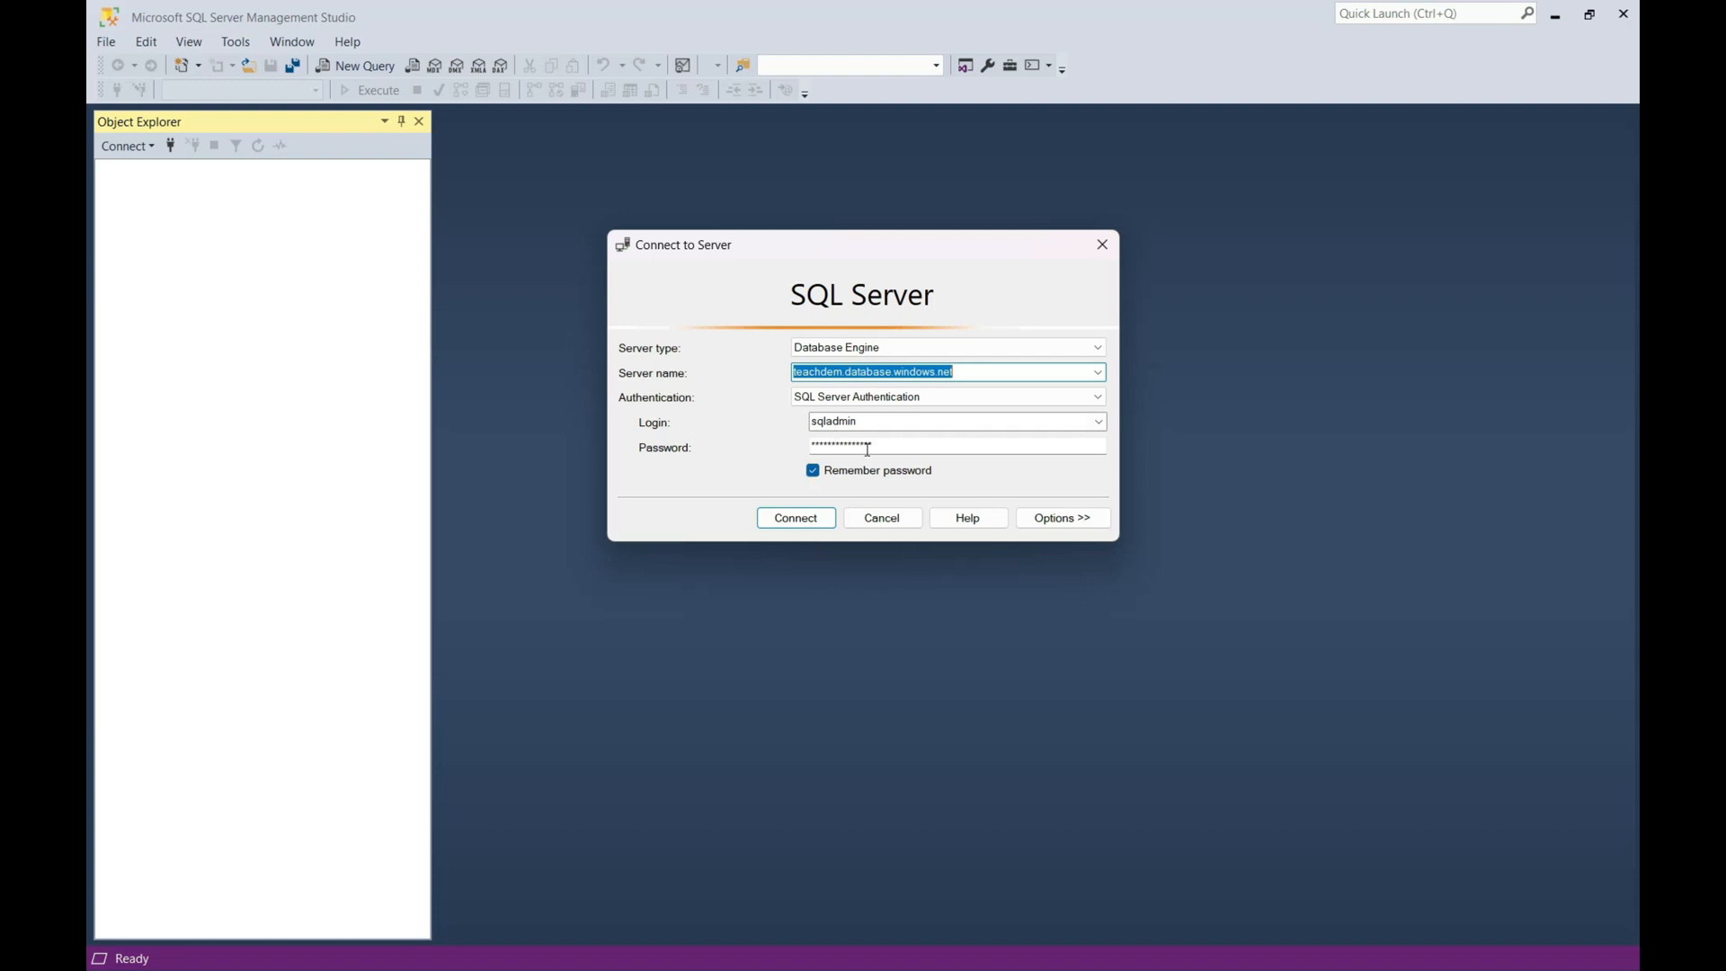
Connect to teachdem.database.windows.net as sqladmin with SQL Server Authentication
{"action": "left_click", "coordinate": [795, 518]}
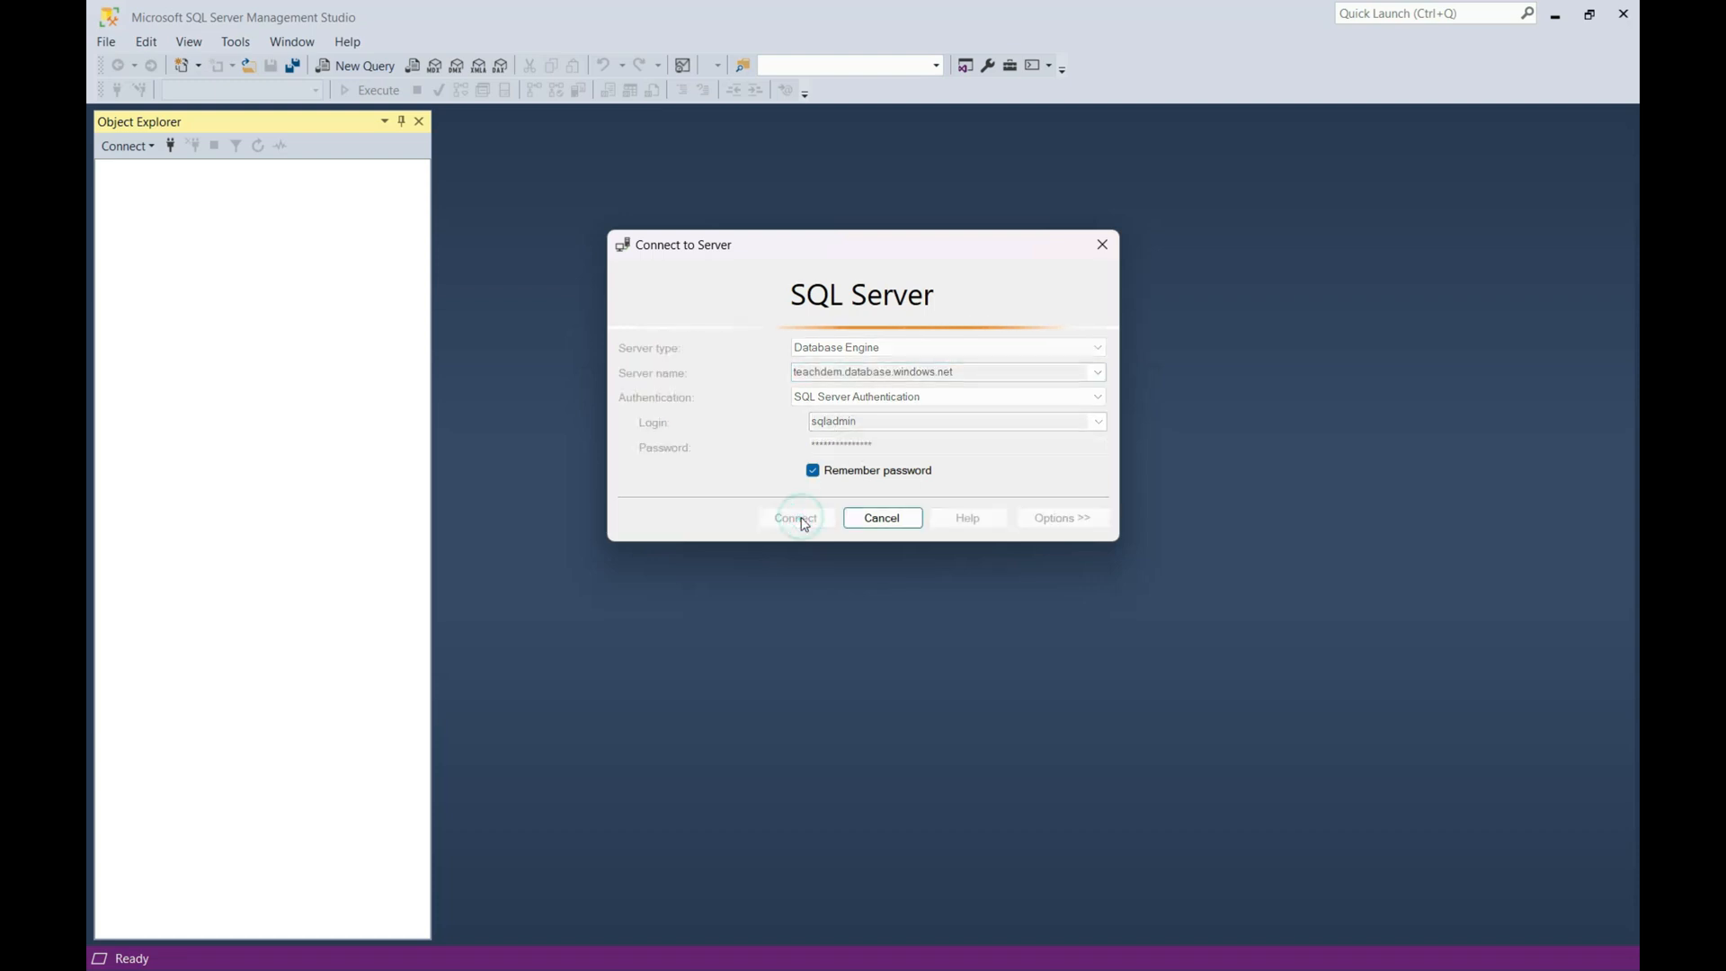
Open a new query window and switch it to the UdemyDP300 database
{"action": "left_click", "coordinate": [796, 518]}
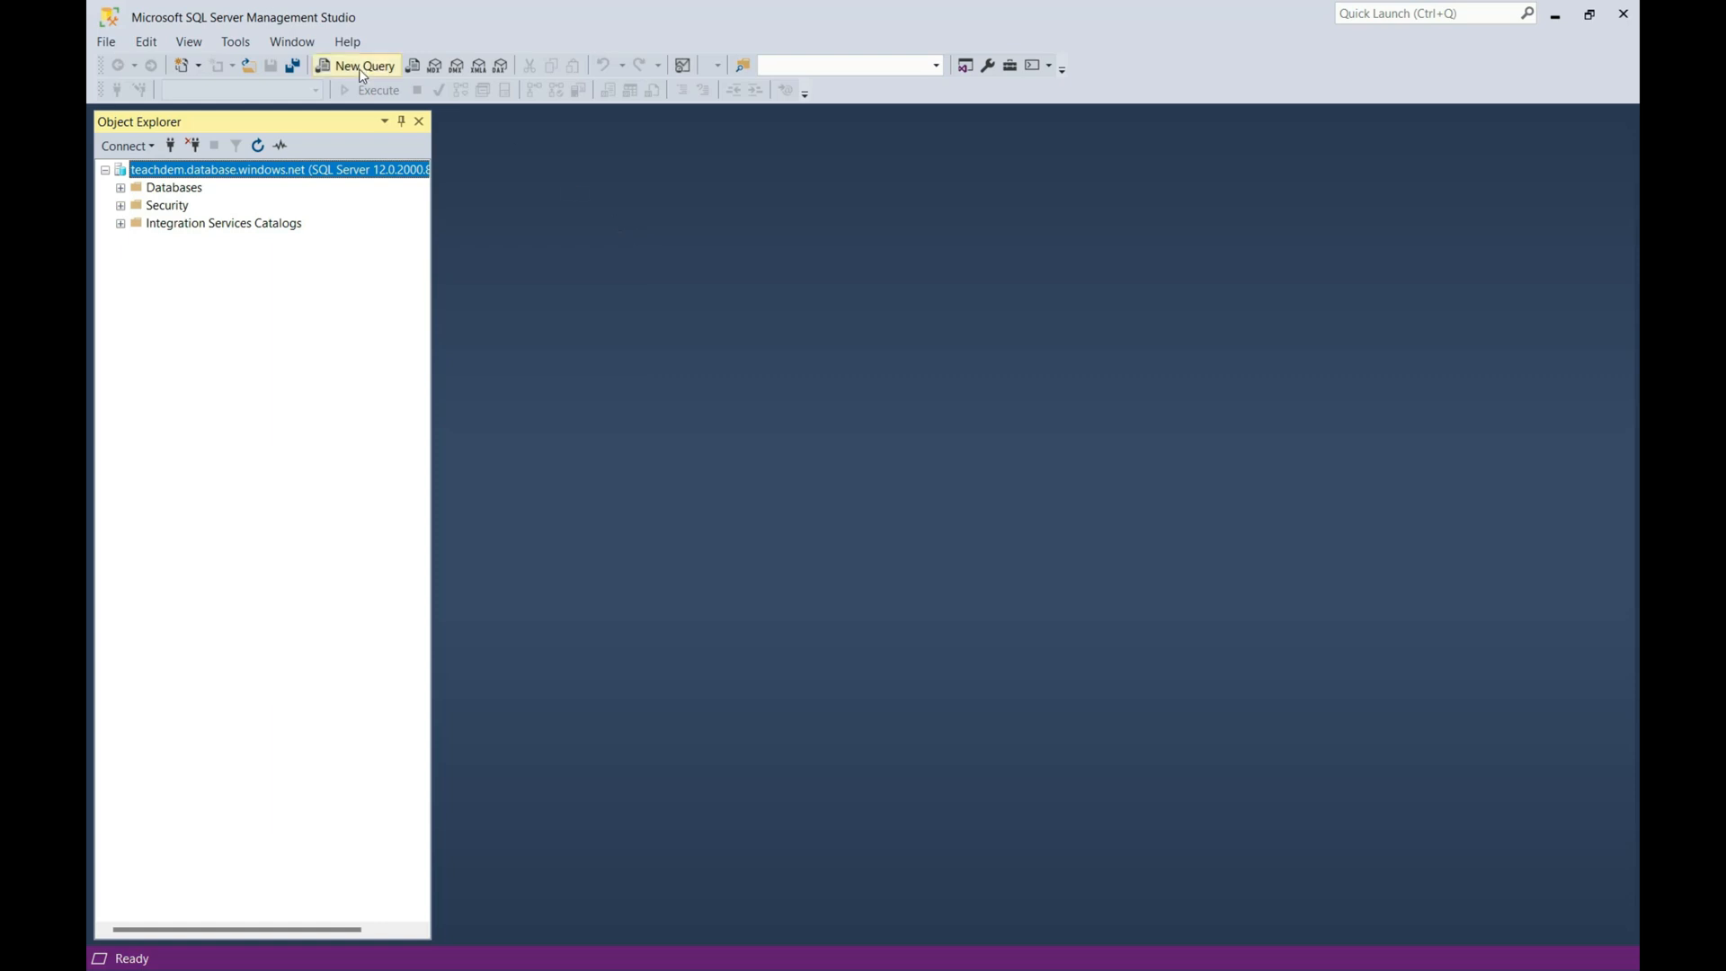
{"action": "left_click", "coordinate": [360, 64]}
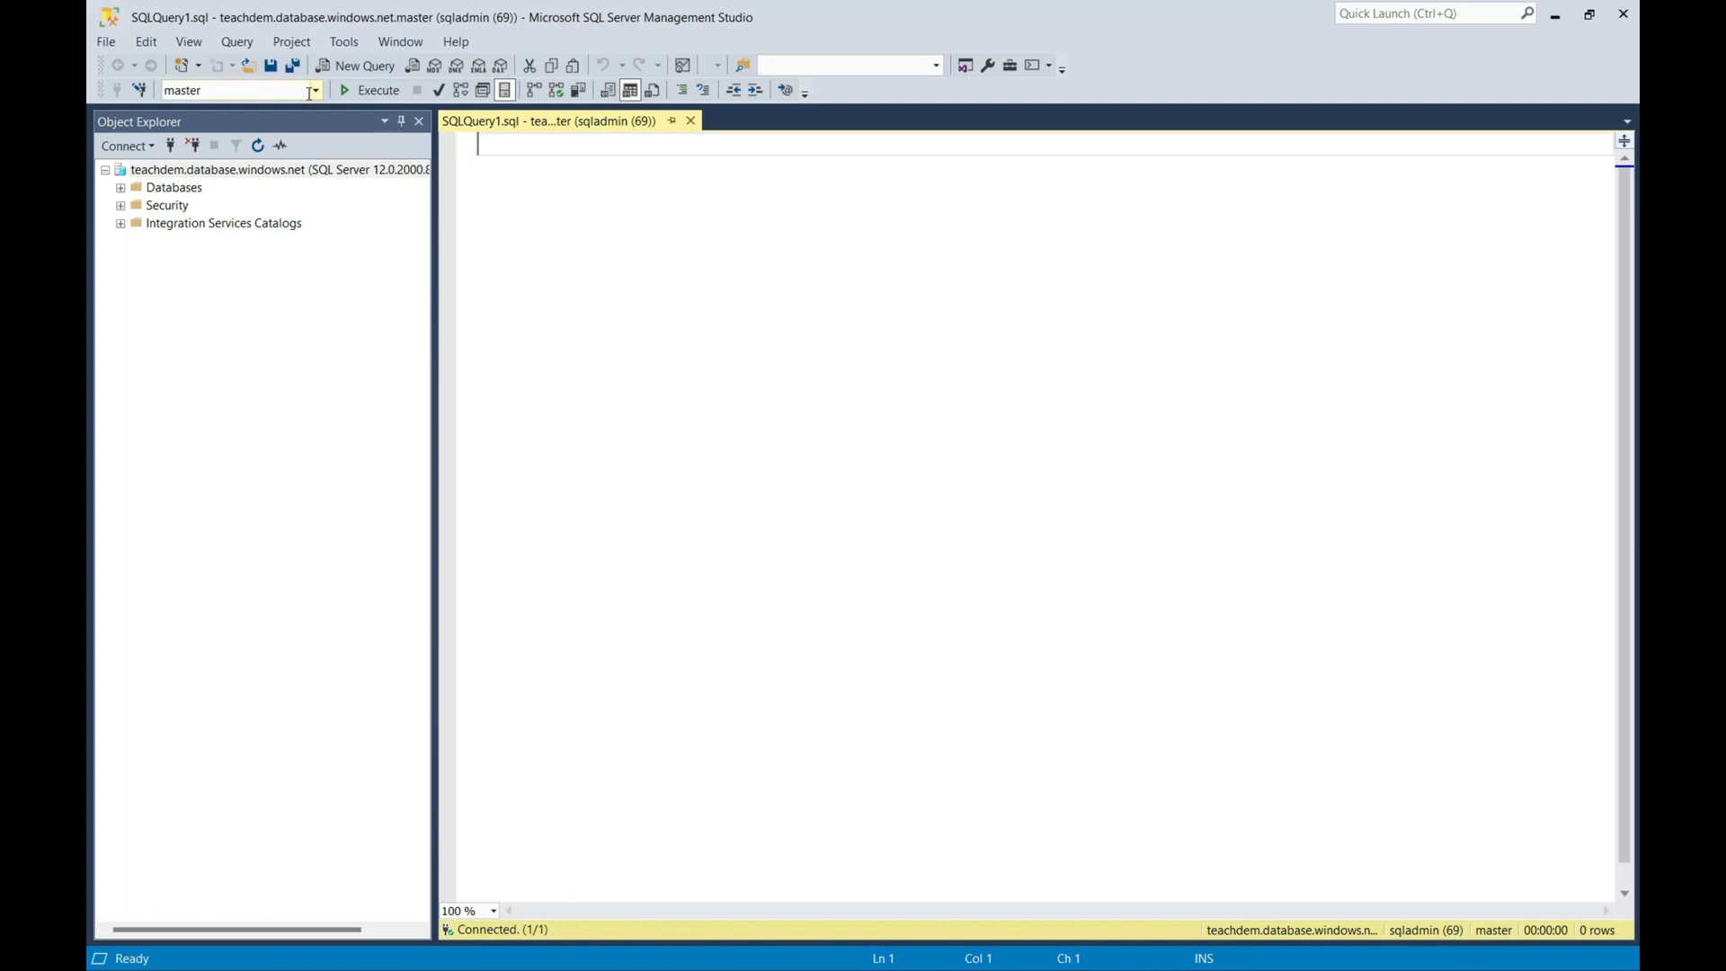
{"action": "left_click", "coordinate": [314, 90]}
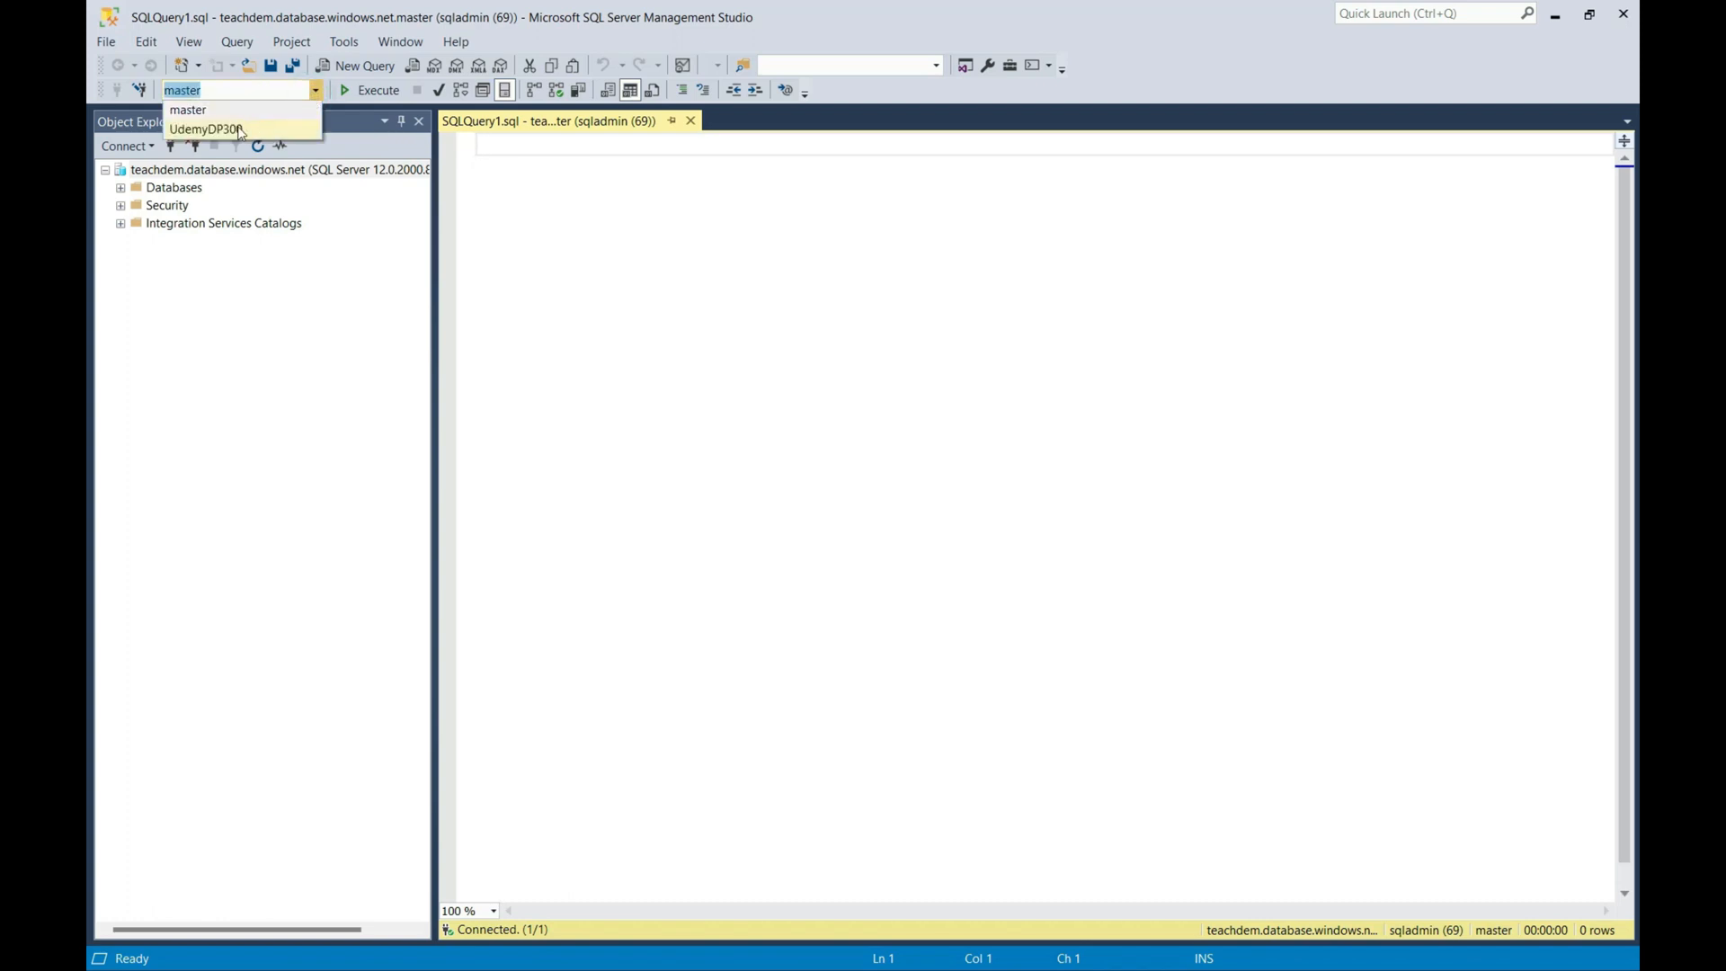
{"action": "left_click", "coordinate": [314, 90]}
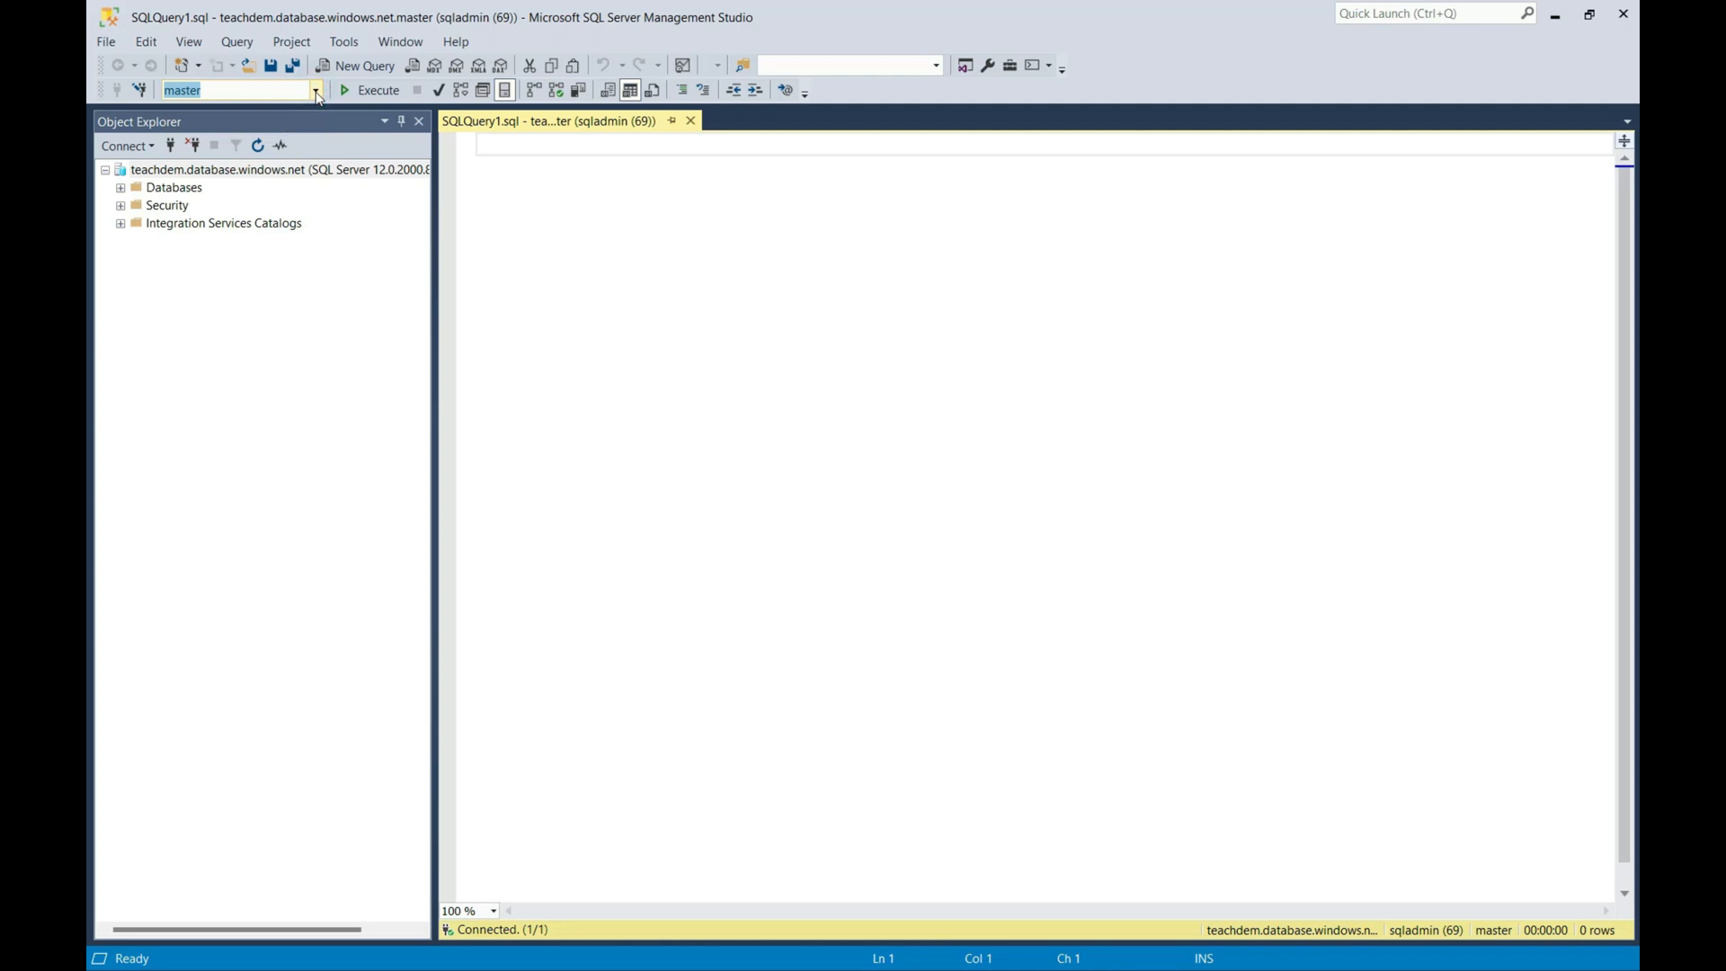
{"action": "left_click", "coordinate": [316, 89]}
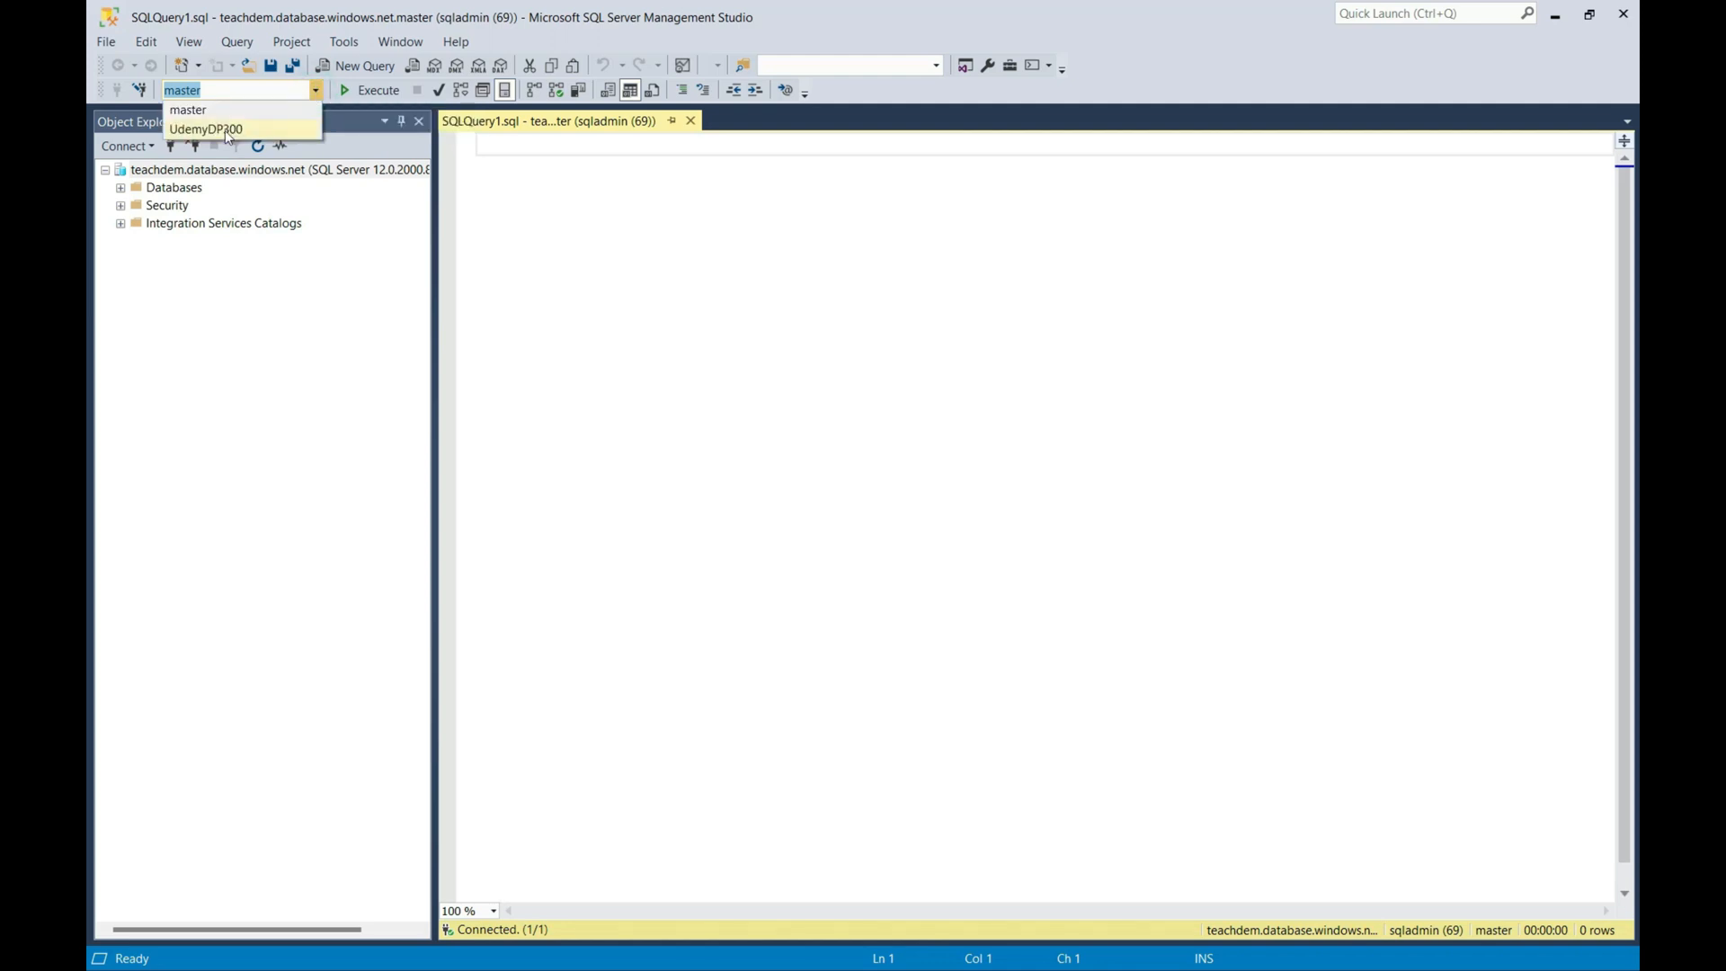
{"action": "left_click", "coordinate": [206, 129]}
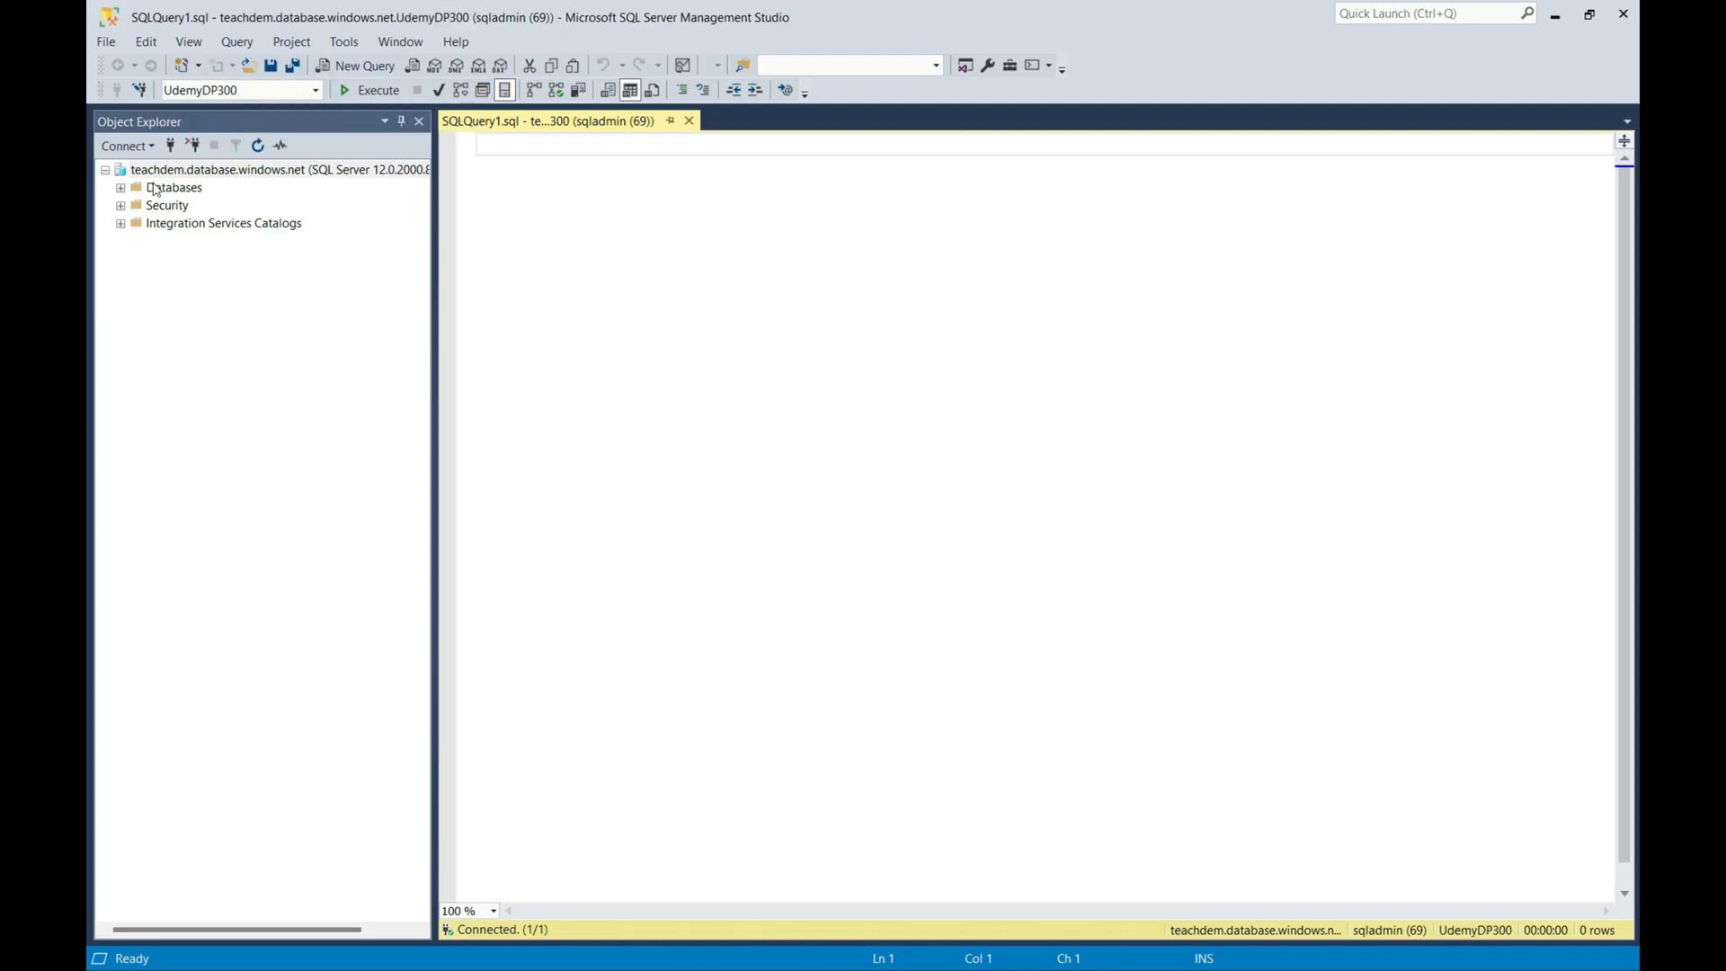
Expand Databases, select UdemyDP300 and open a second query on it
{"action": "left_click", "coordinate": [119, 187]}
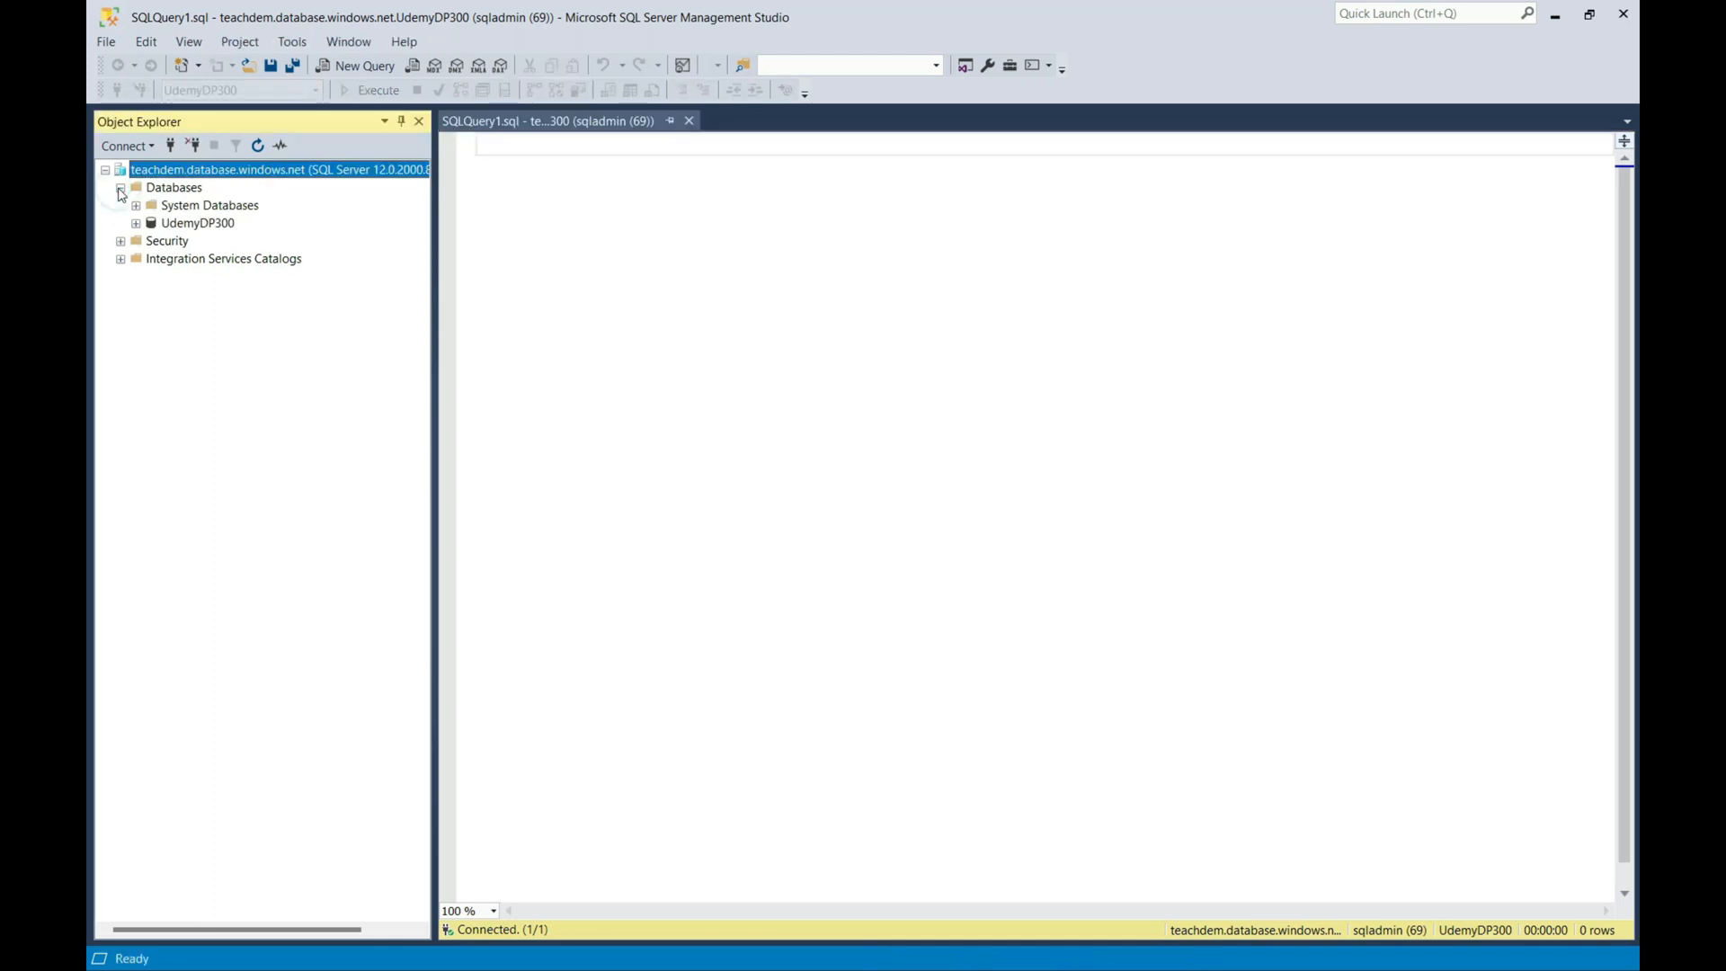
{"action": "left_click", "coordinate": [198, 223]}
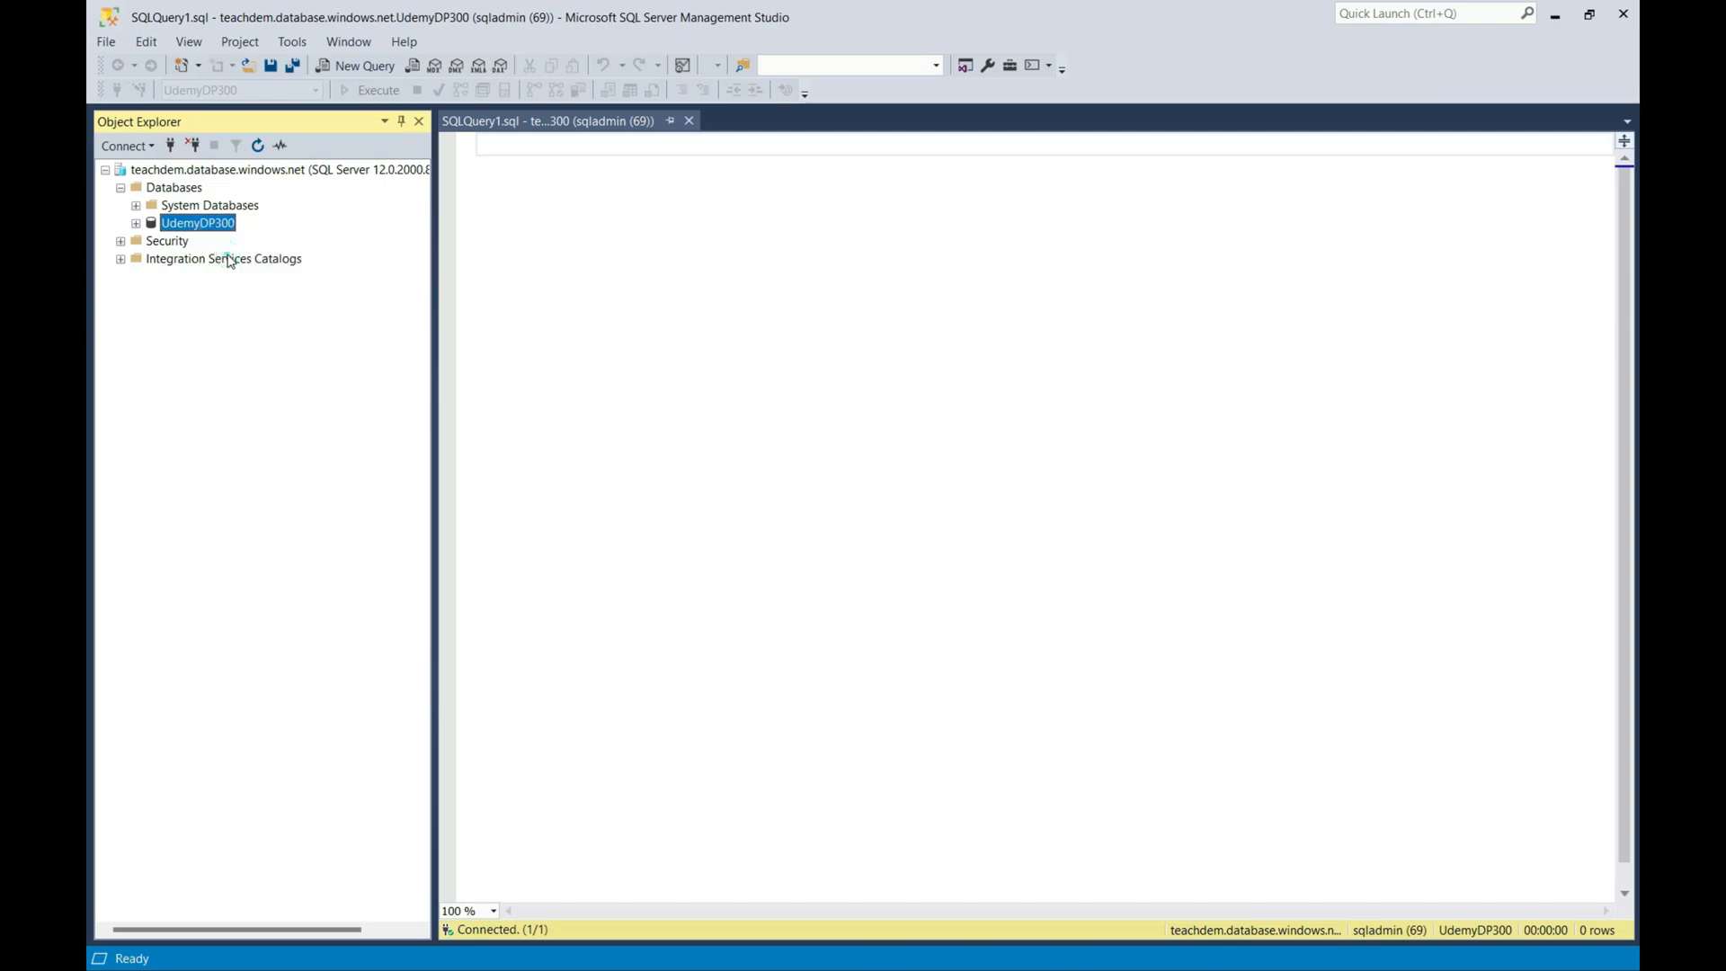
{"action": "left_click", "coordinate": [352, 65]}
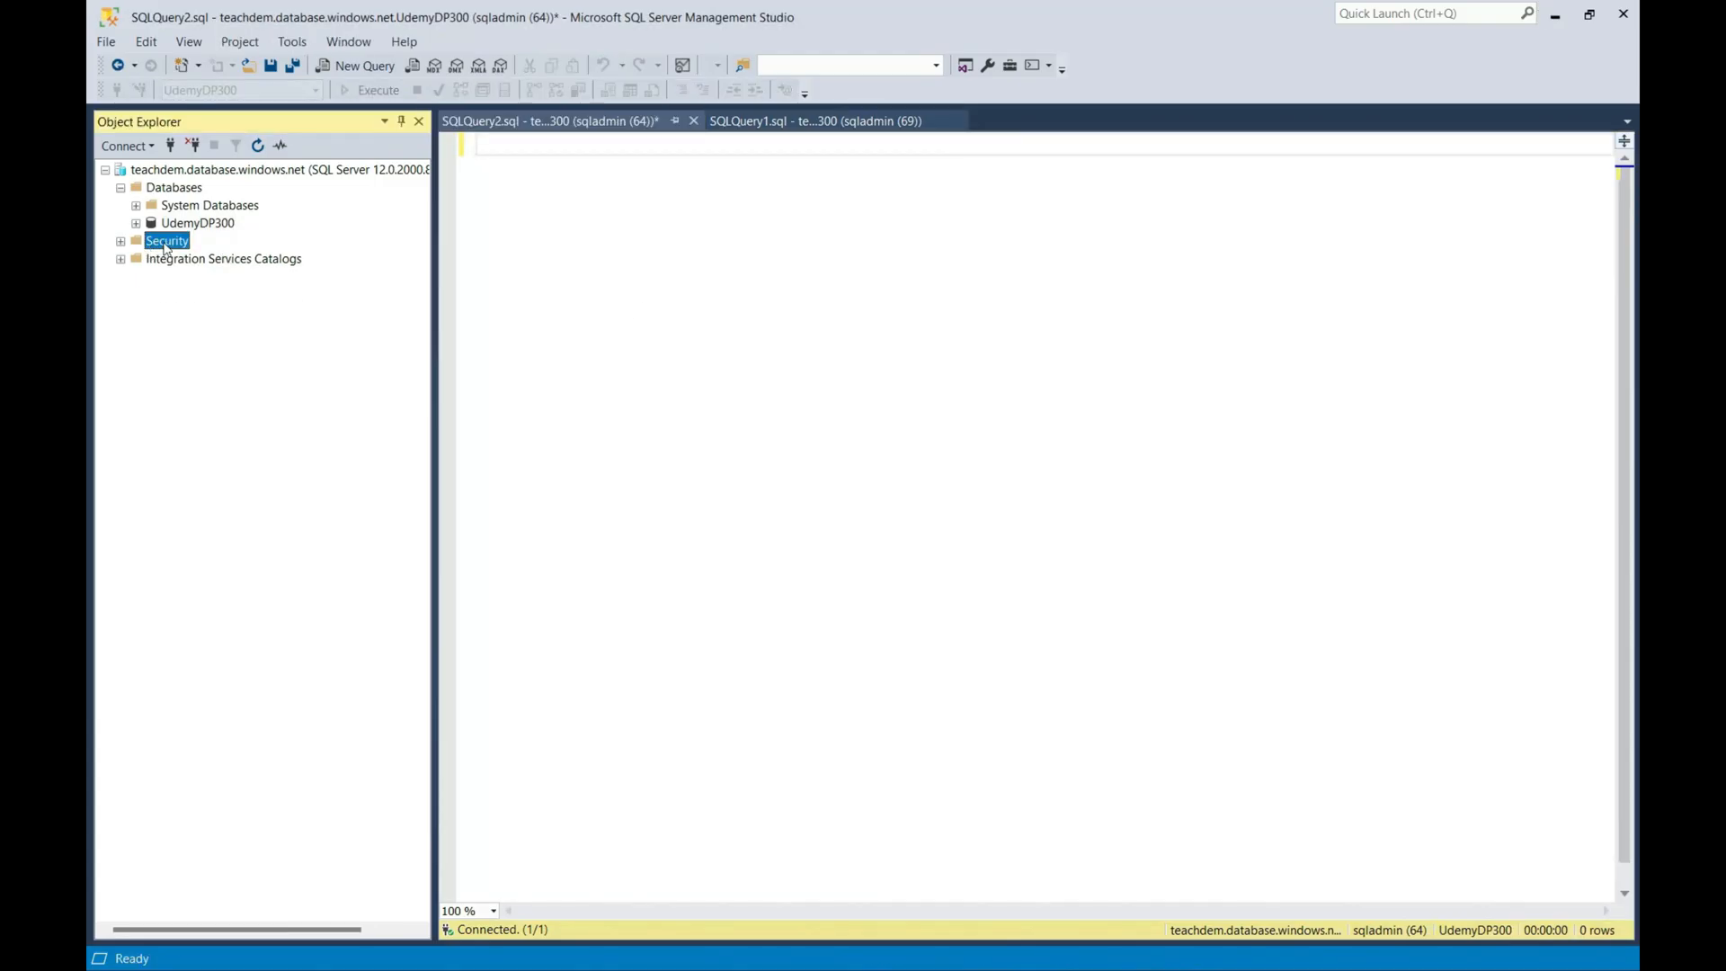
Generate the New Login script from Security, then return to the blank SQLQuery2 tab
{"action": "right_click", "coordinate": [165, 241]}
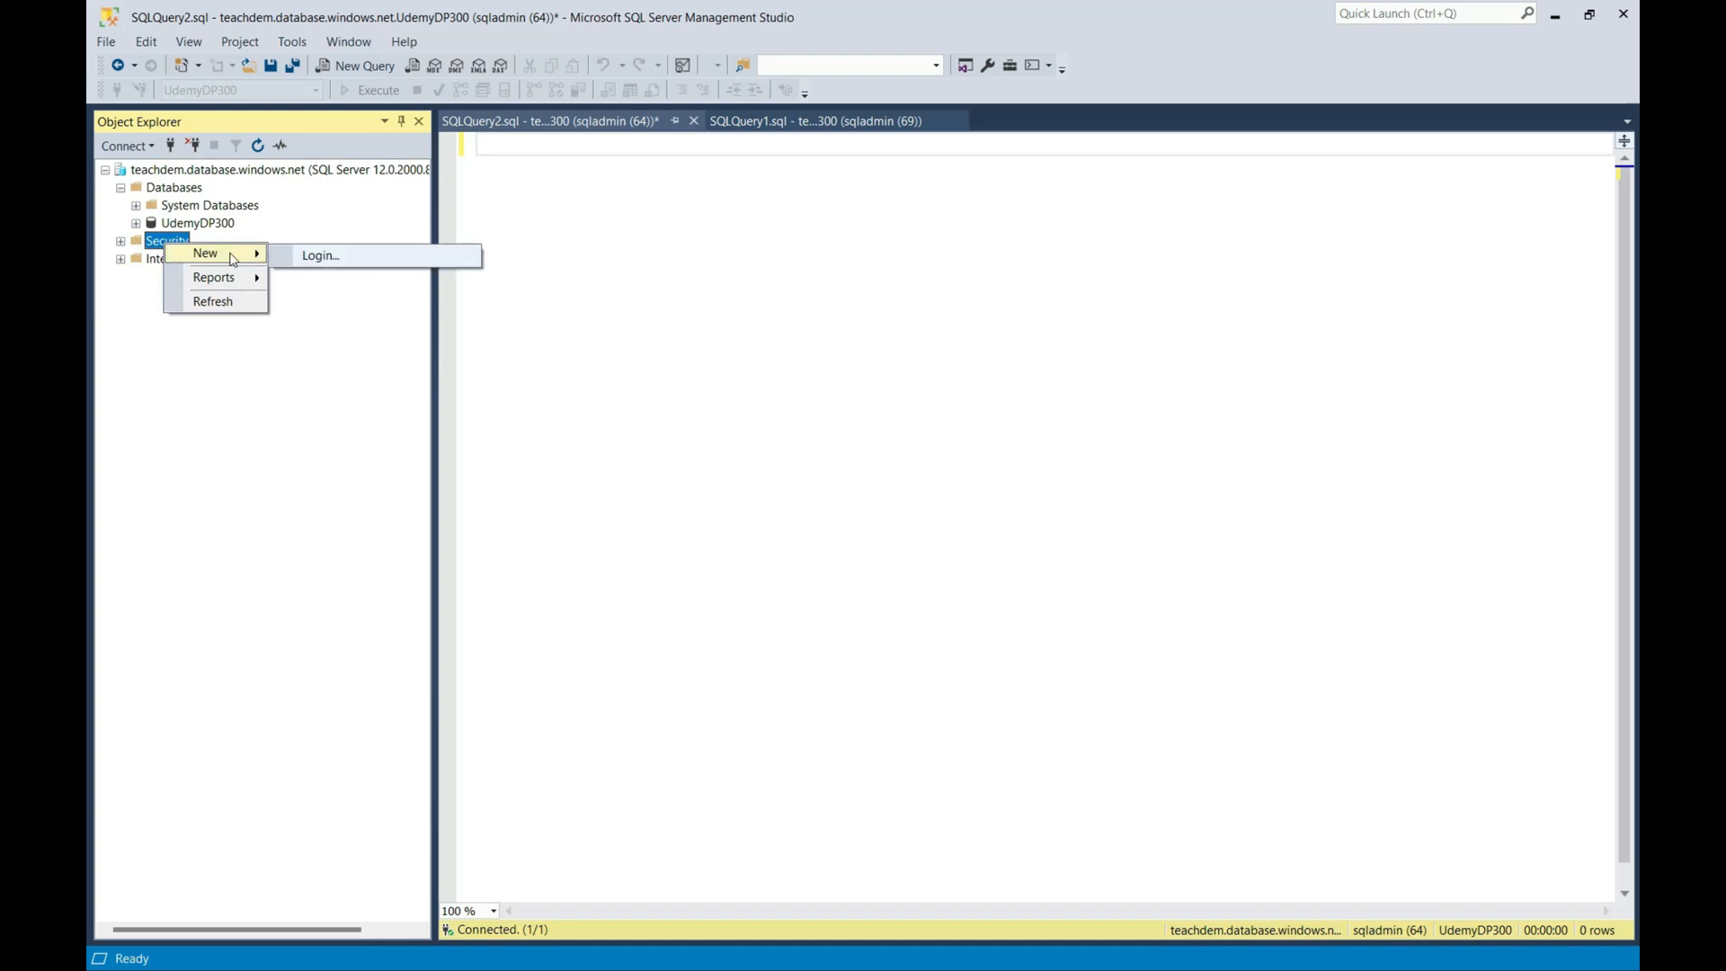
{"action": "mouse_move", "coordinate": [309, 262]}
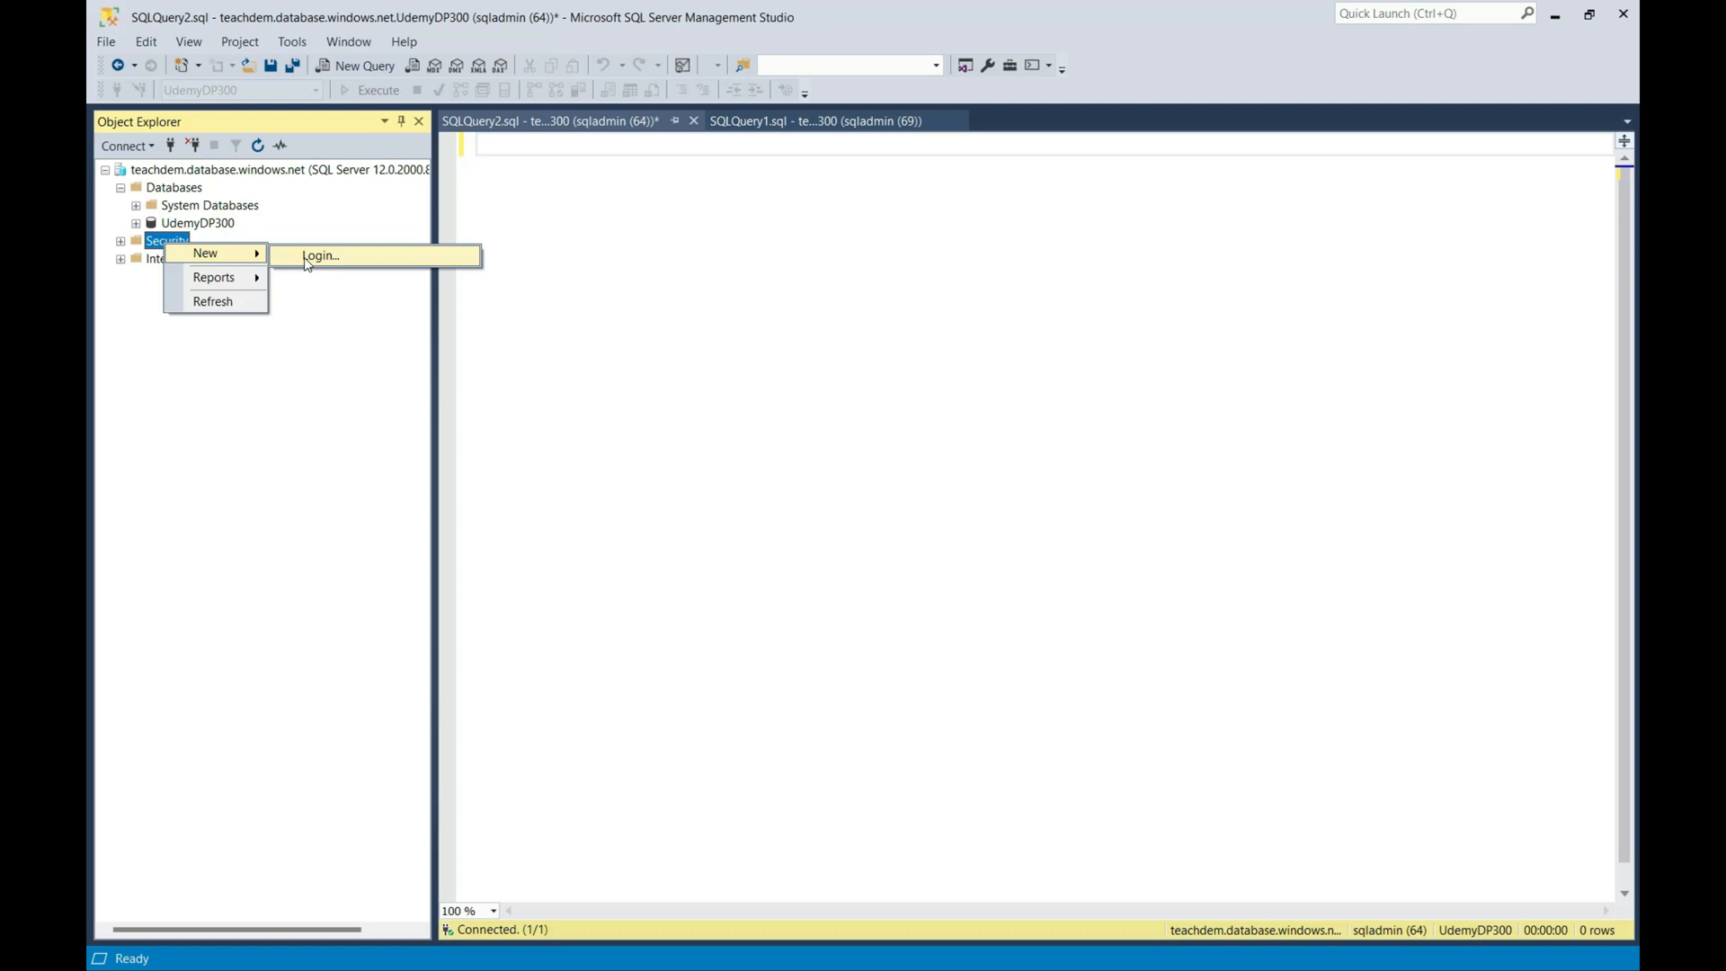
{"action": "left_click", "coordinate": [320, 254]}
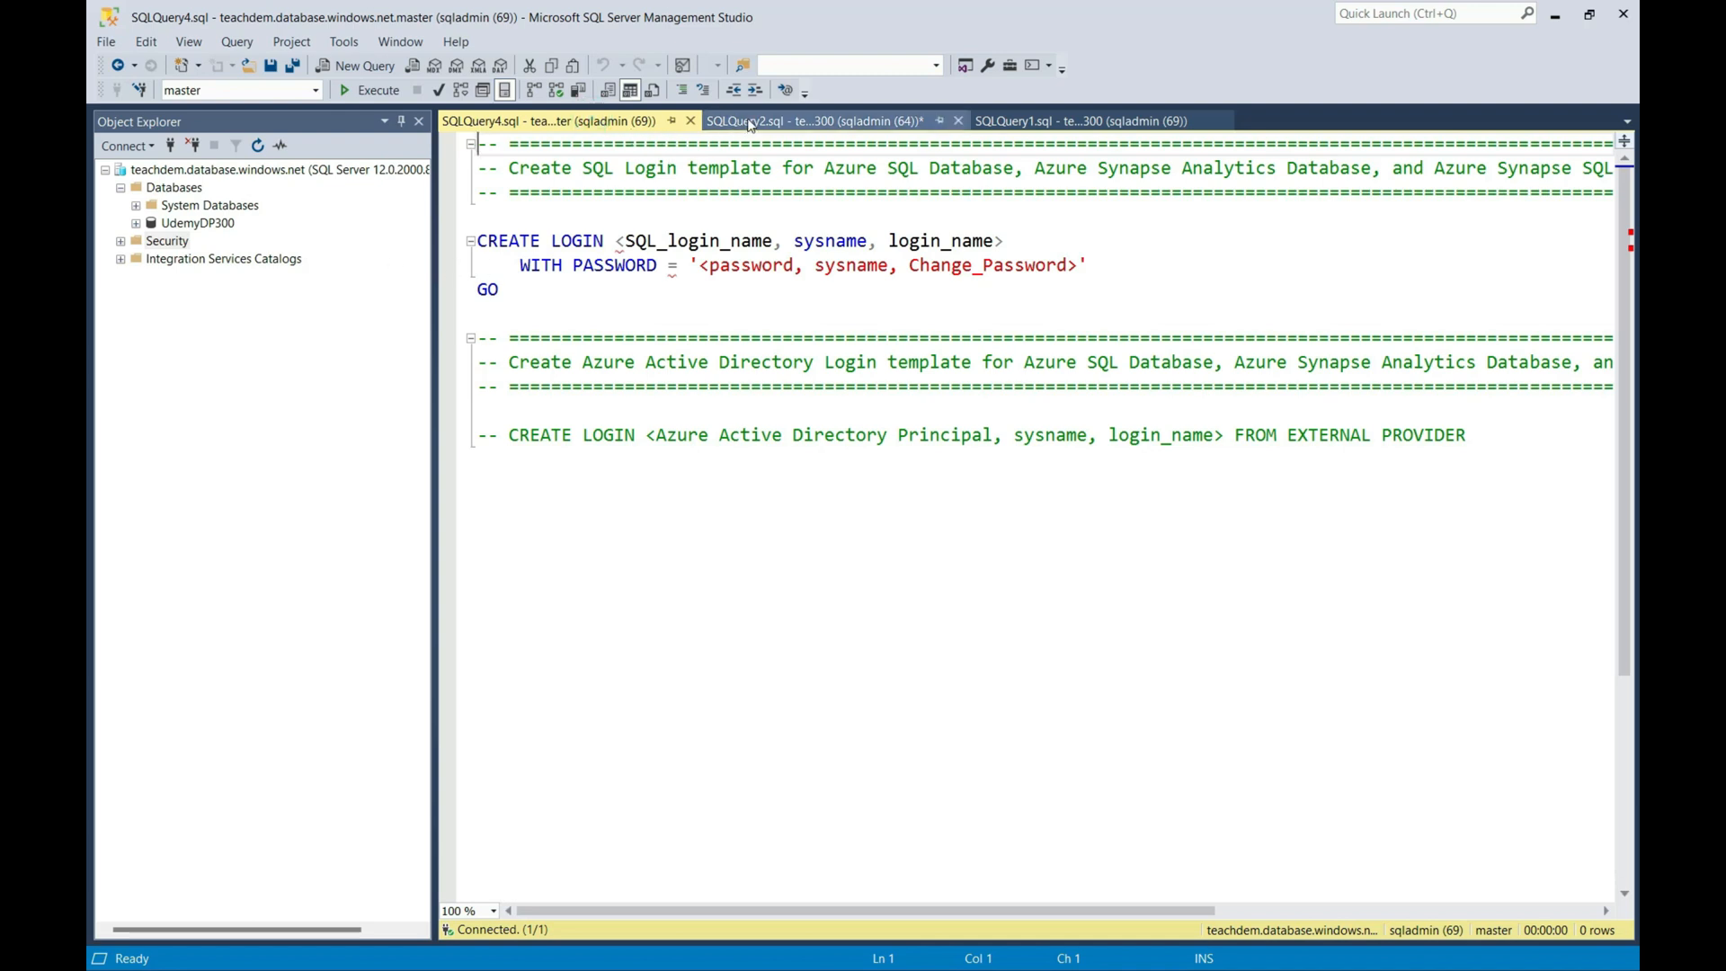
{"action": "left_click", "coordinate": [824, 121]}
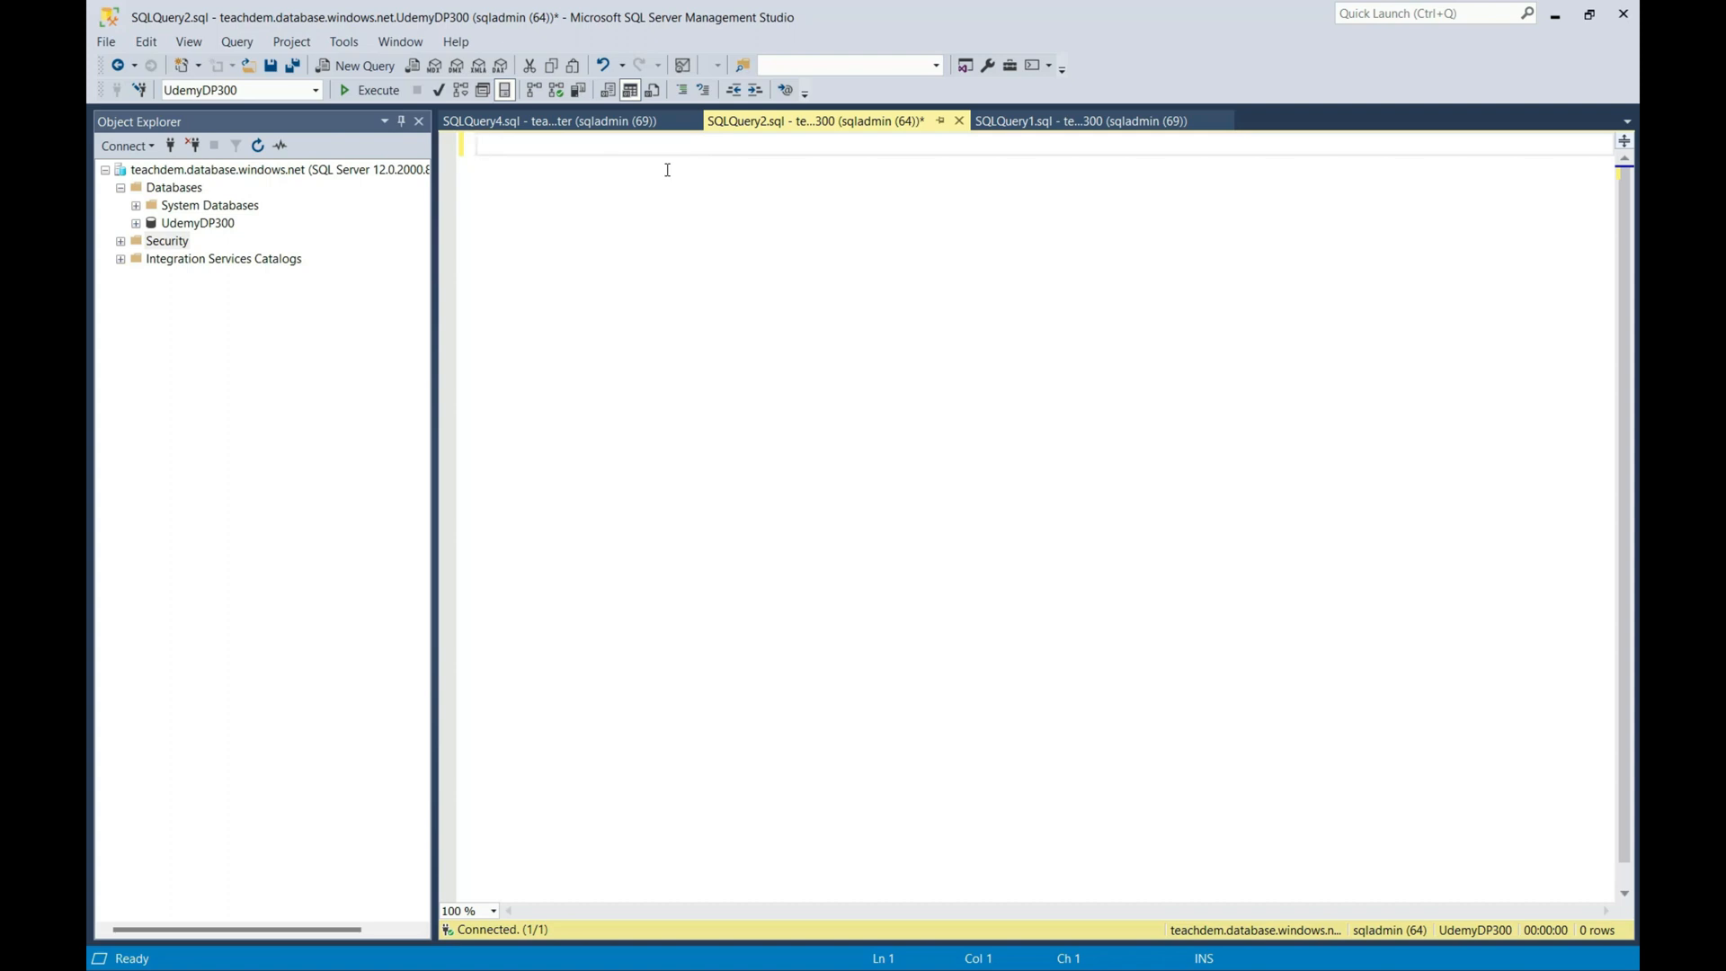
{"action": "type", "text": "C"}
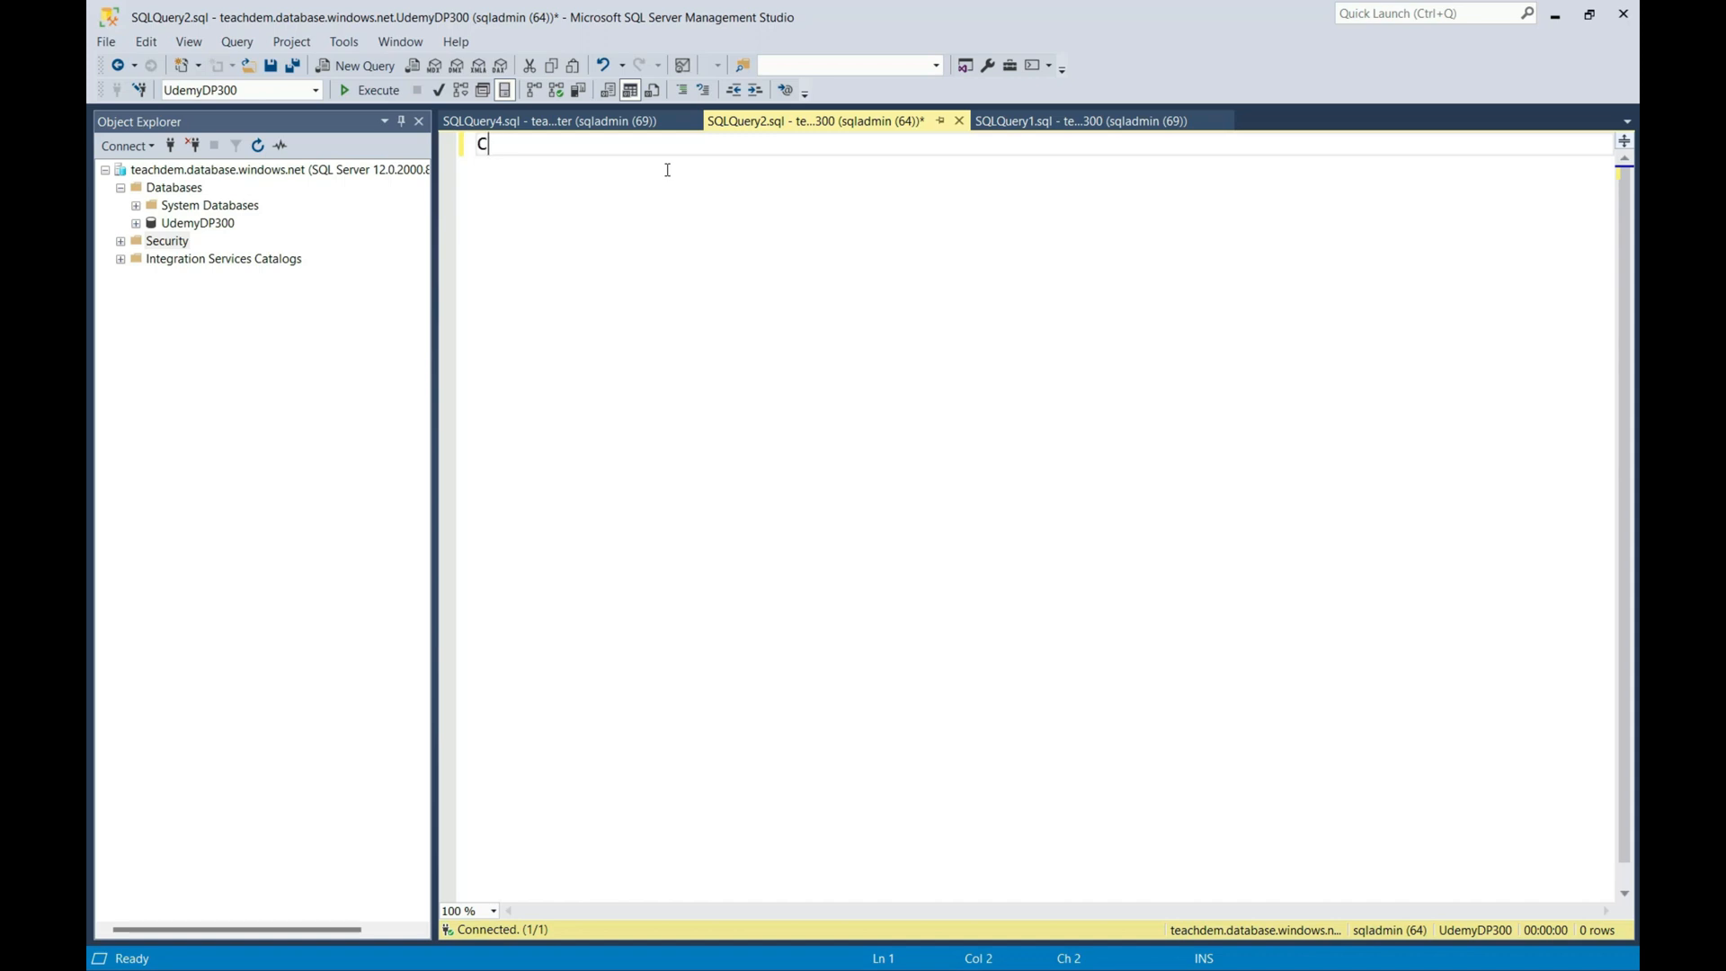
{"action": "type", "text": "REATE"}
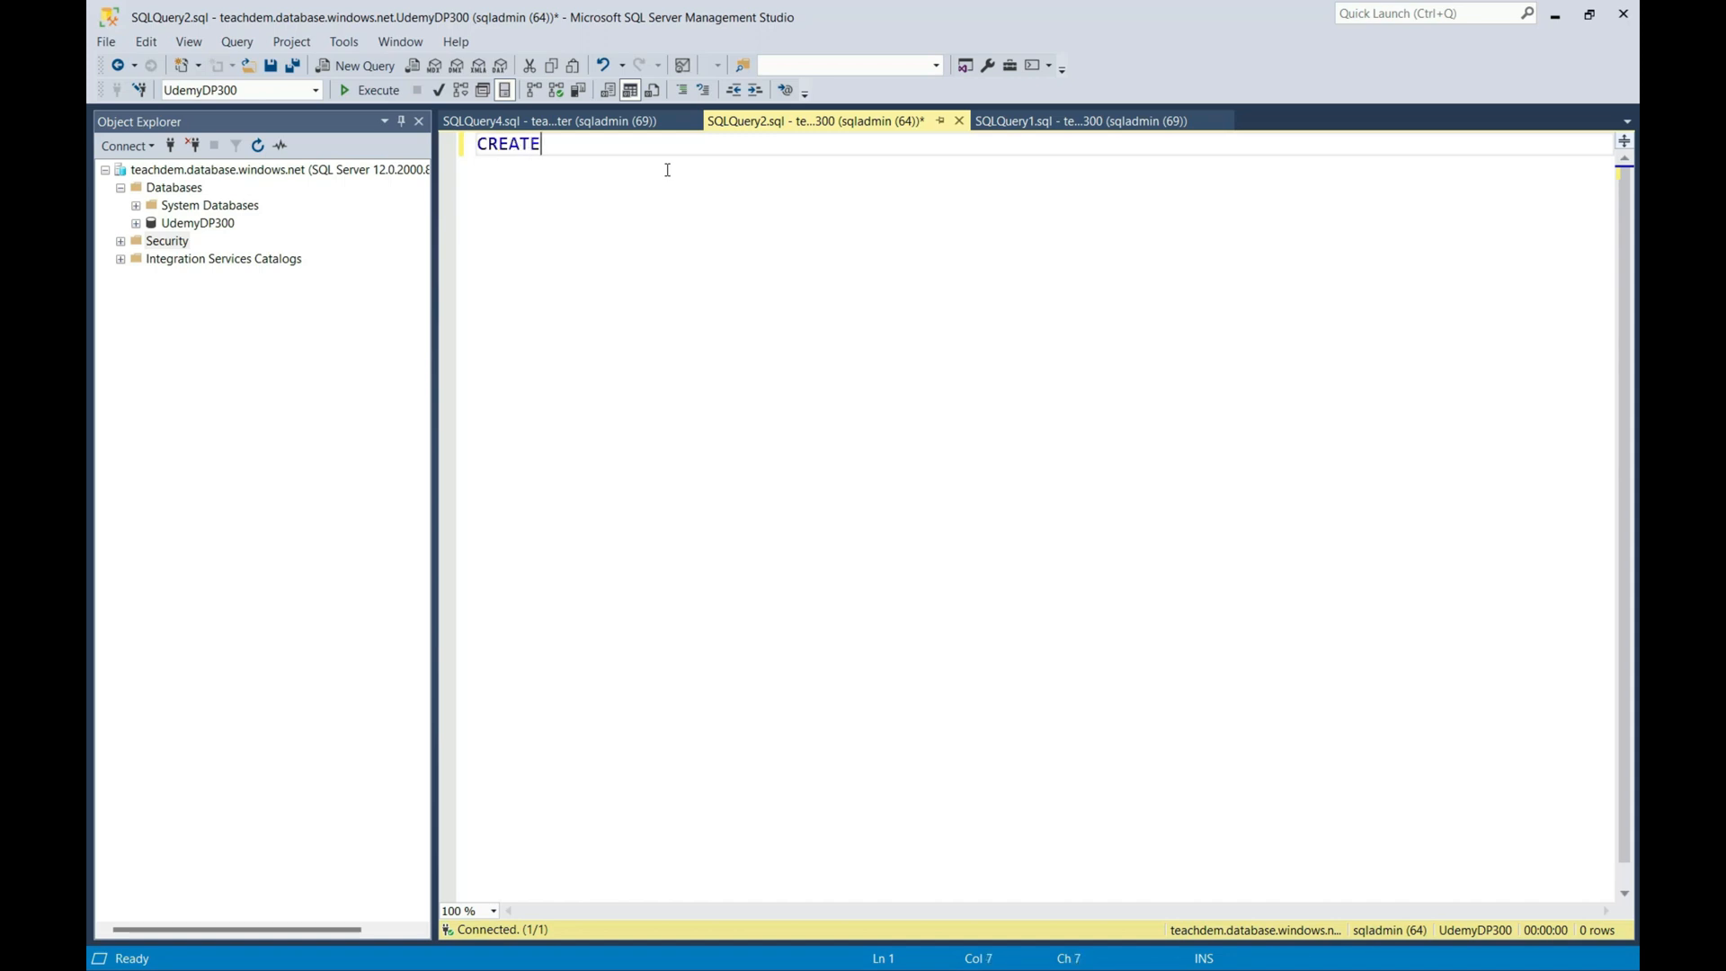
{"action": "type", "text": "USER"}
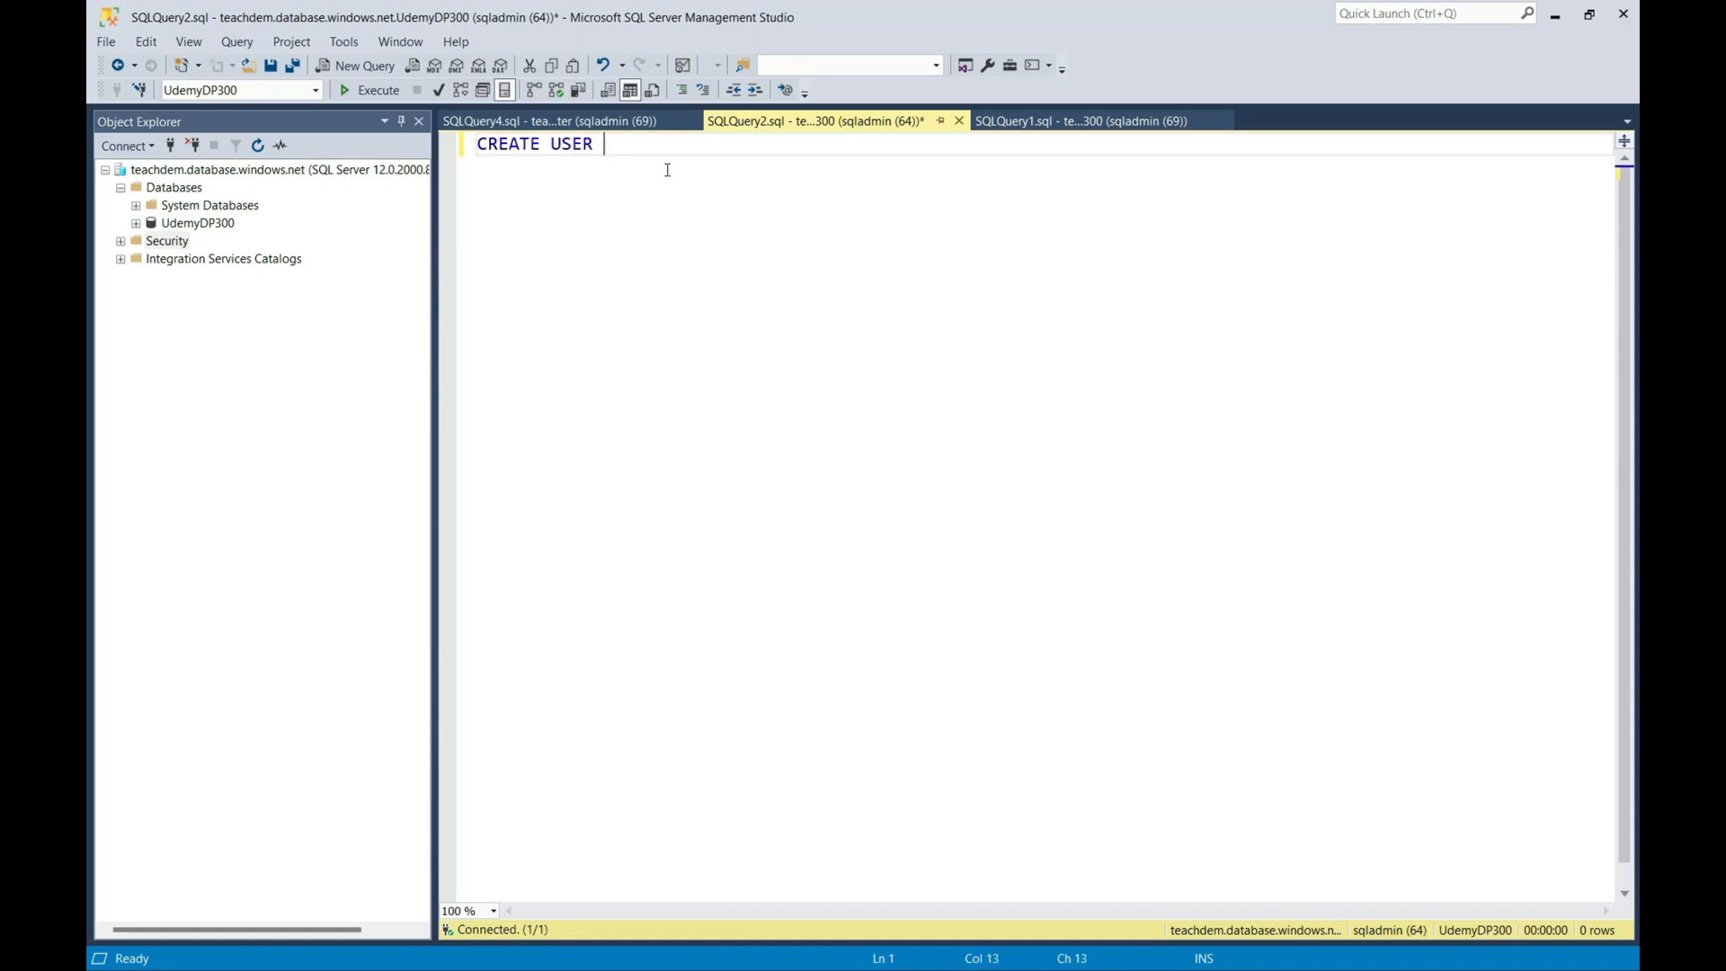
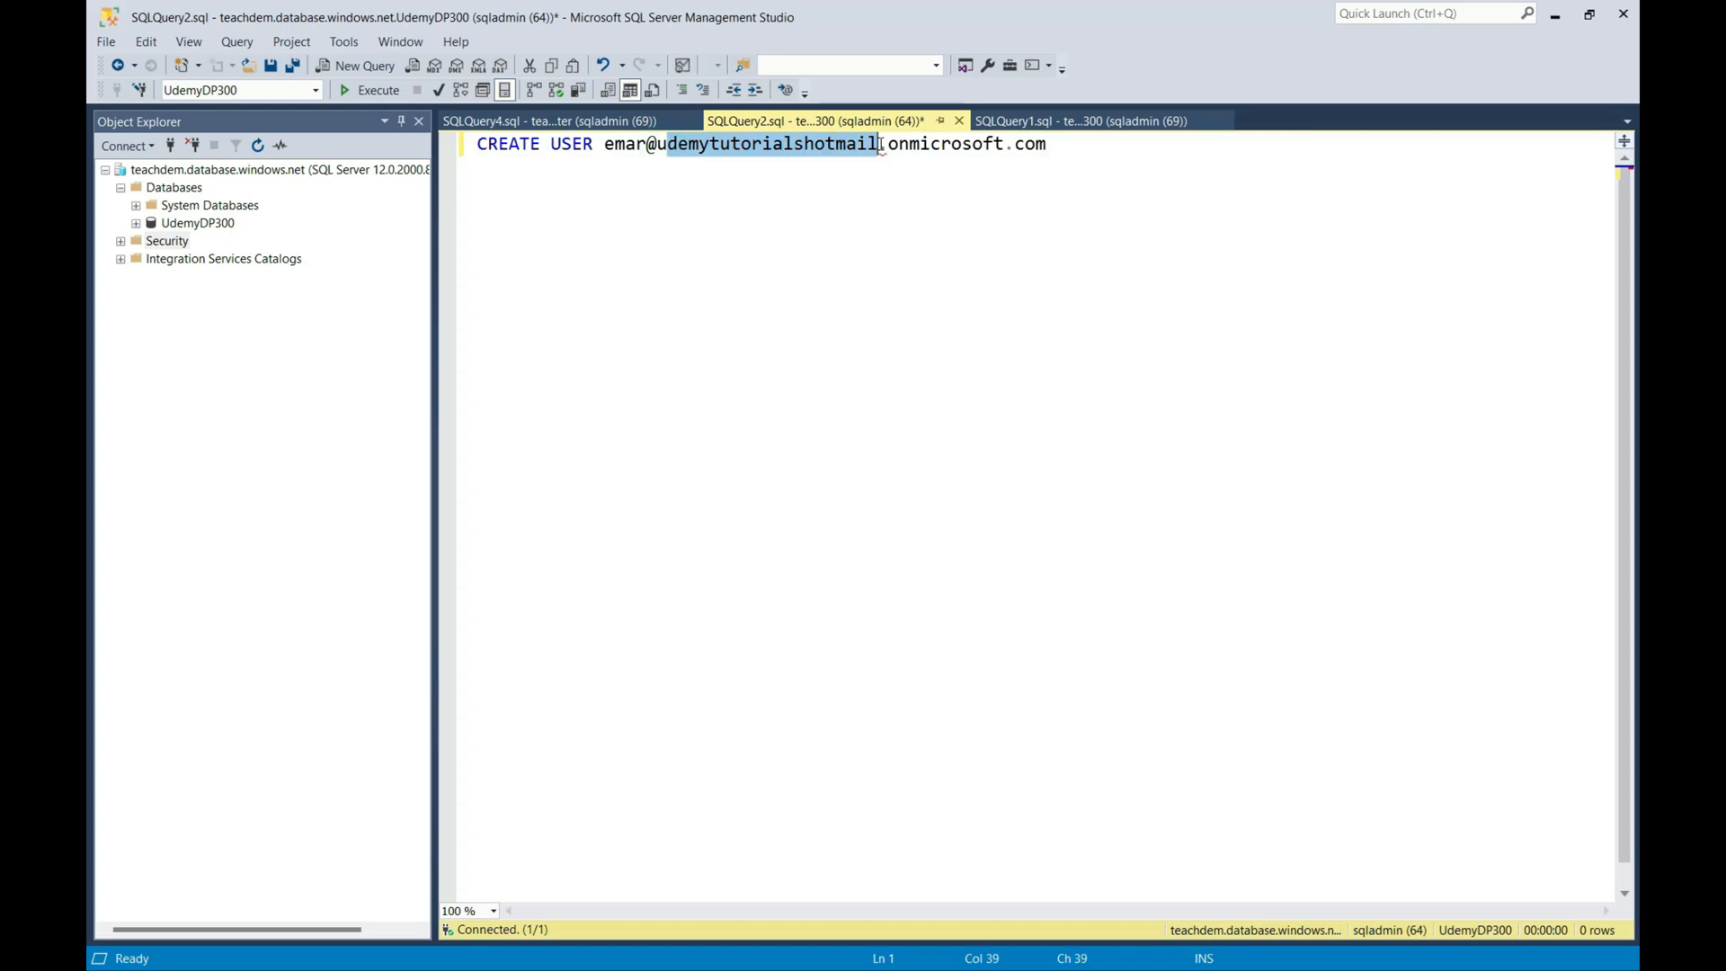
{"action": "type", "text": "FROM EX"}
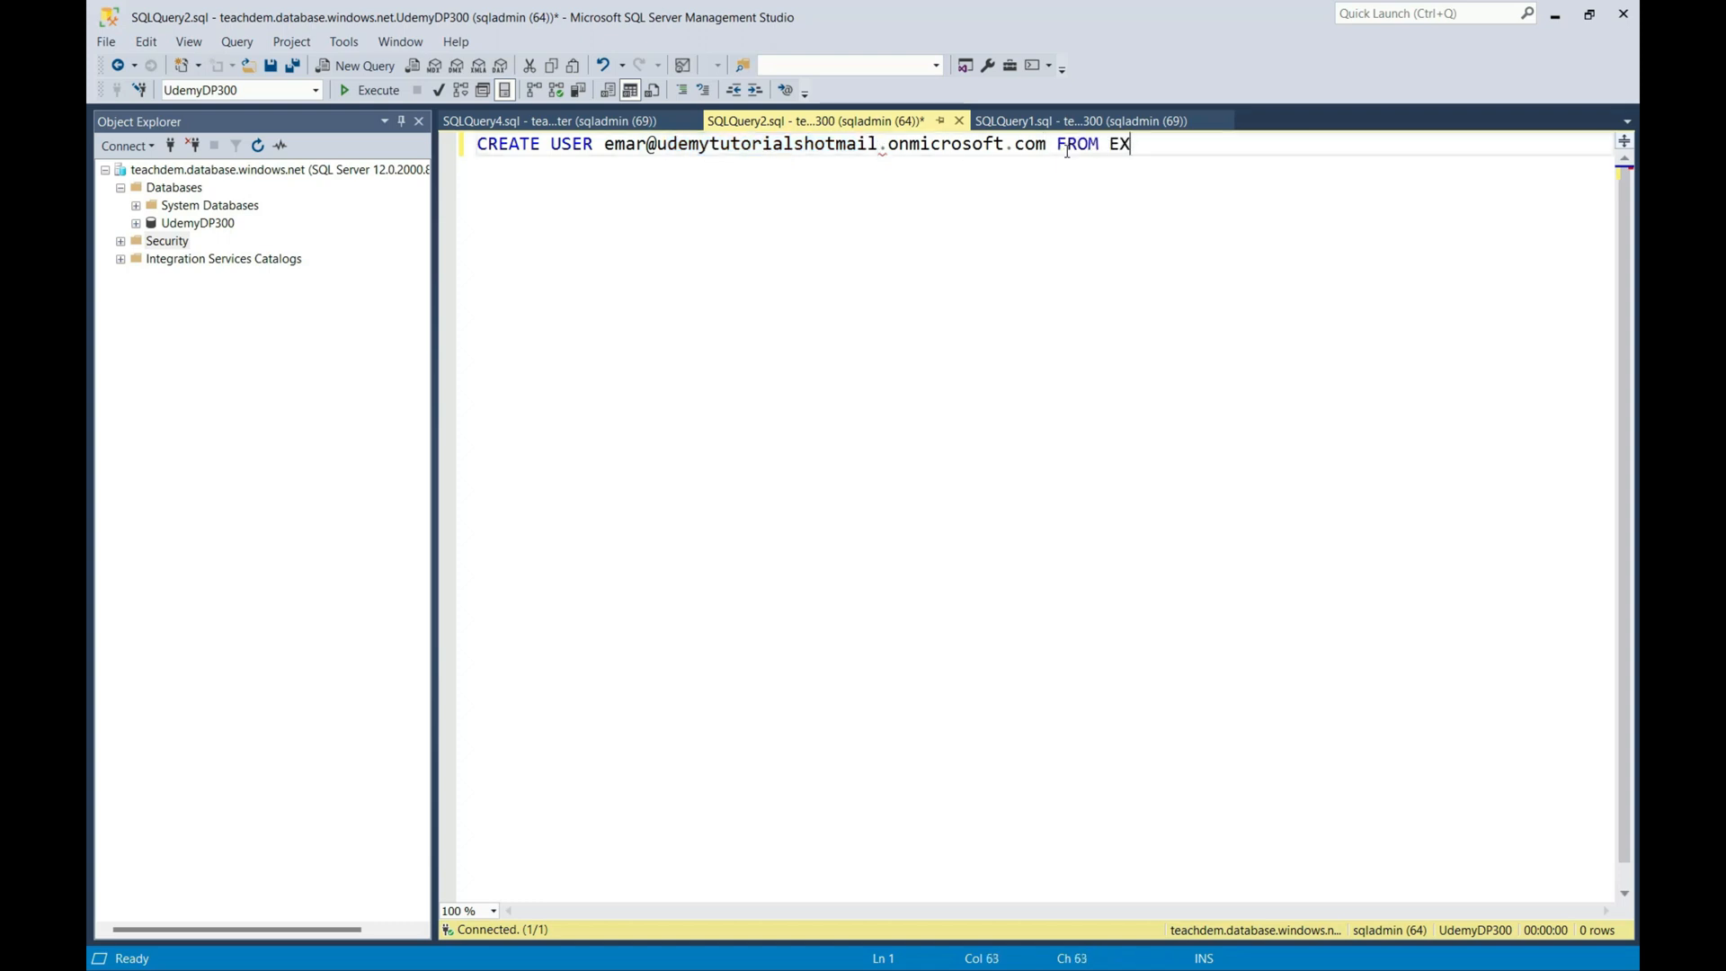
{"action": "type", "text": "TE"}
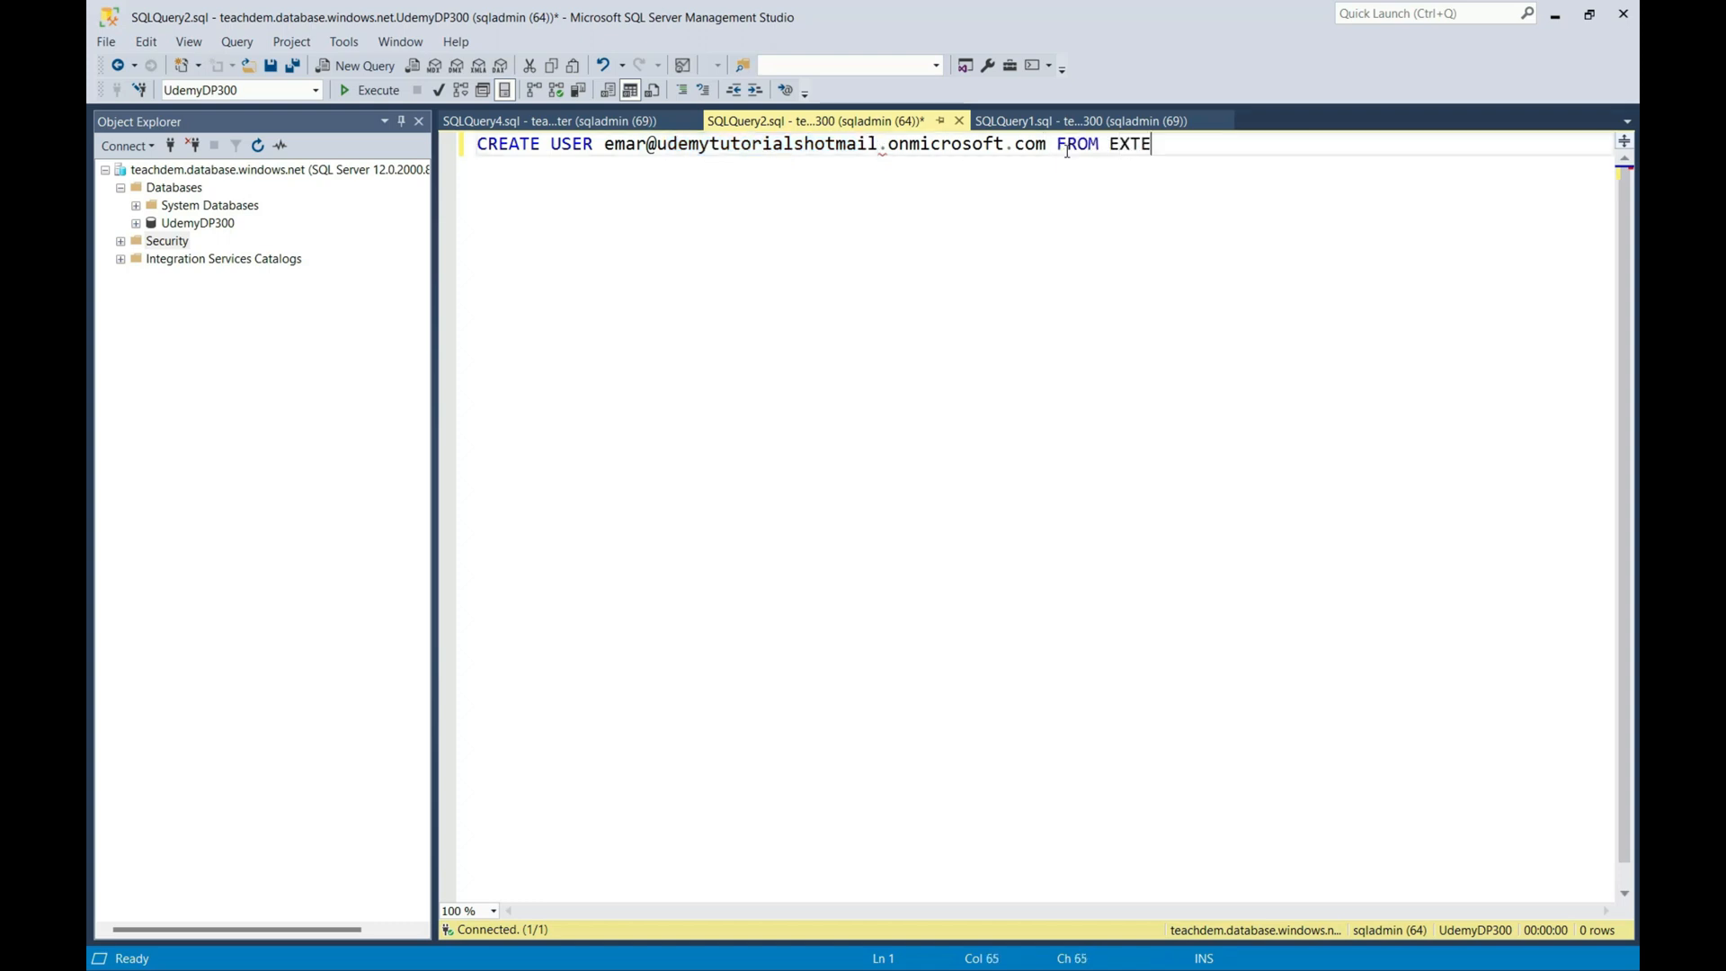
{"action": "type", "text": "RNAL PROVIDER;"}
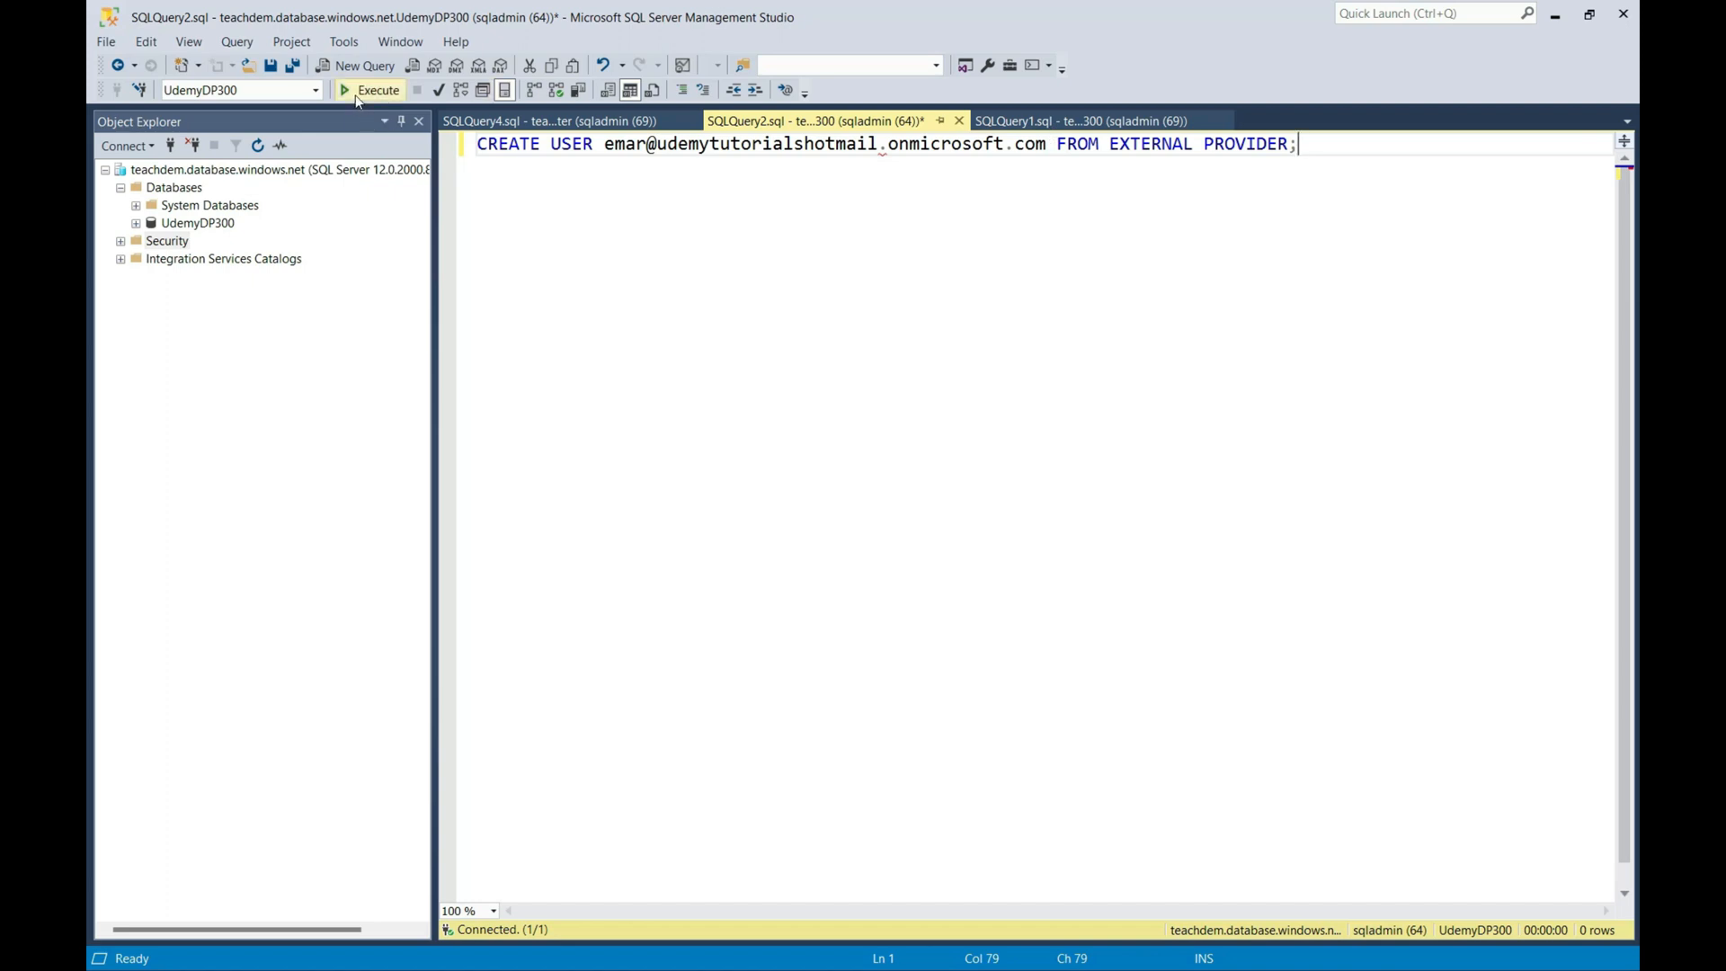
{"action": "left_click", "coordinate": [374, 90]}
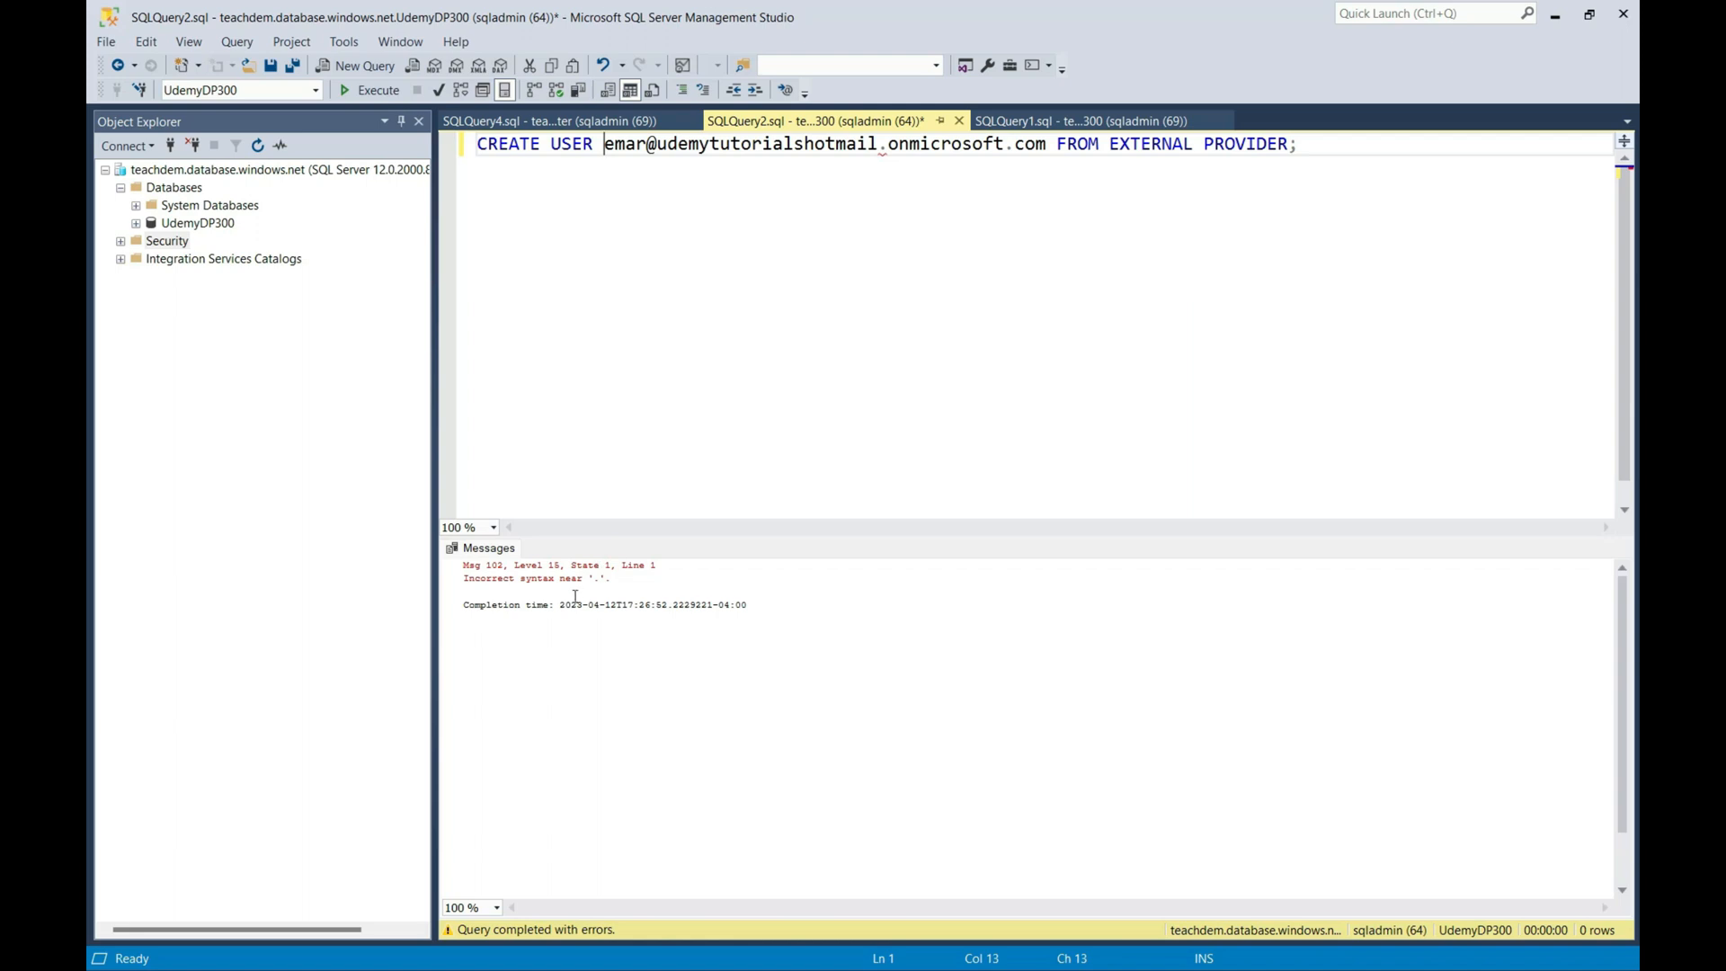
{"action": "mouse_move", "coordinate": [585, 586]}
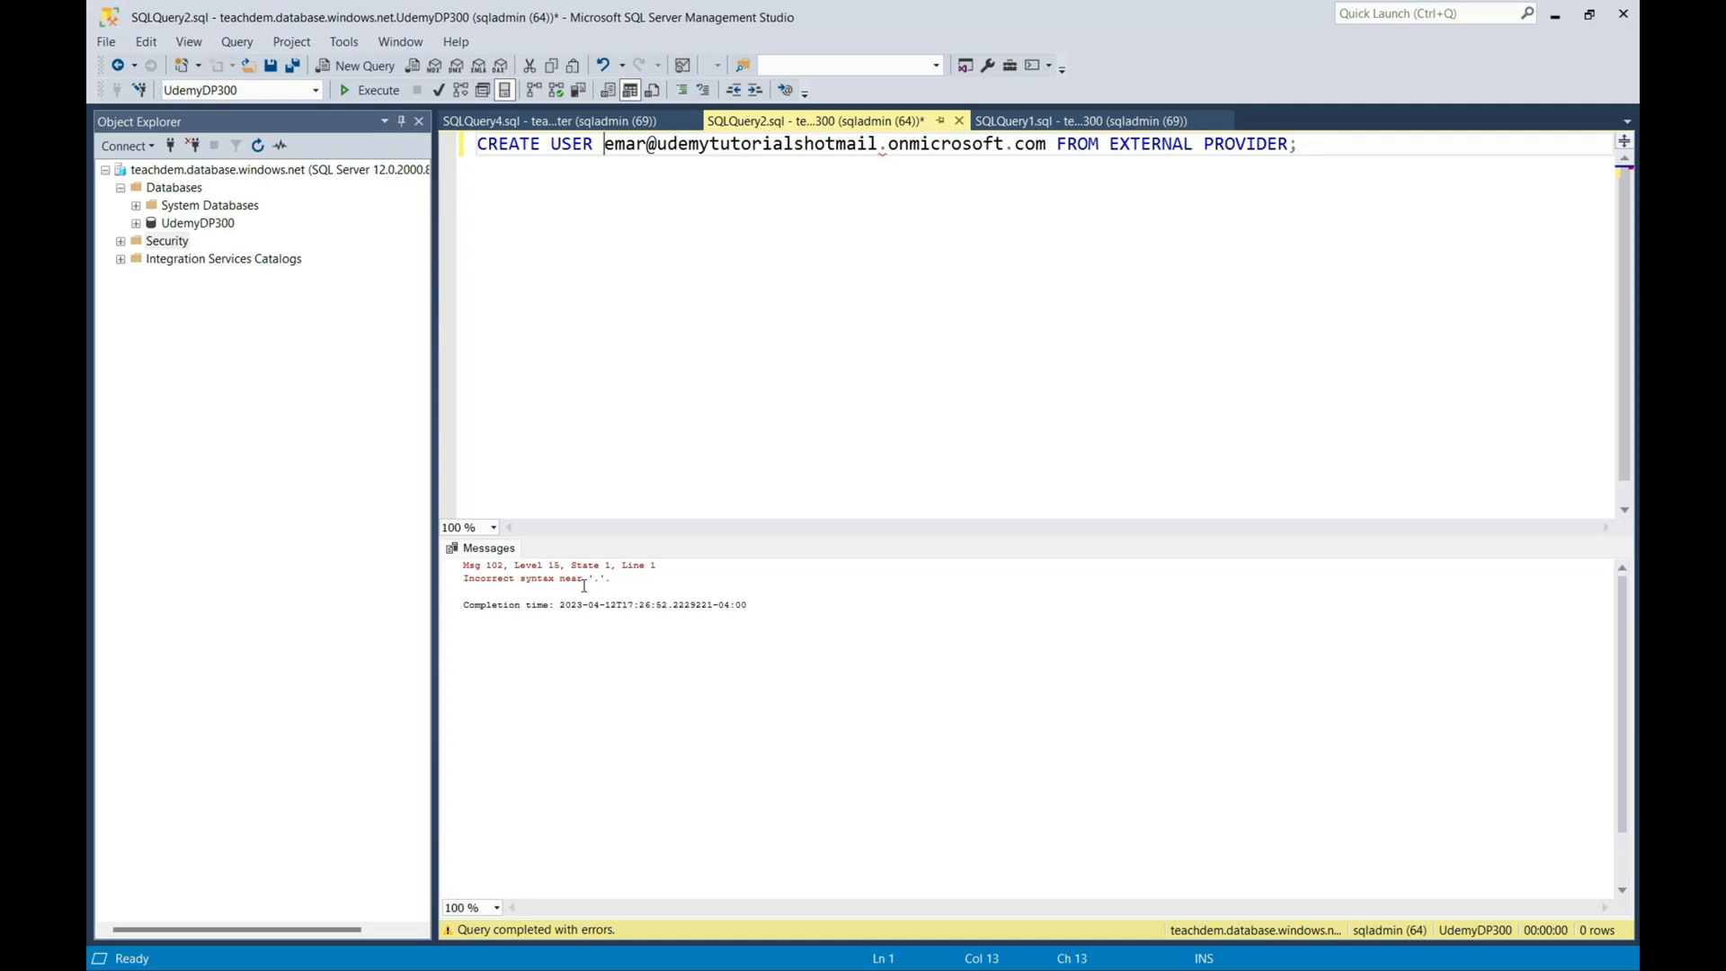
{"action": "type", "text": "["}
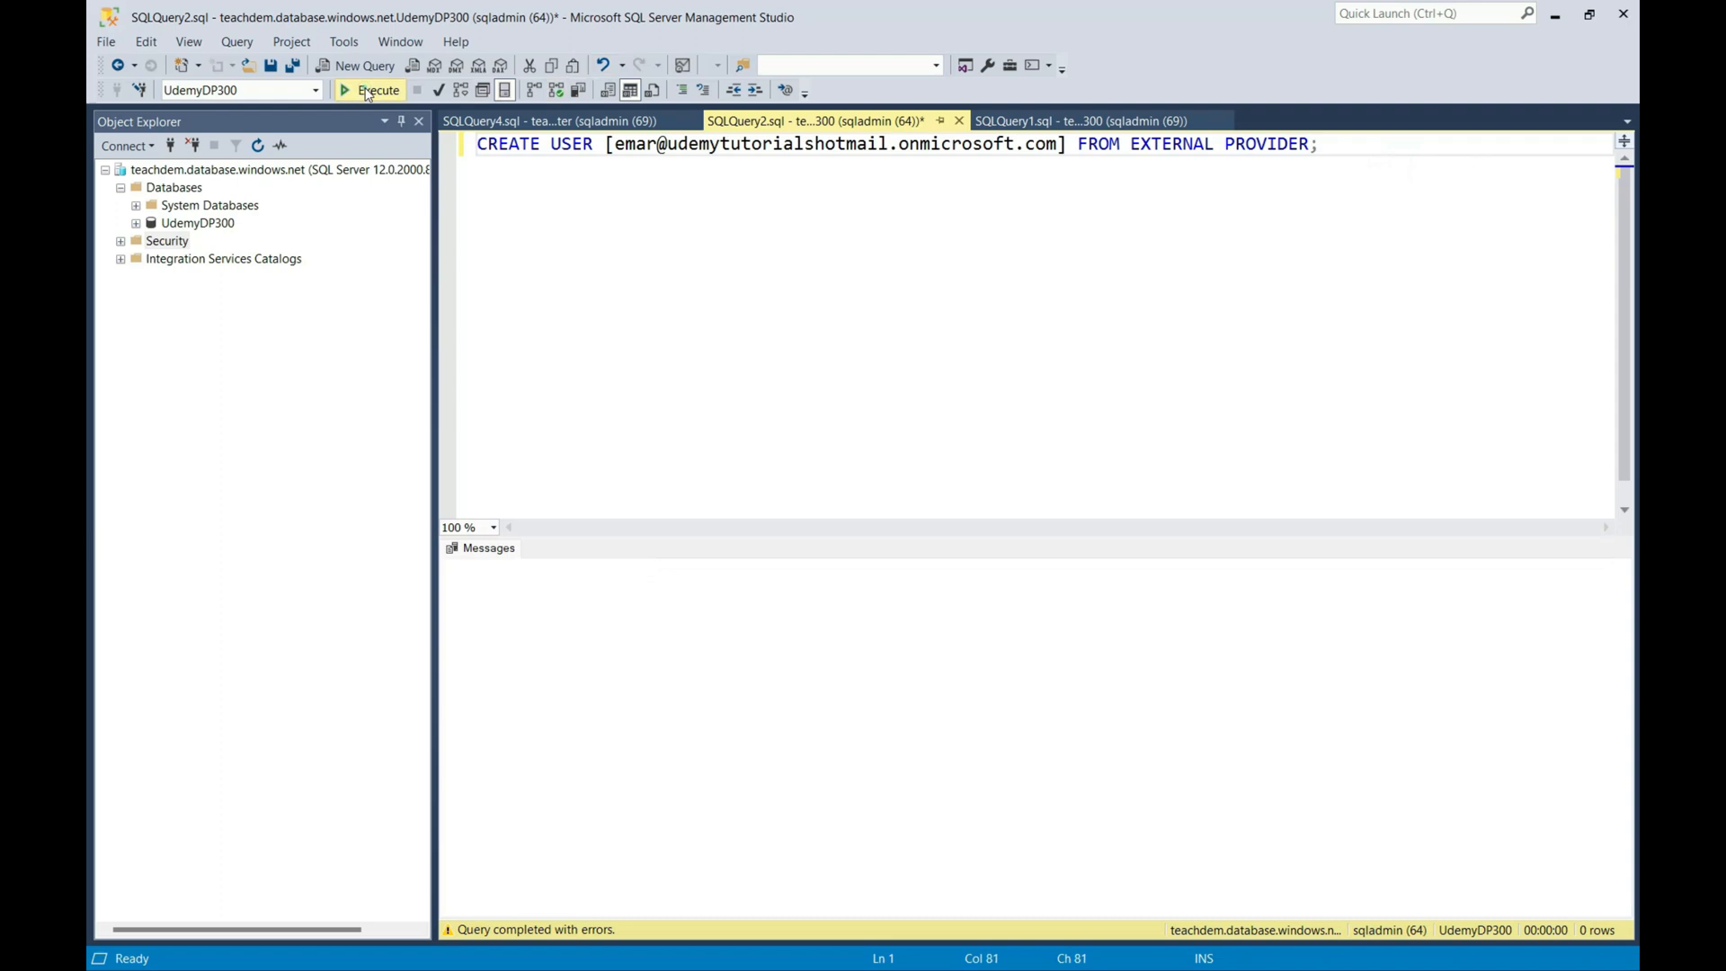
Rerun the bracketed CREATE USER statement for emar, which fails with Msg 33159
{"action": "left_click", "coordinate": [367, 90]}
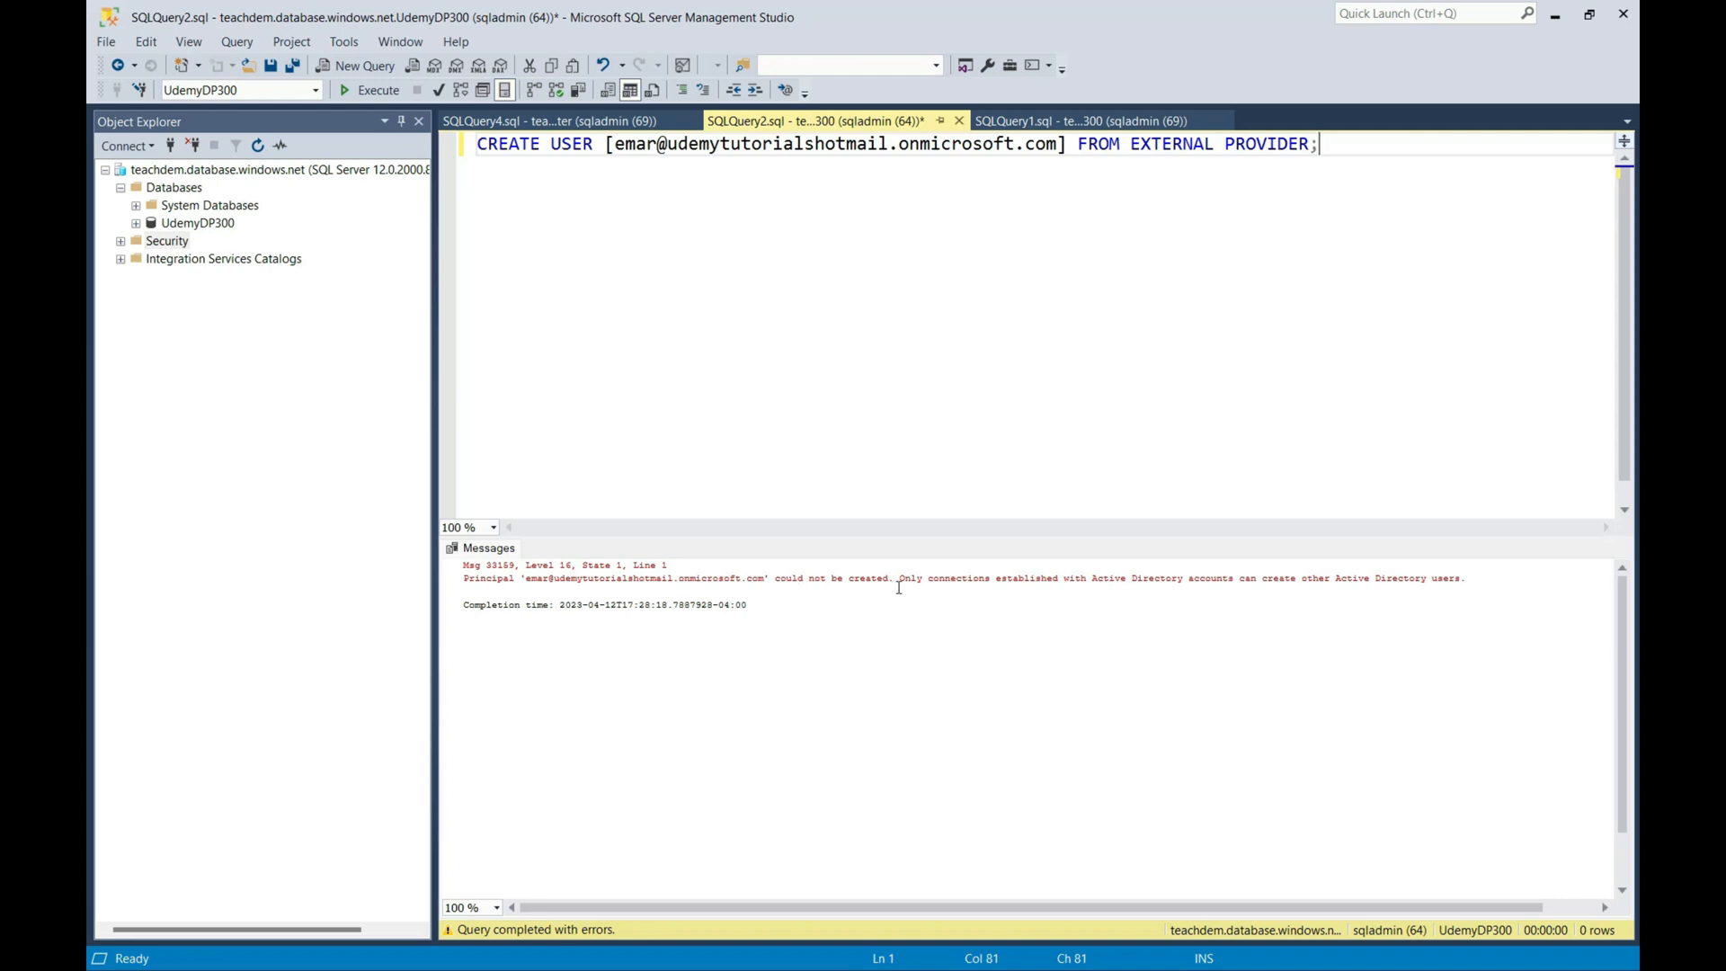
{"action": "mouse_move", "coordinate": [978, 585]}
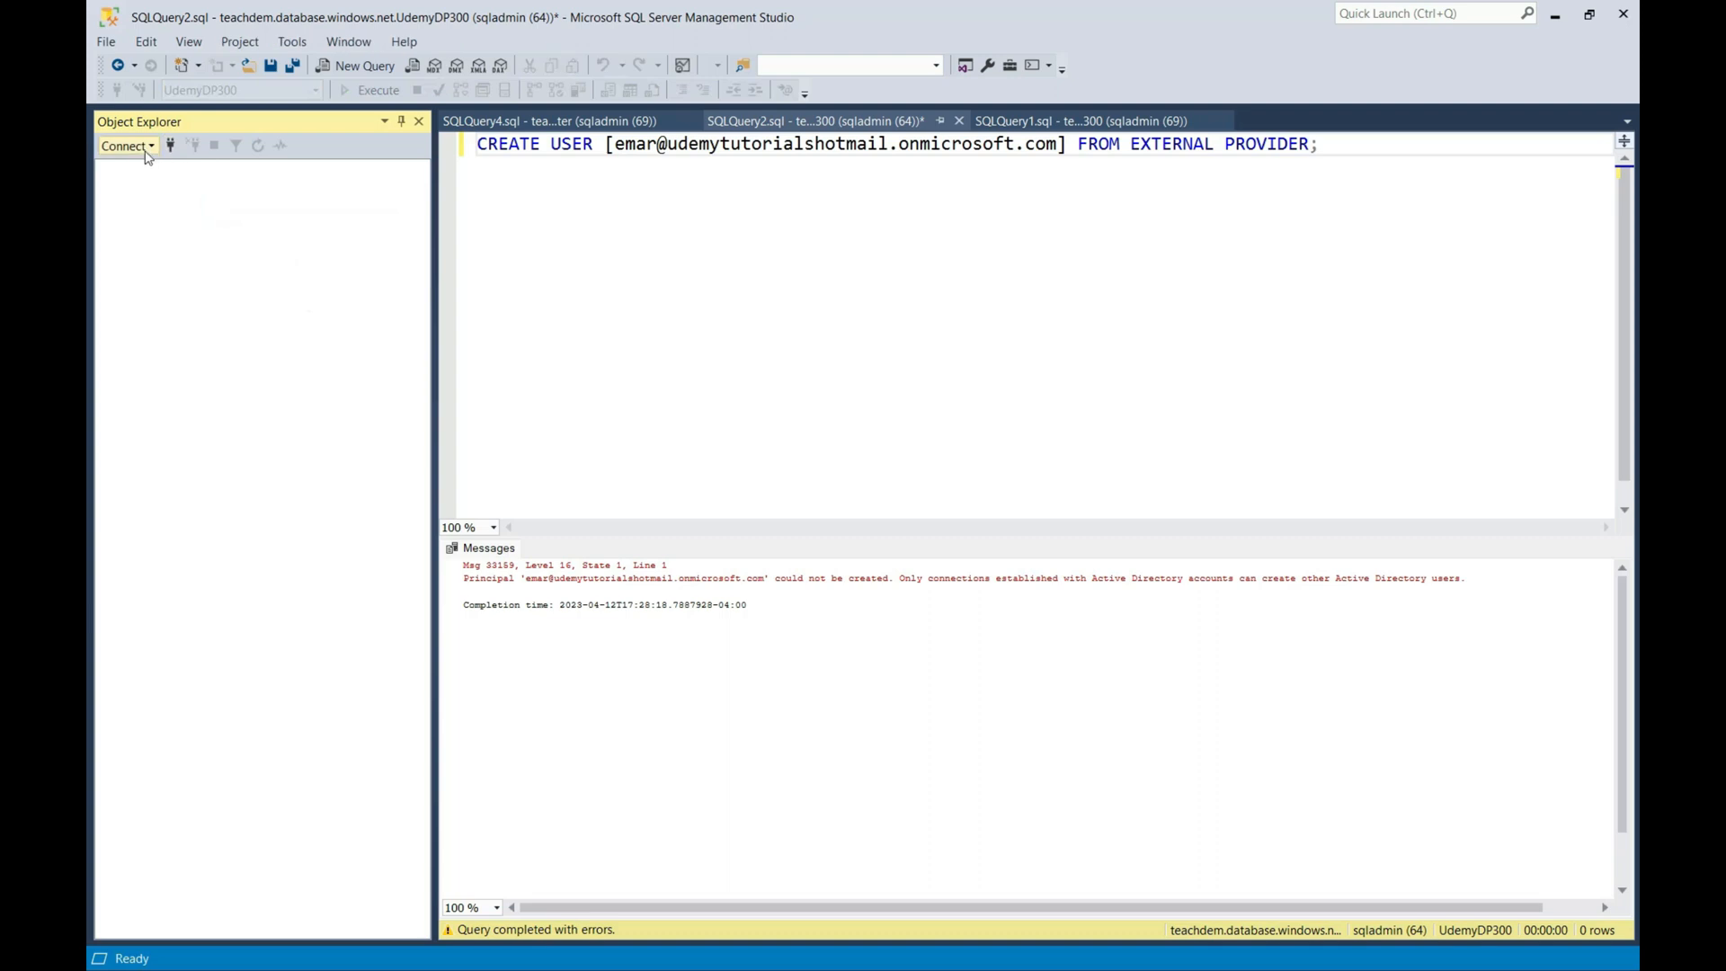
{"action": "left_click", "coordinate": [126, 145]}
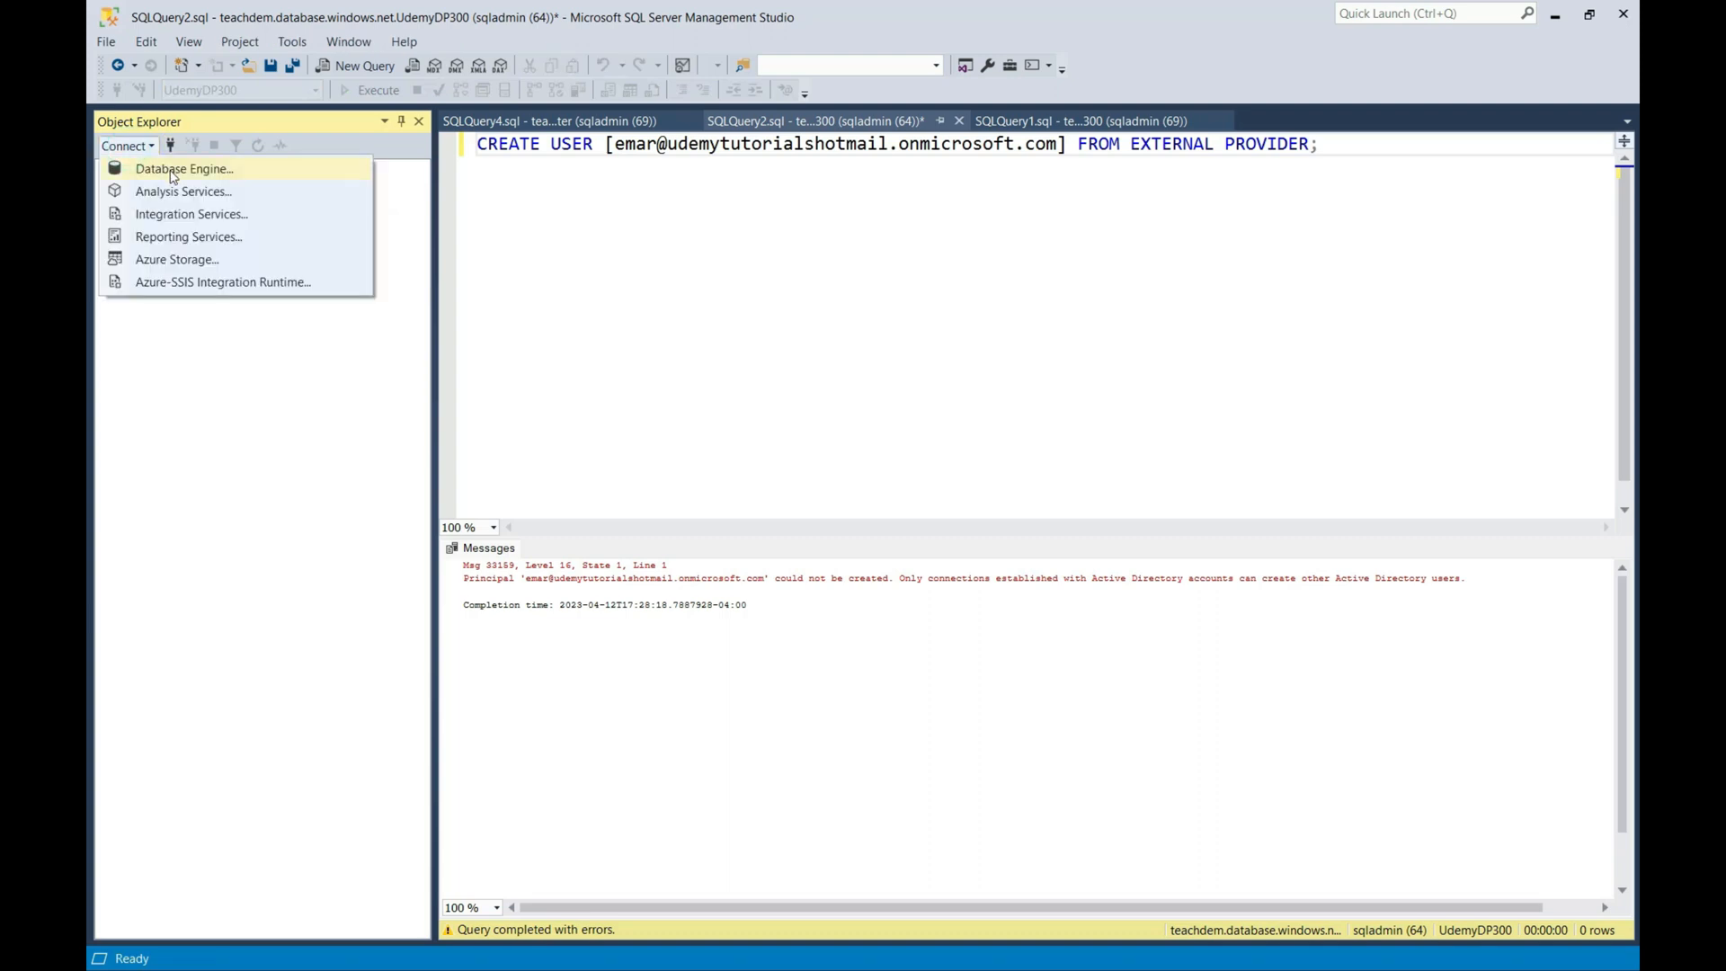
{"action": "left_click", "coordinate": [186, 169]}
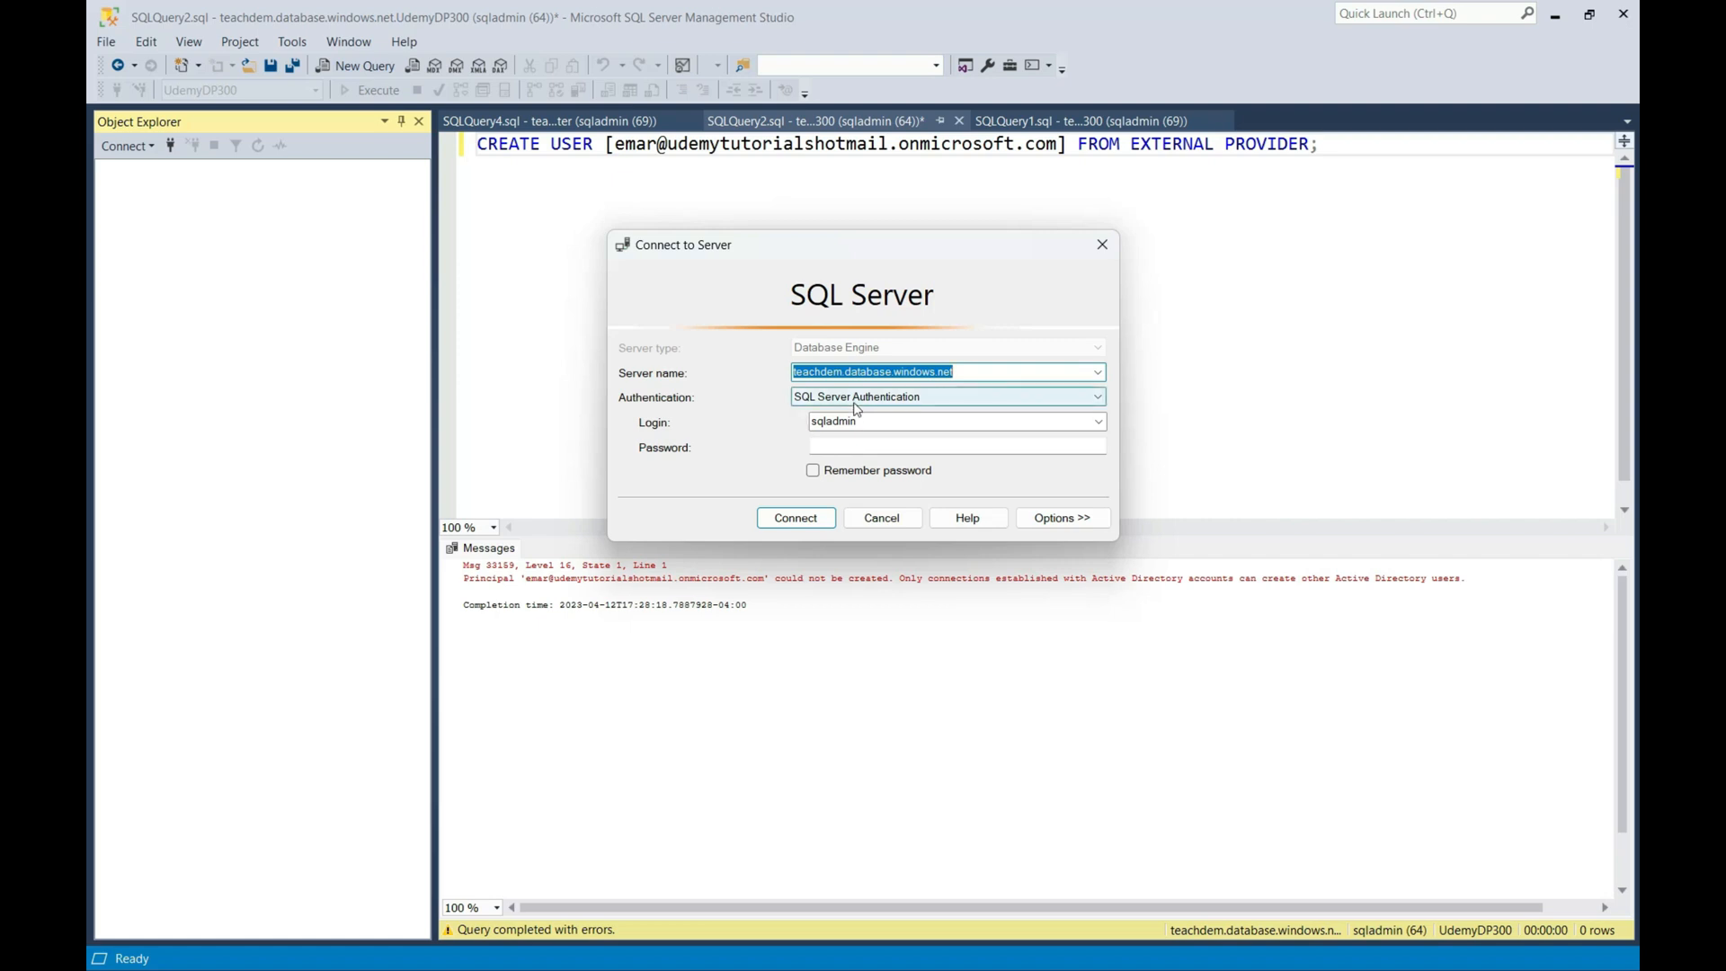
{"action": "left_click", "coordinate": [1090, 396]}
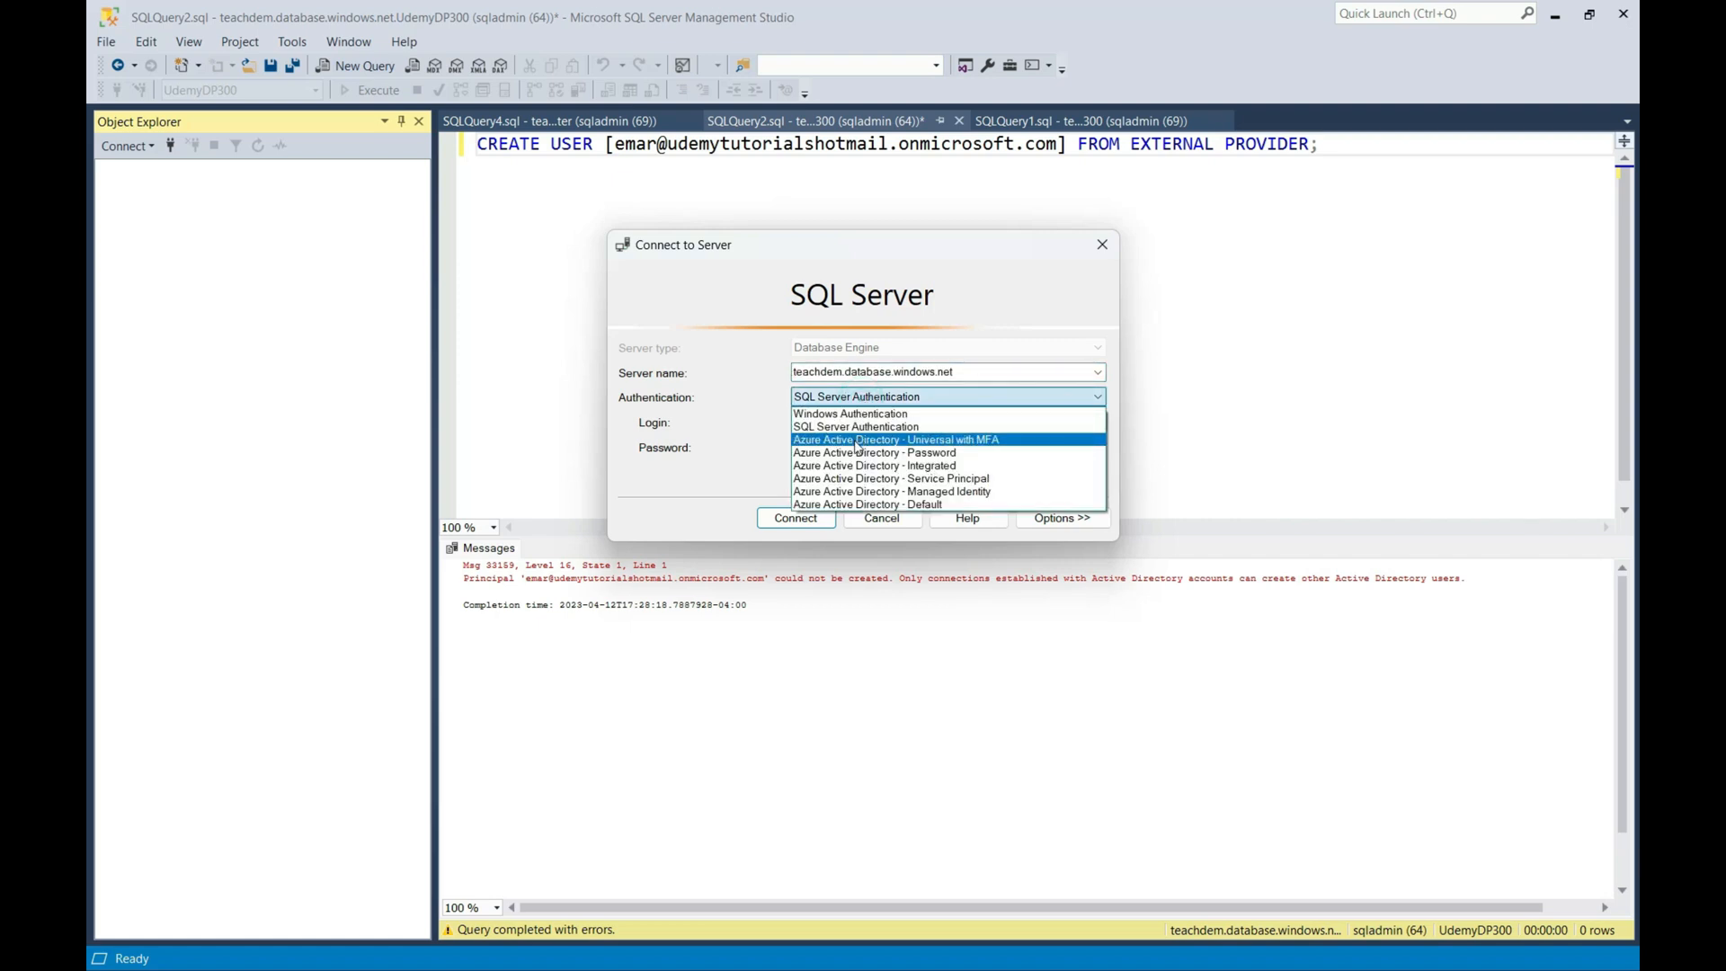
{"action": "left_click", "coordinate": [895, 439]}
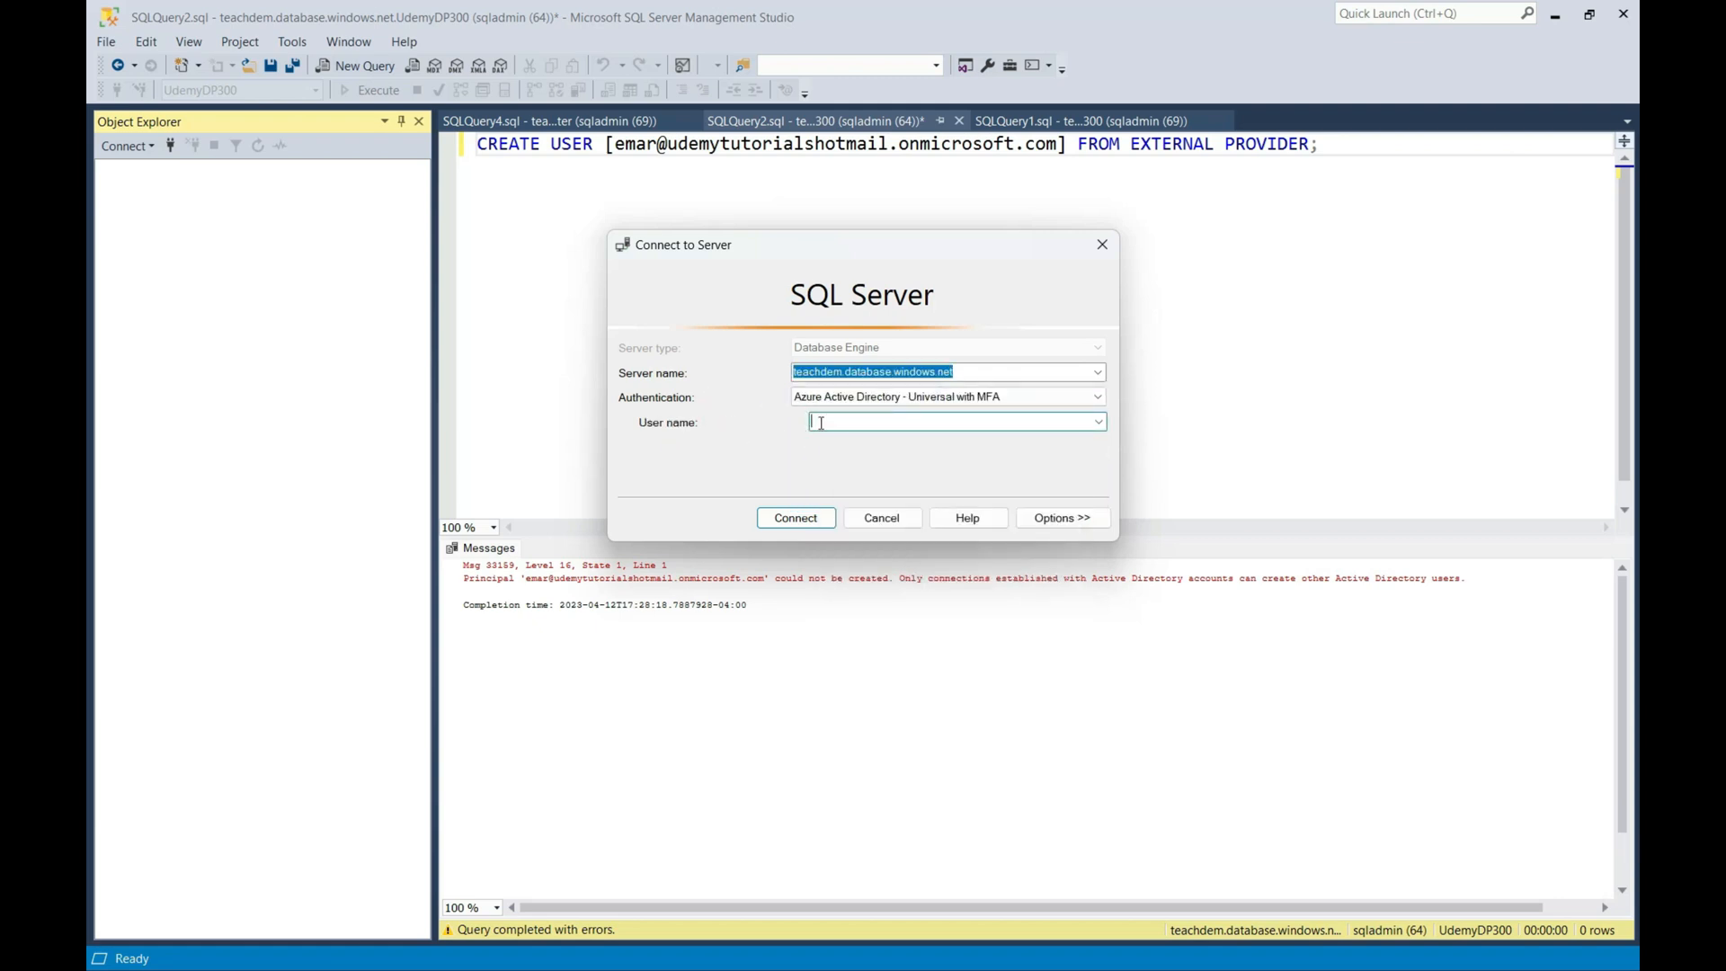
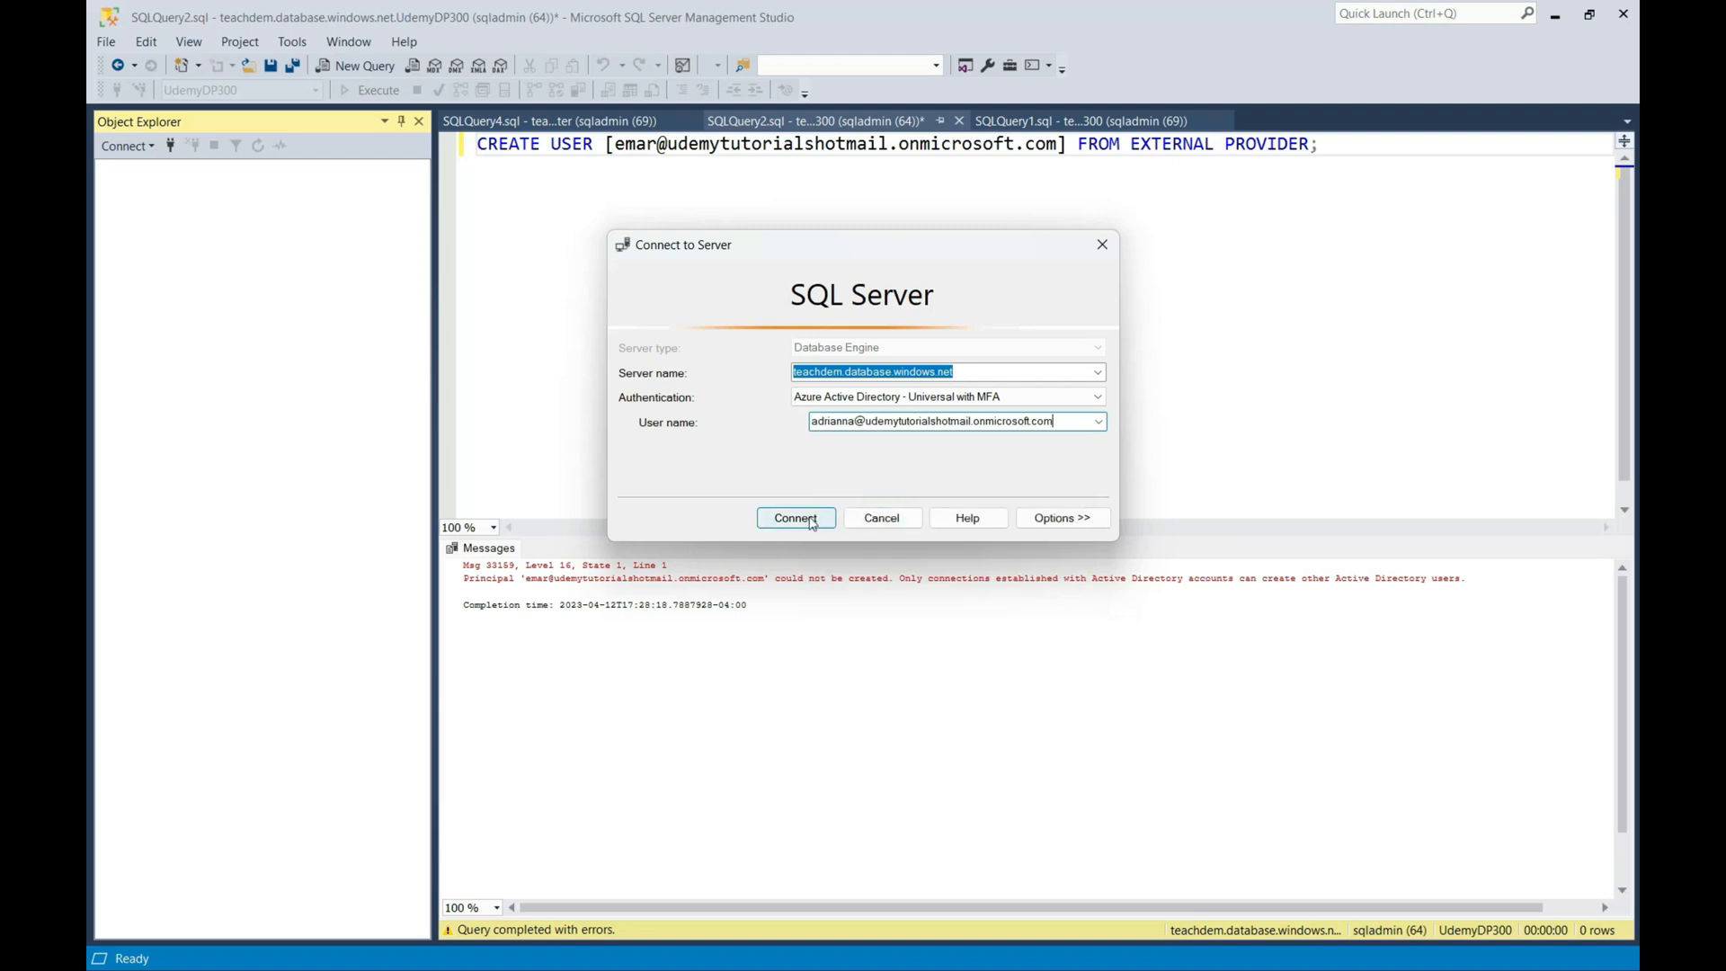
{"action": "left_click", "coordinate": [795, 518]}
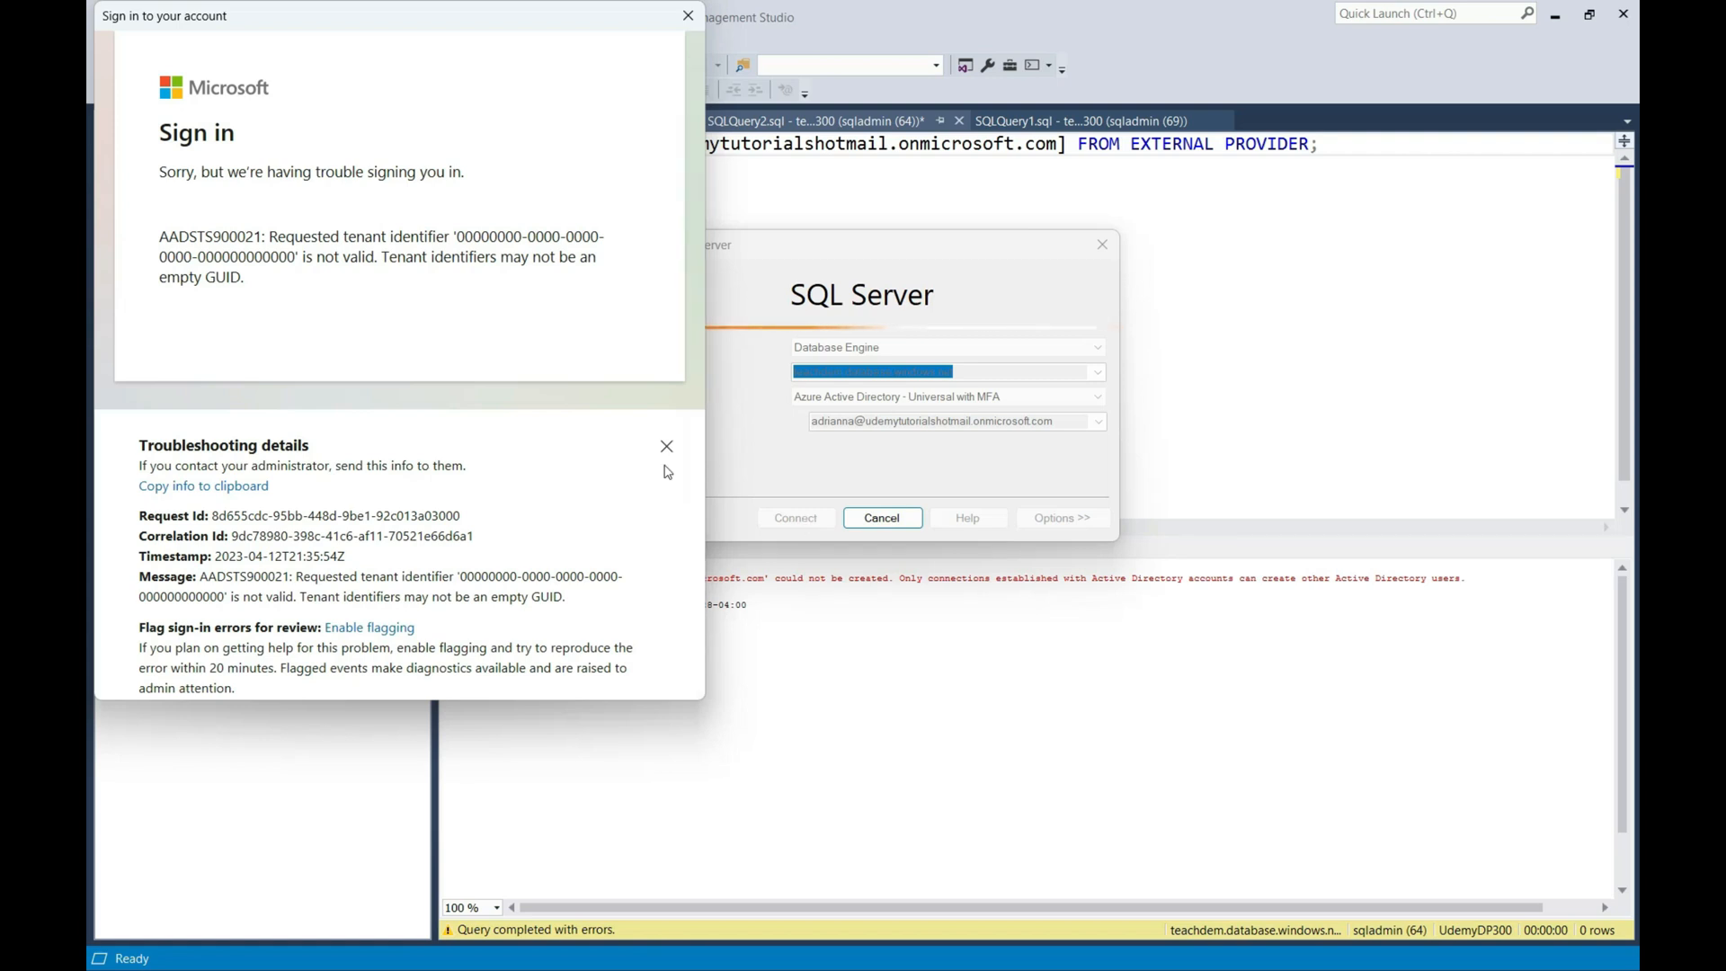
{"action": "mouse_move", "coordinate": [684, 18]}
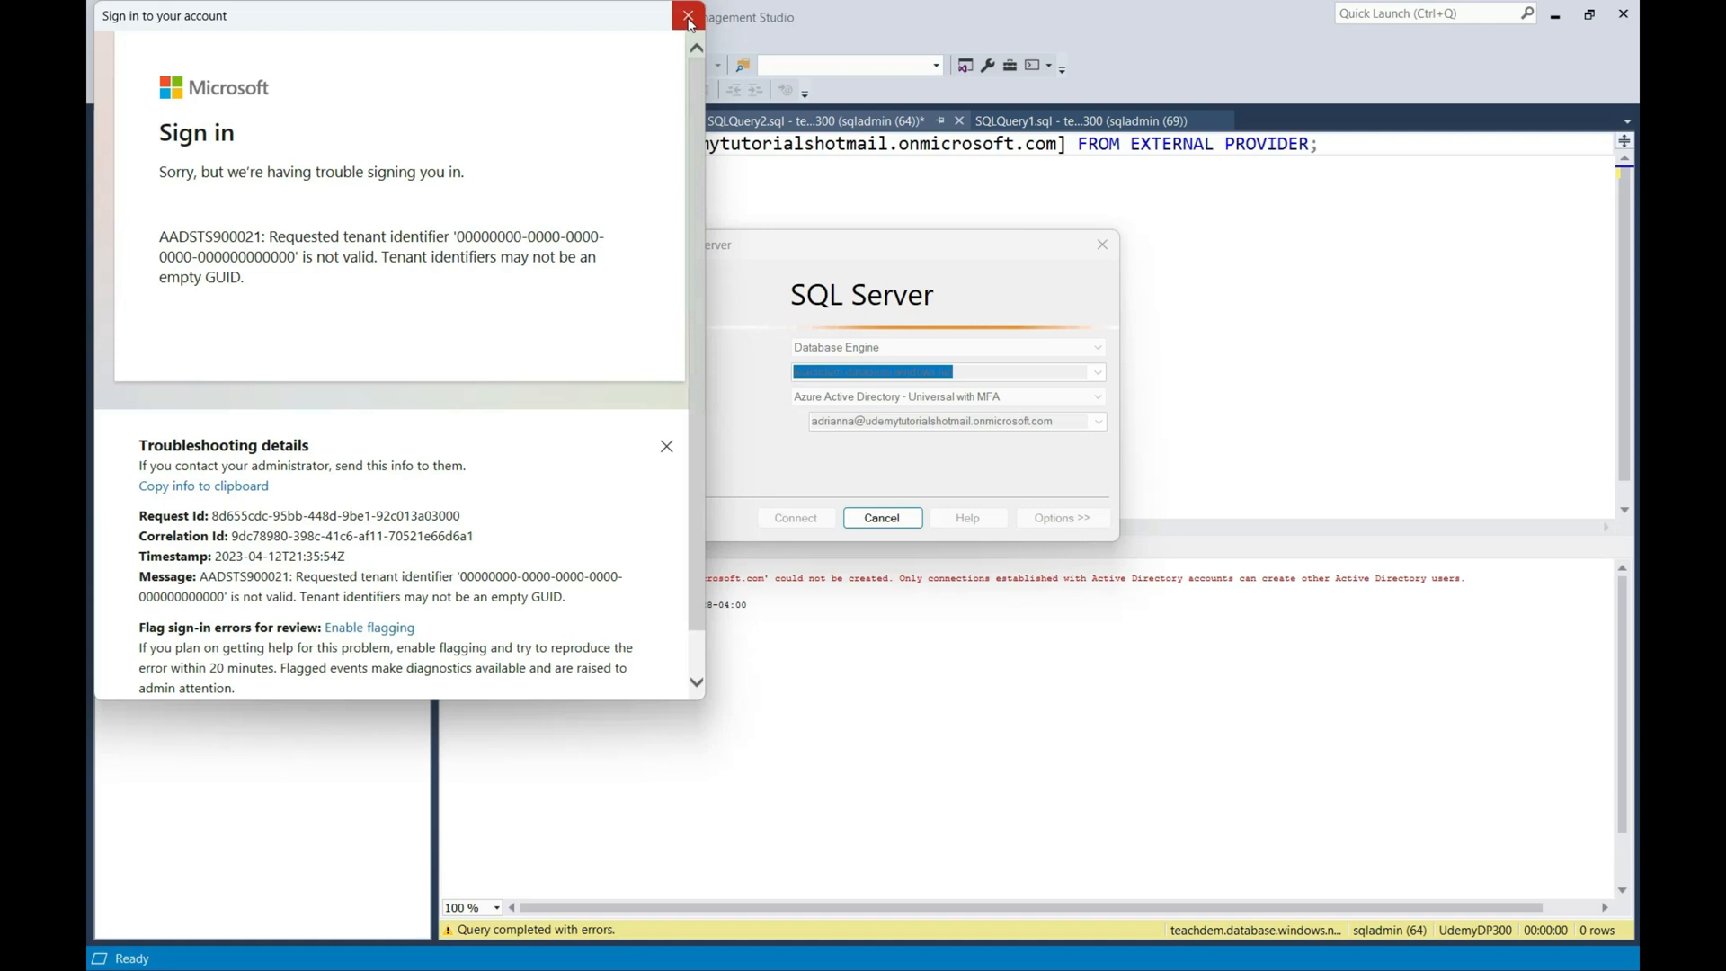
Close the sign-in window showing error AADSTS900021 (invalid tenant identifier)
{"action": "left_click", "coordinate": [686, 16]}
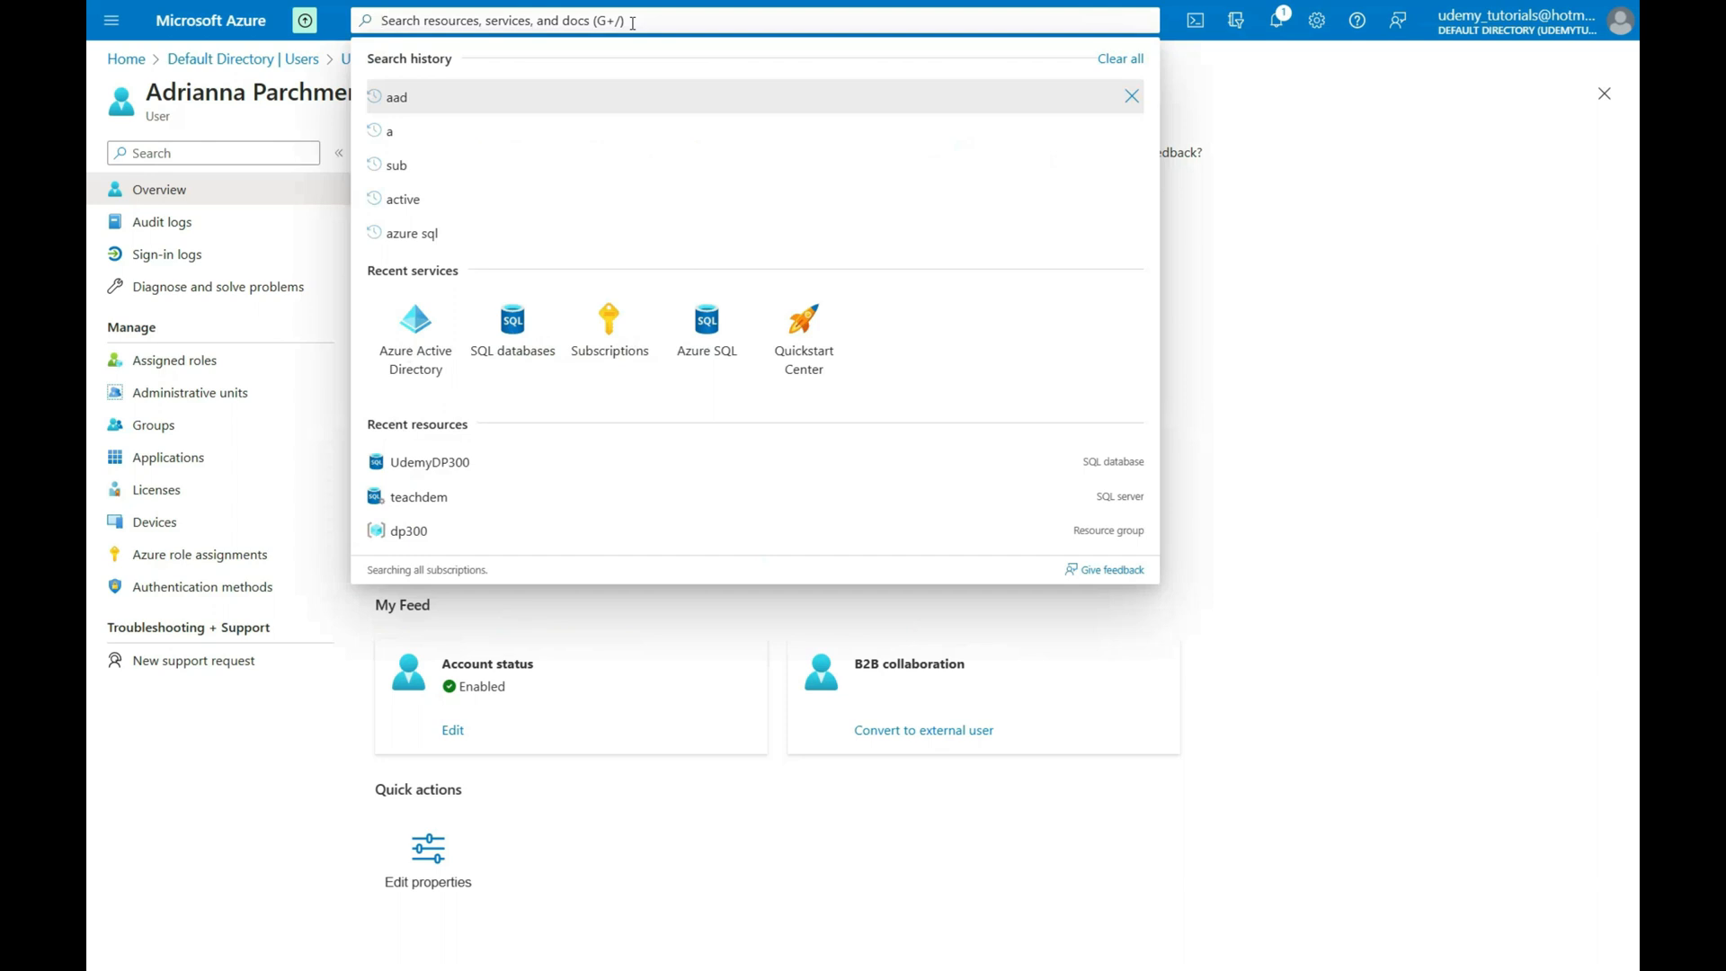
Search 'sql' in the portal and open the teachdem SQL server's overview
{"action": "type", "text": "sql"}
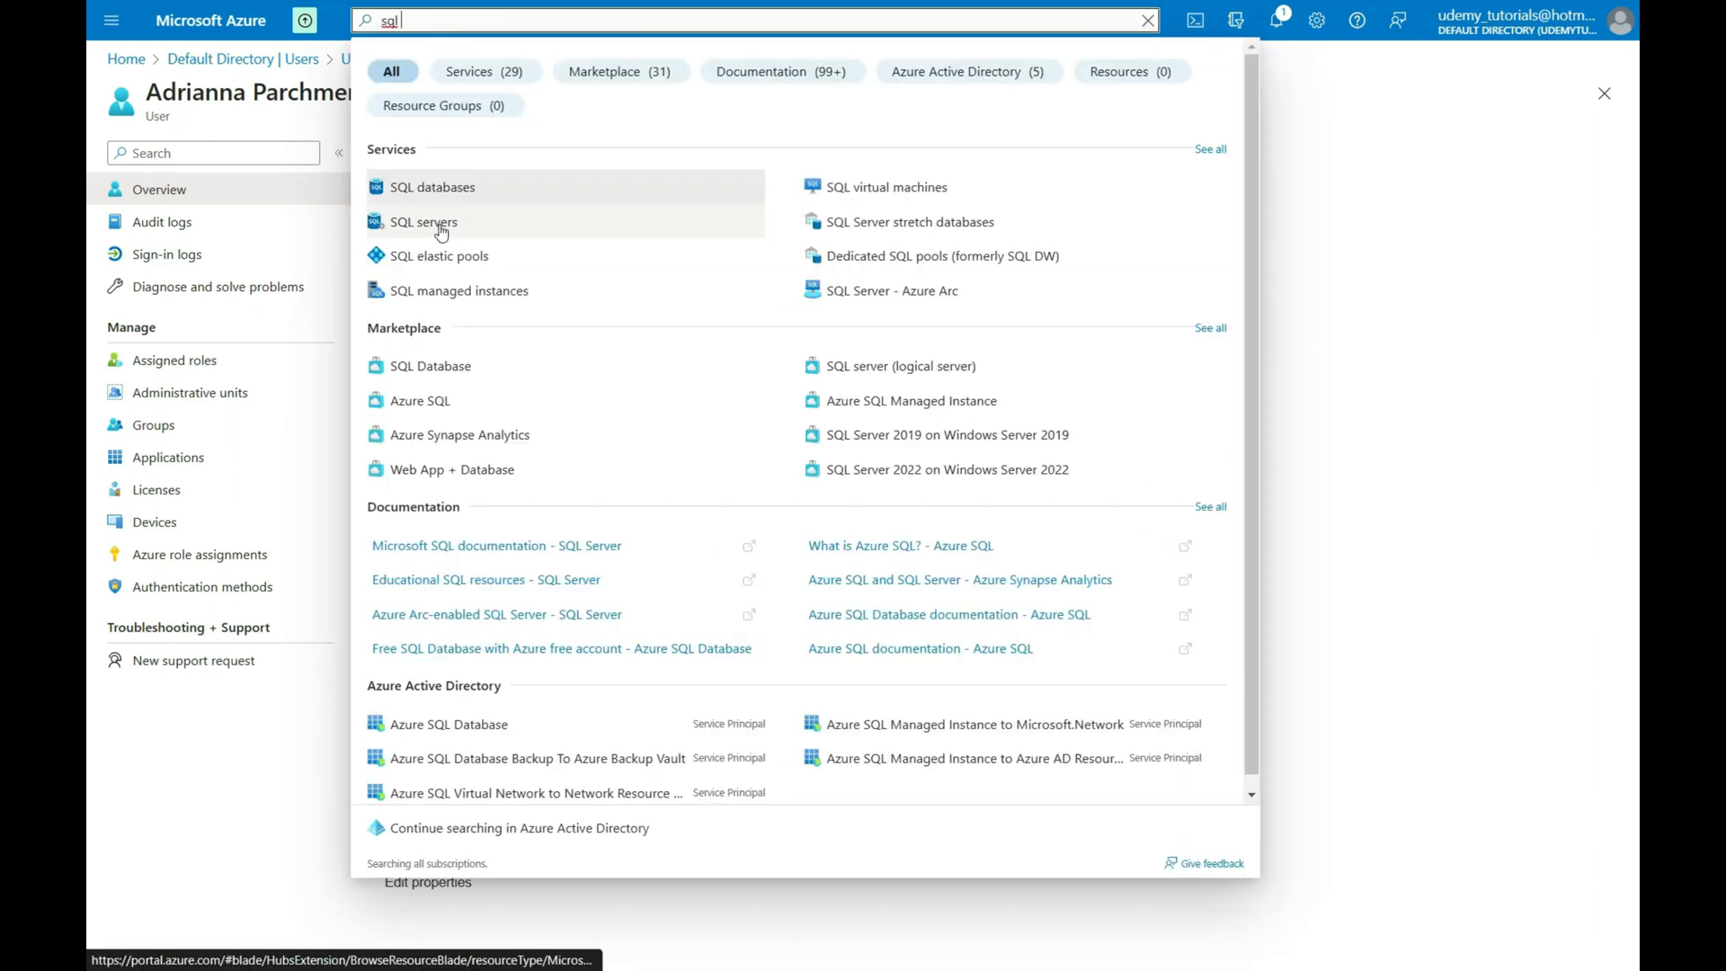
{"action": "mouse_move", "coordinate": [399, 232]}
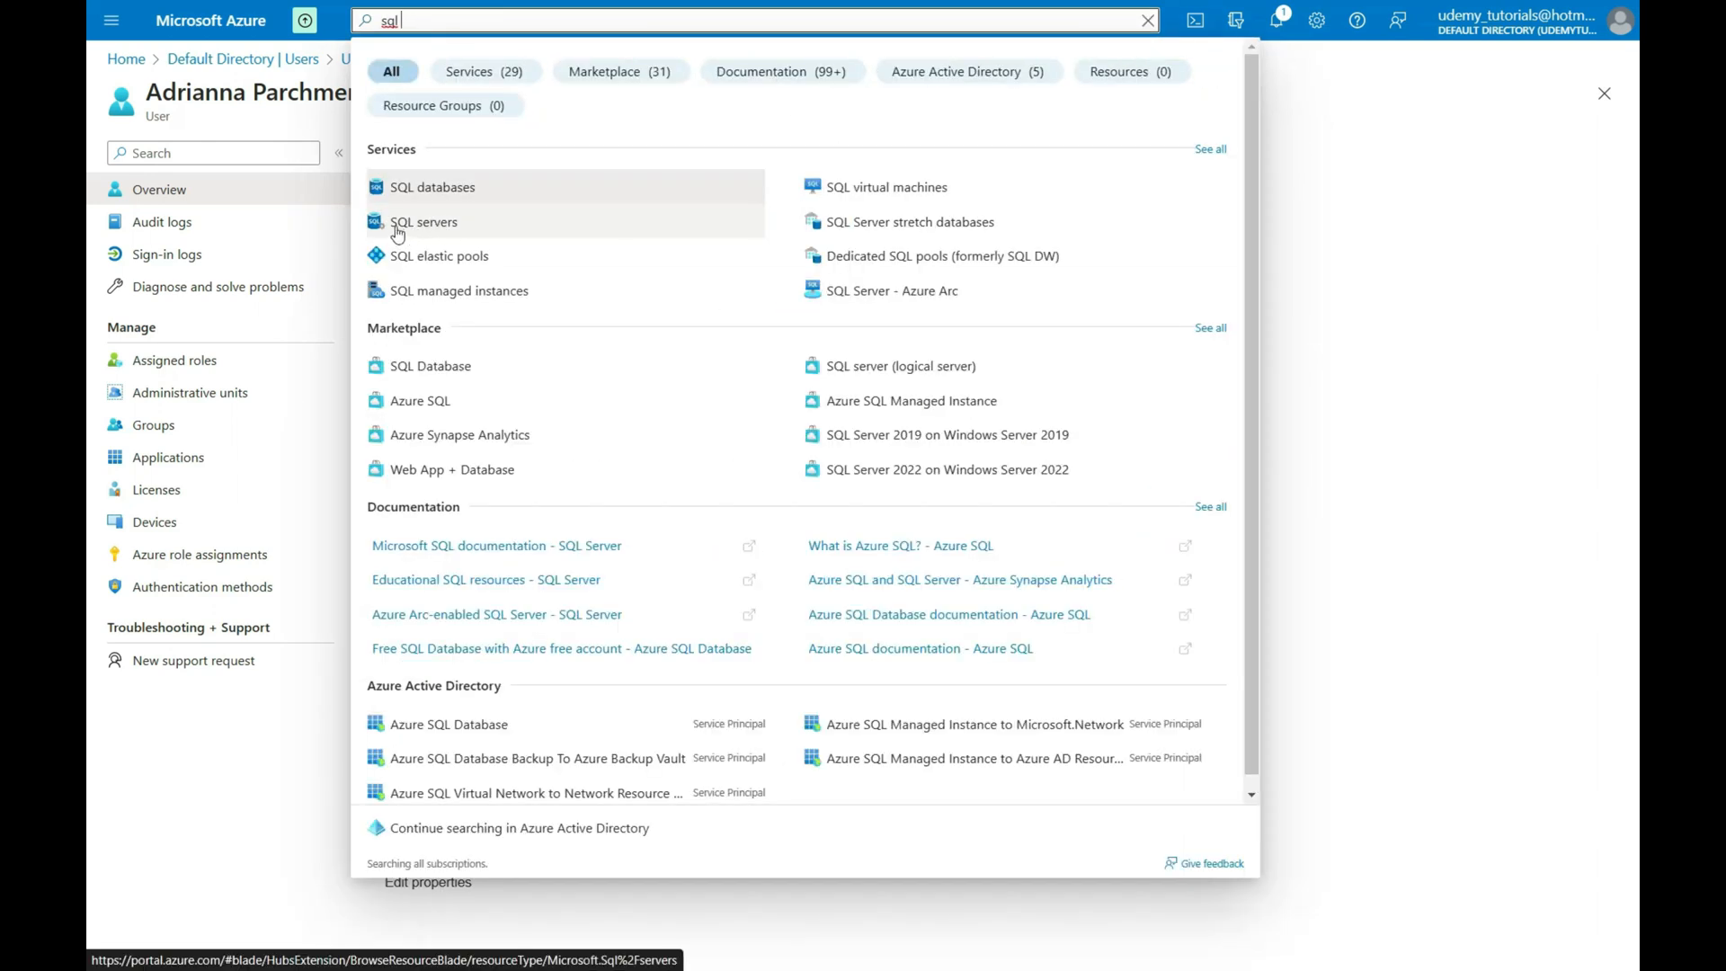
{"action": "left_click", "coordinate": [422, 222]}
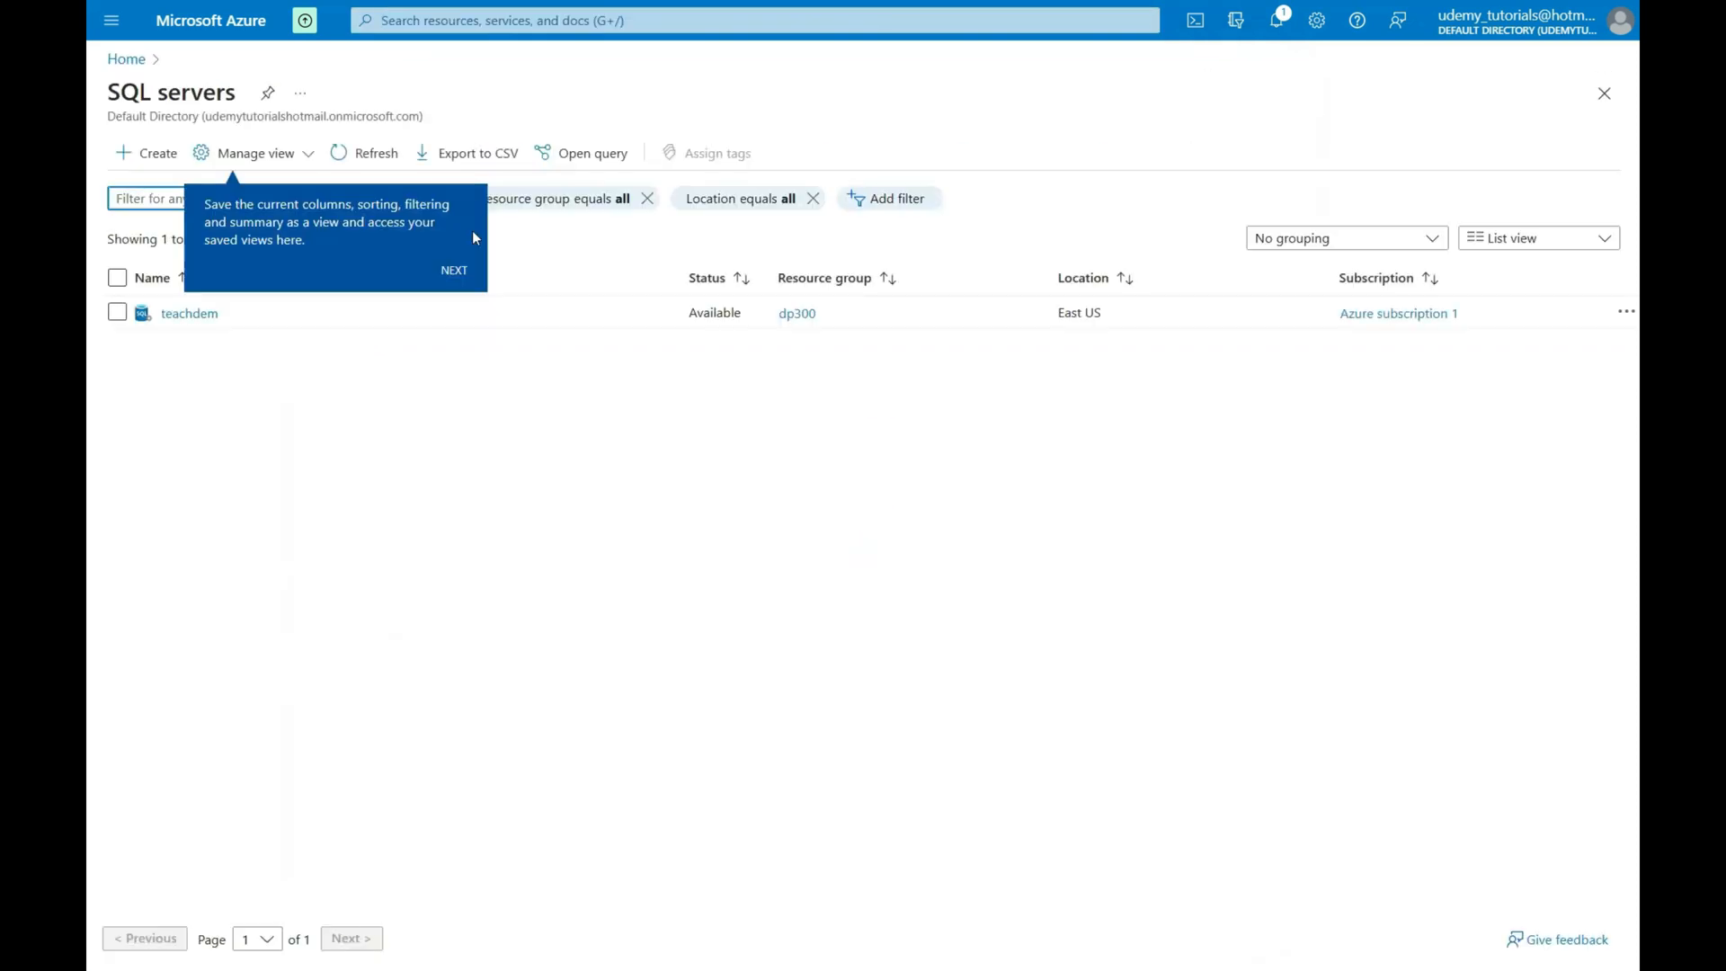
{"action": "left_click", "coordinate": [188, 313]}
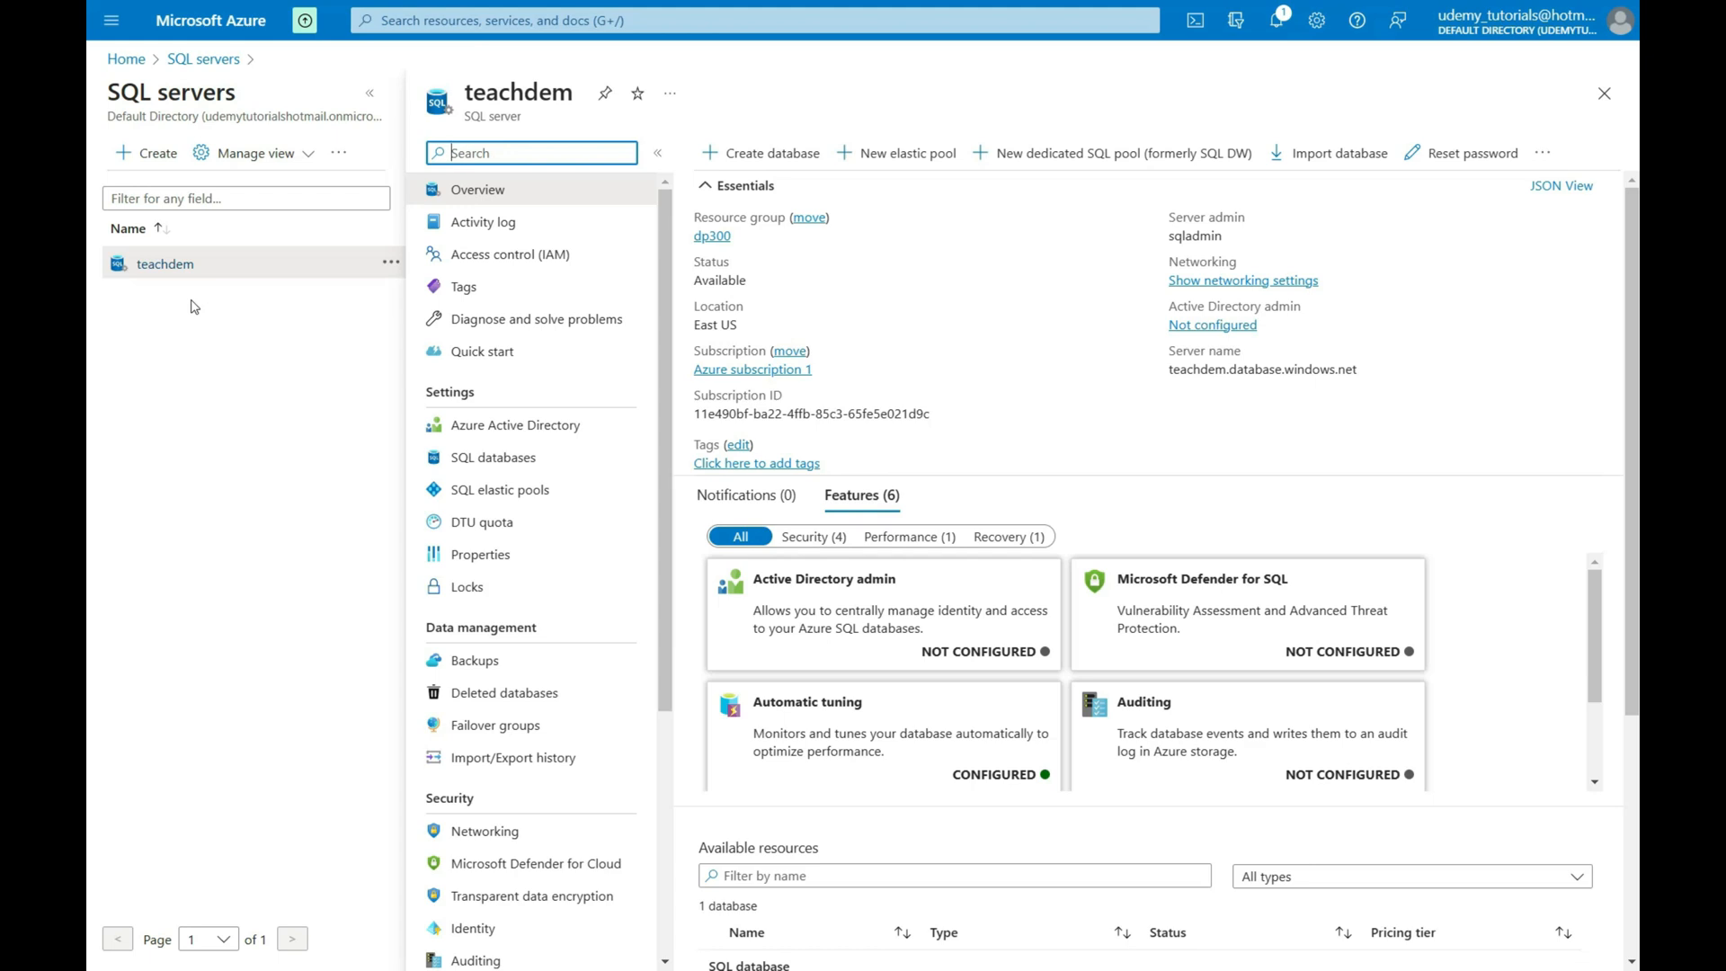
{"action": "mouse_move", "coordinate": [426, 352]}
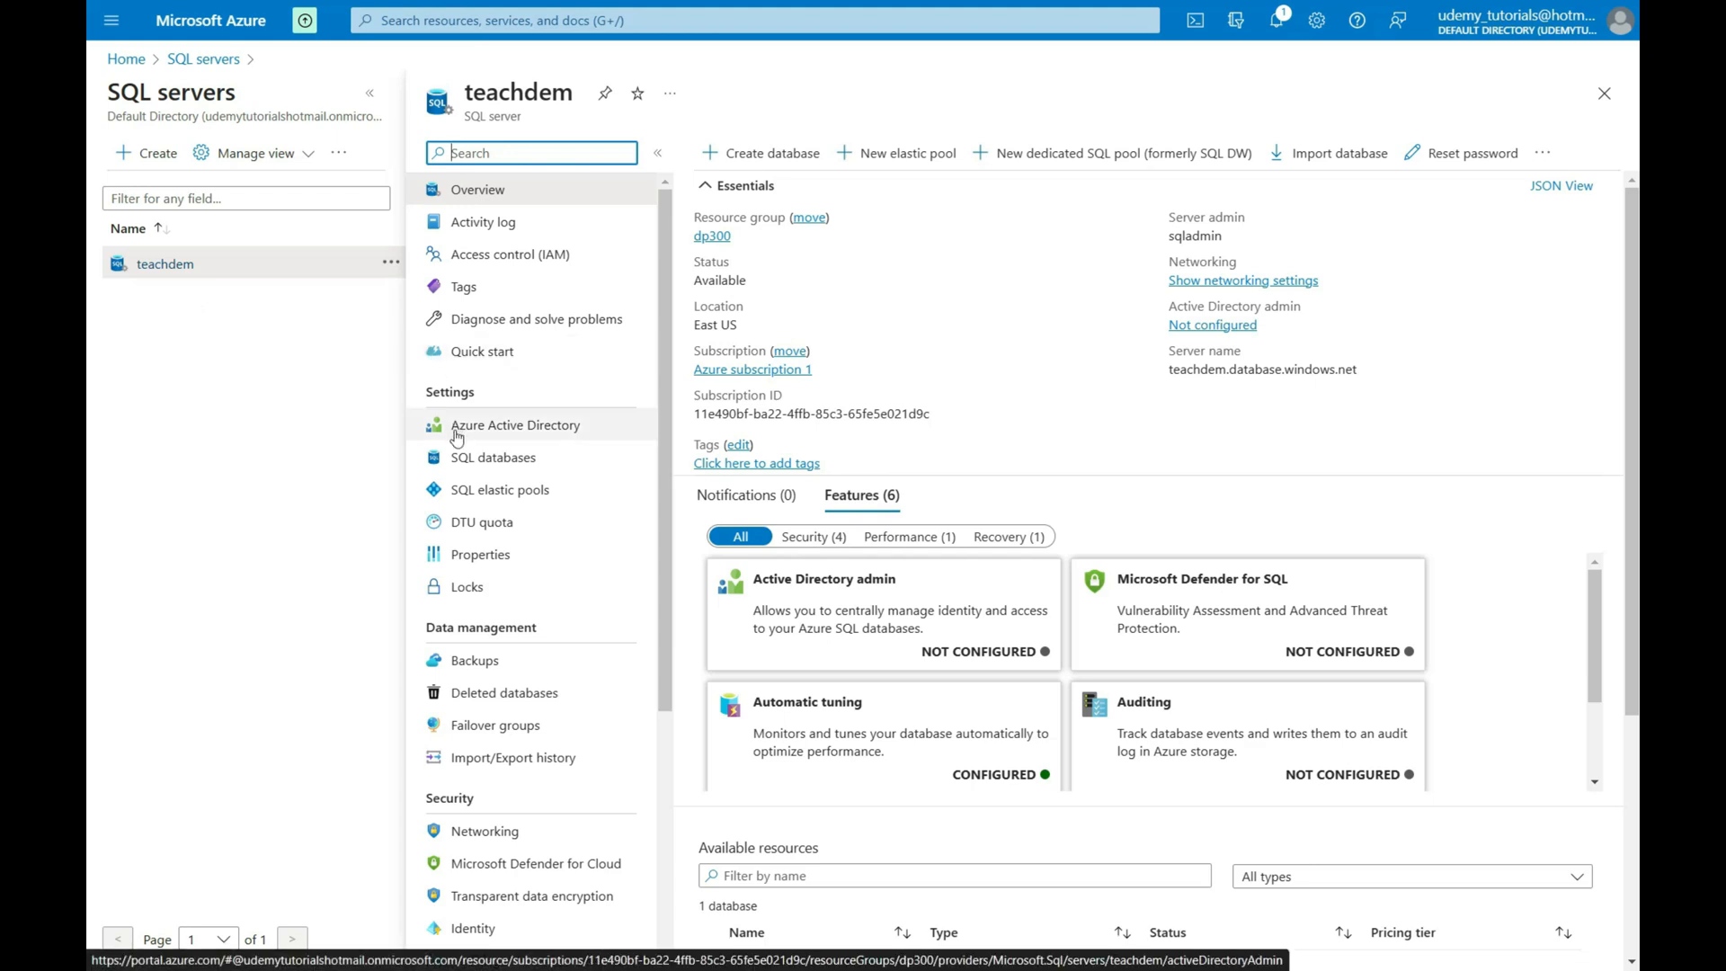
Set the admin account as teachdem's Azure AD admin and toggle Azure AD-only authentication
{"action": "left_click", "coordinate": [515, 425]}
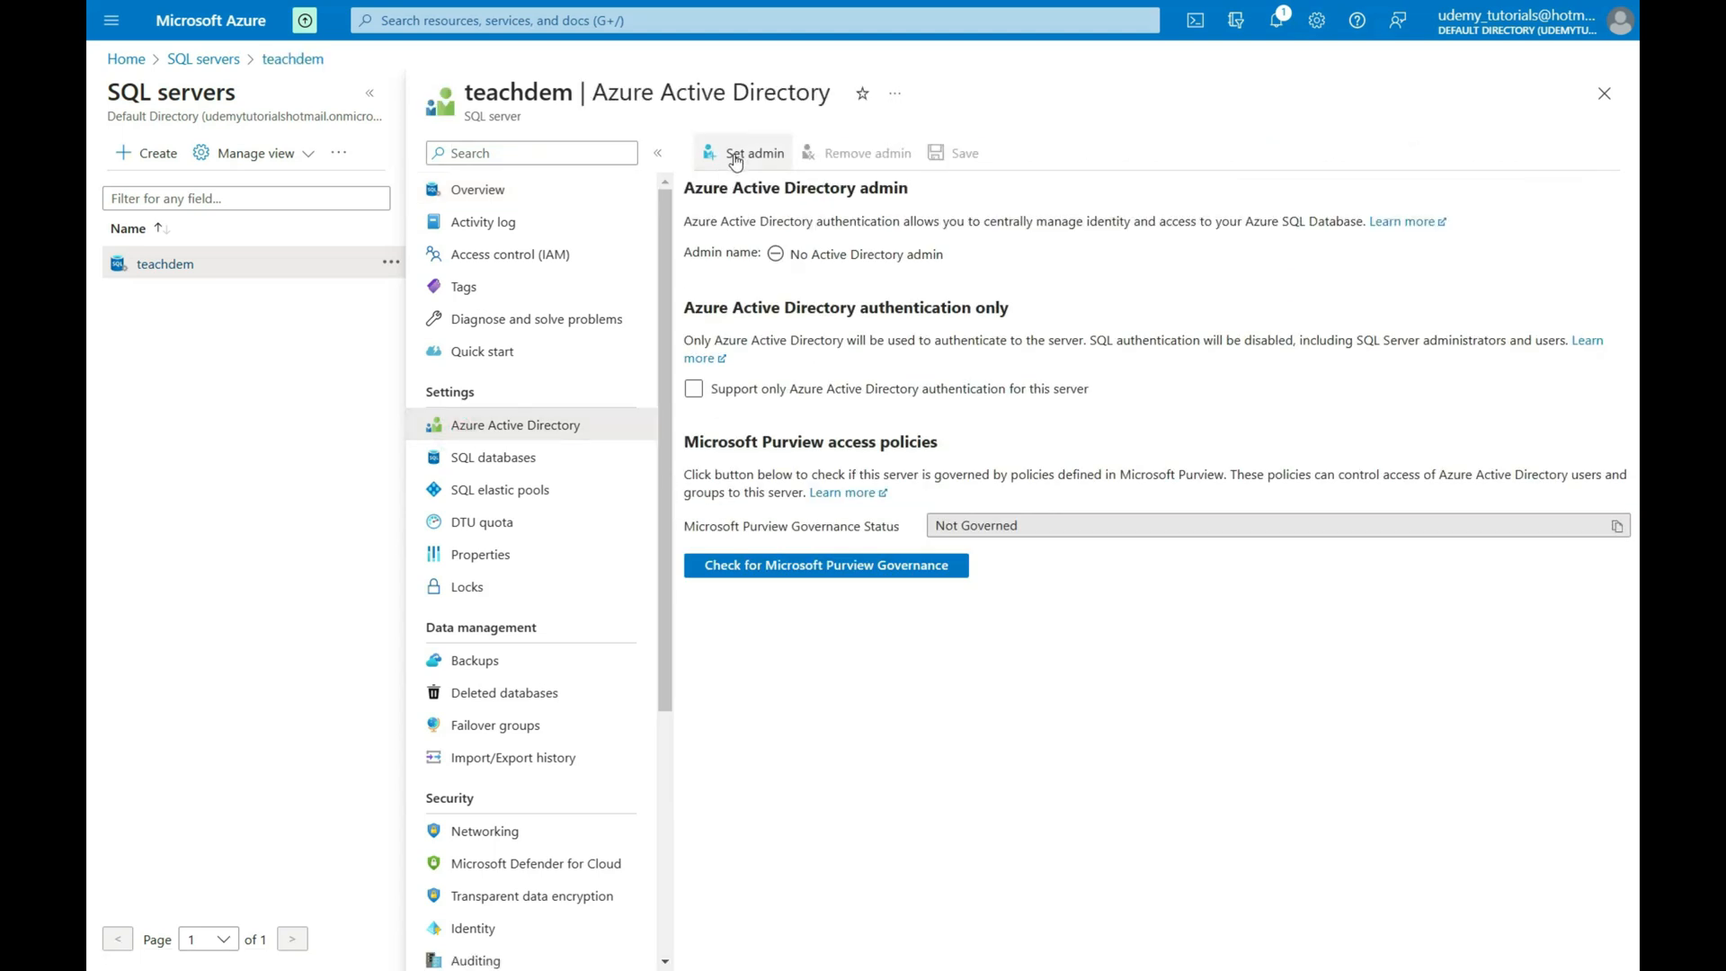
{"action": "left_click", "coordinate": [752, 153]}
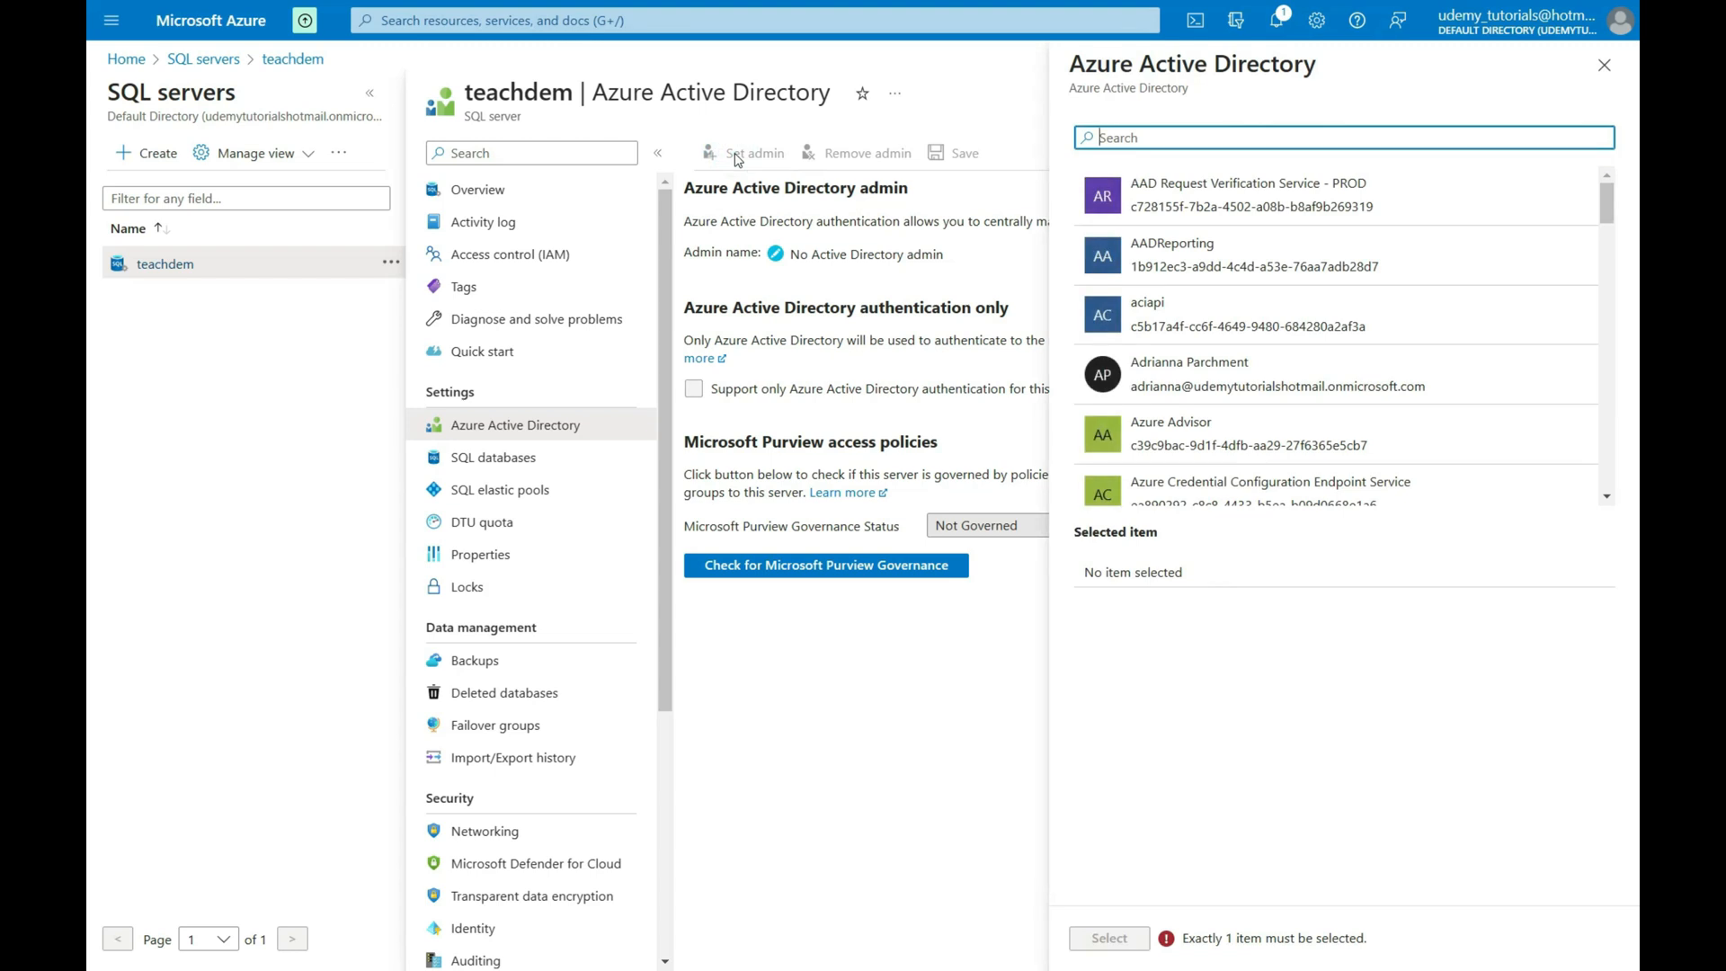
{"action": "mouse_move", "coordinate": [1235, 381]}
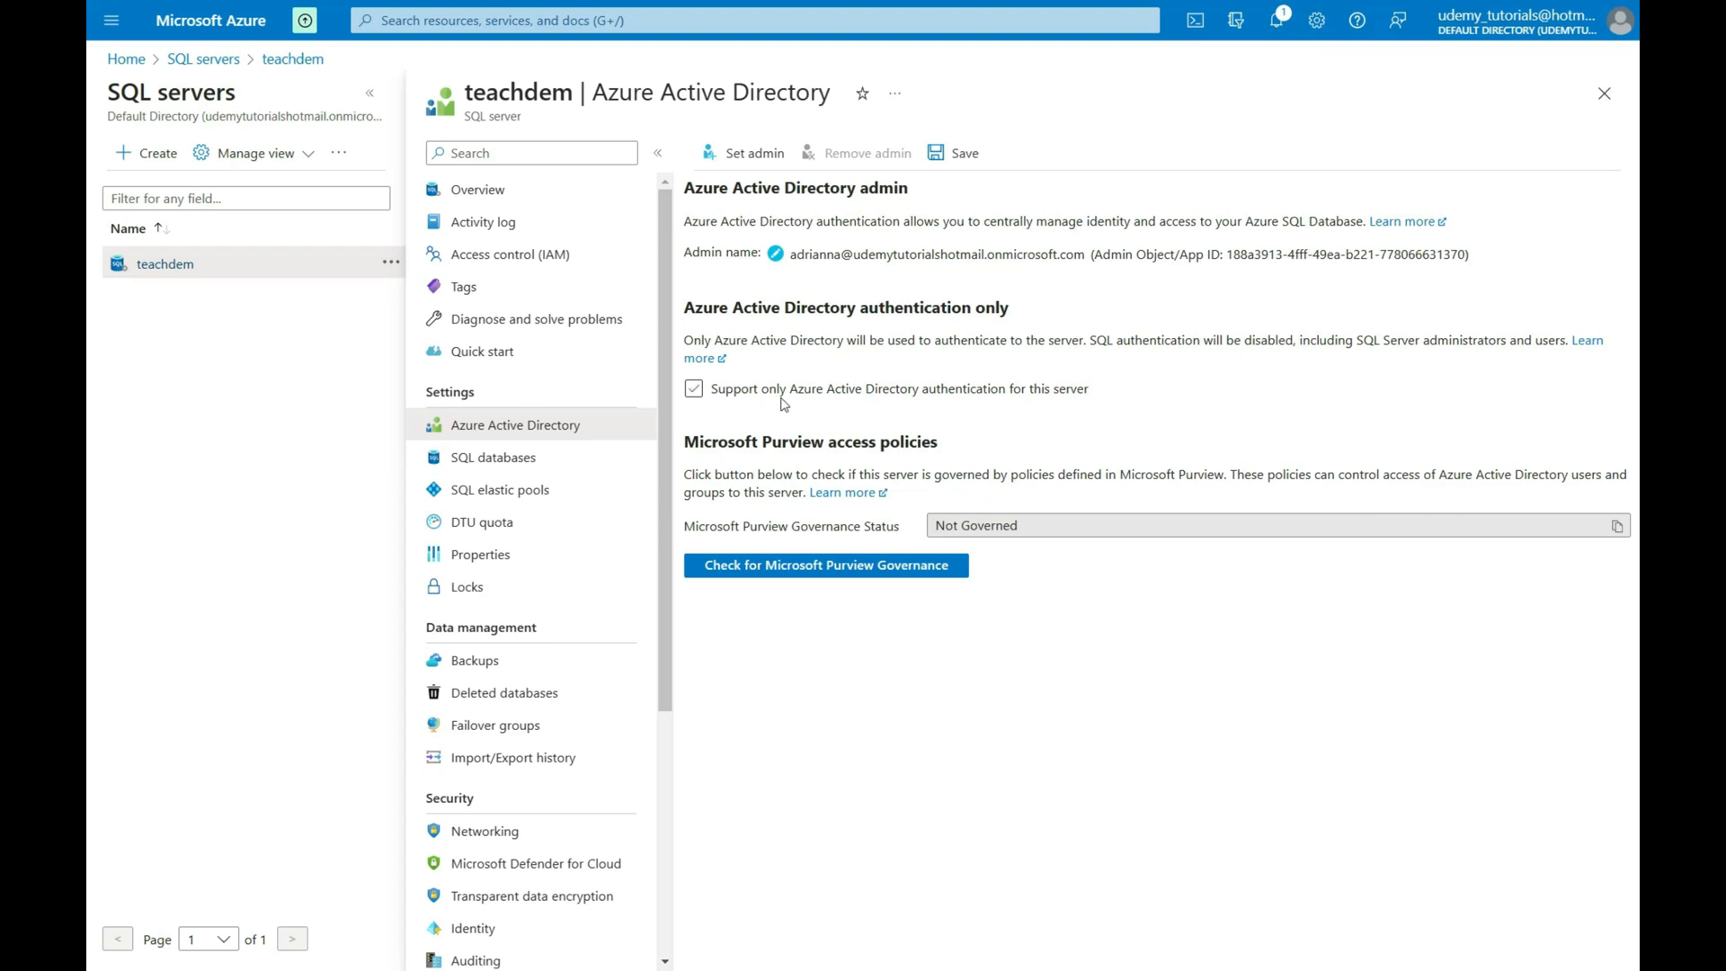
{"action": "mouse_move", "coordinate": [1009, 404]}
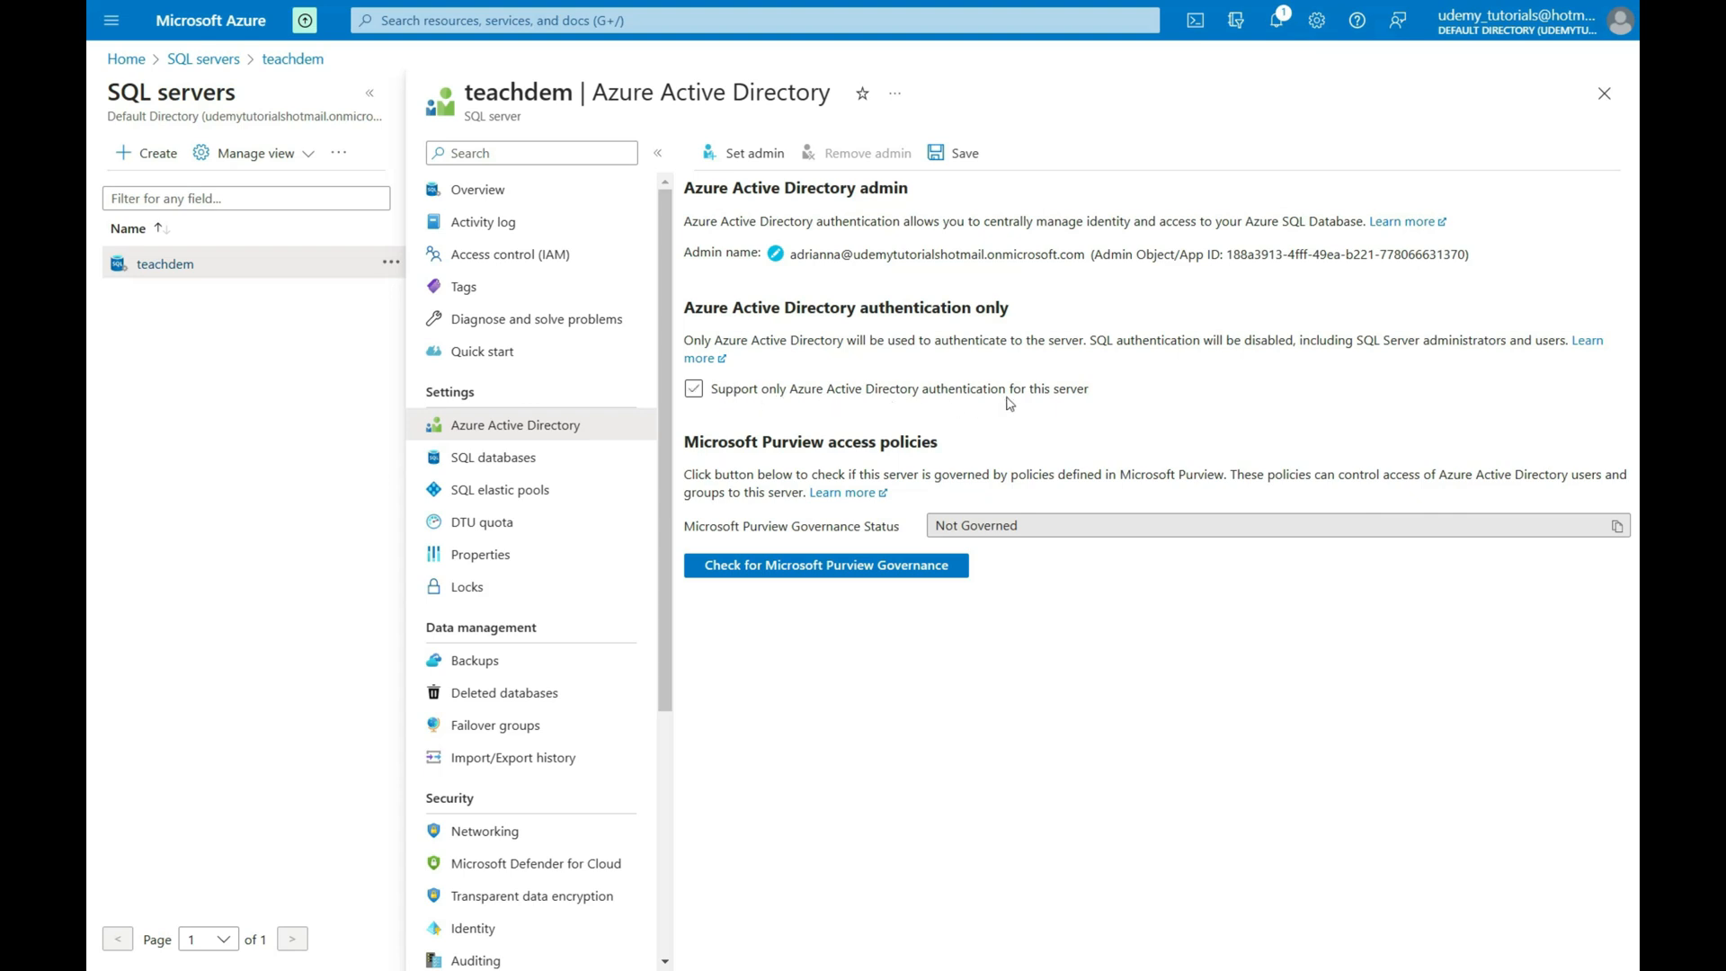
{"action": "left_click", "coordinate": [693, 388]}
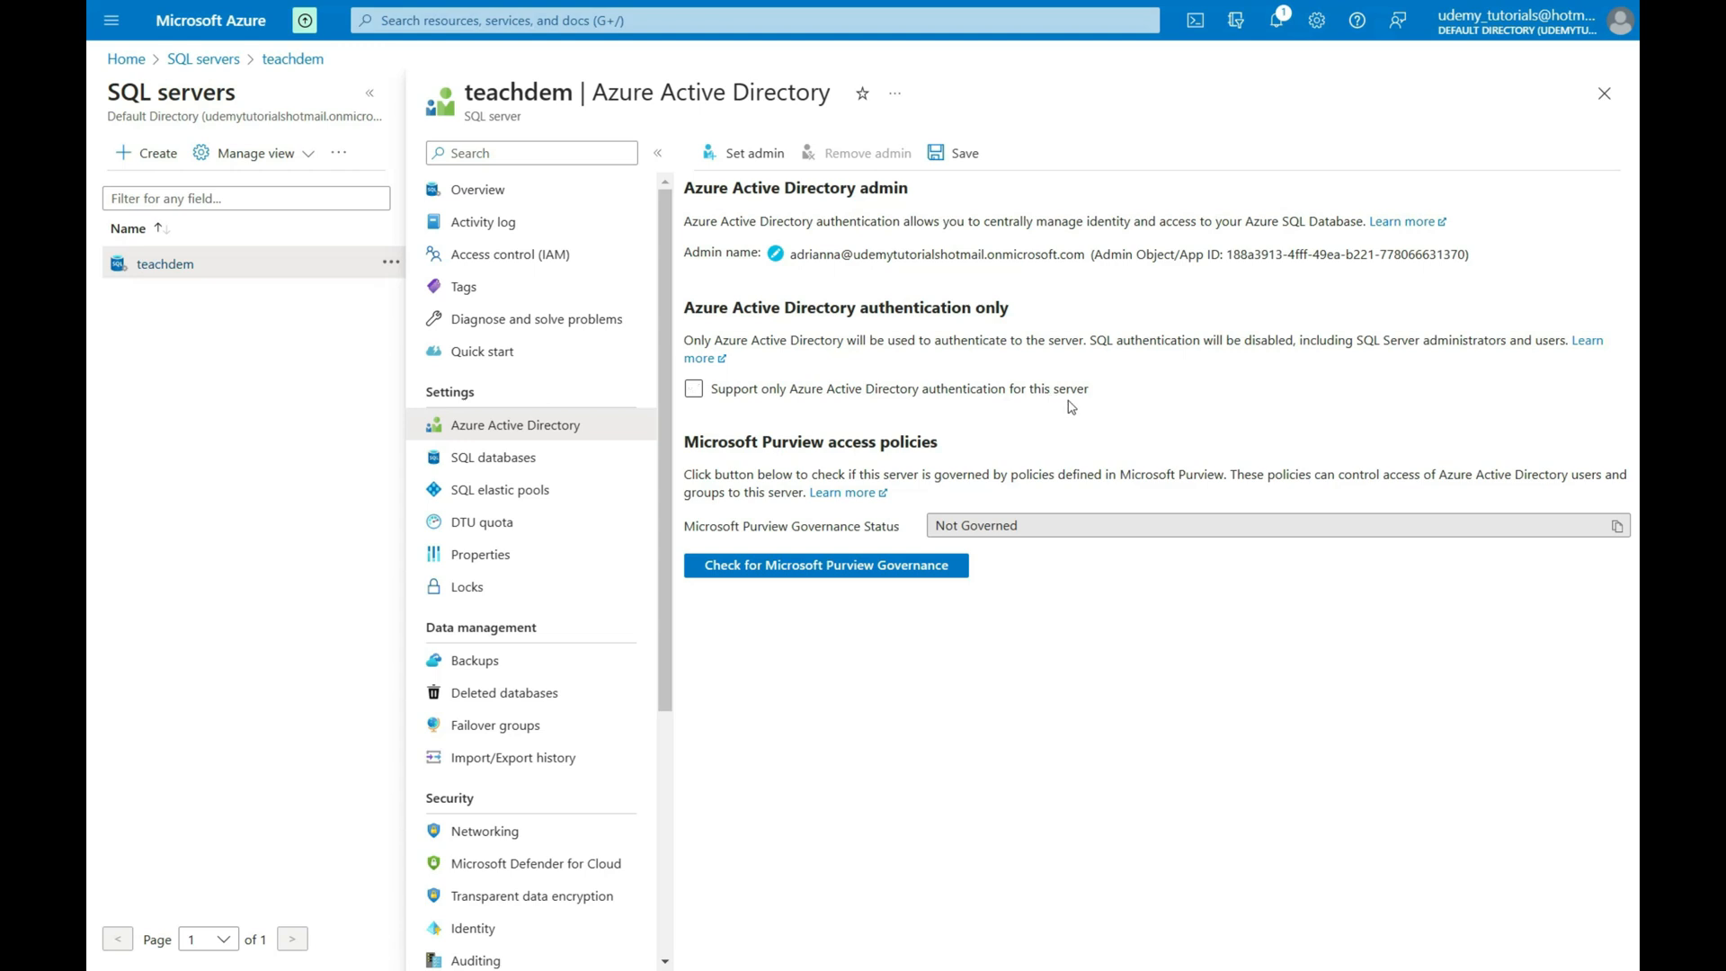
{"action": "left_click", "coordinate": [693, 388]}
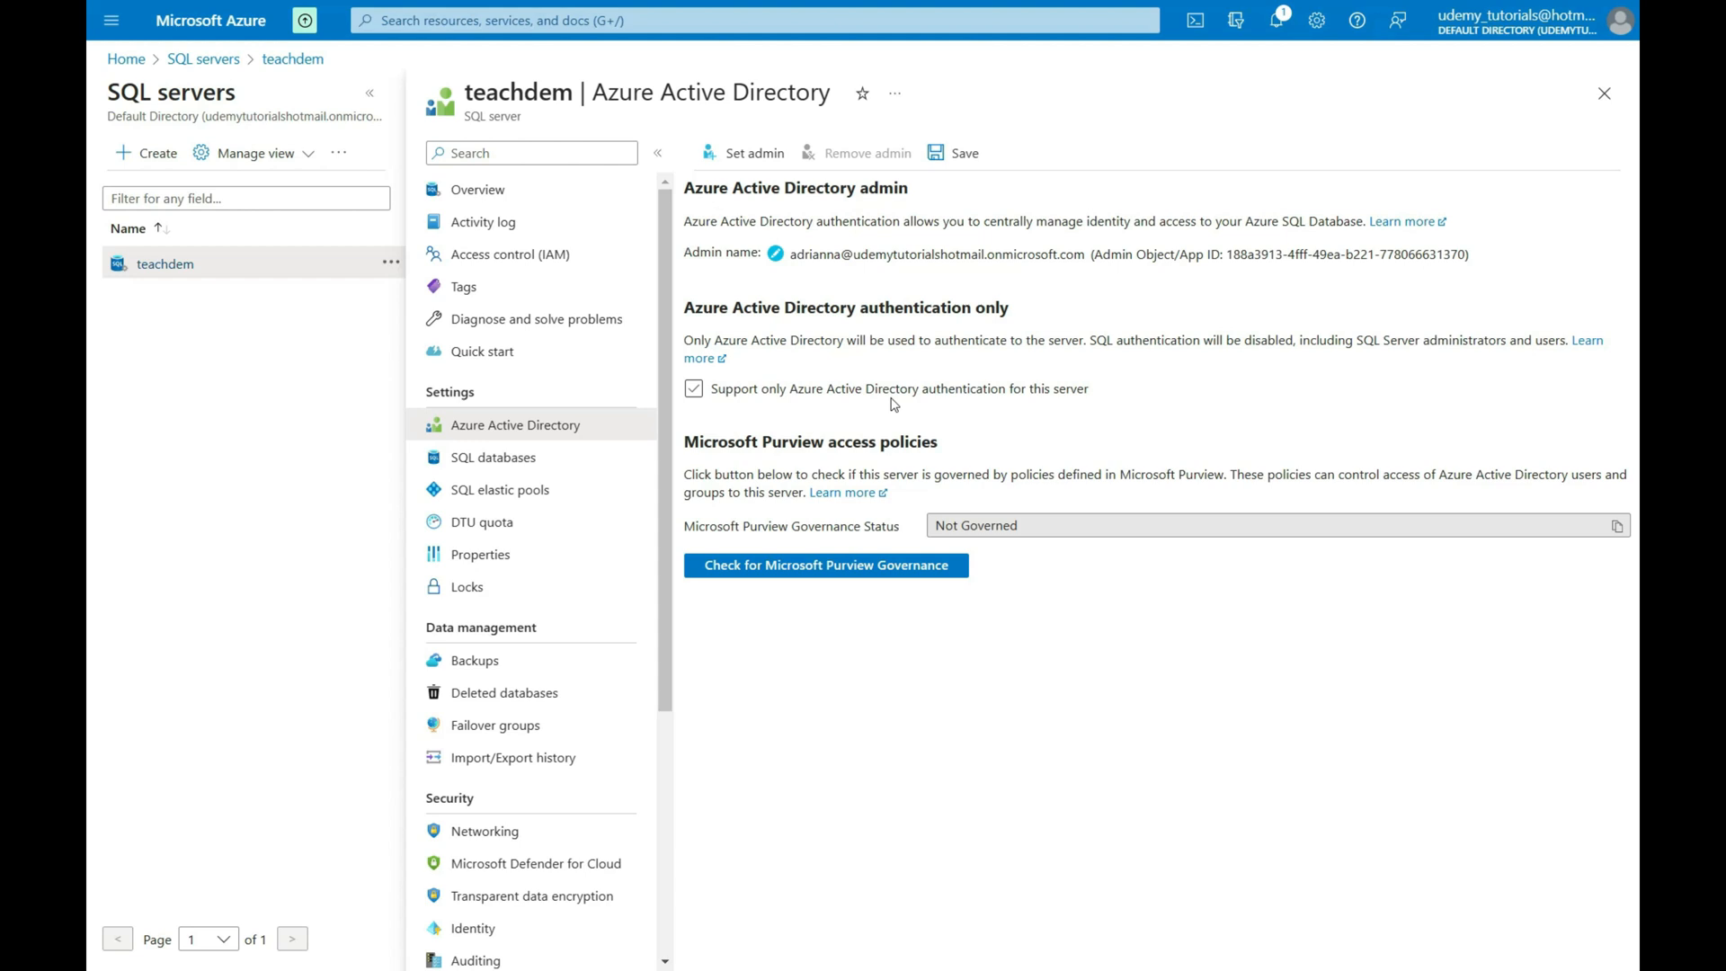
{"action": "left_click", "coordinate": [964, 152]}
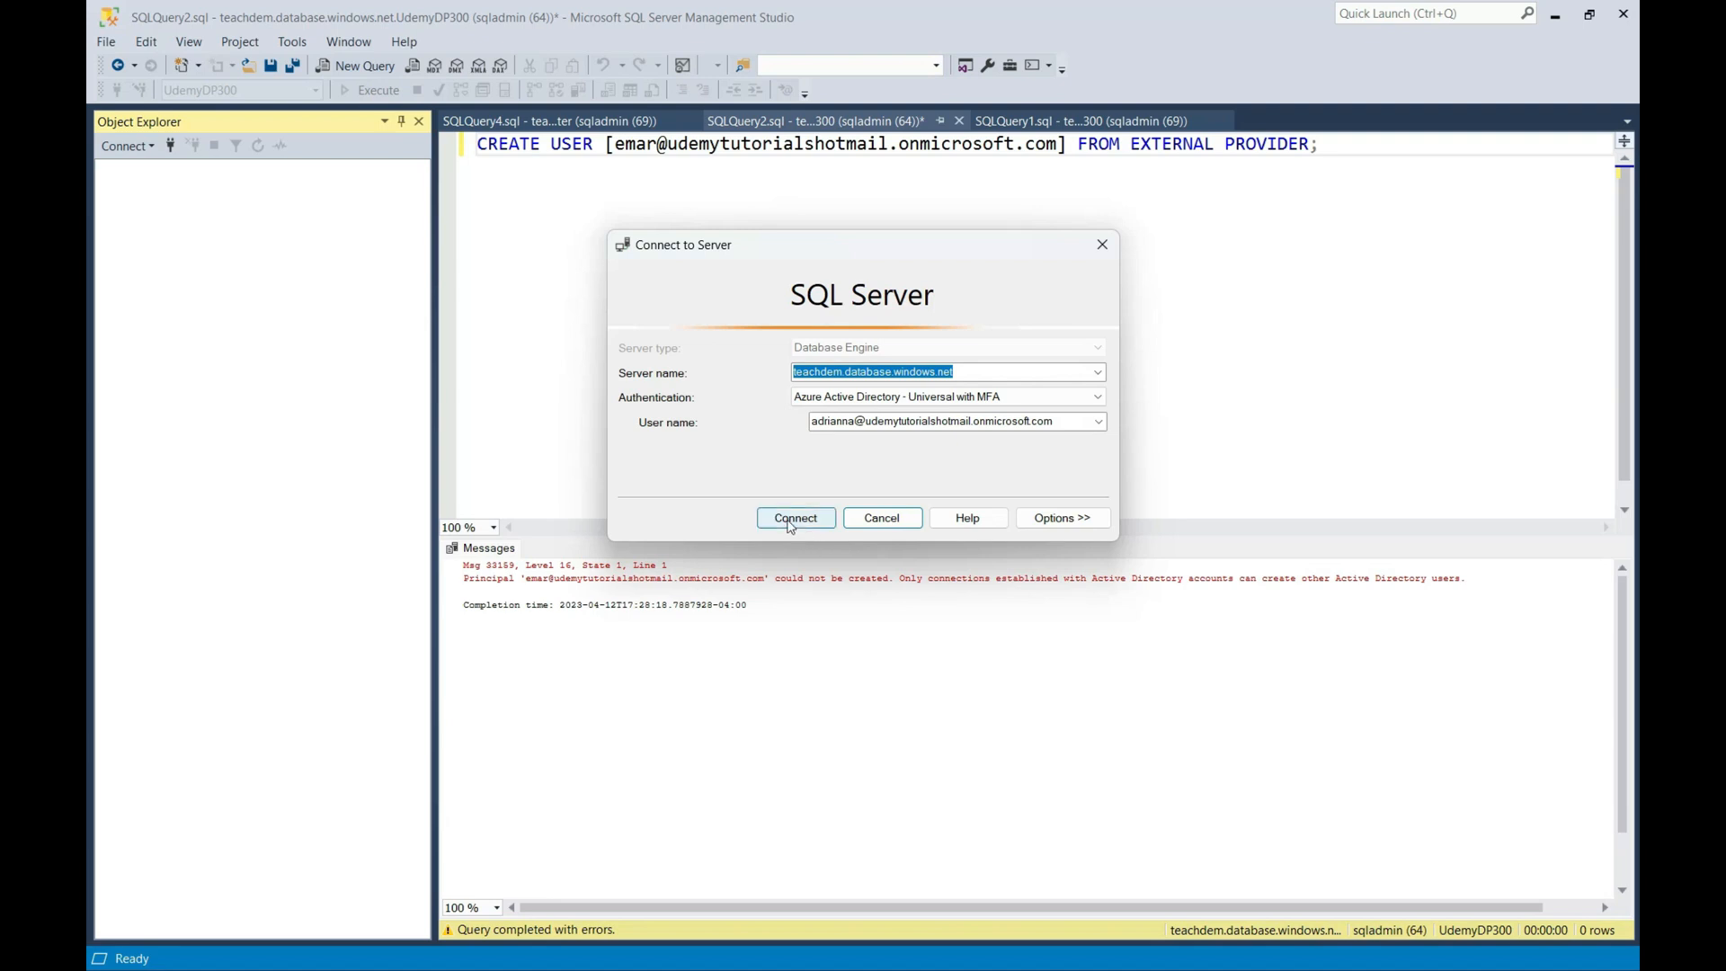
Connect to teachdem and sign in with the Azure AD admin's password
{"action": "left_click", "coordinate": [795, 518]}
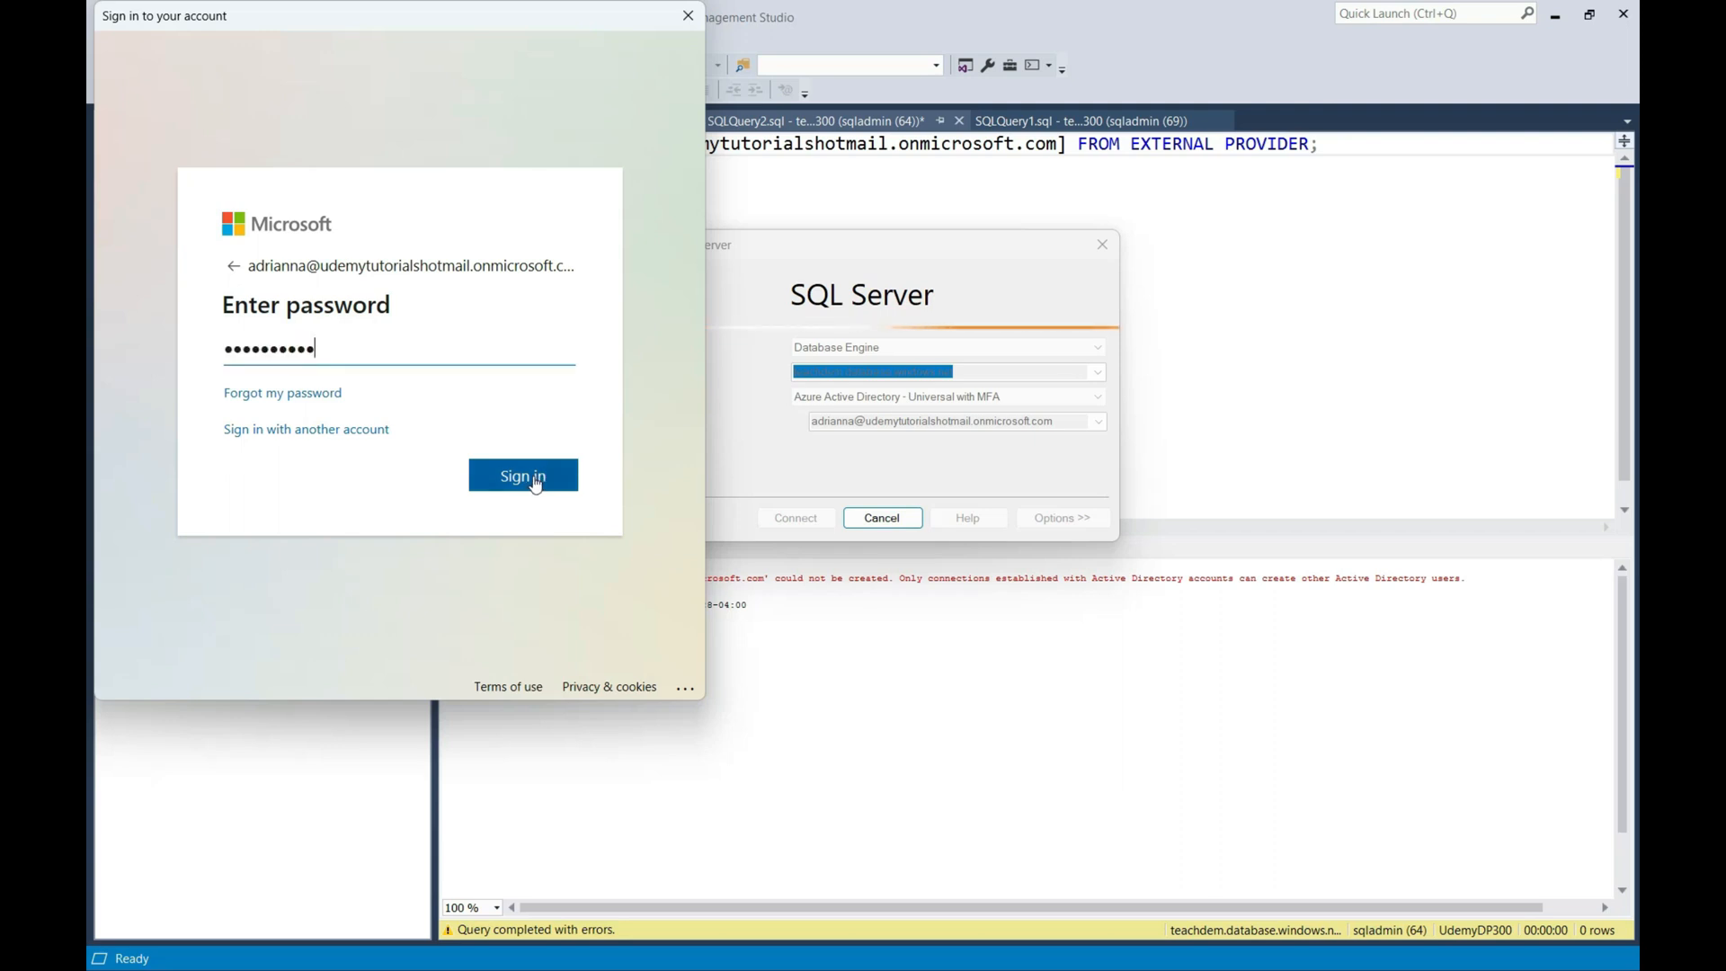
{"action": "left_click", "coordinate": [522, 476]}
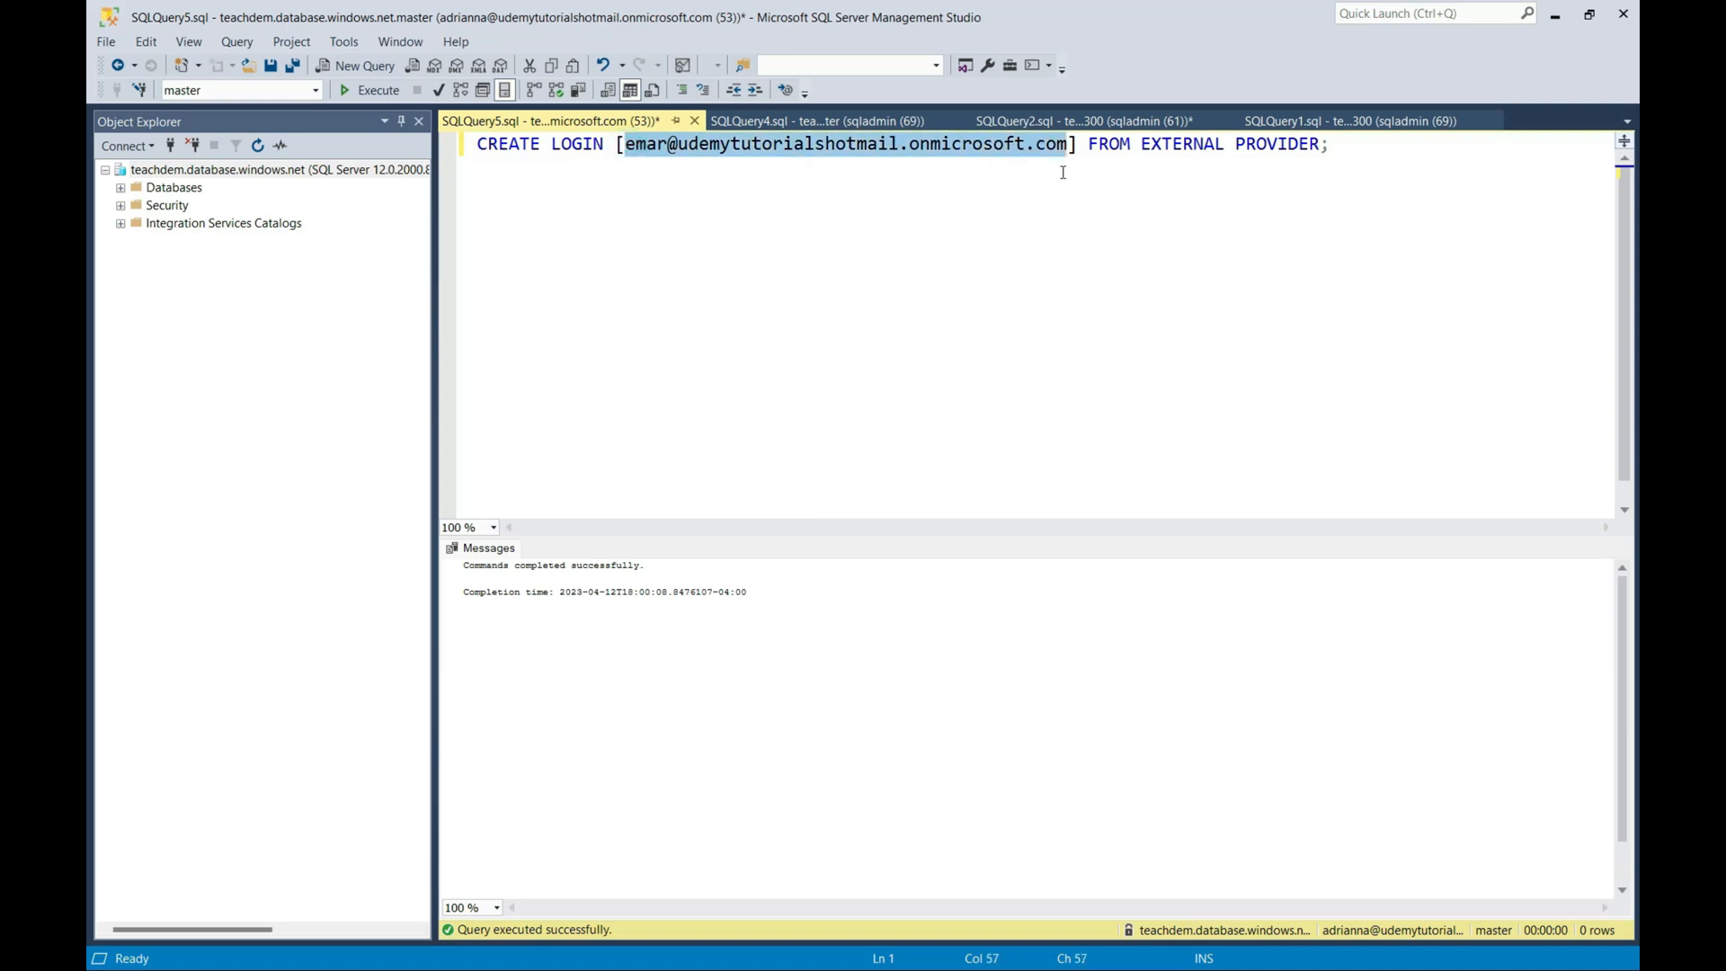
Run CREATE USER ... FROM EXTERNAL PROVIDER on UdemyDP300 and check Security > Users for the account
{"action": "left_click", "coordinate": [1085, 119]}
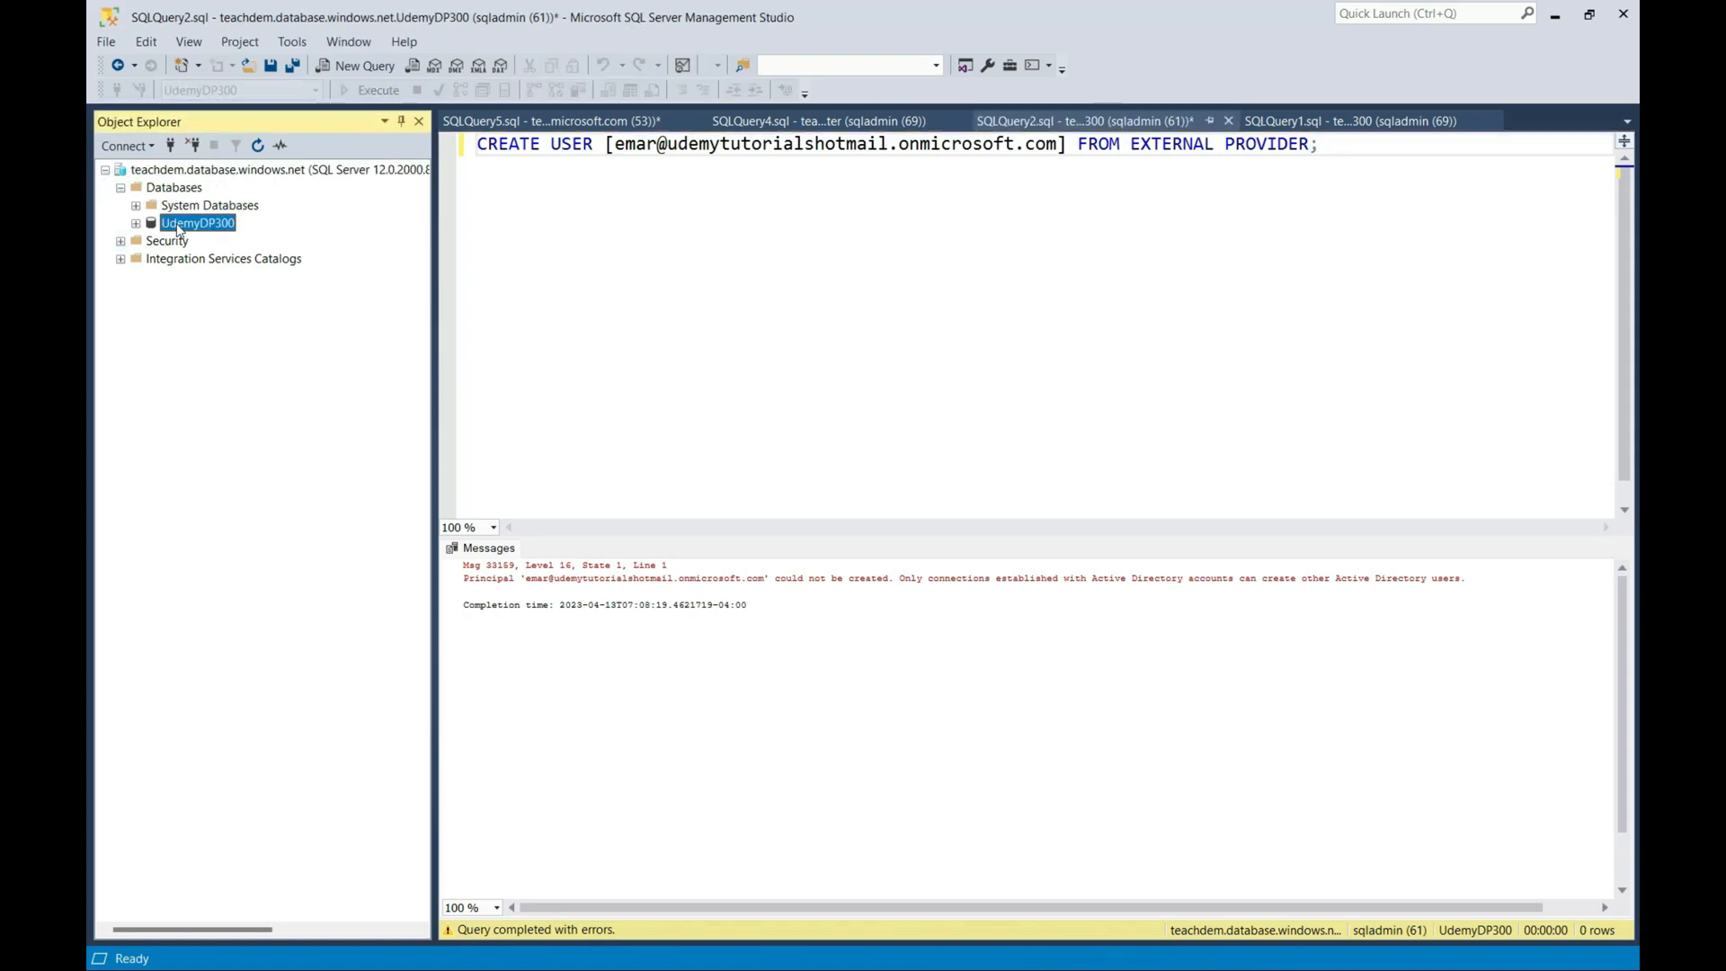
{"action": "mouse_move", "coordinate": [230, 260]}
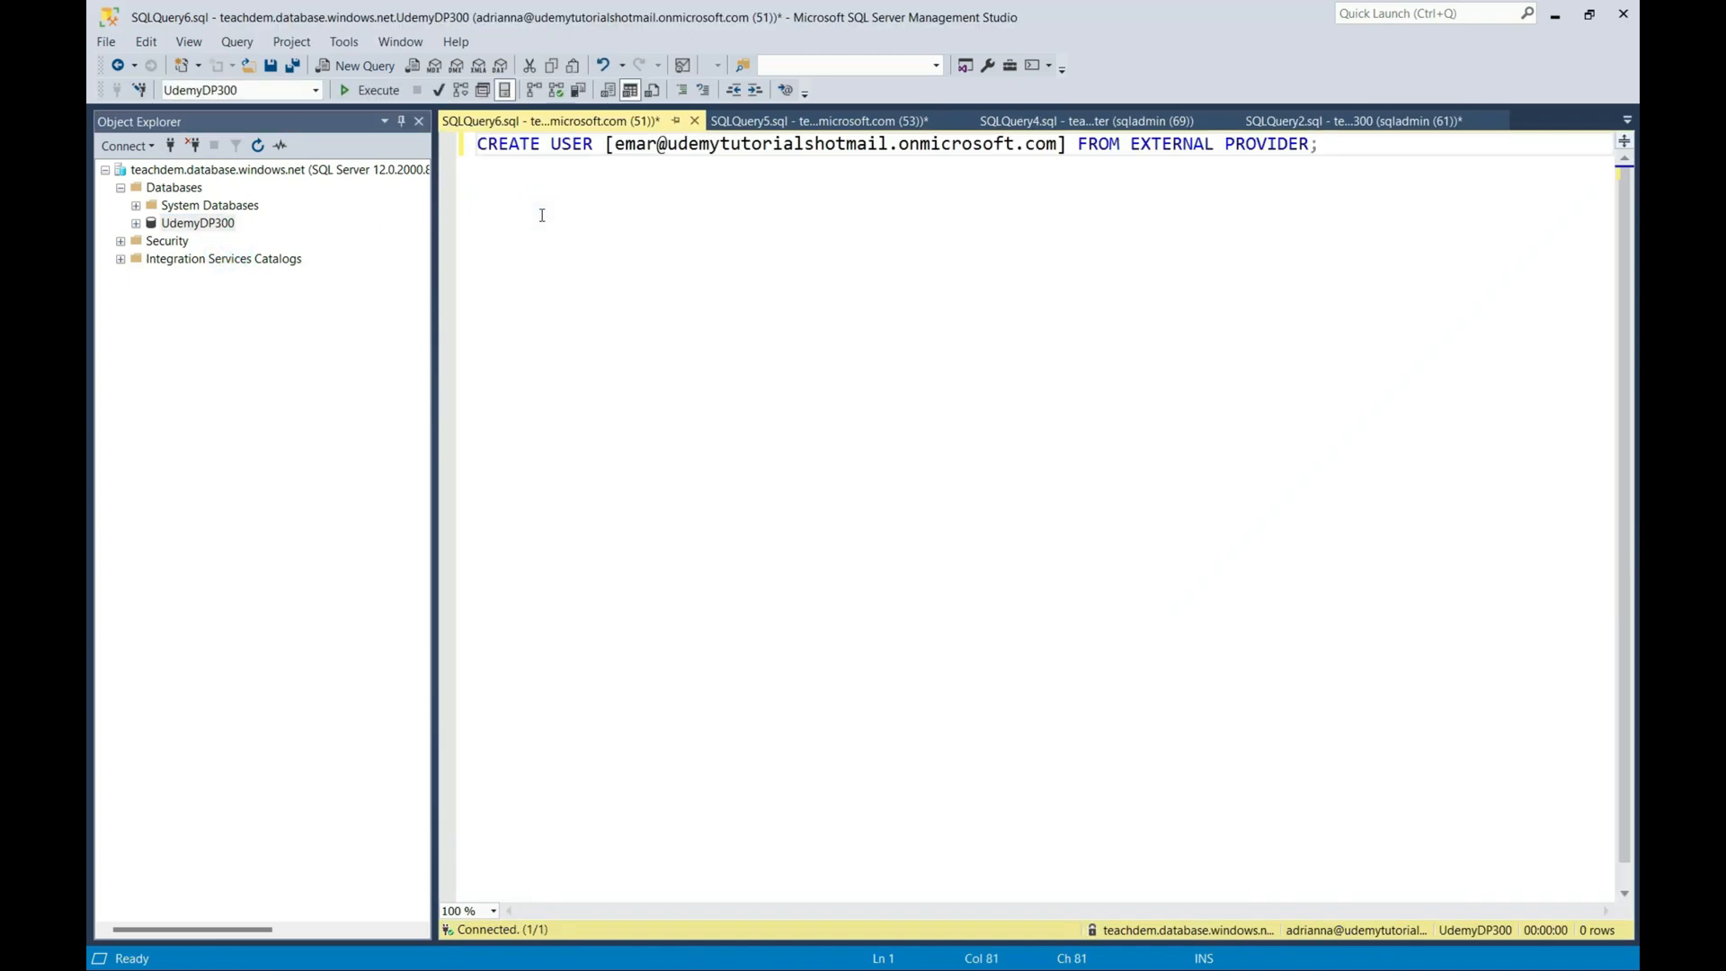
{"action": "left_click", "coordinate": [370, 90]}
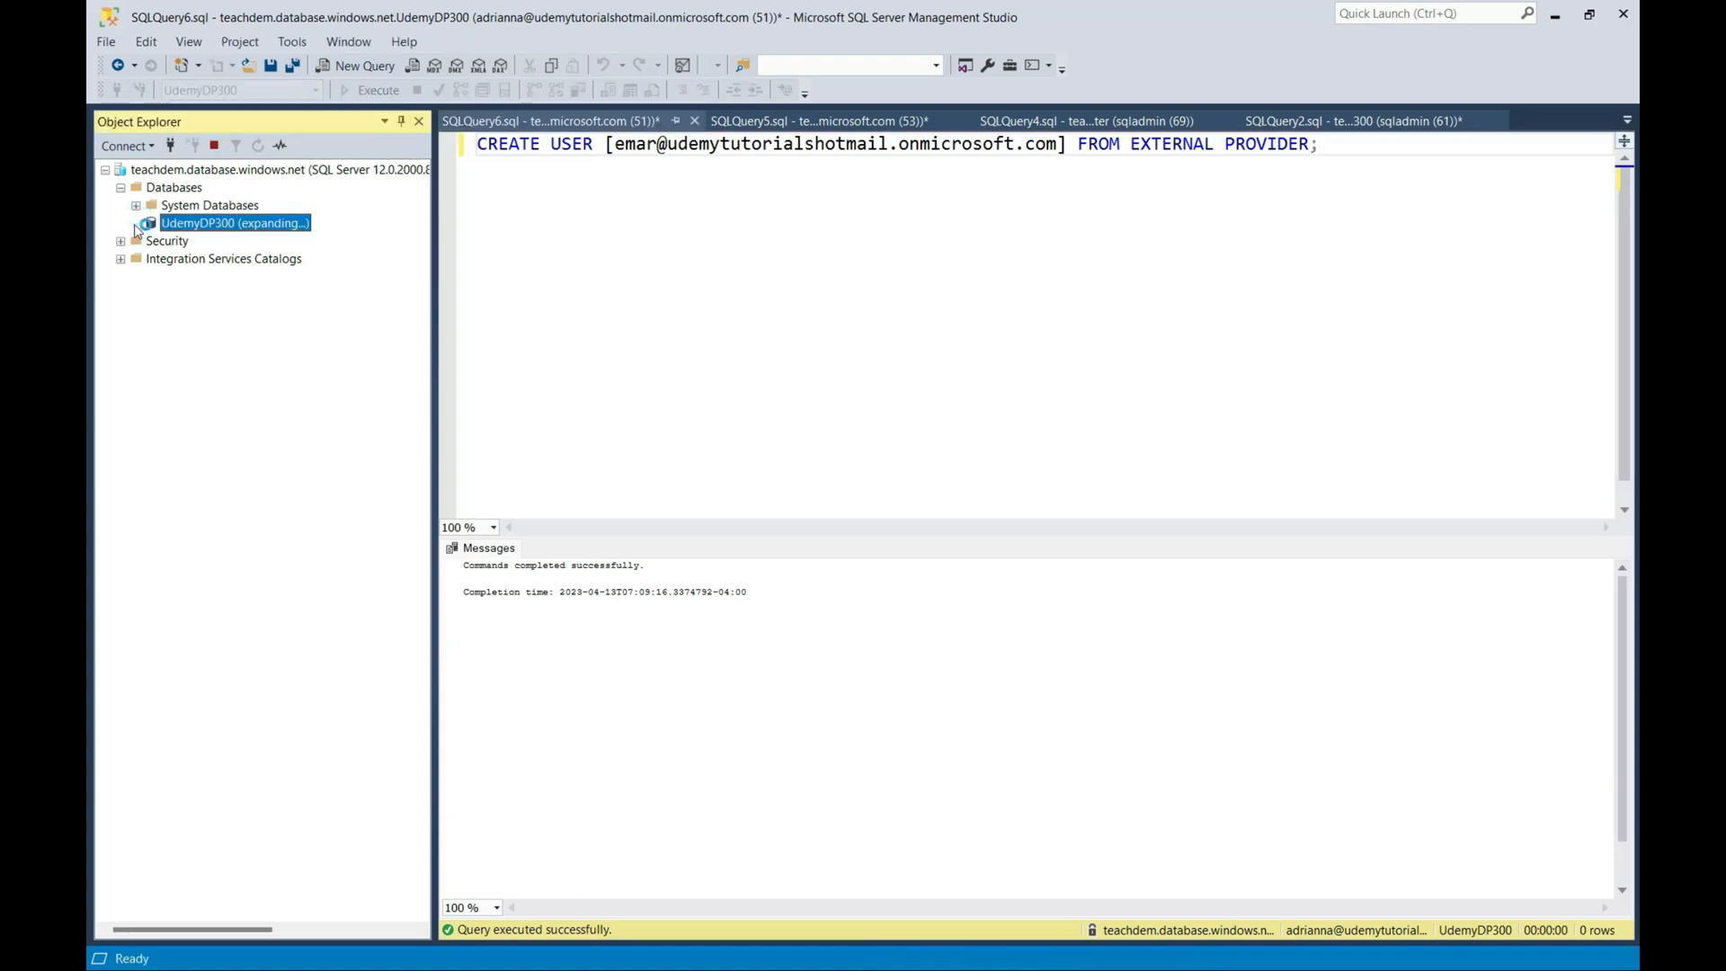
{"action": "left_click", "coordinate": [167, 419]}
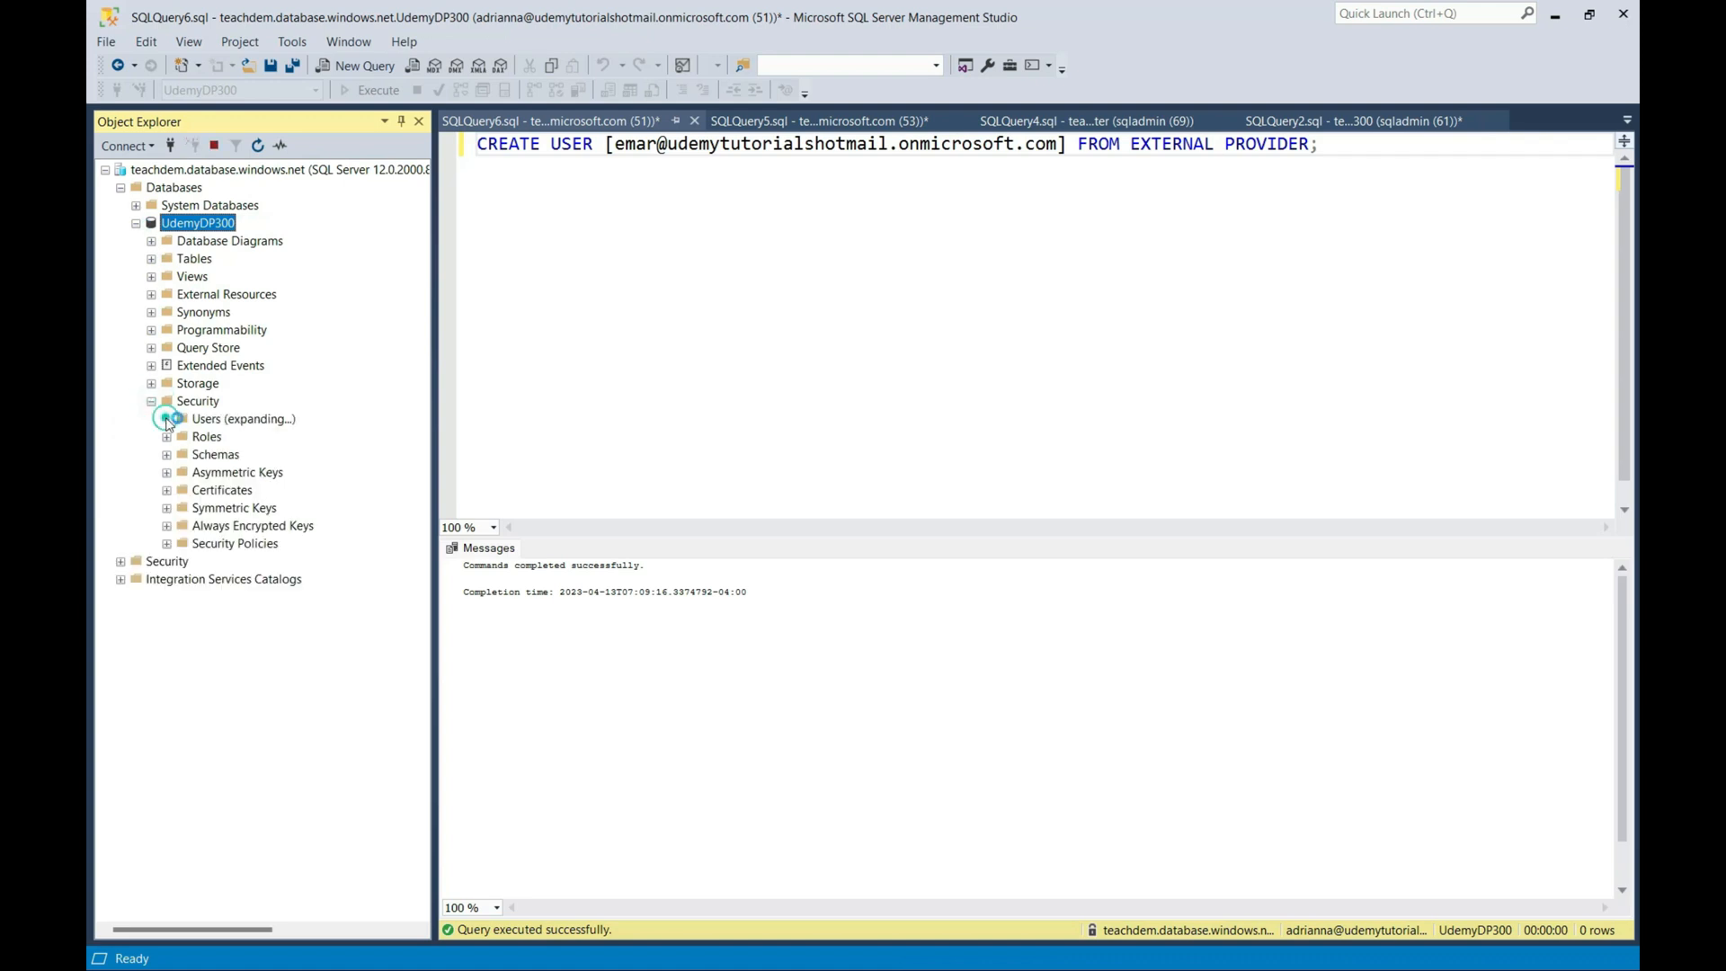
{"action": "left_click", "coordinate": [166, 418]}
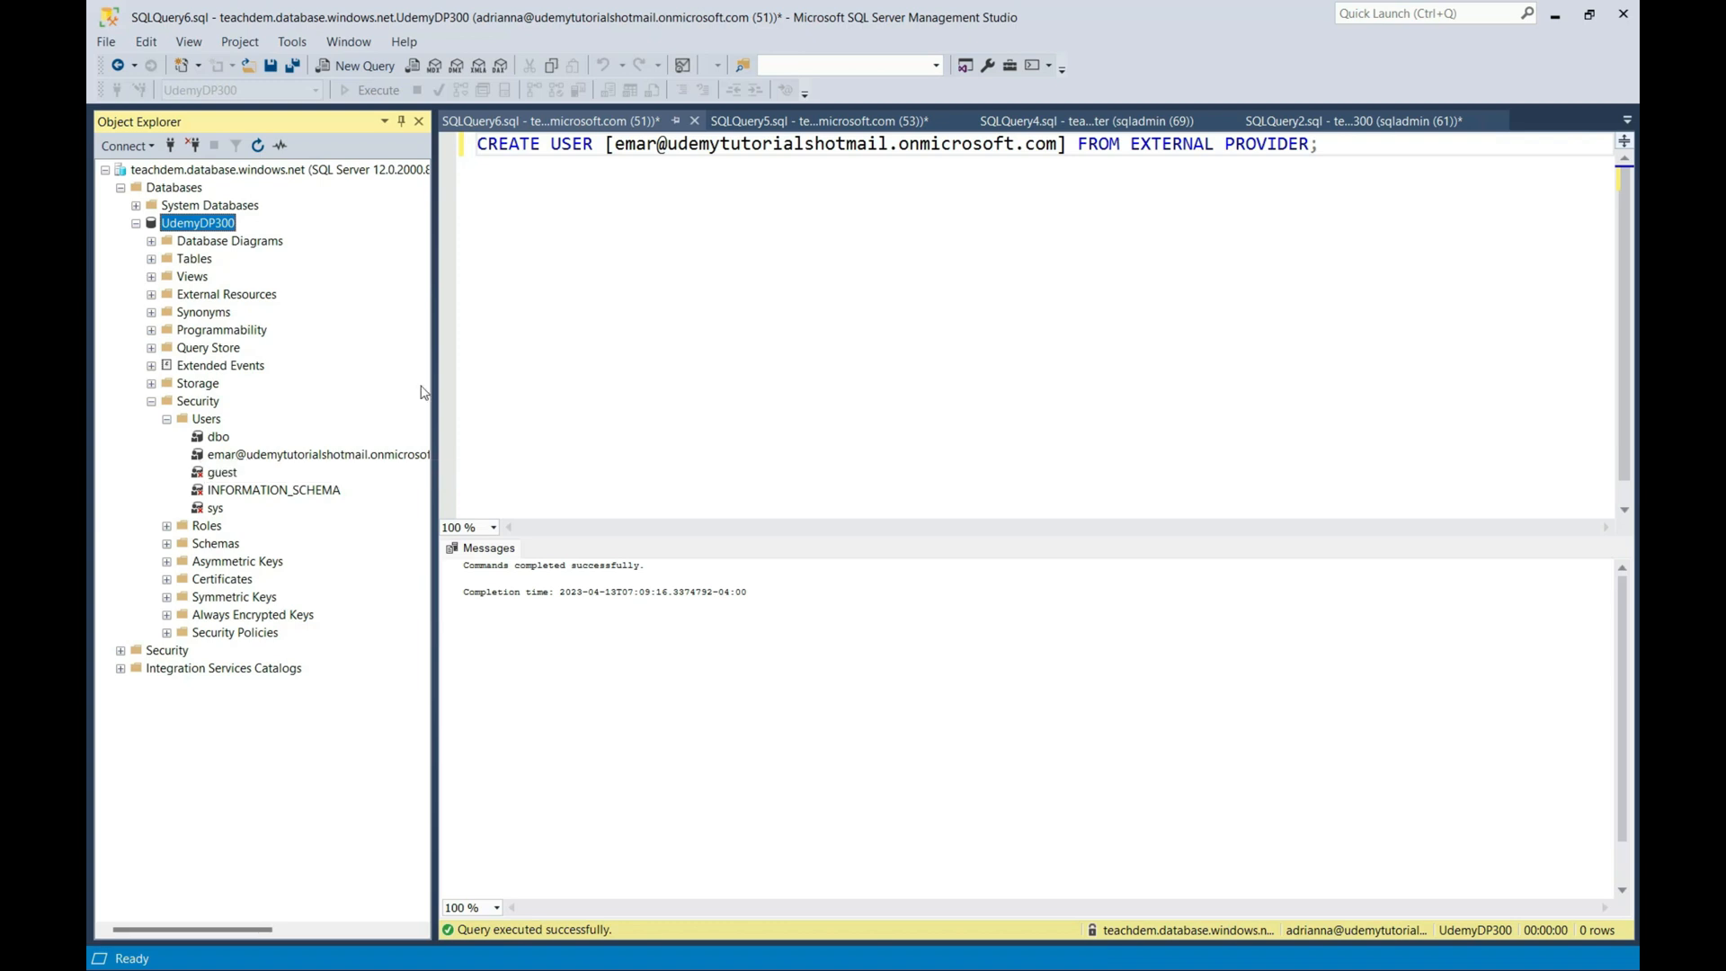
{"action": "mouse_move", "coordinate": [657, 200]}
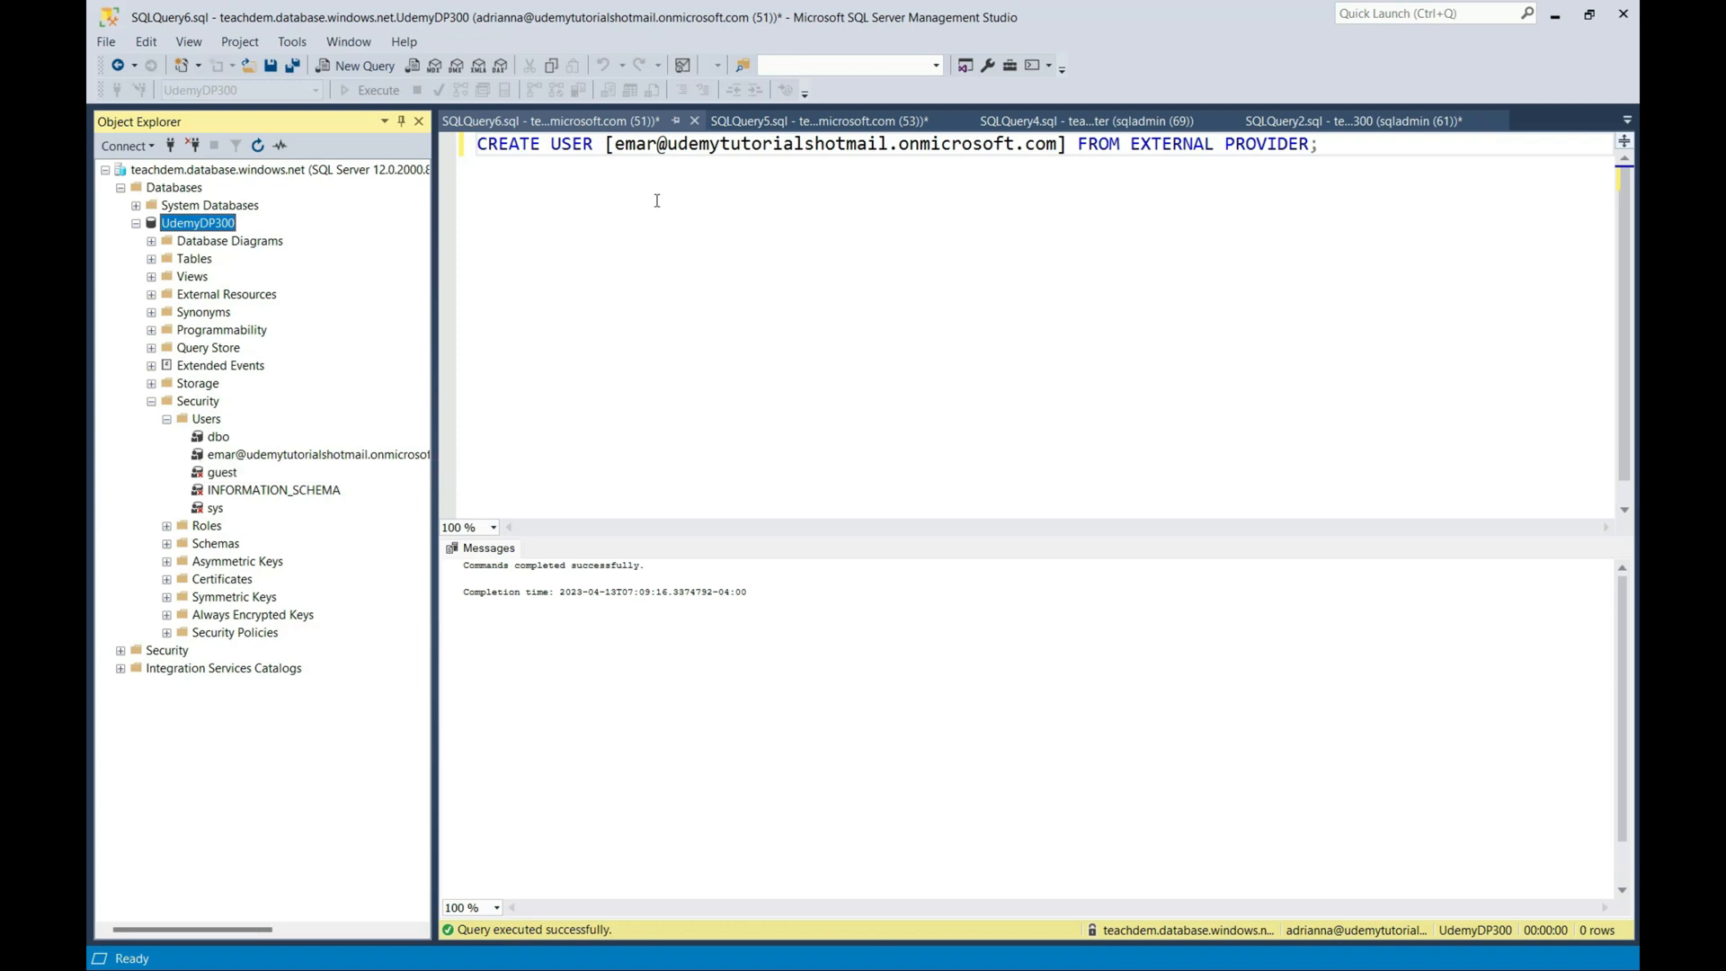
{"action": "left_click_drag", "start_coordinate": [614, 144], "coordinate": [1053, 144]}
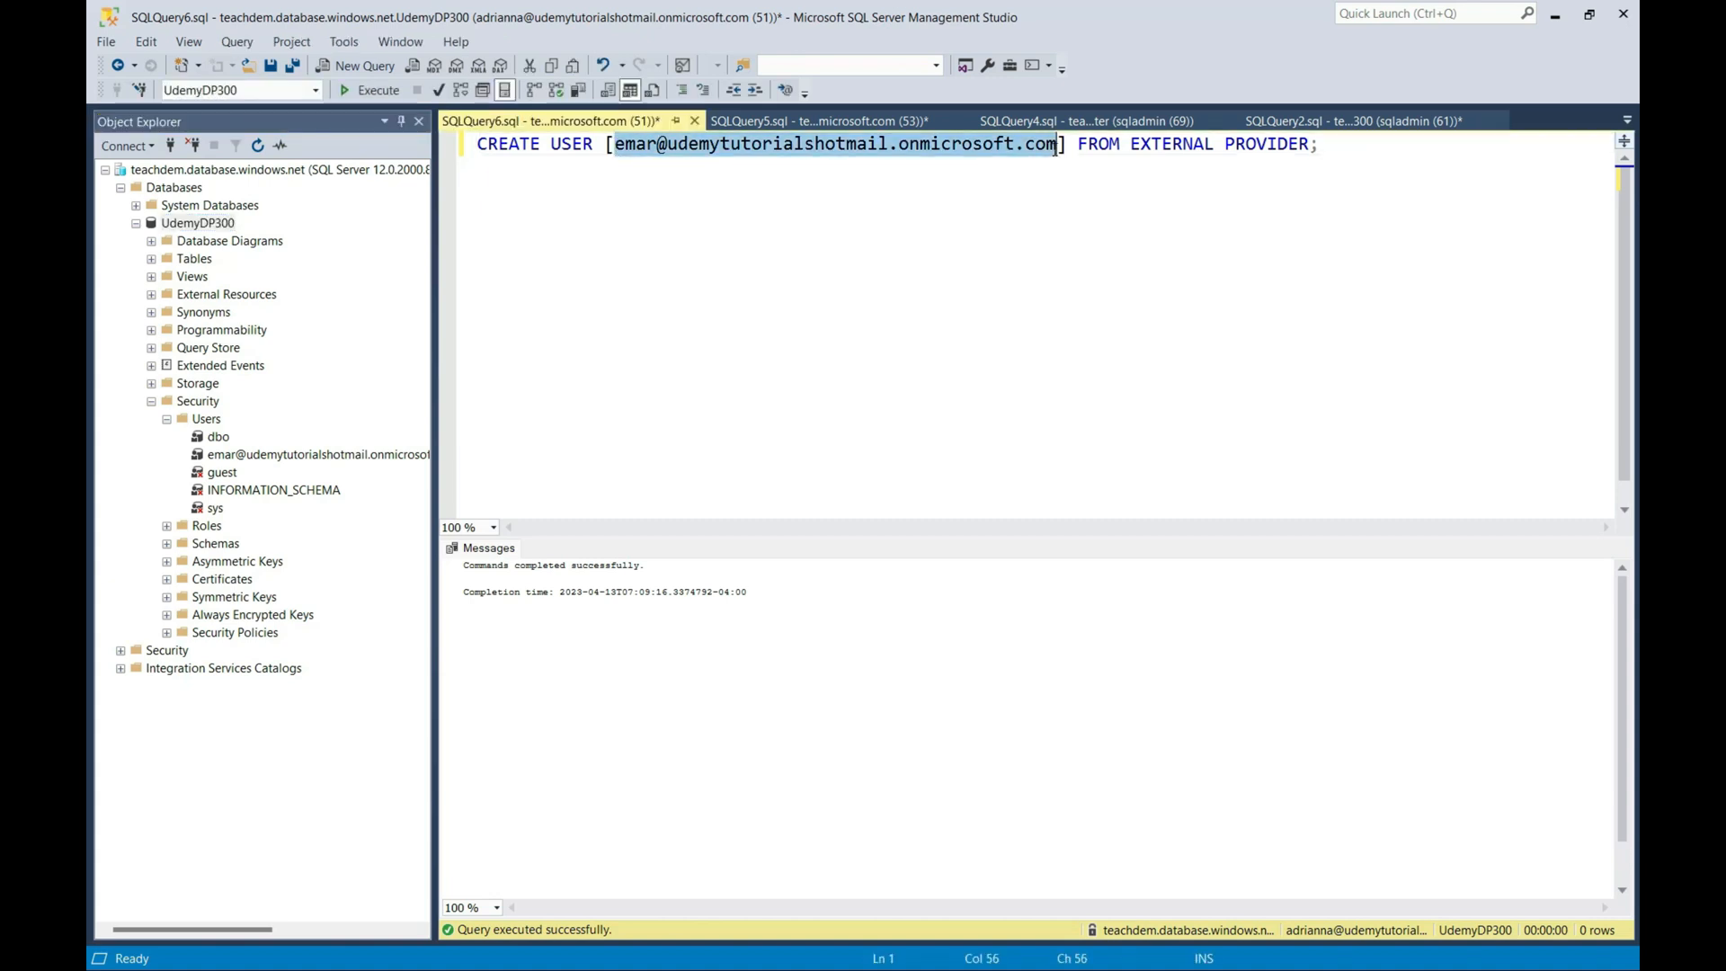
Start a Database Engine MFA connection as the new user and begin two-step verification setup
{"action": "left_click", "coordinate": [123, 146]}
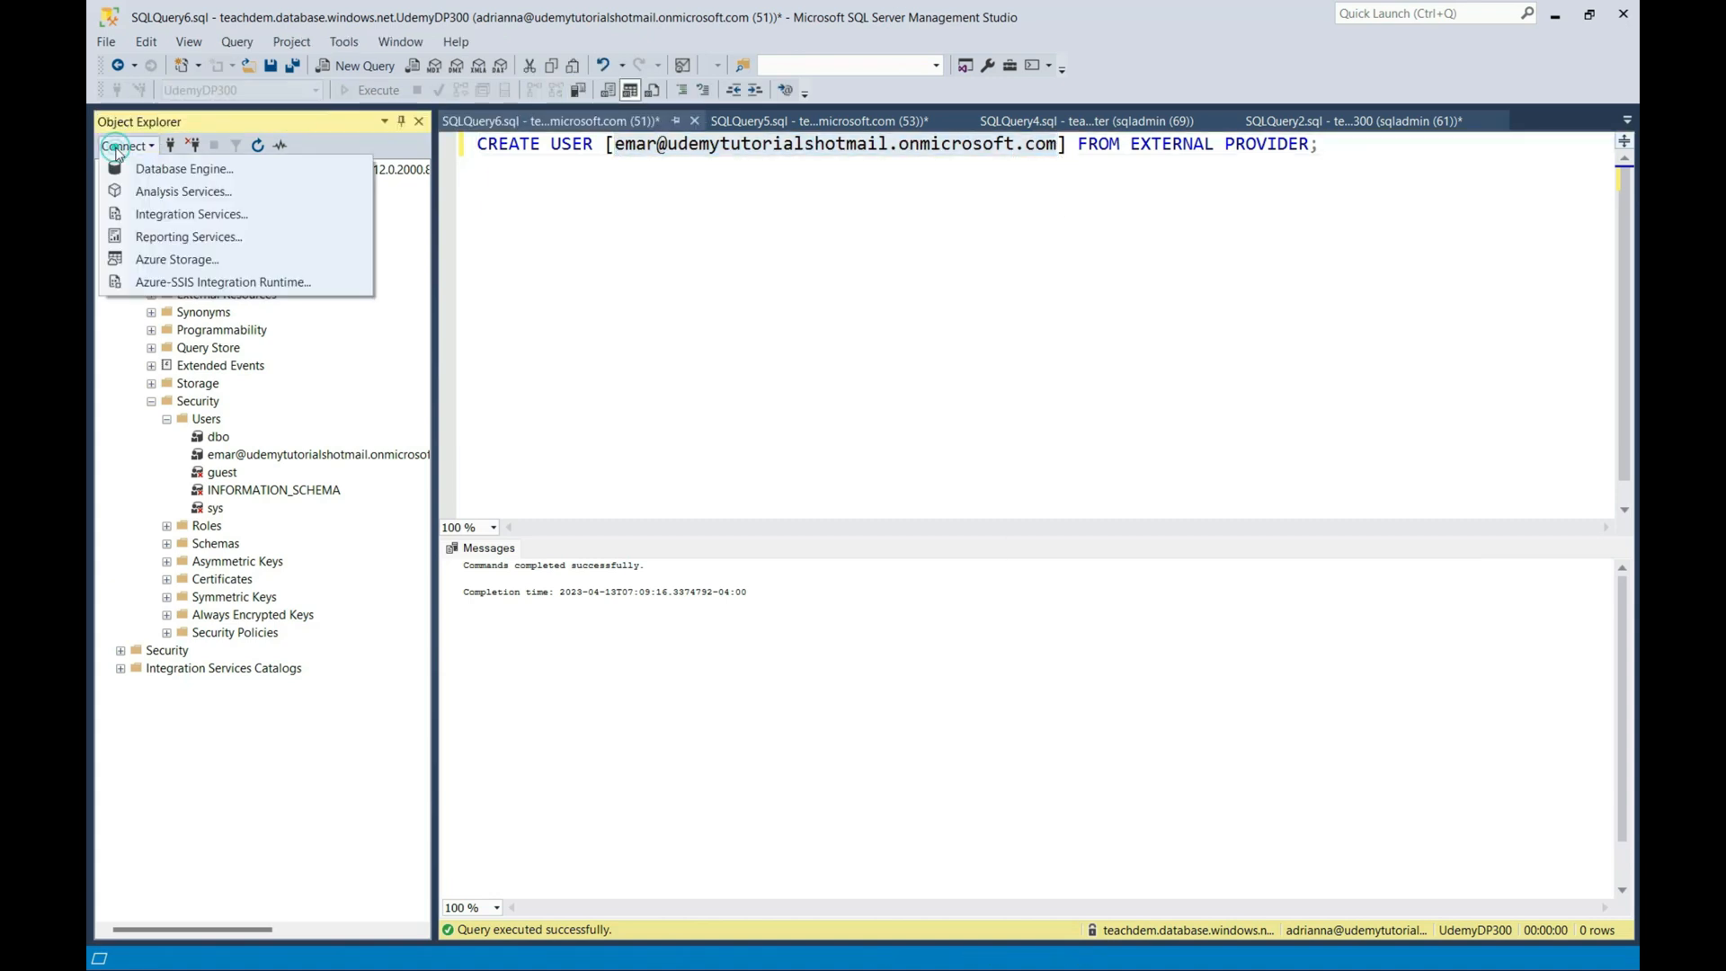
{"action": "left_click", "coordinate": [186, 168]}
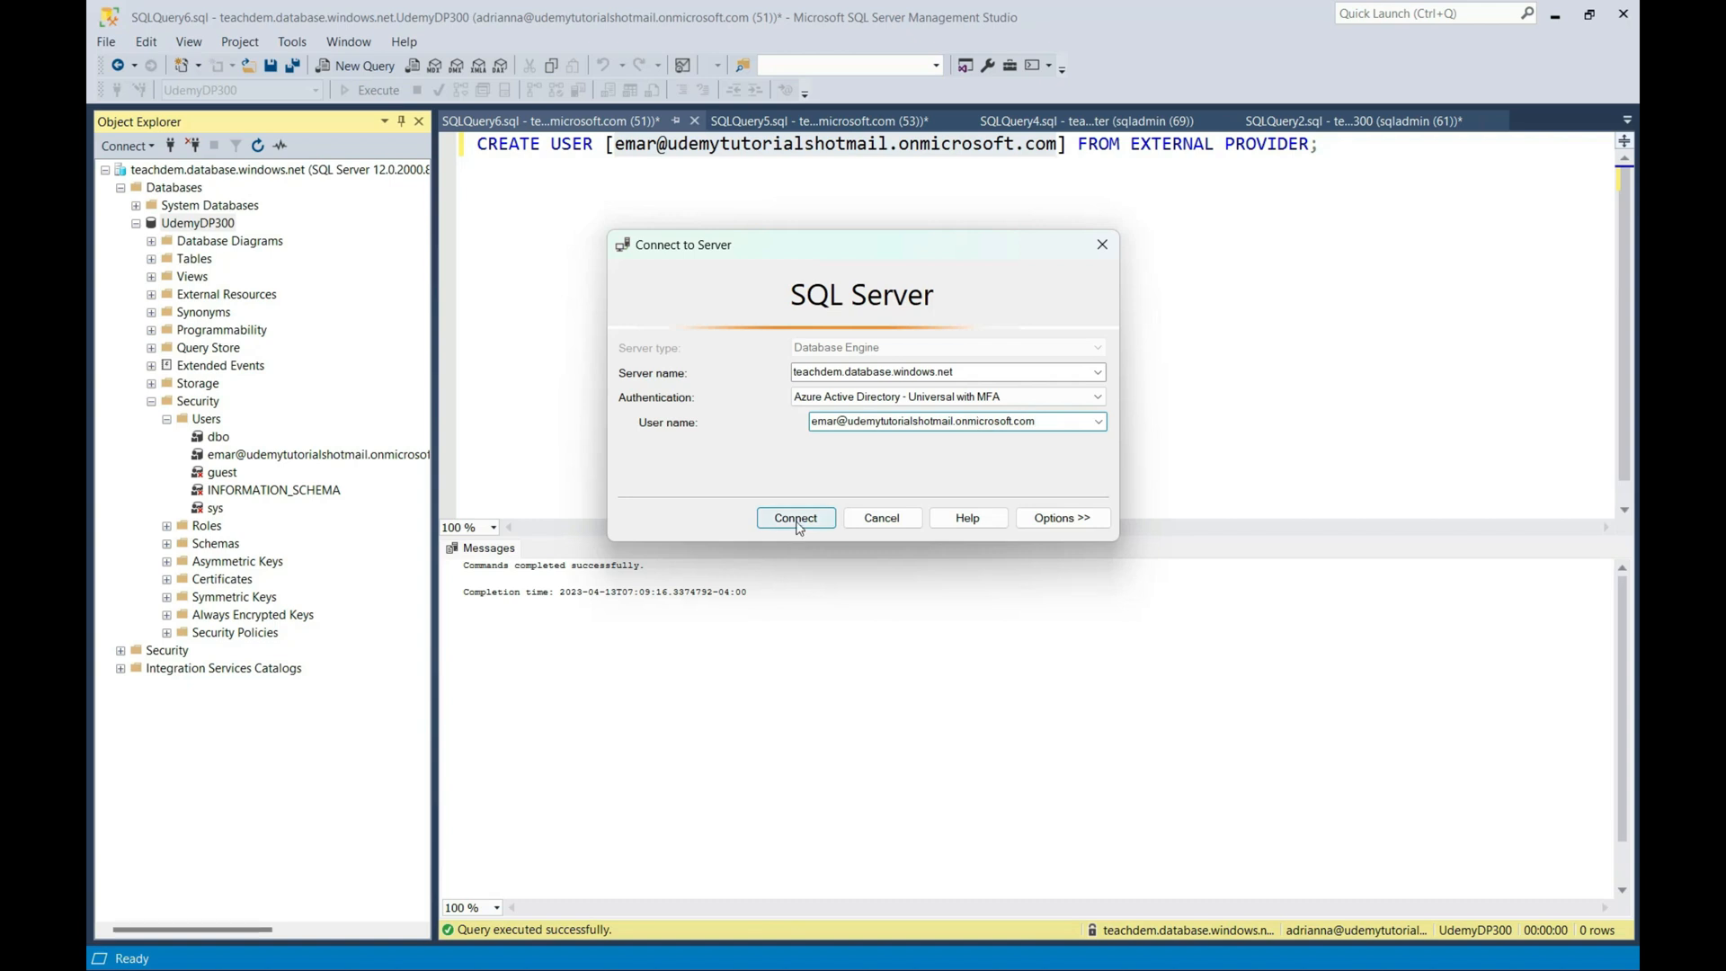
{"action": "left_click", "coordinate": [796, 518]}
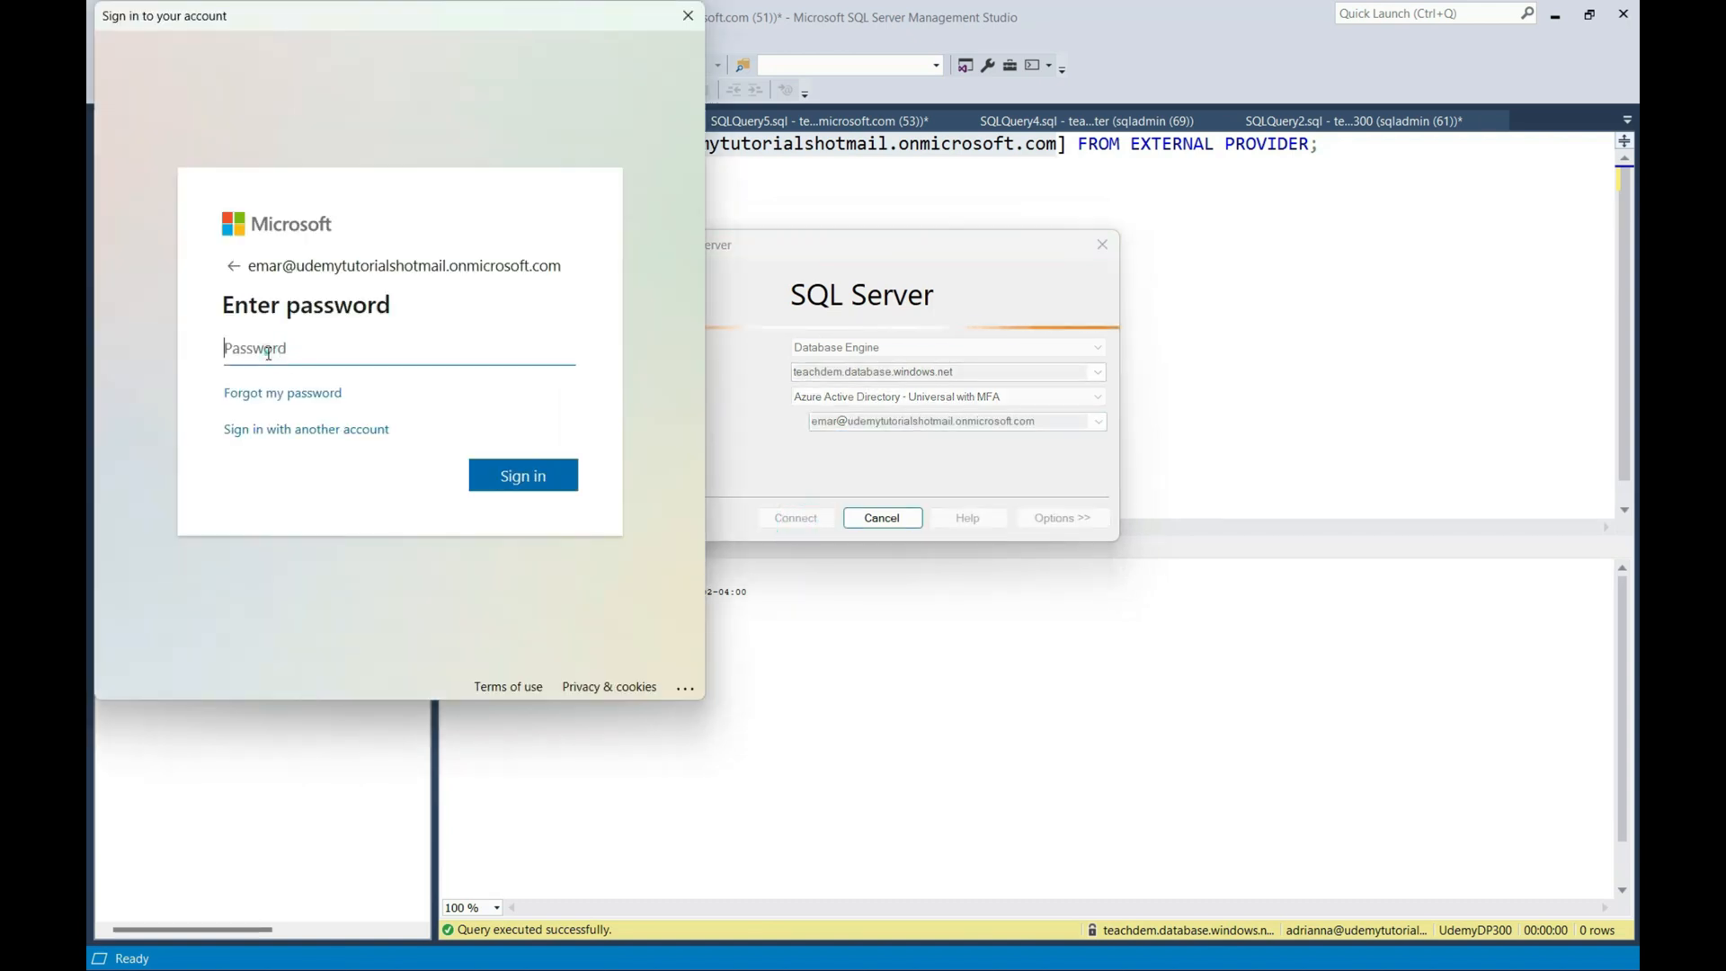
{"action": "left_click", "coordinate": [523, 474]}
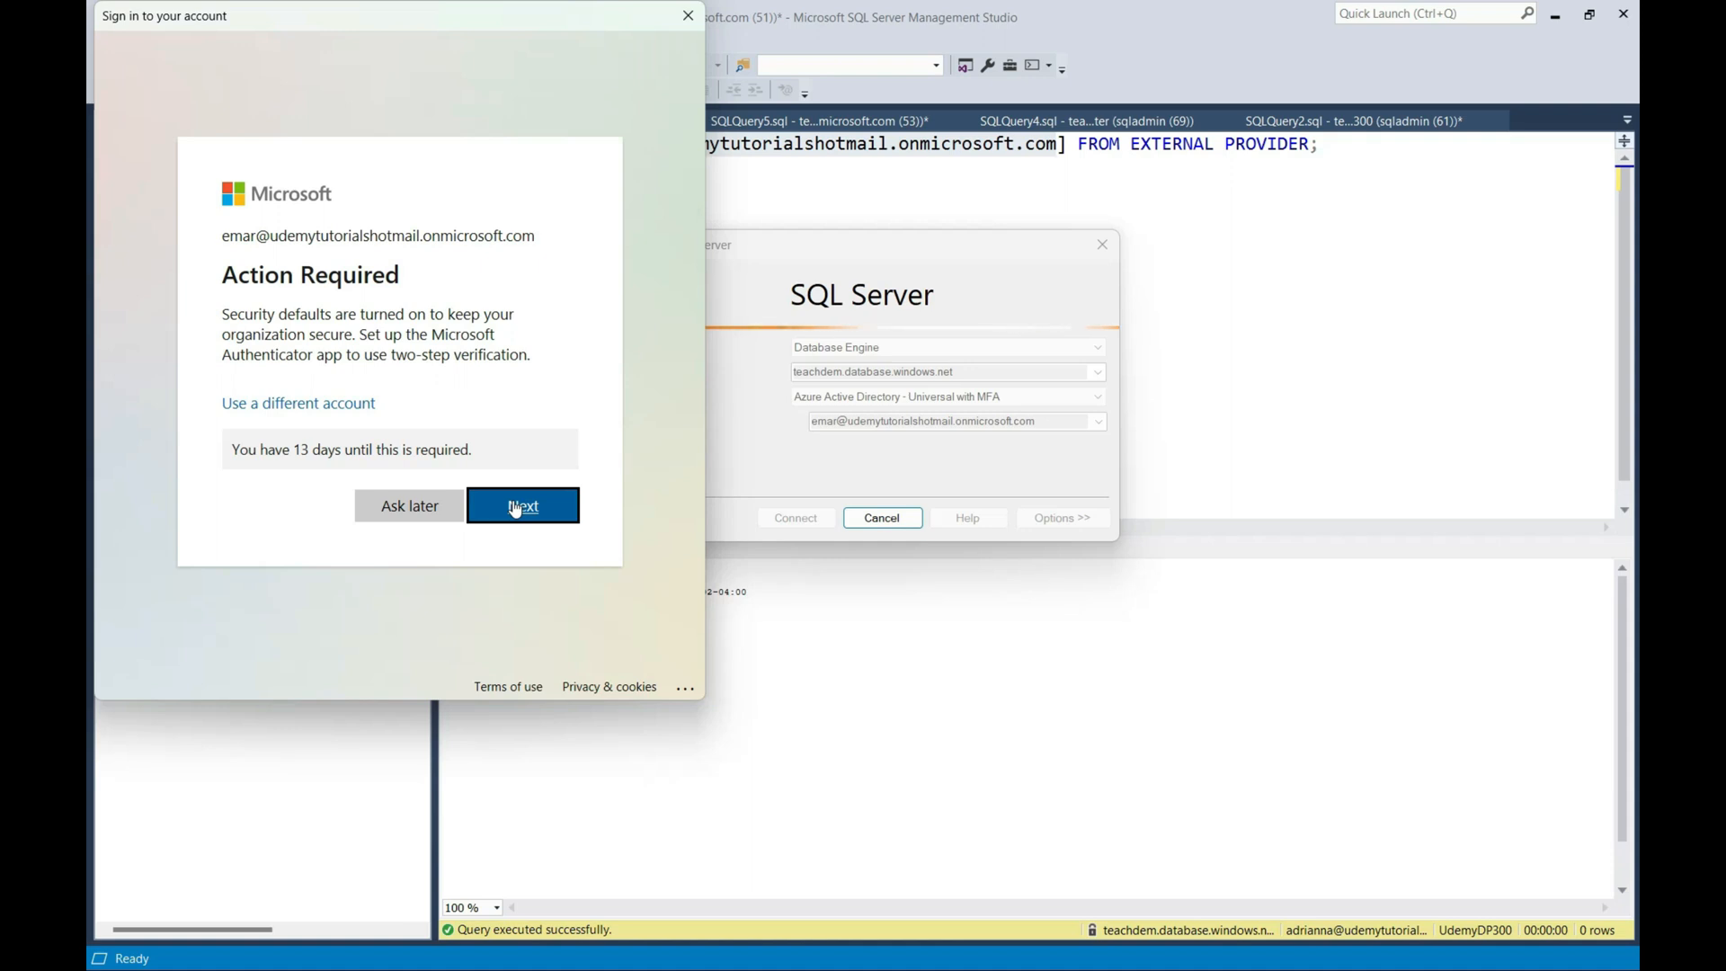
{"action": "left_click", "coordinate": [522, 505]}
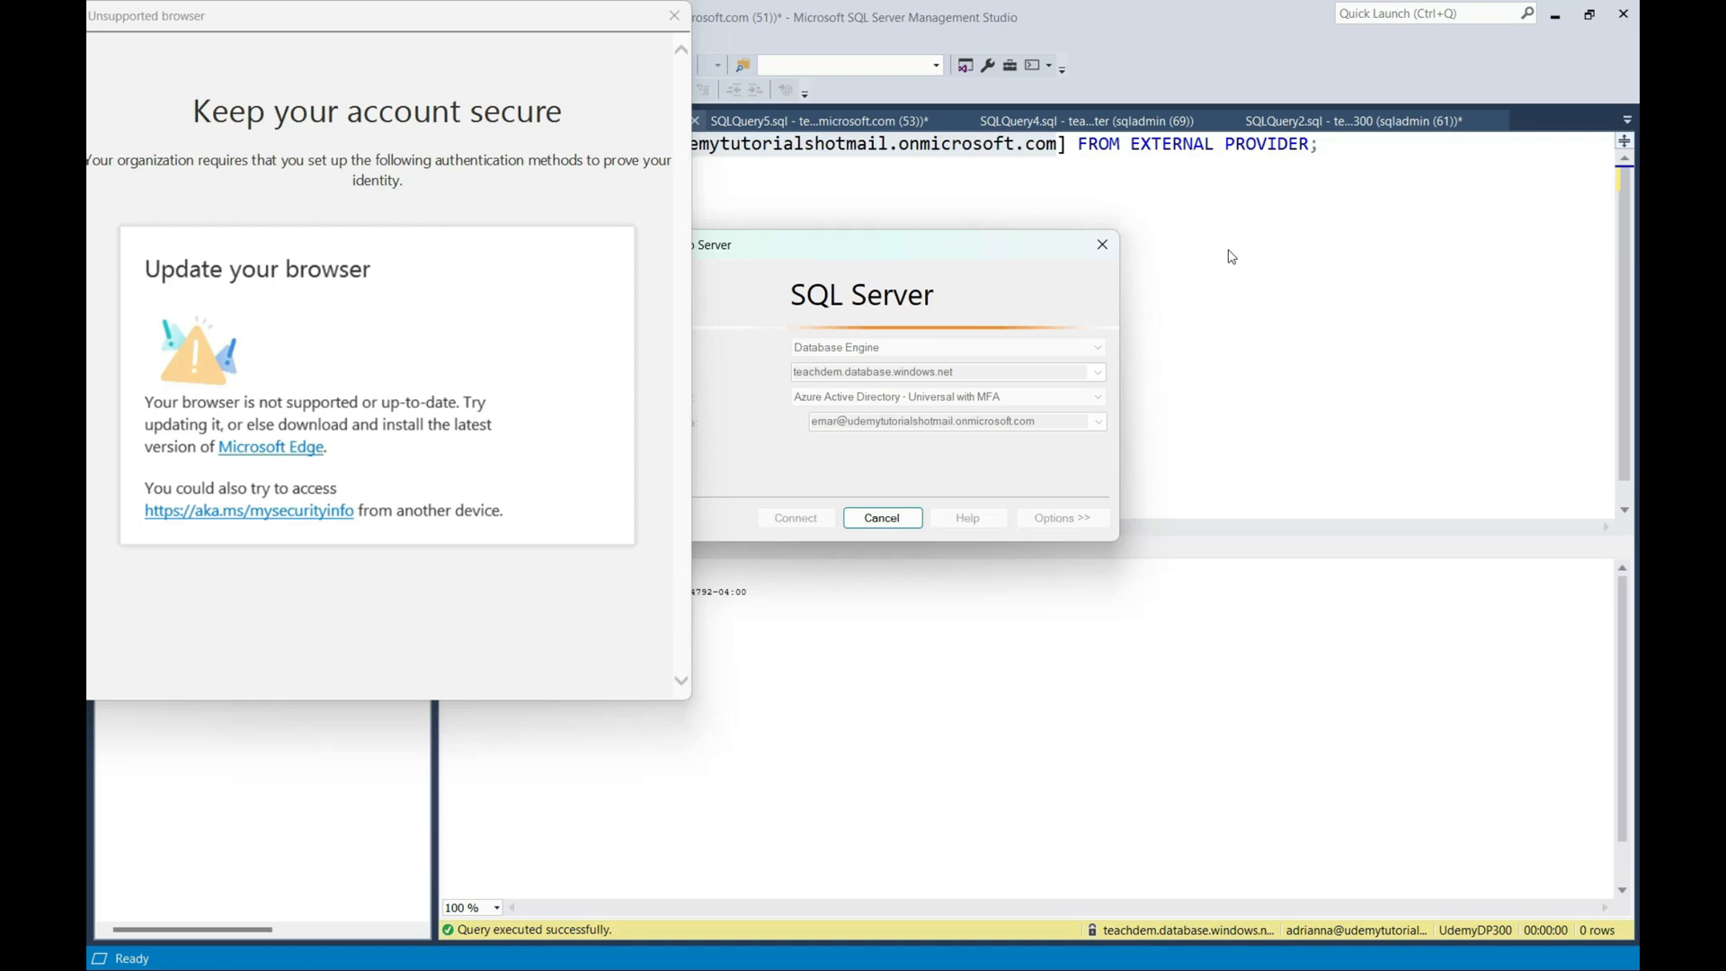
Sign in as the new user in Edge and proceed to Microsoft Authenticator setup
{"action": "key", "text": "Win+Tab"}
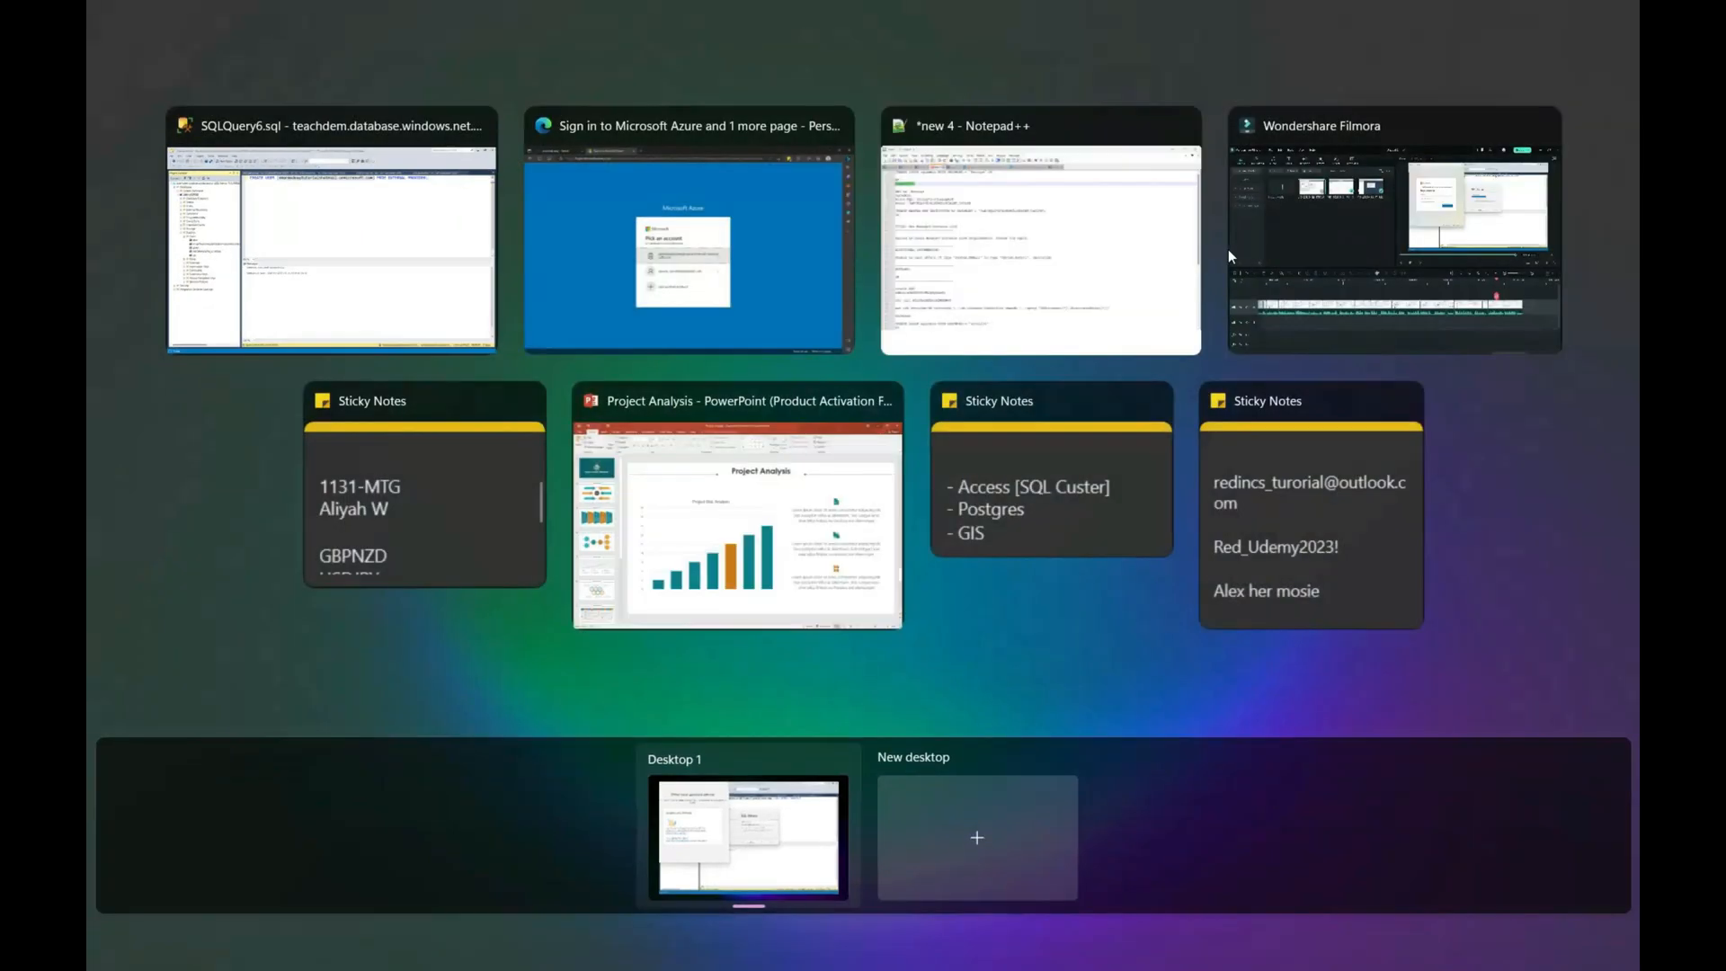
{"action": "left_click", "coordinate": [683, 251]}
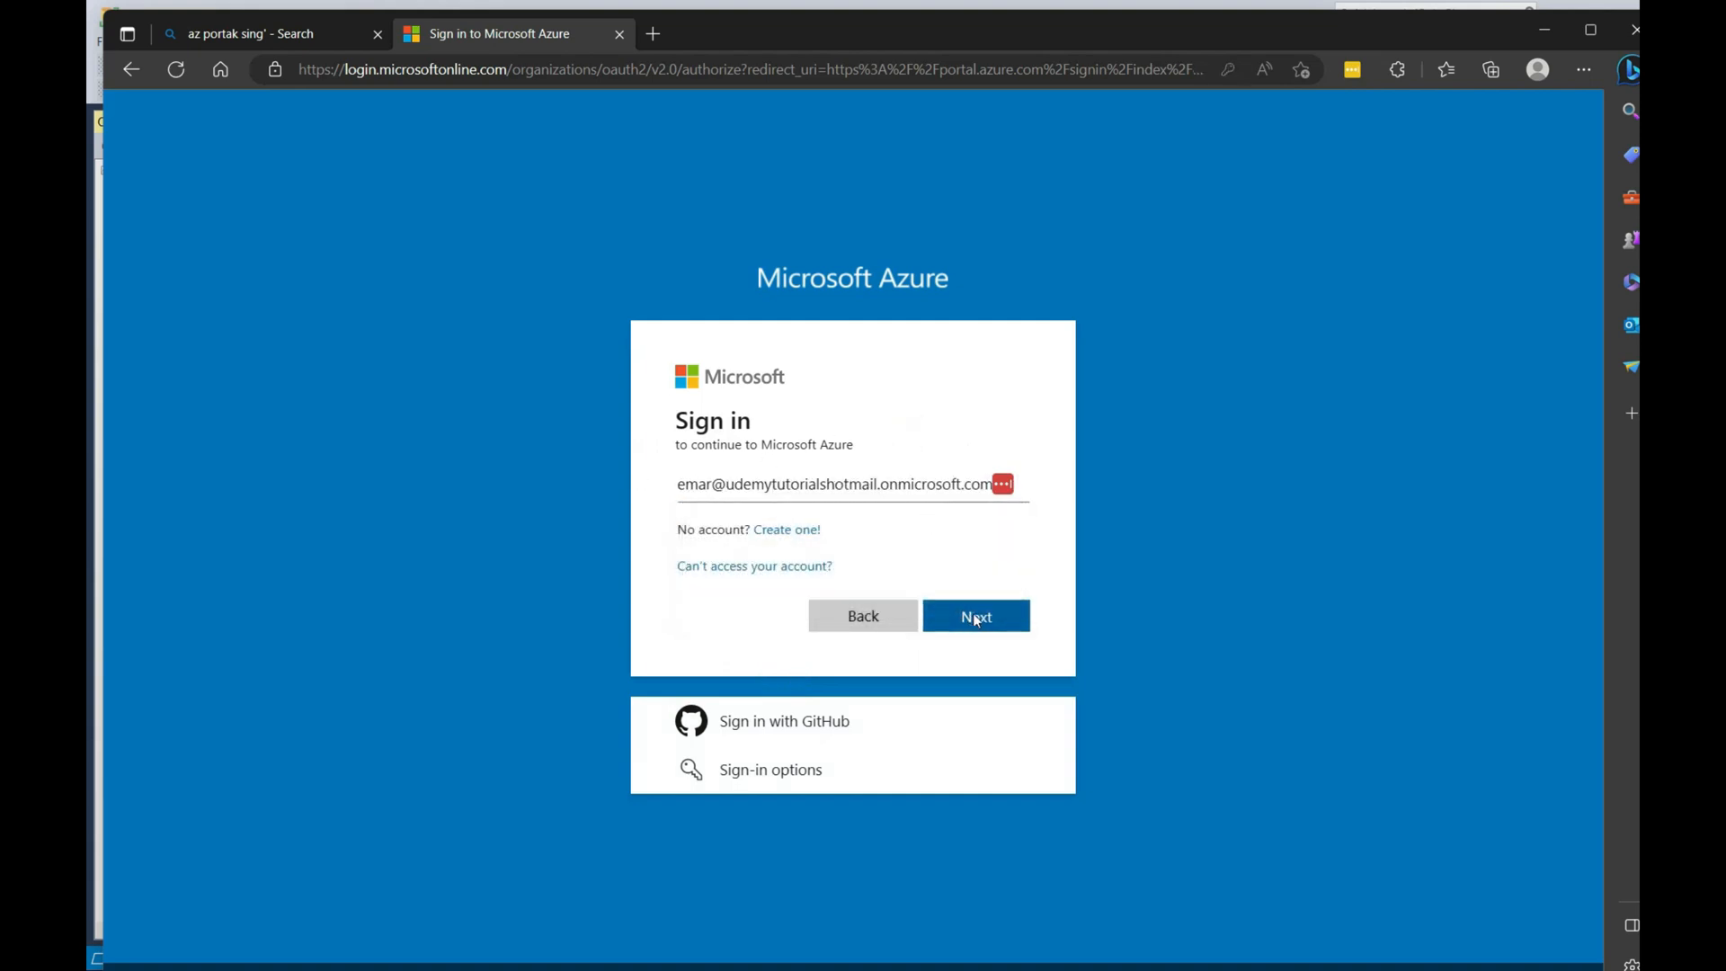
{"action": "left_click", "coordinate": [977, 616]}
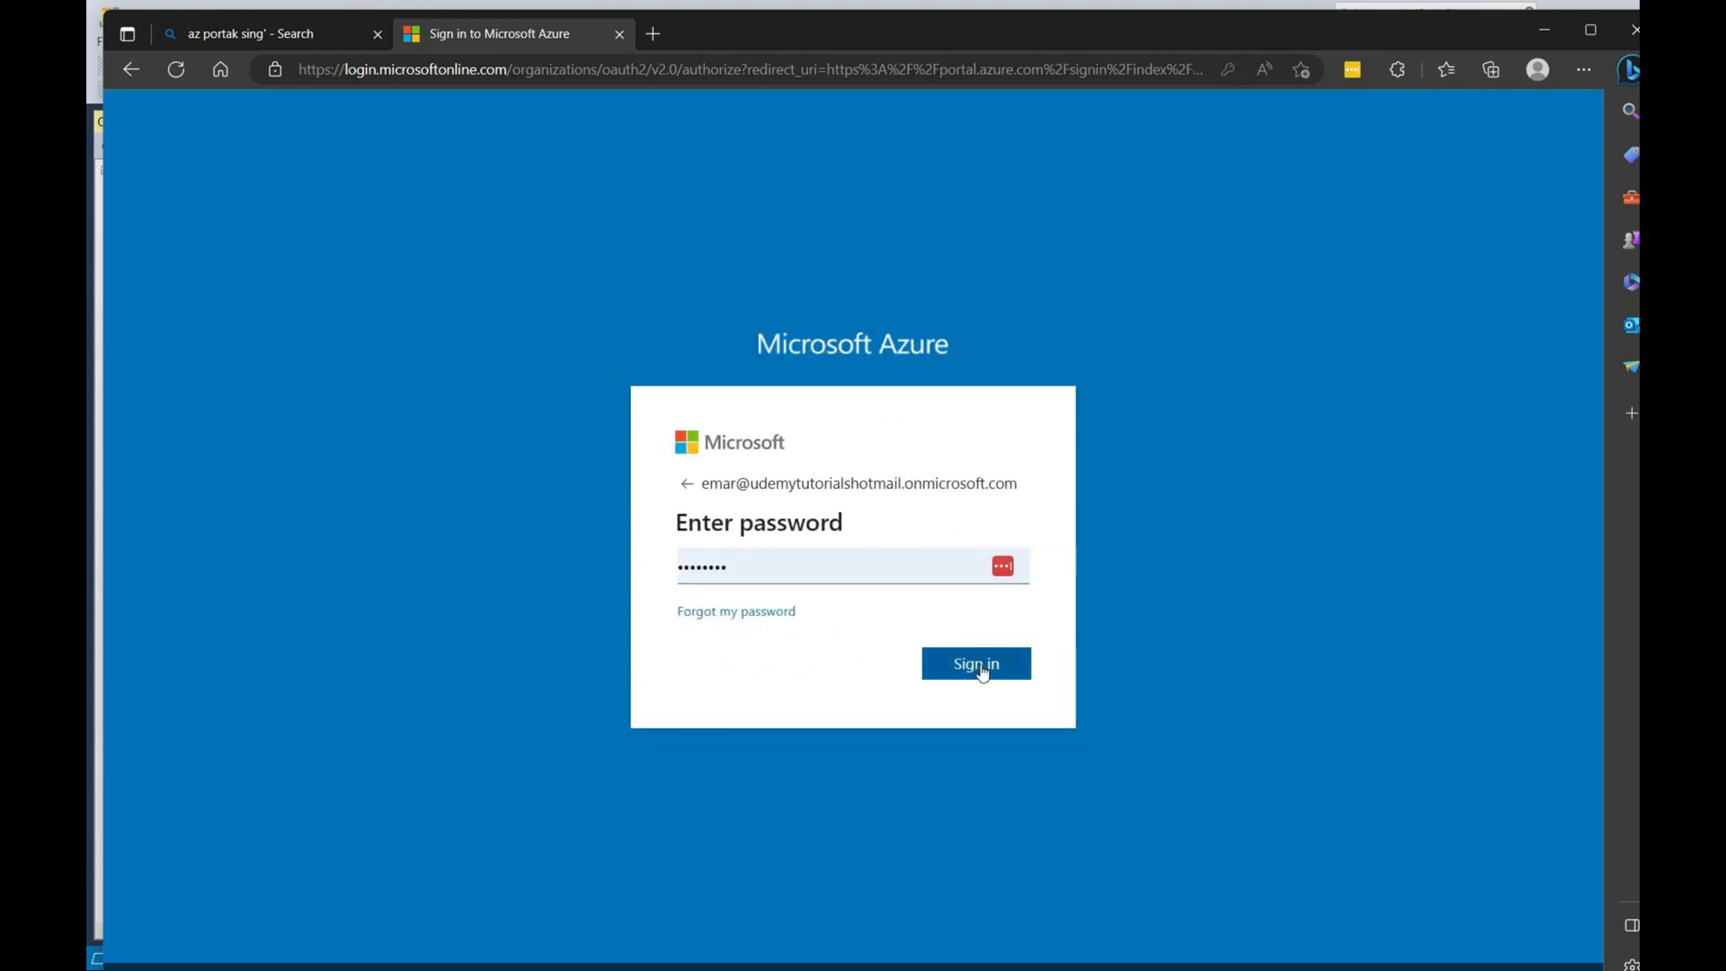
{"action": "left_click", "coordinate": [977, 664]}
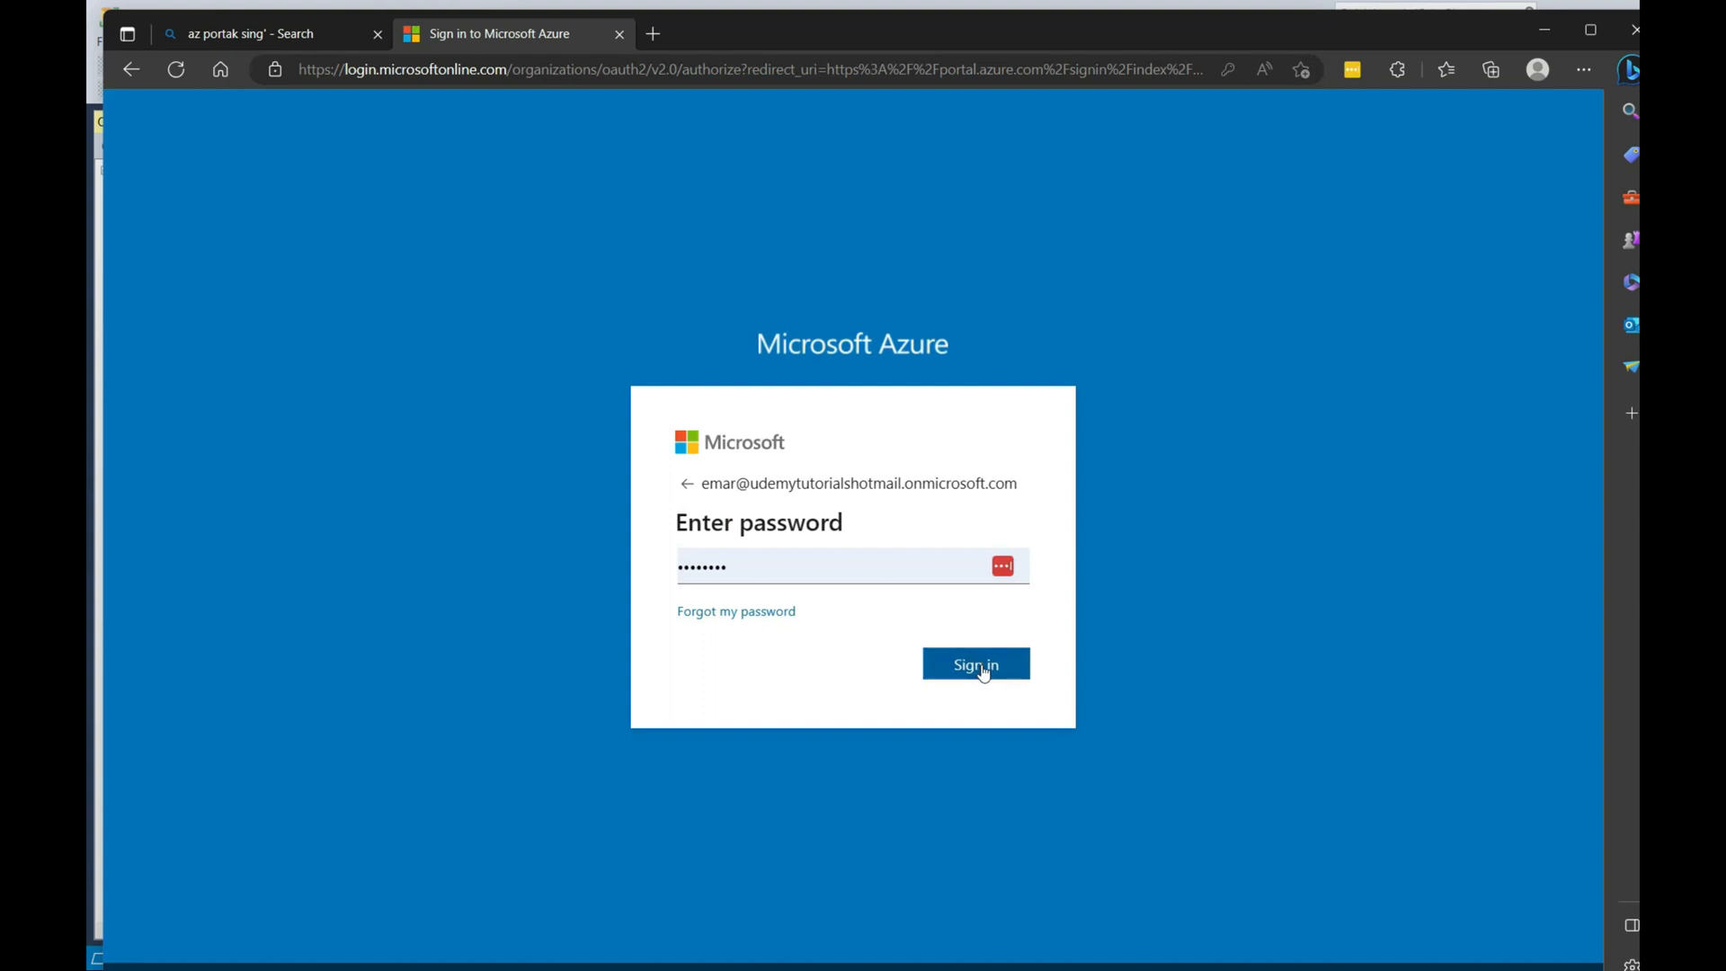
{"action": "left_click", "coordinate": [977, 664]}
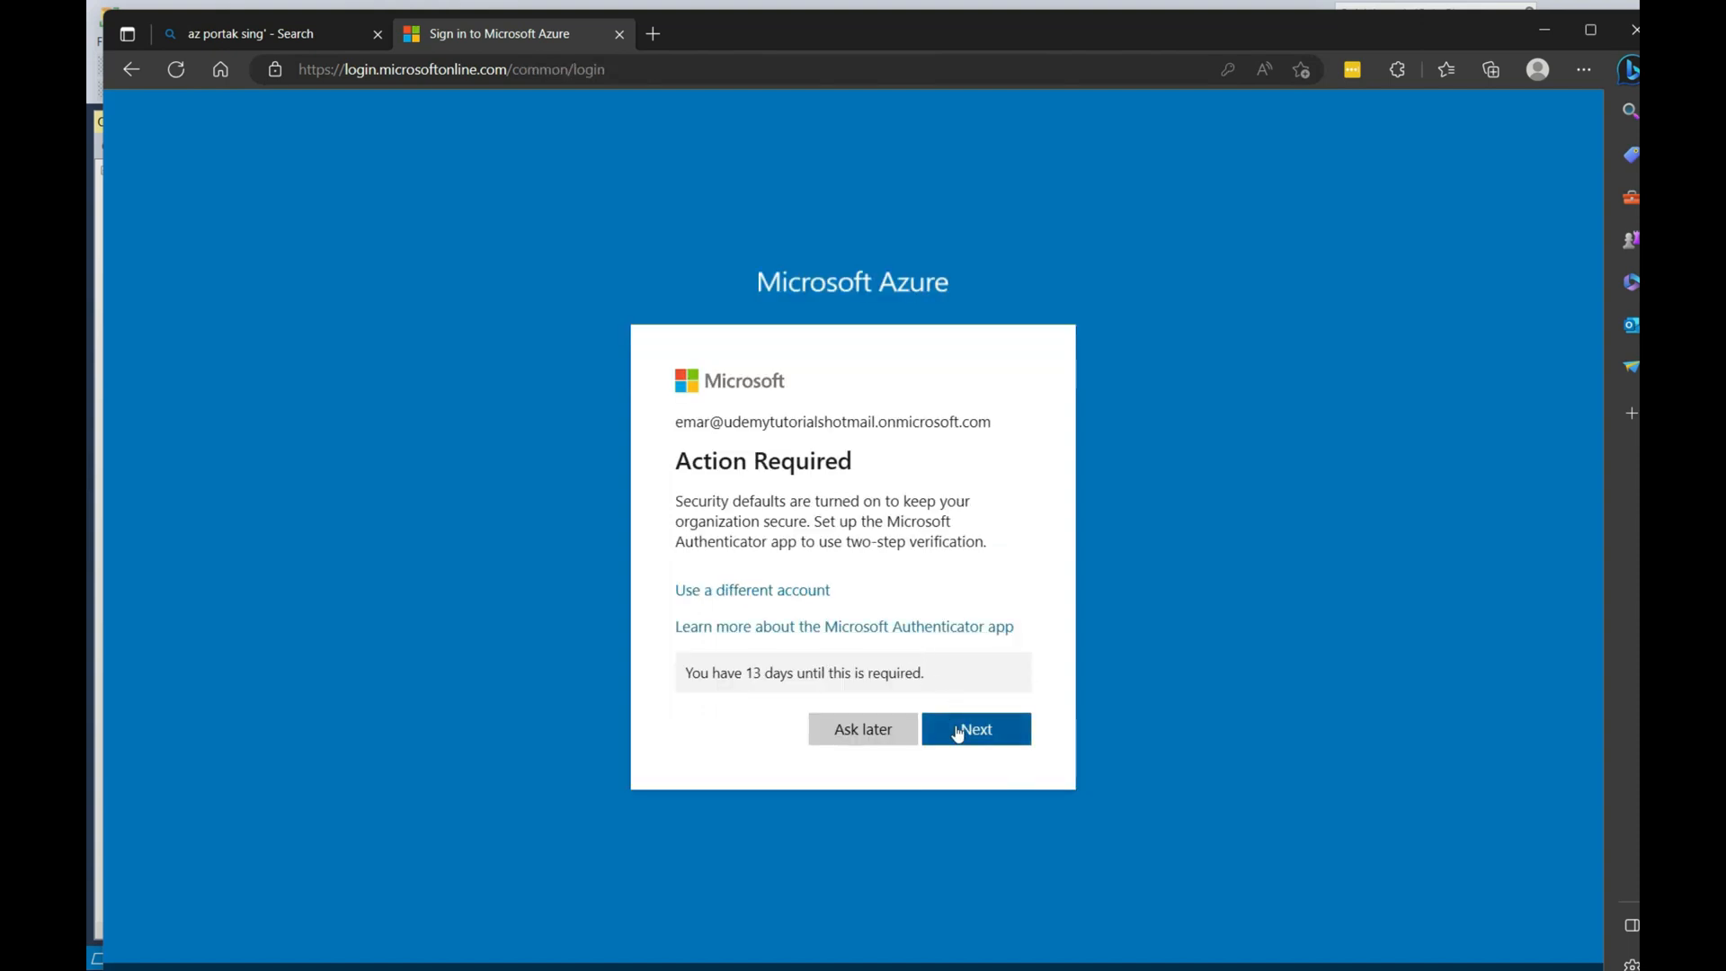
{"action": "left_click", "coordinate": [977, 729]}
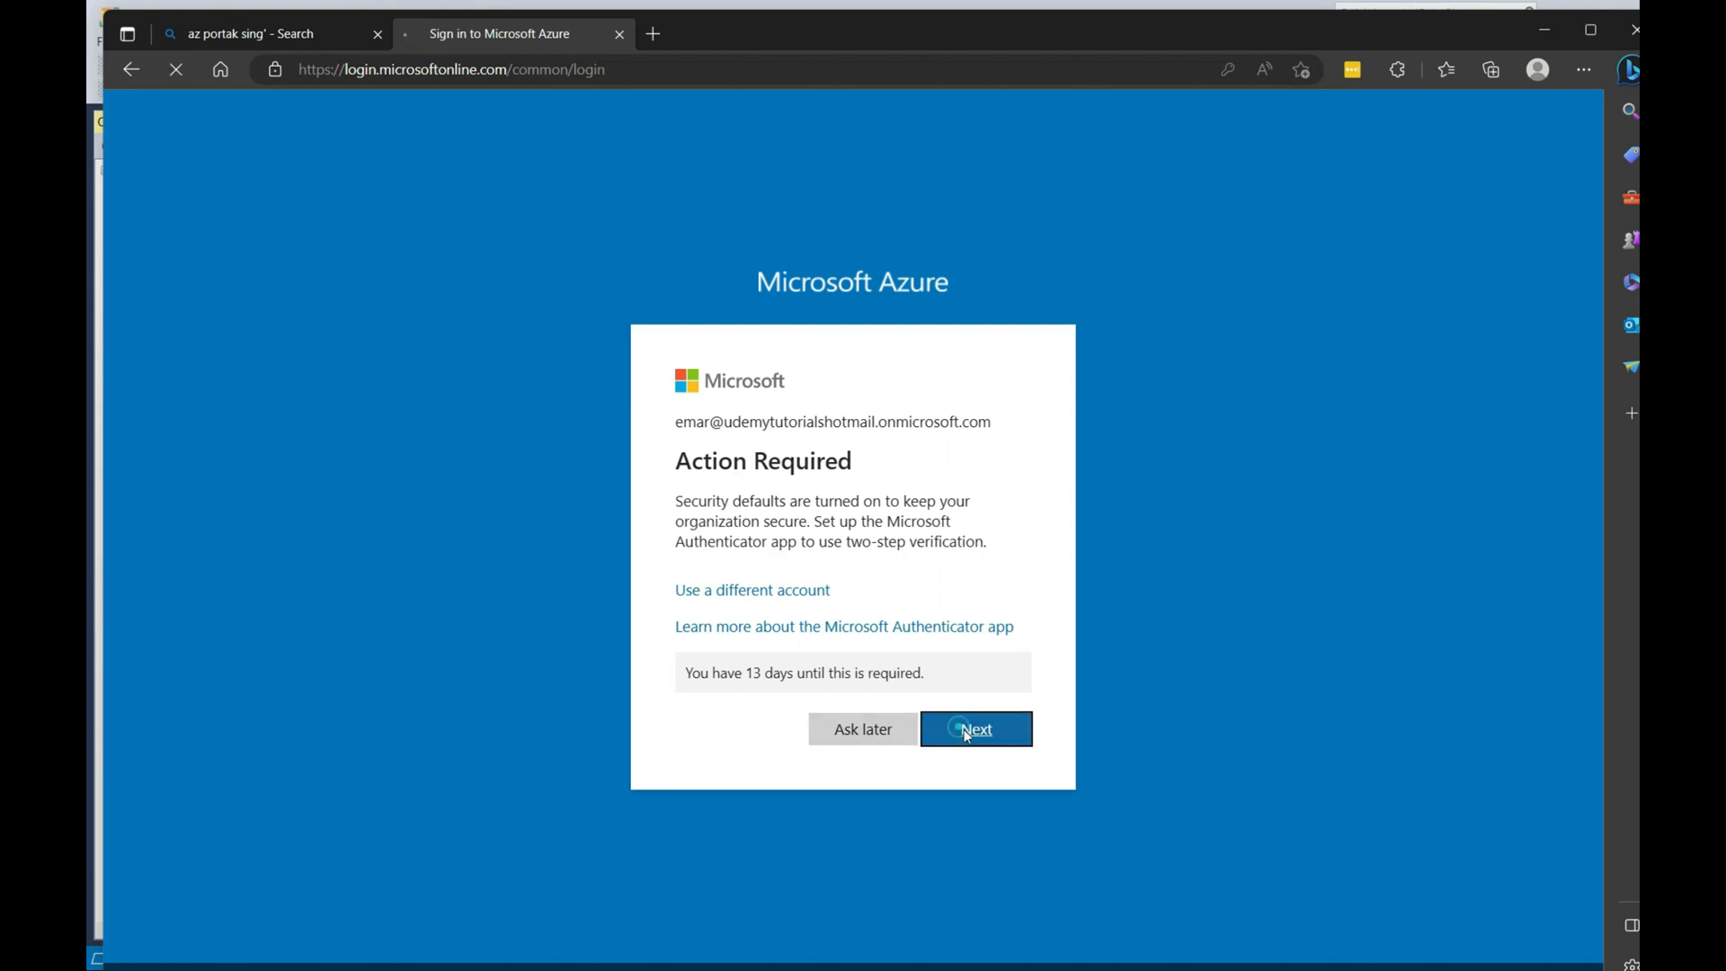
{"action": "left_click", "coordinate": [976, 729]}
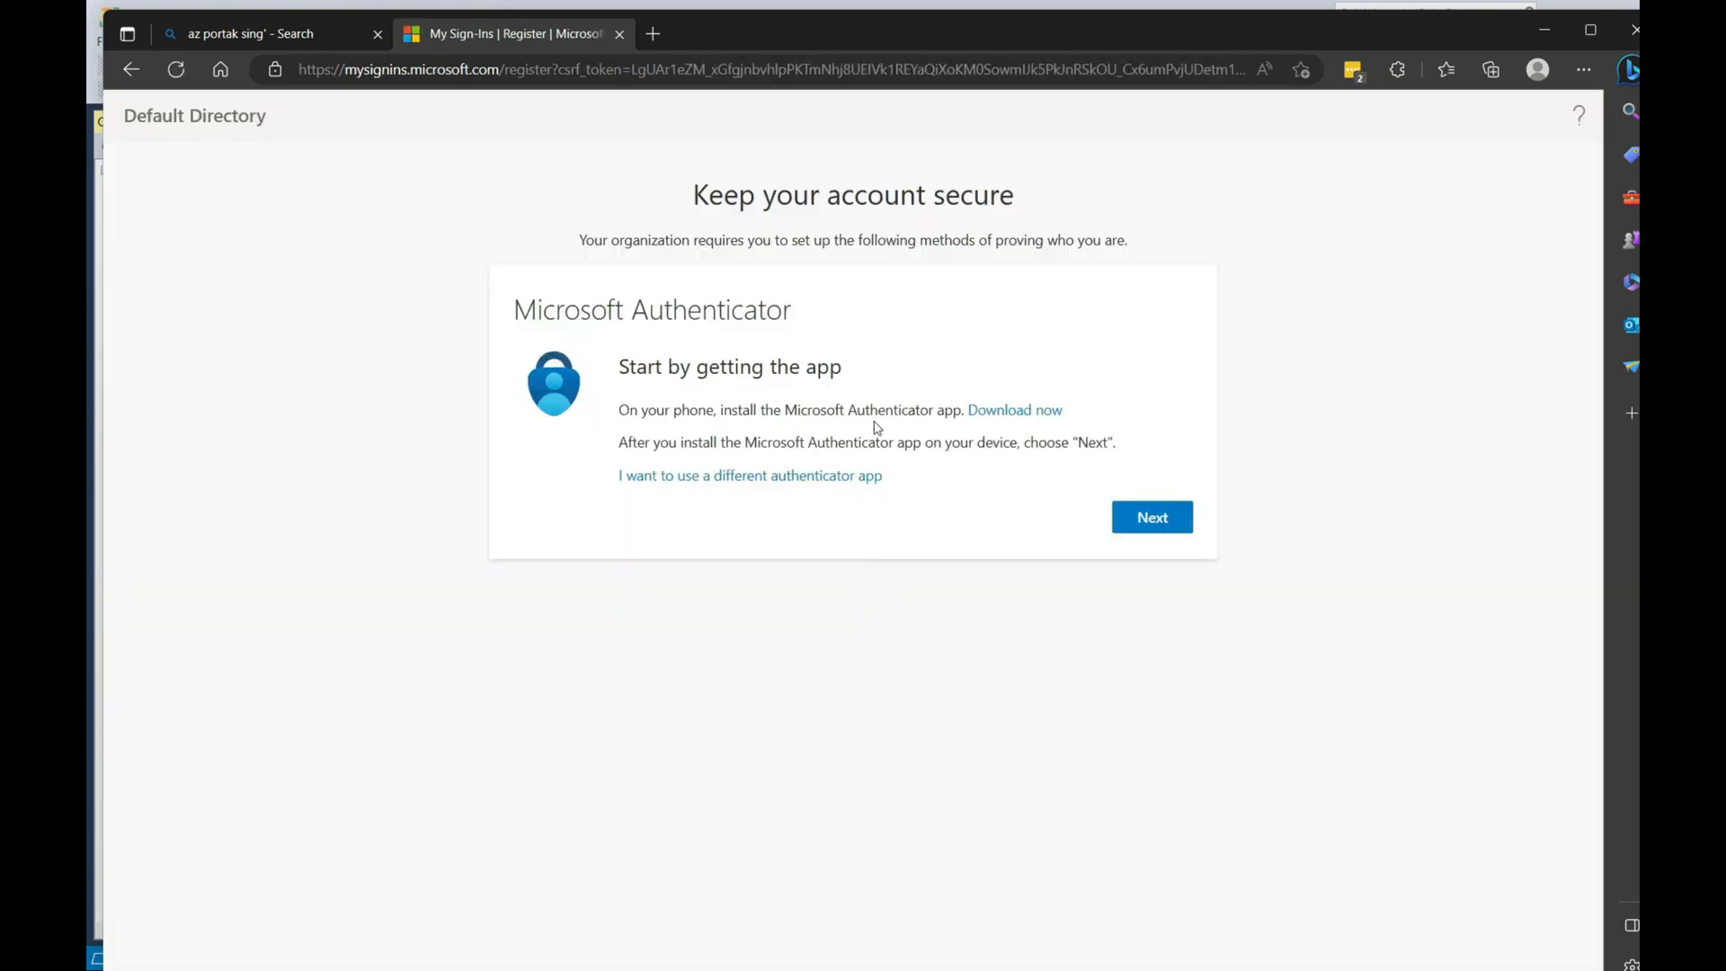
{"action": "mouse_move", "coordinate": [1055, 422]}
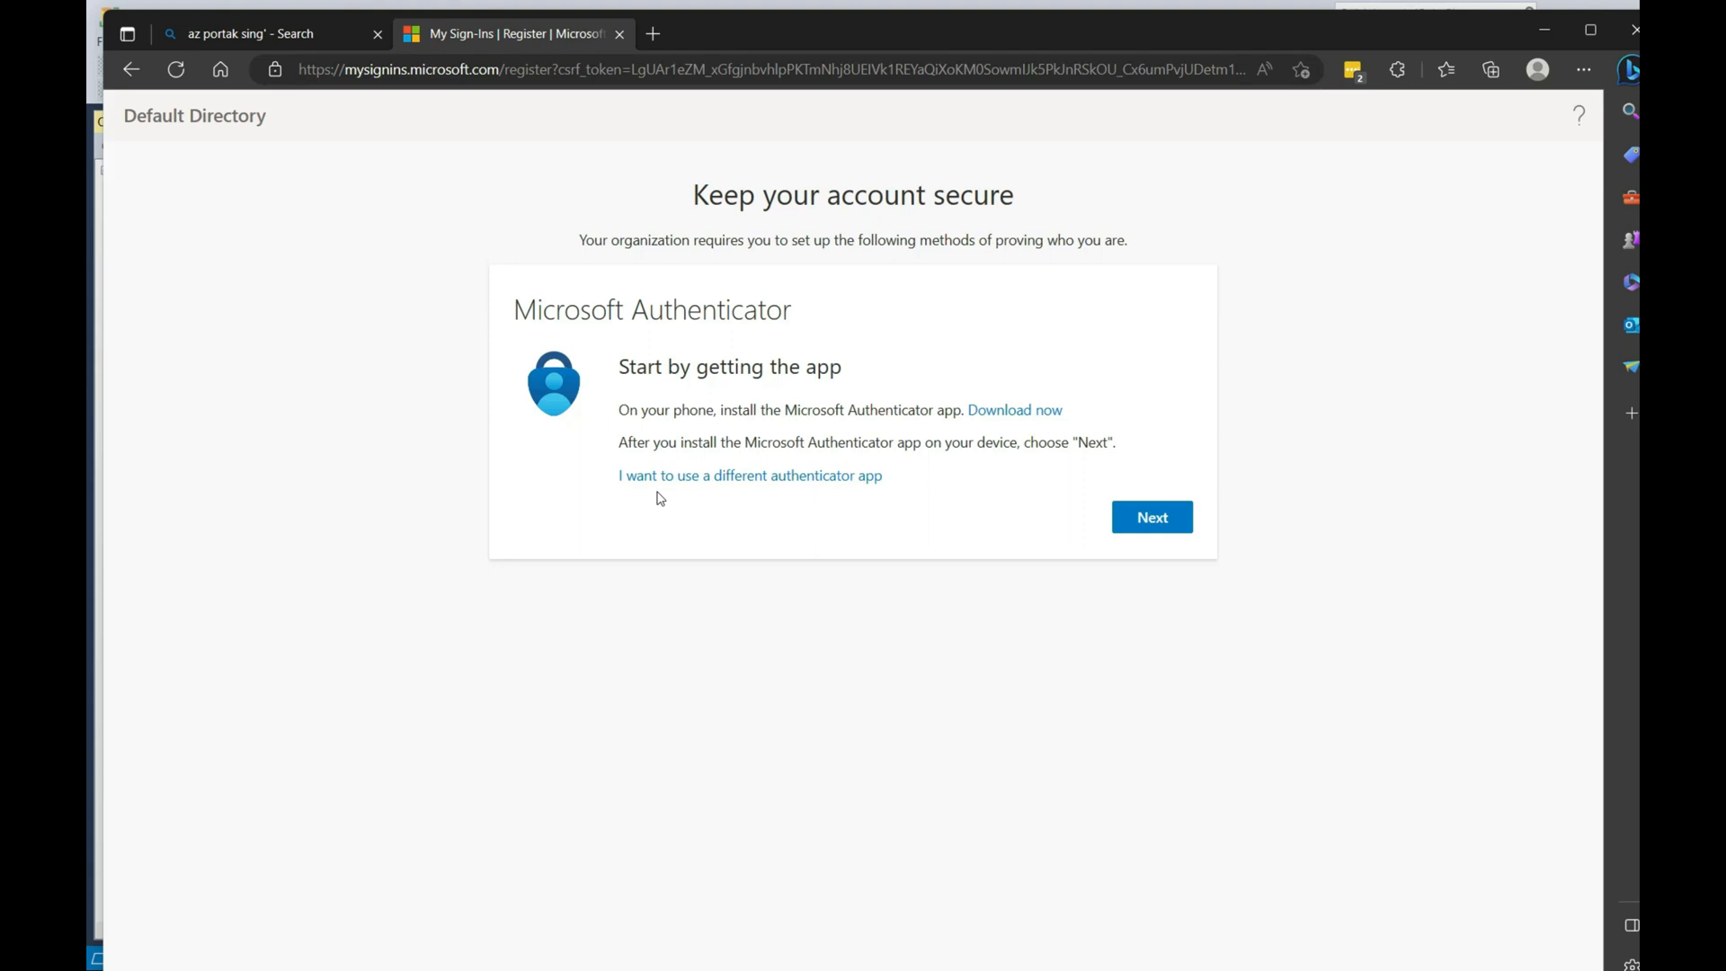
{"action": "mouse_move", "coordinate": [673, 495]}
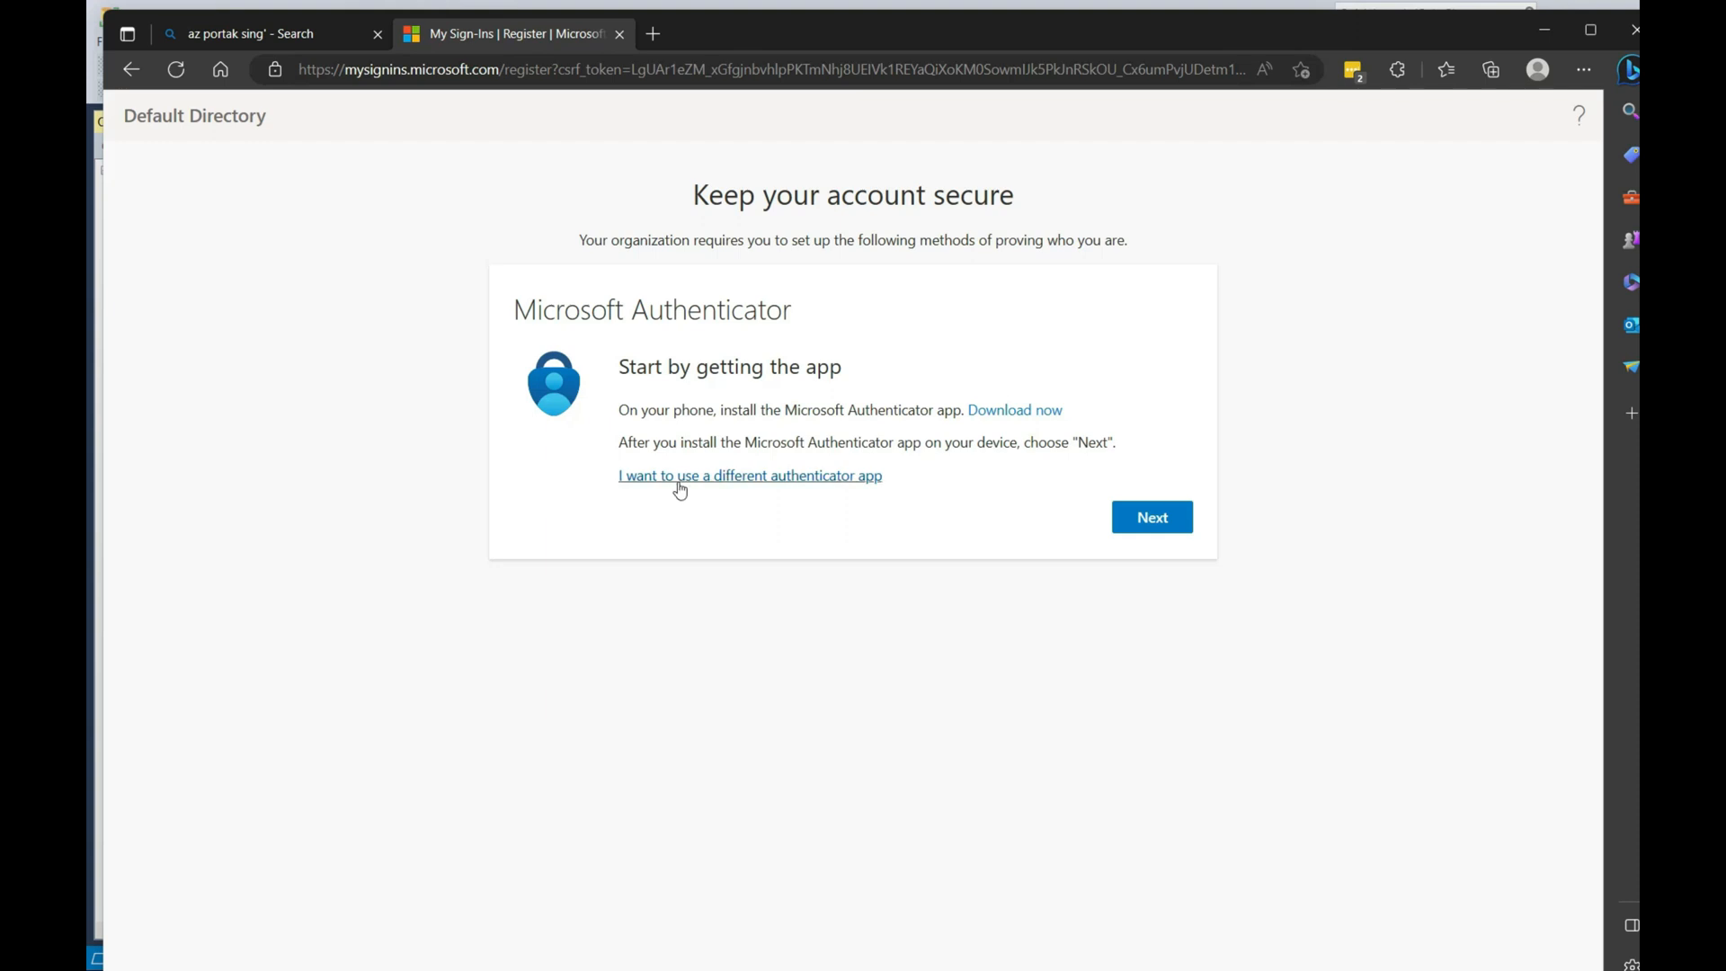
{"action": "left_click", "coordinate": [1153, 518]}
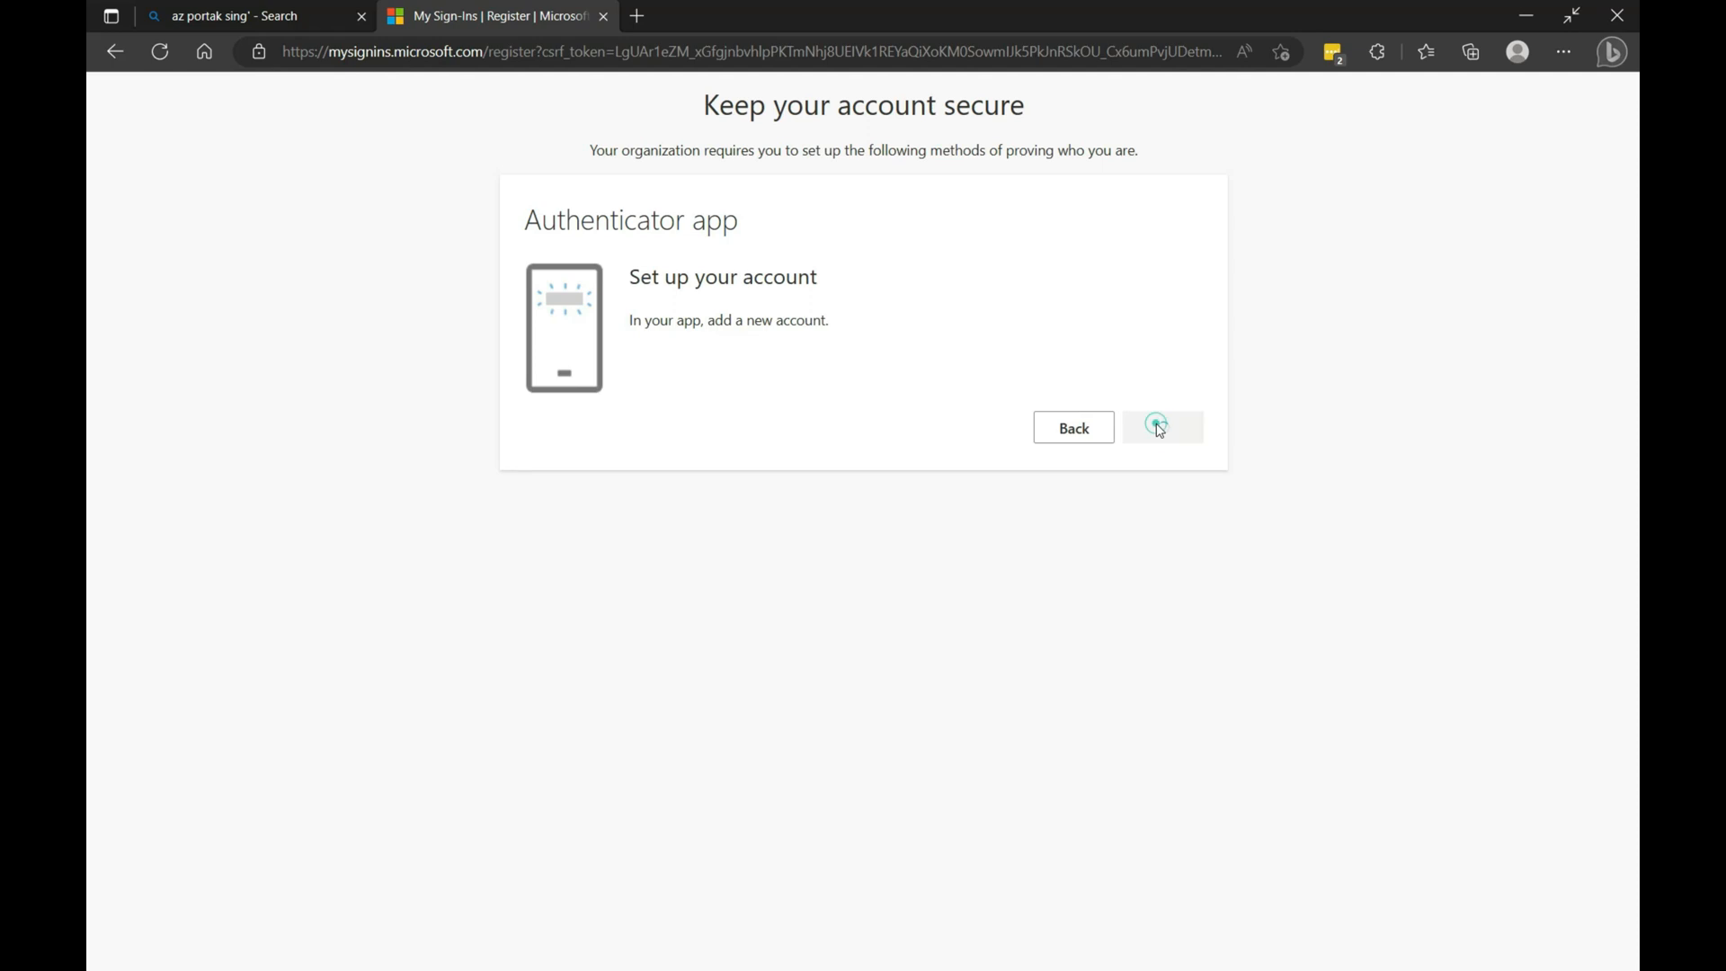
{"action": "left_click", "coordinate": [1160, 427]}
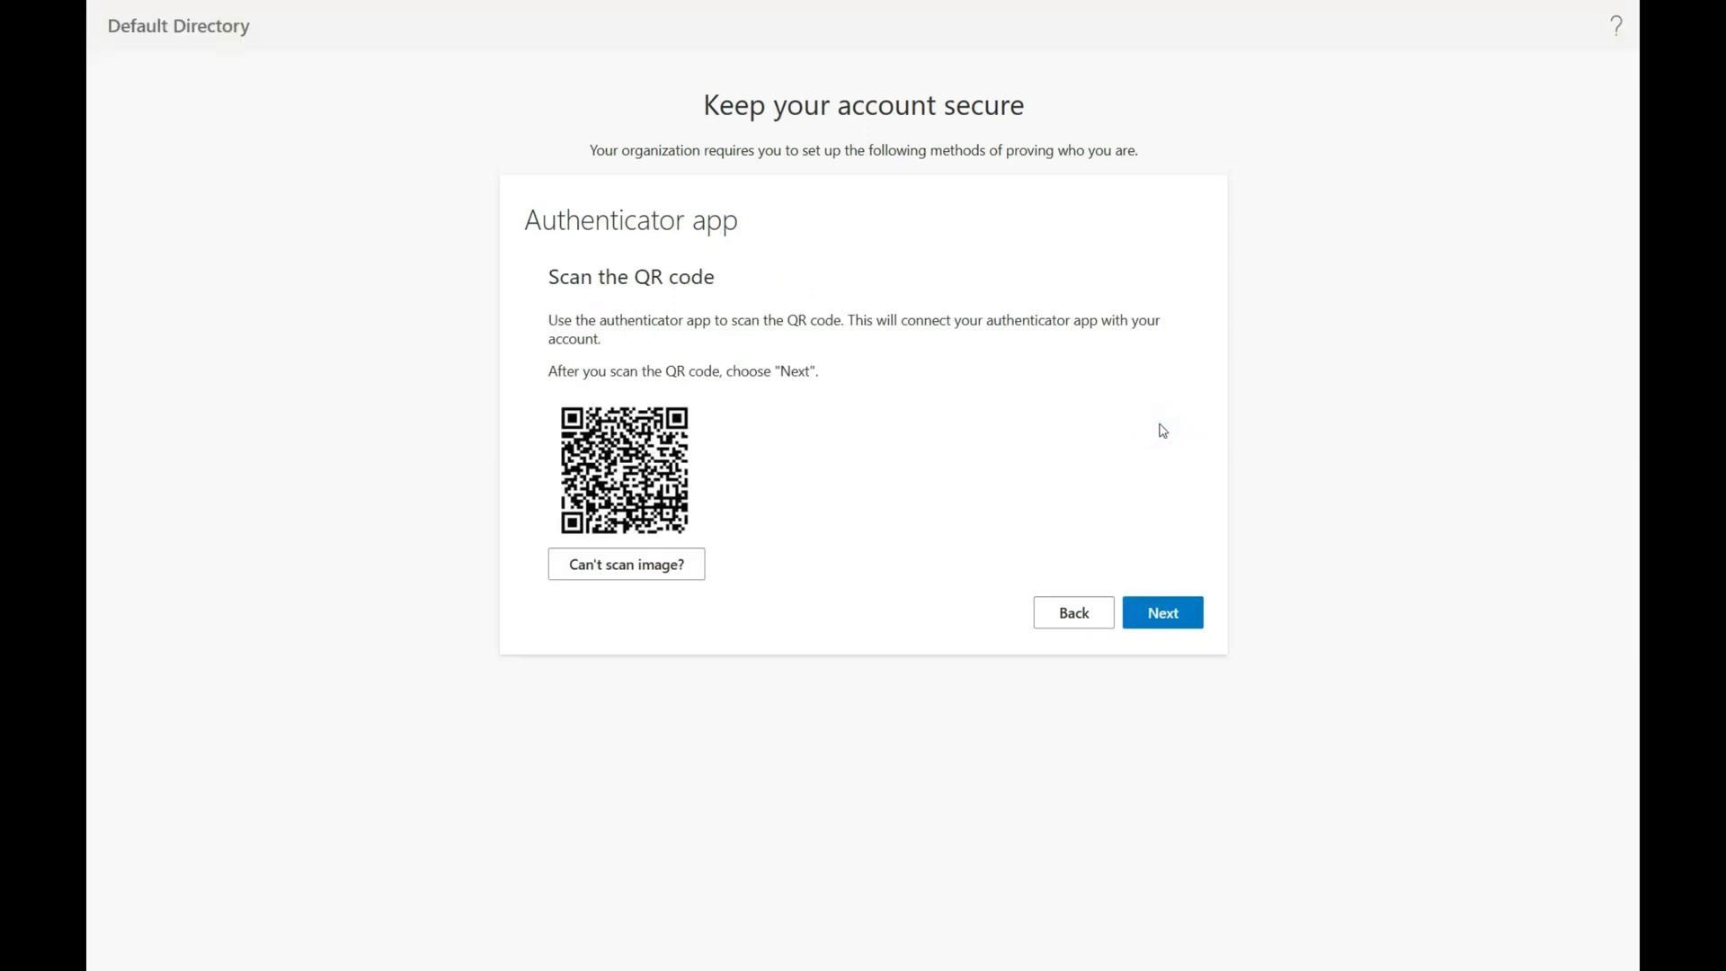
{"action": "mouse_move", "coordinate": [1164, 526]}
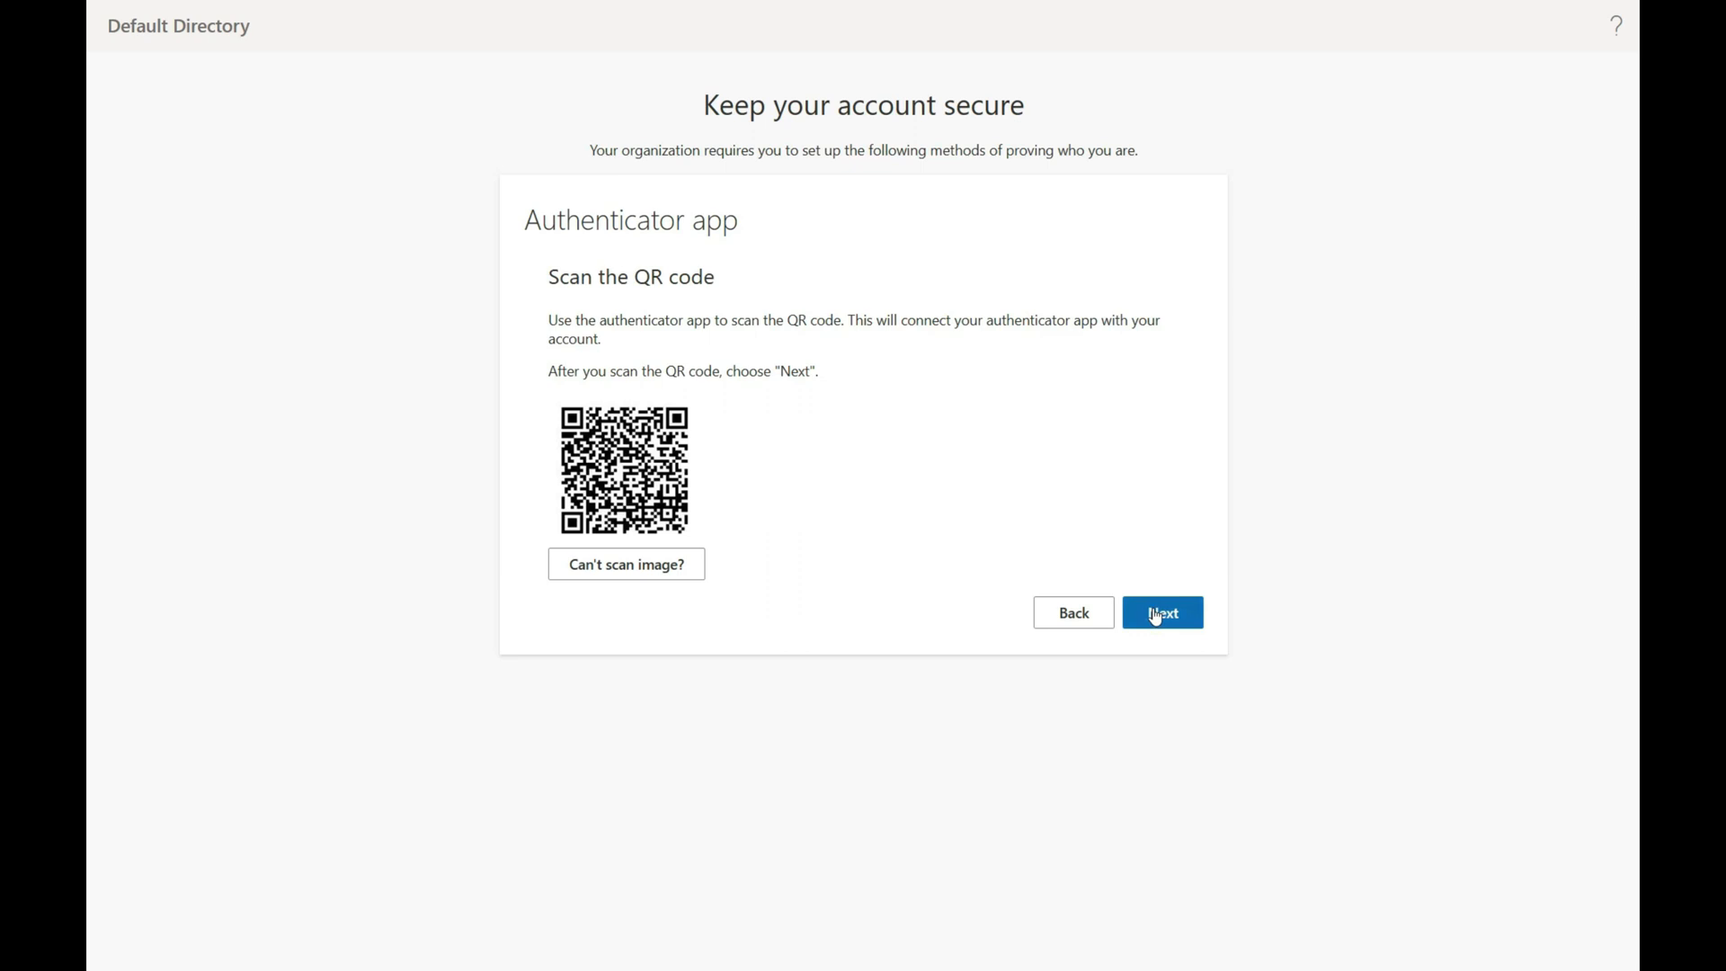
{"action": "left_click", "coordinate": [1163, 613]}
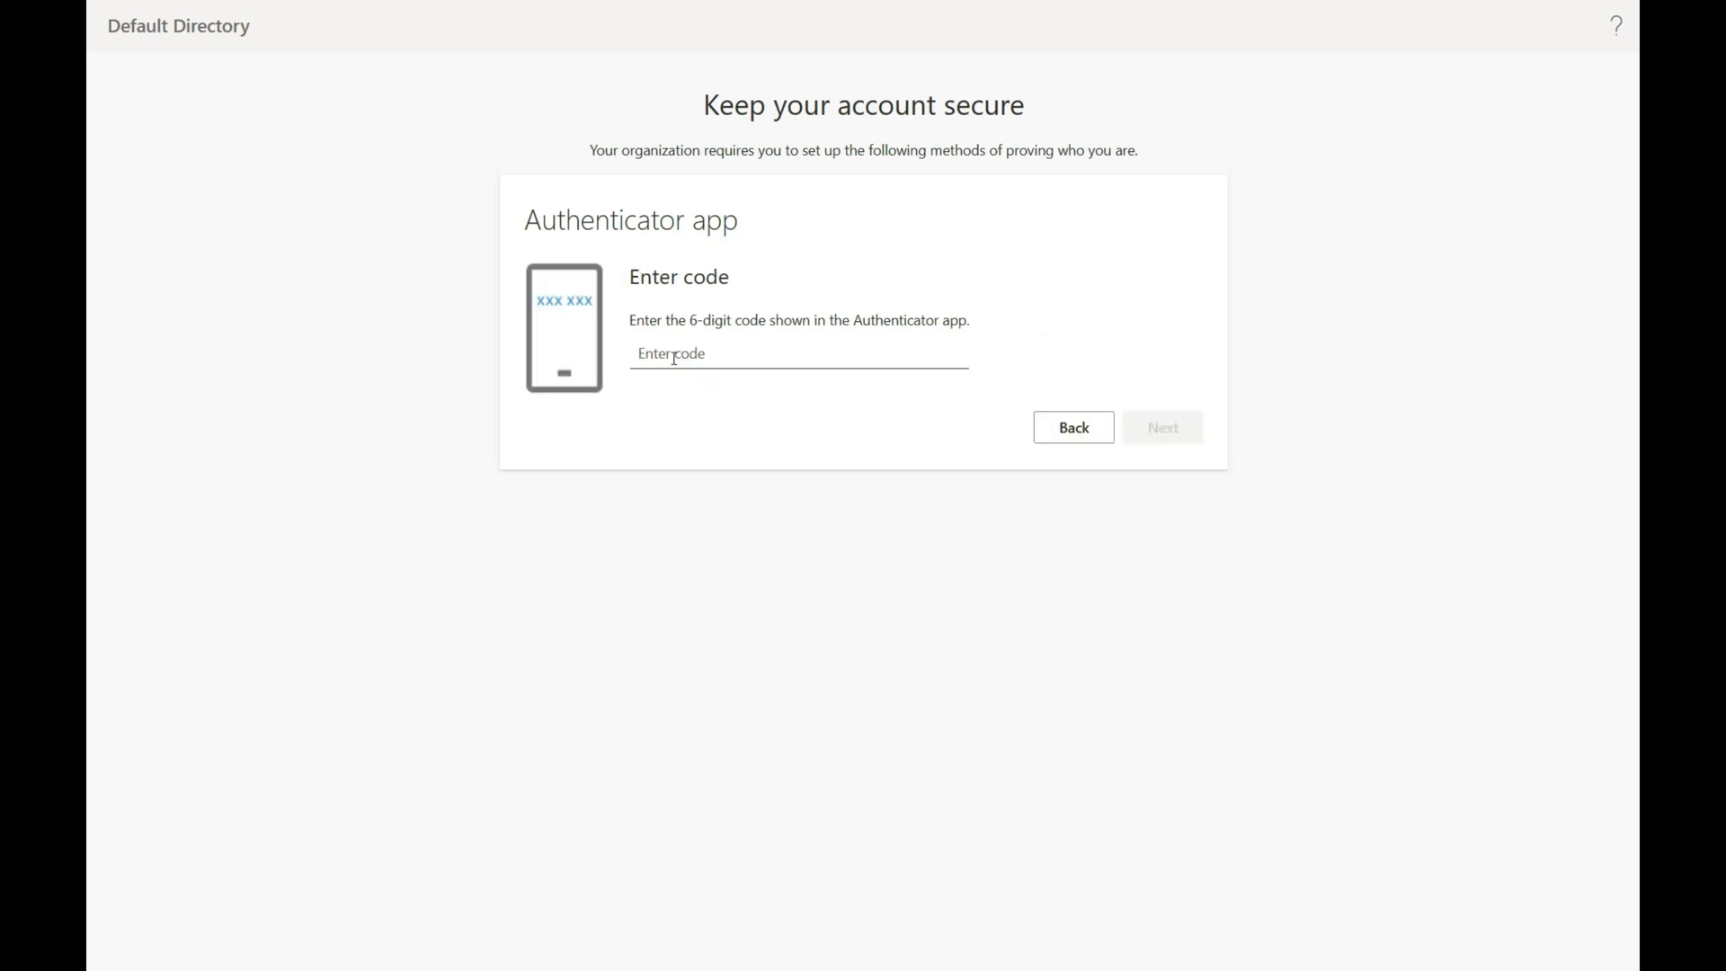
{"action": "left_click", "coordinate": [798, 354]}
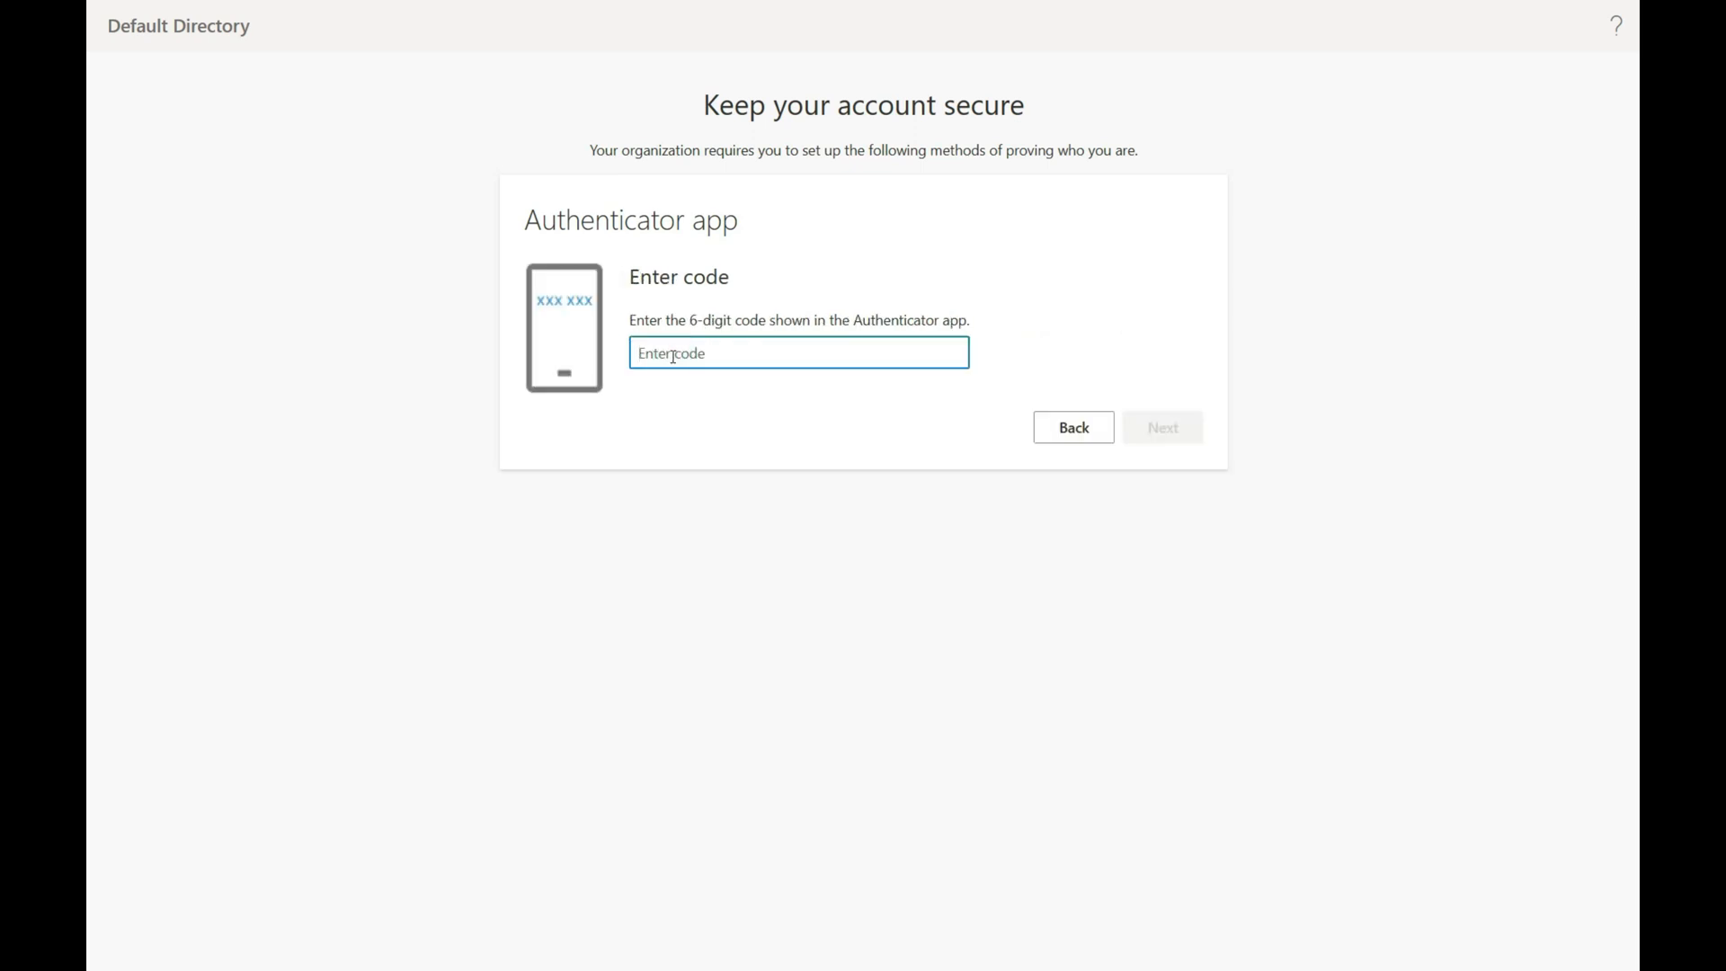
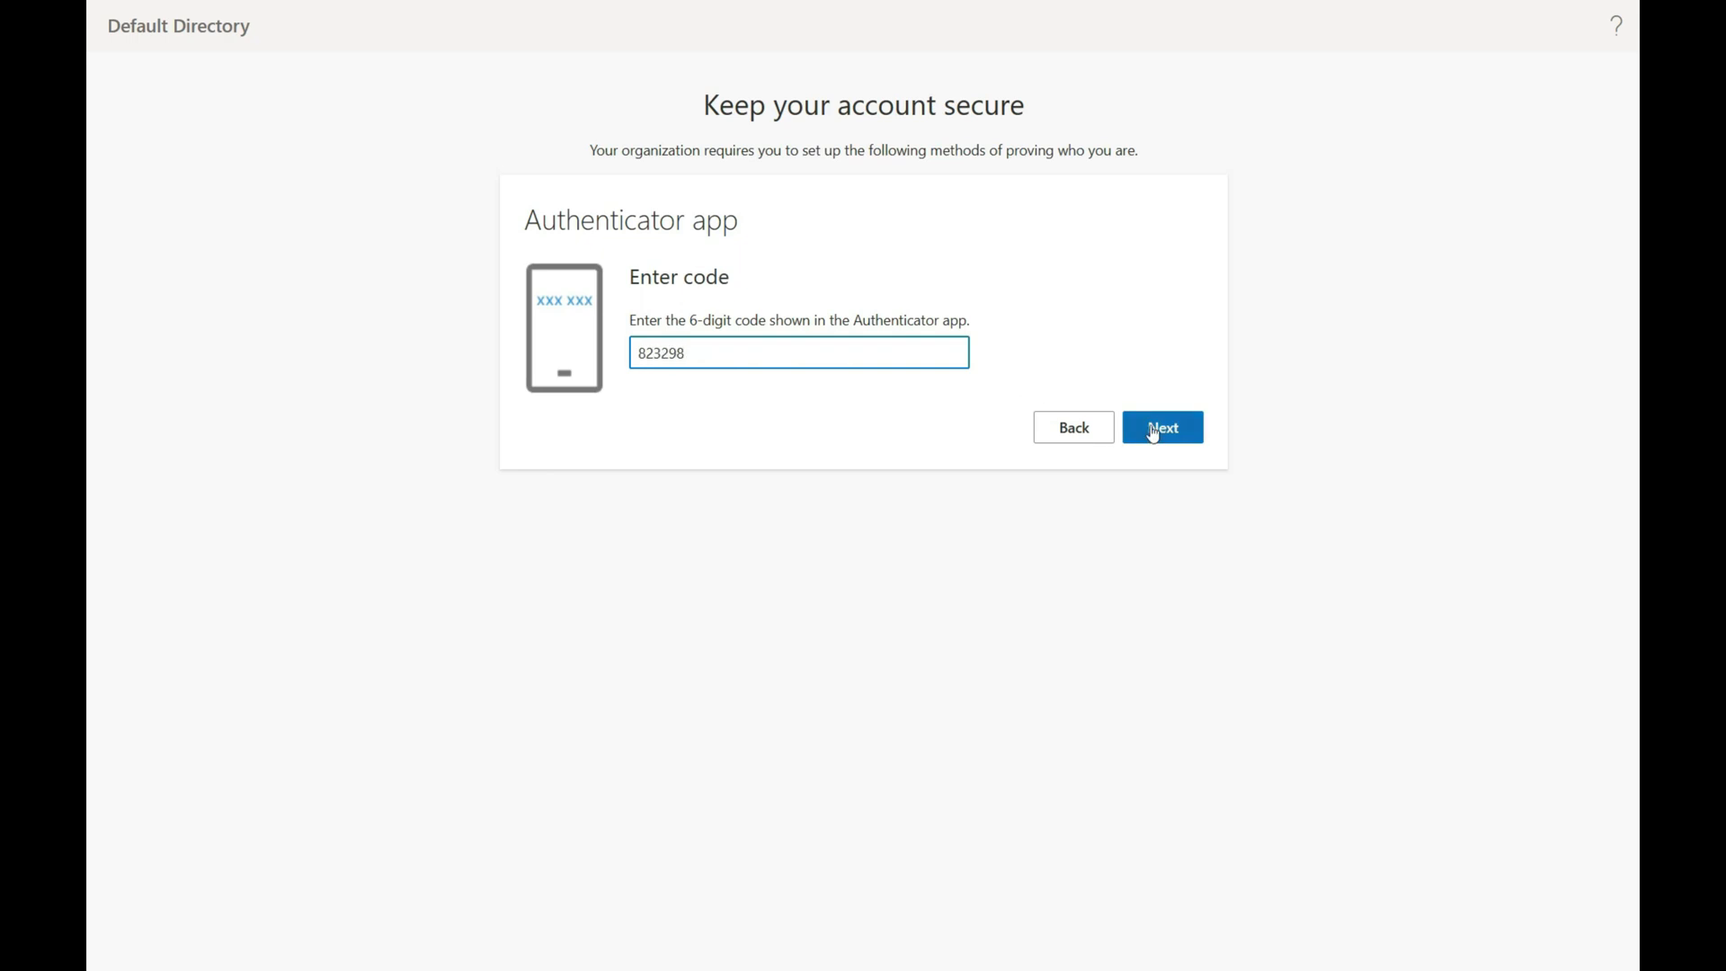
{"action": "left_click", "coordinate": [1163, 427]}
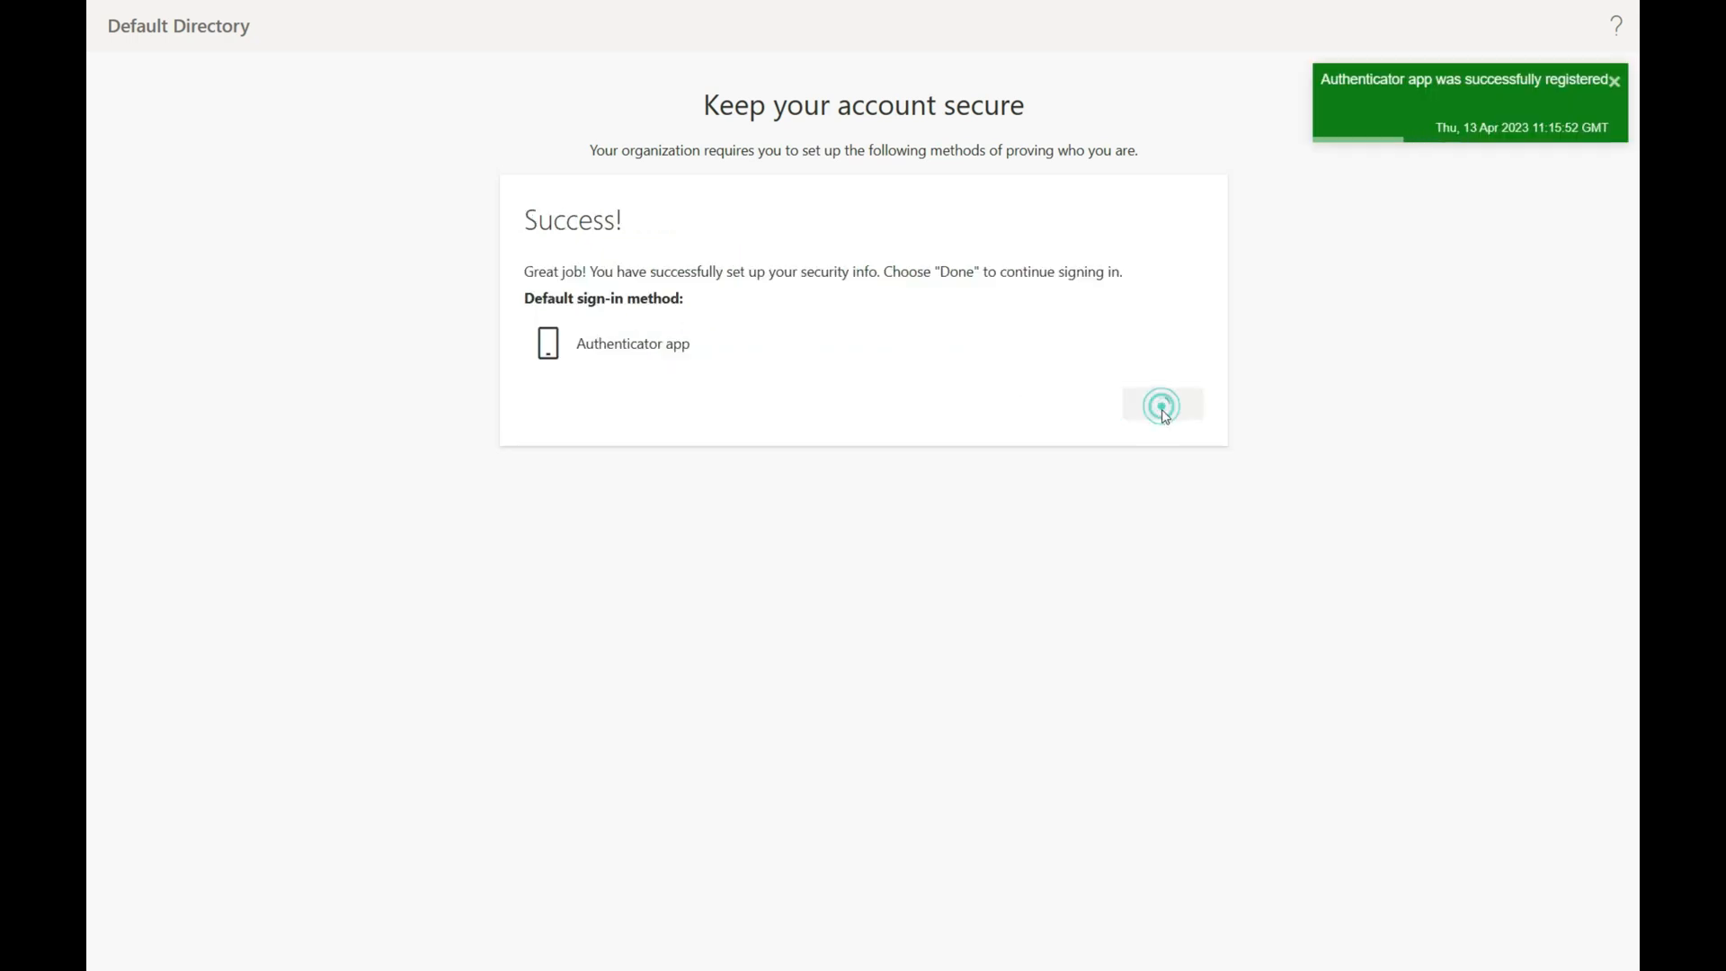
{"action": "left_click", "coordinate": [1162, 404]}
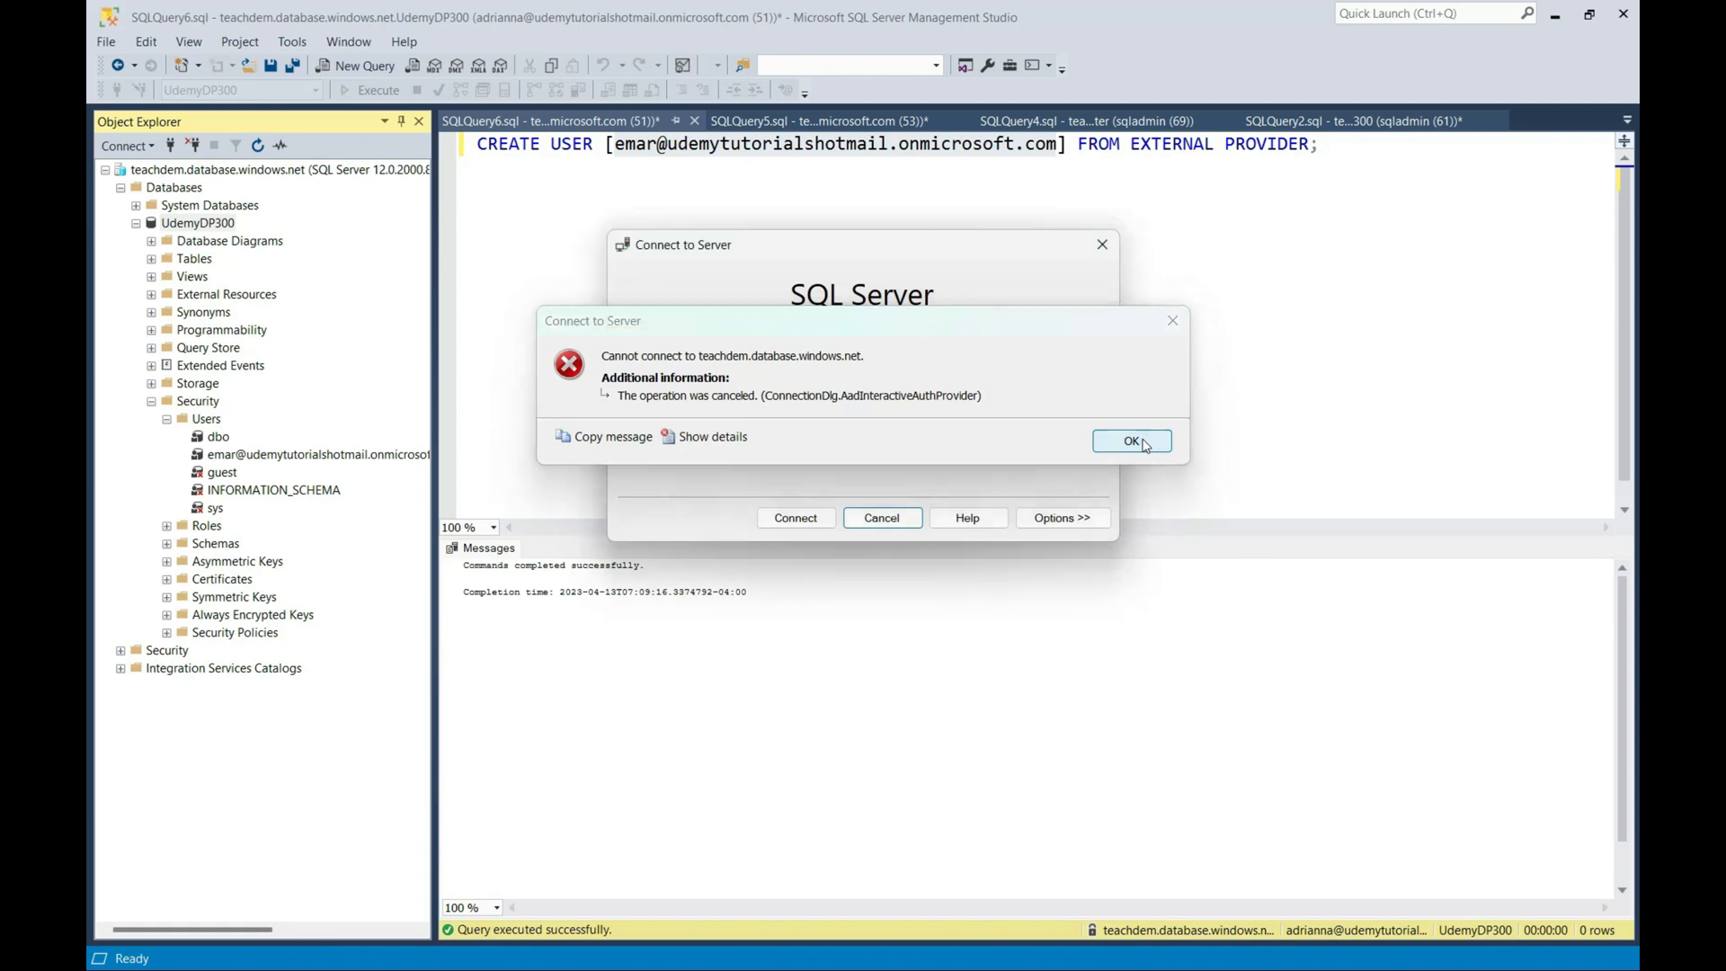
Dismiss the canceled-connection error and retry the new user's MFA sign-in, which fails with error 18456
{"action": "left_click", "coordinate": [1132, 441]}
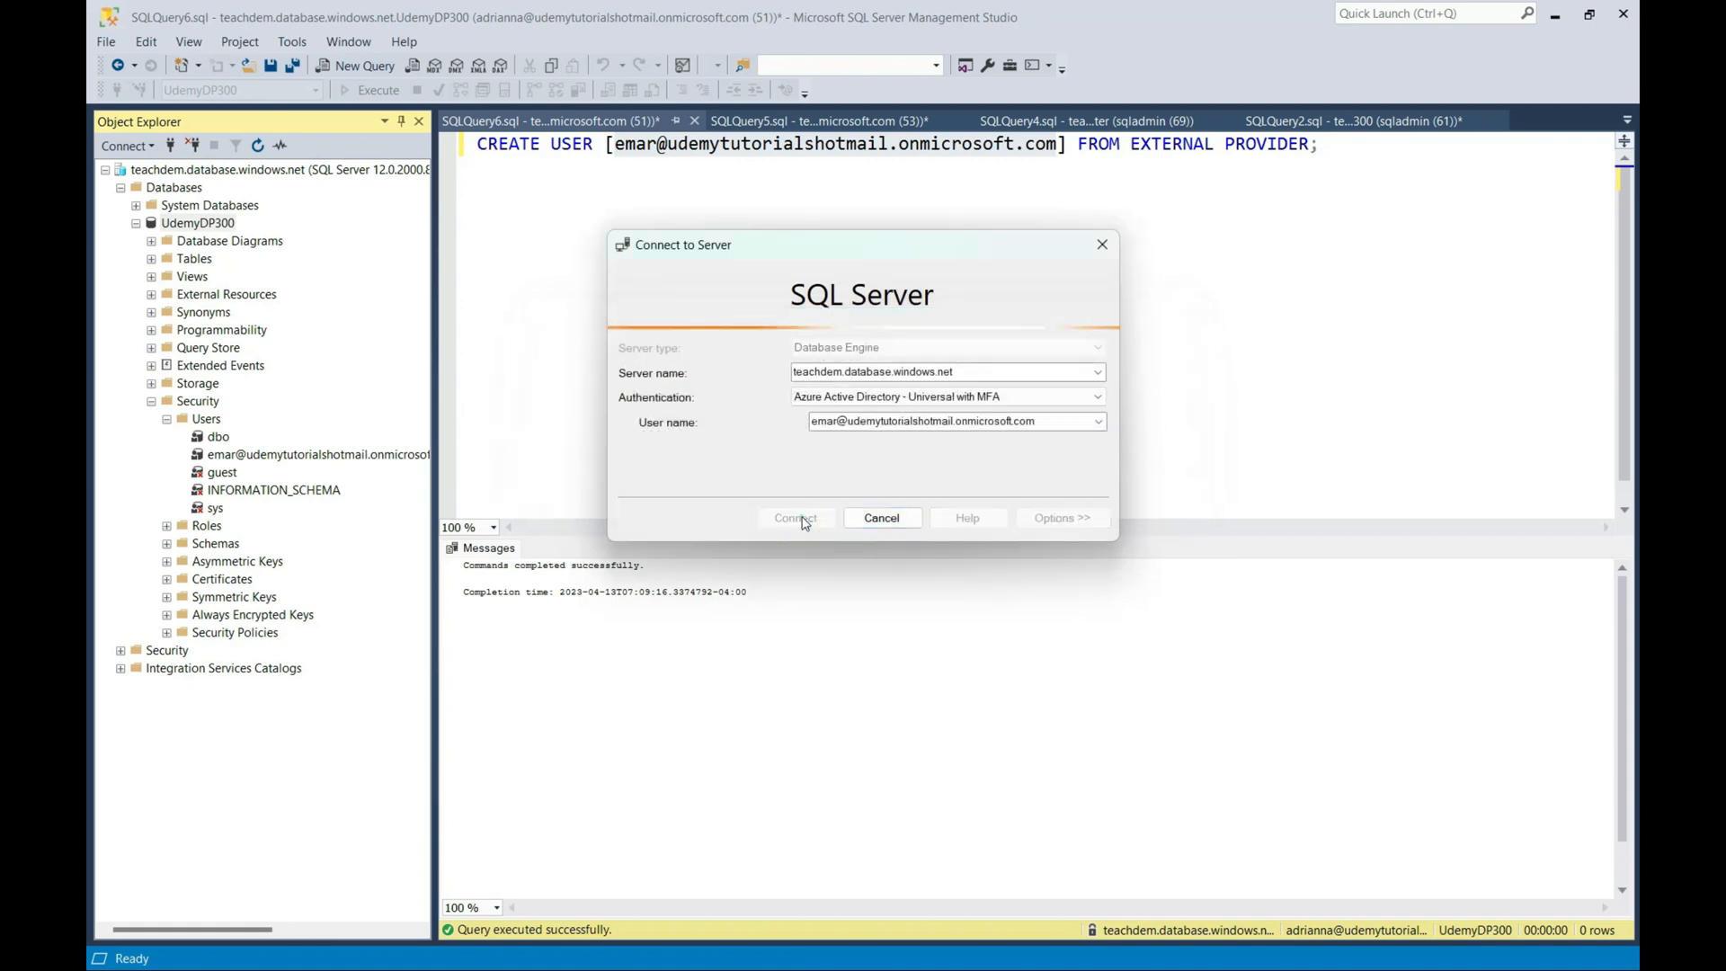
{"action": "left_click", "coordinate": [796, 518]}
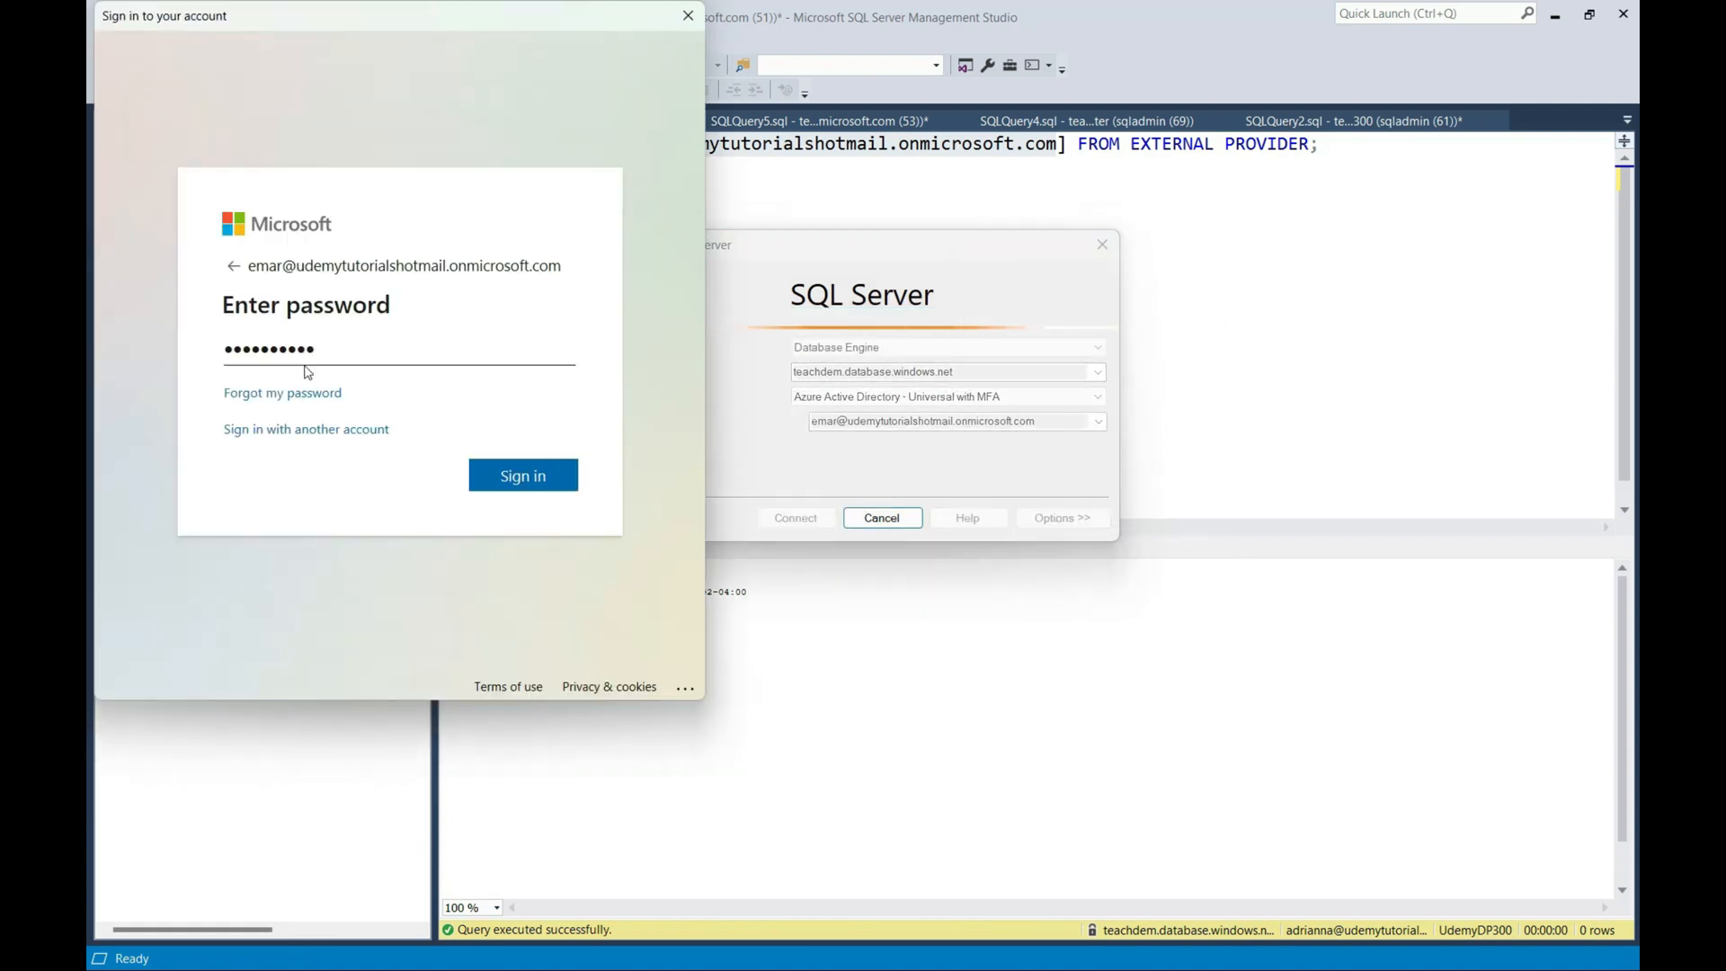
{"action": "left_click", "coordinate": [524, 475]}
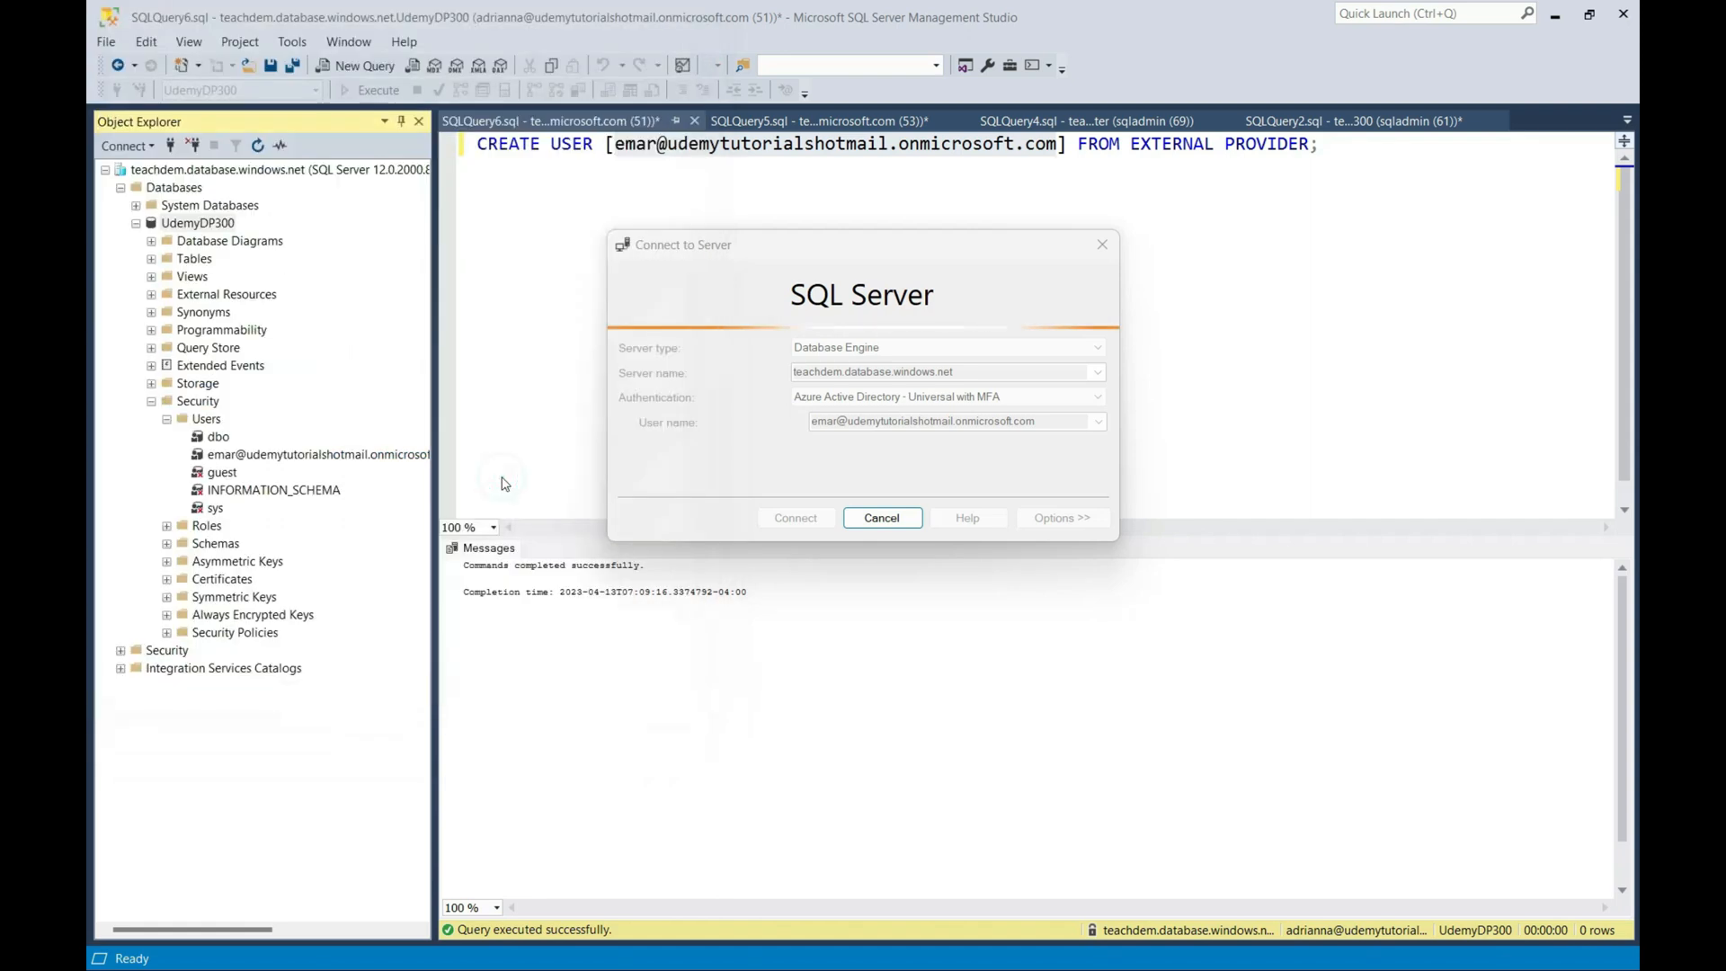
{"action": "left_click", "coordinate": [794, 518]}
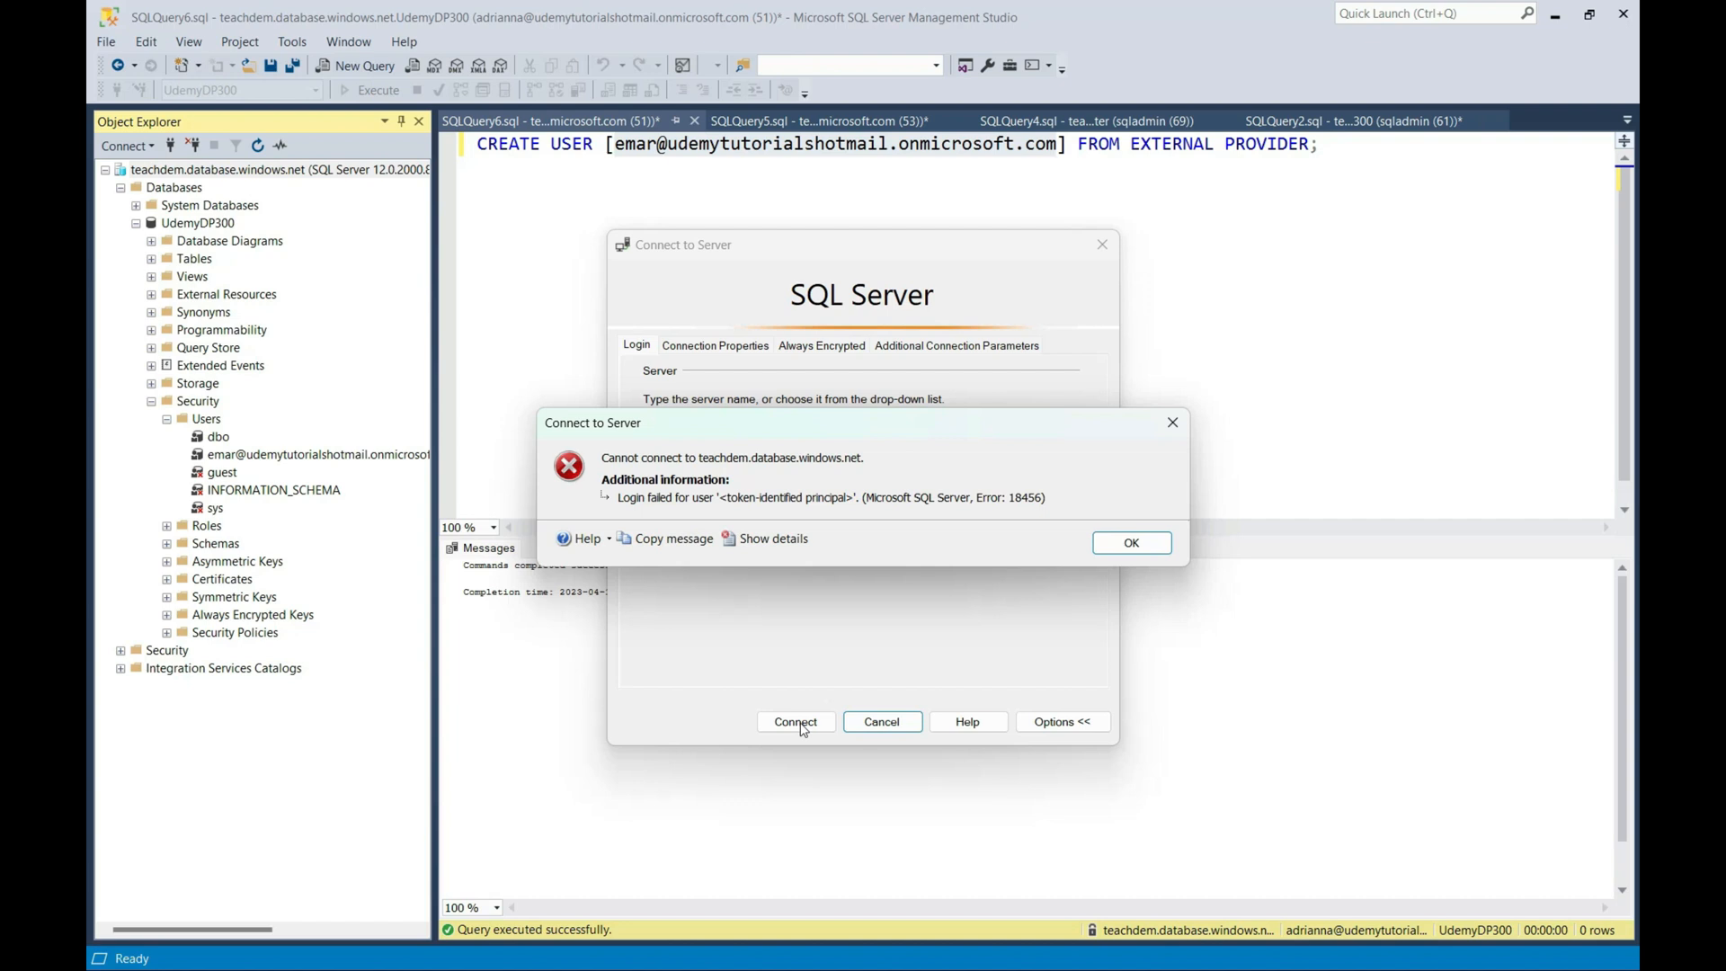
{"action": "mouse_move", "coordinate": [414, 385]}
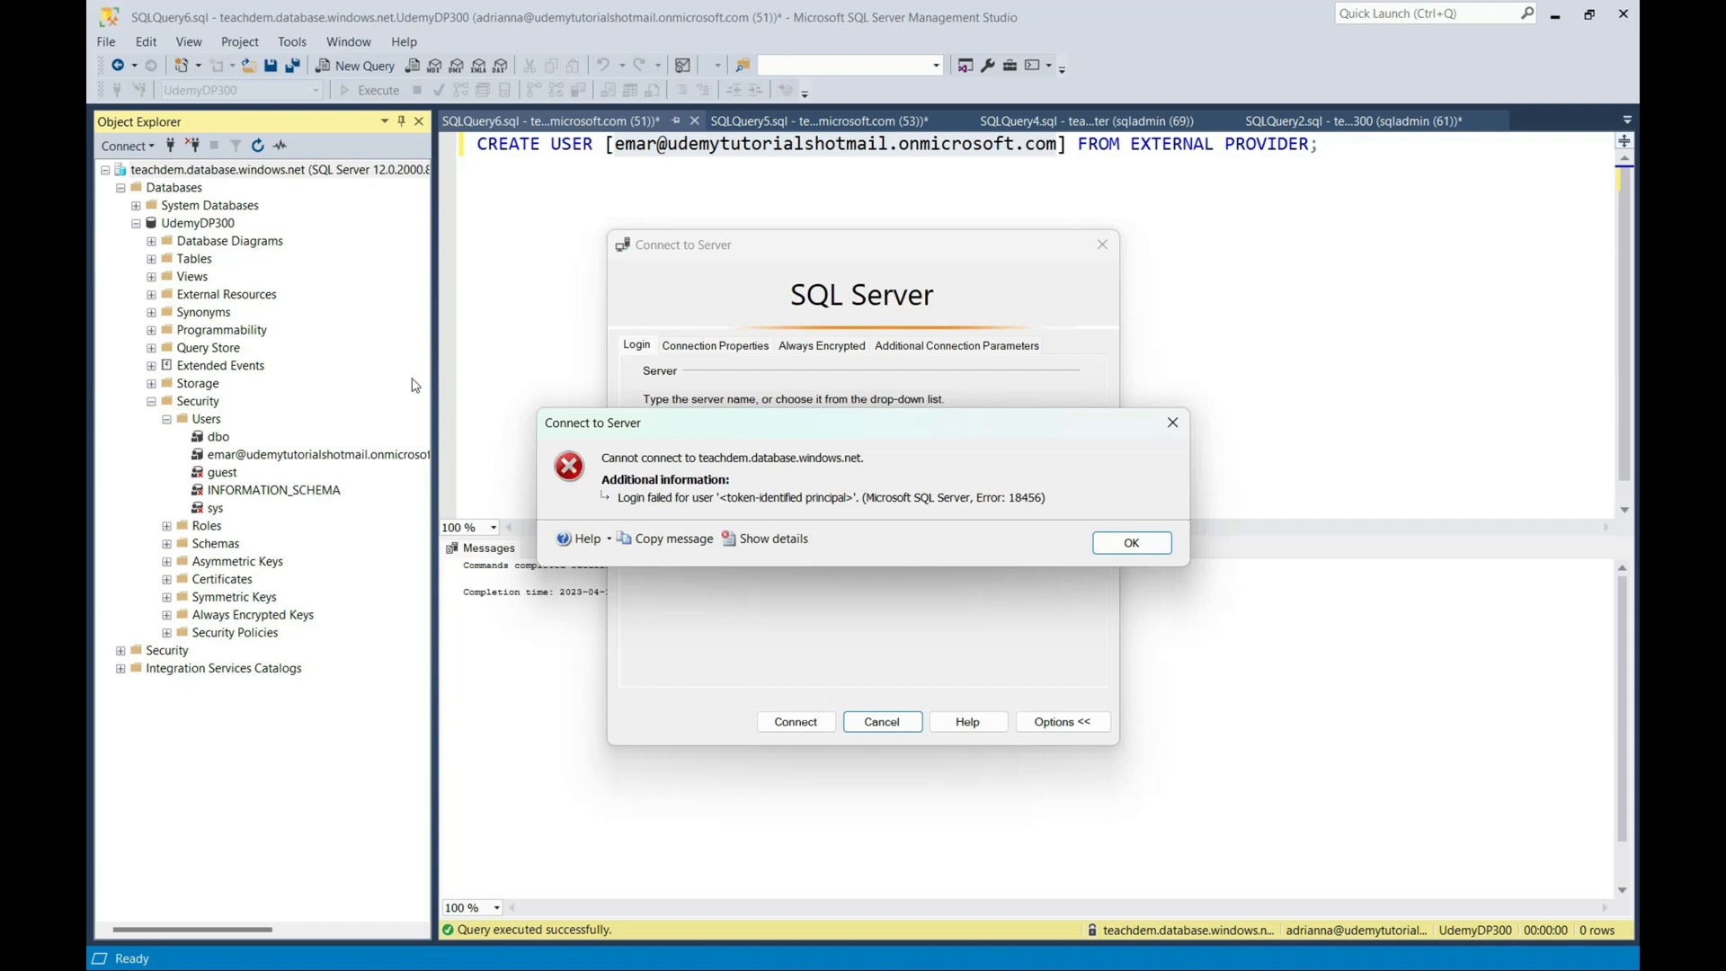
{"action": "mouse_move", "coordinate": [980, 532]}
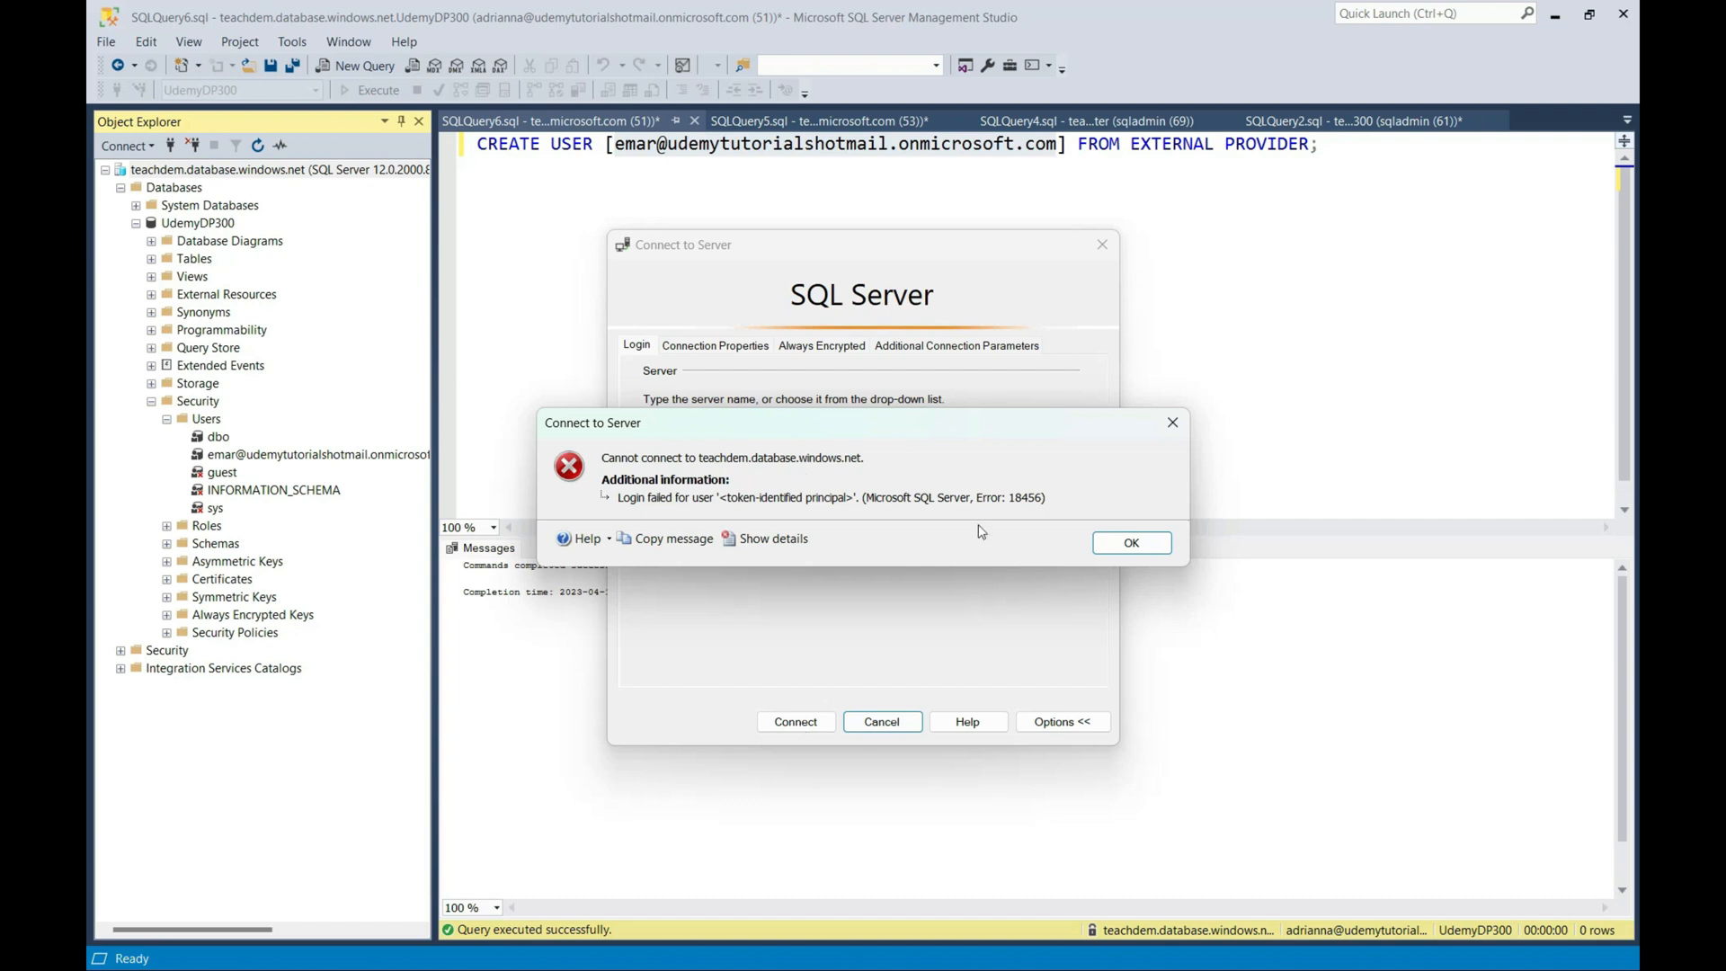
Dismiss the login error, set Connect to database to UdemyDP300, and reconnect
{"action": "left_click", "coordinate": [1131, 543]}
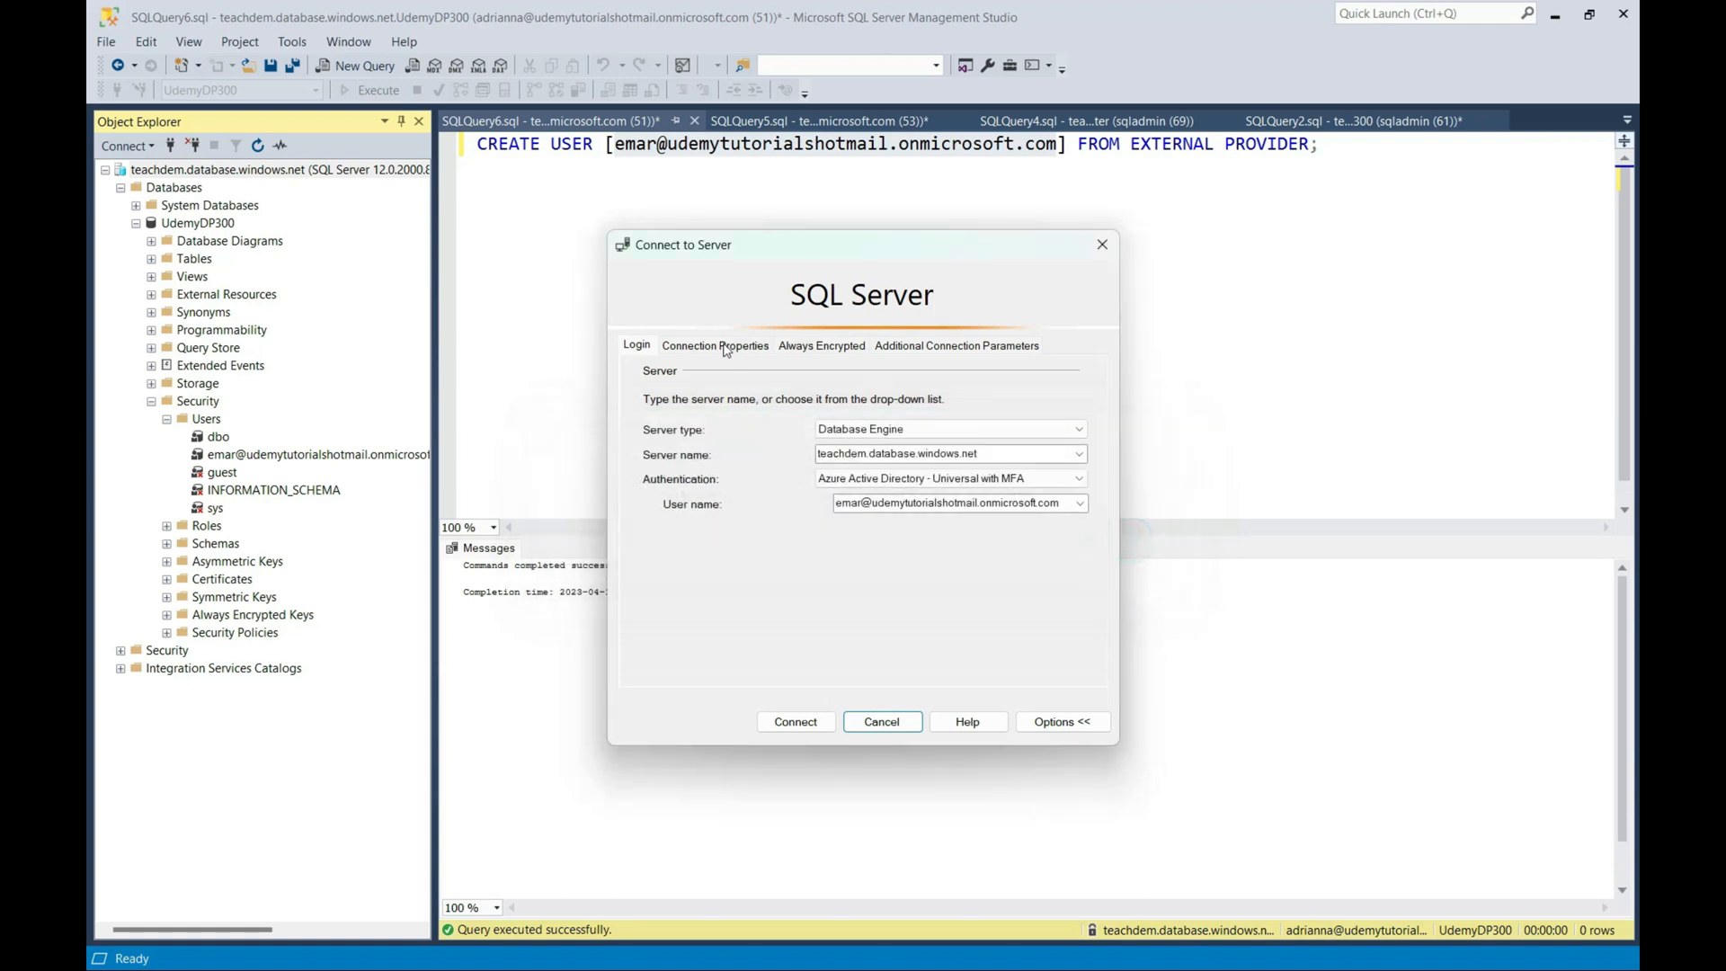
{"action": "left_click", "coordinate": [715, 345]}
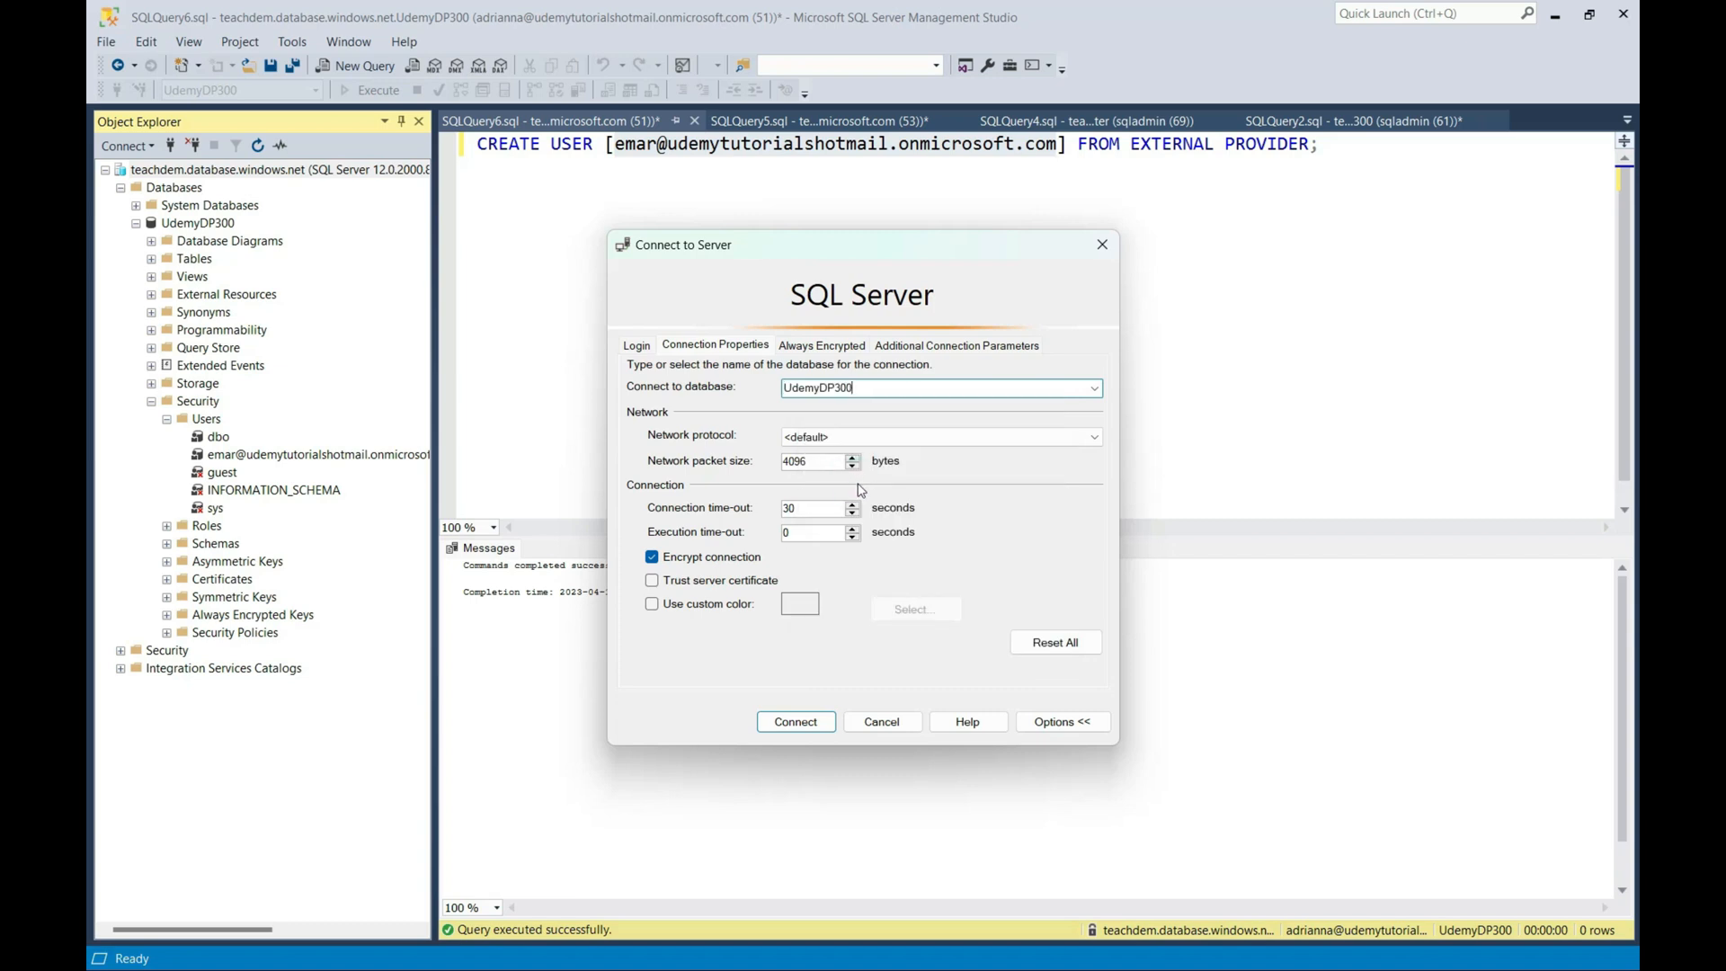
{"action": "mouse_move", "coordinate": [875, 518]}
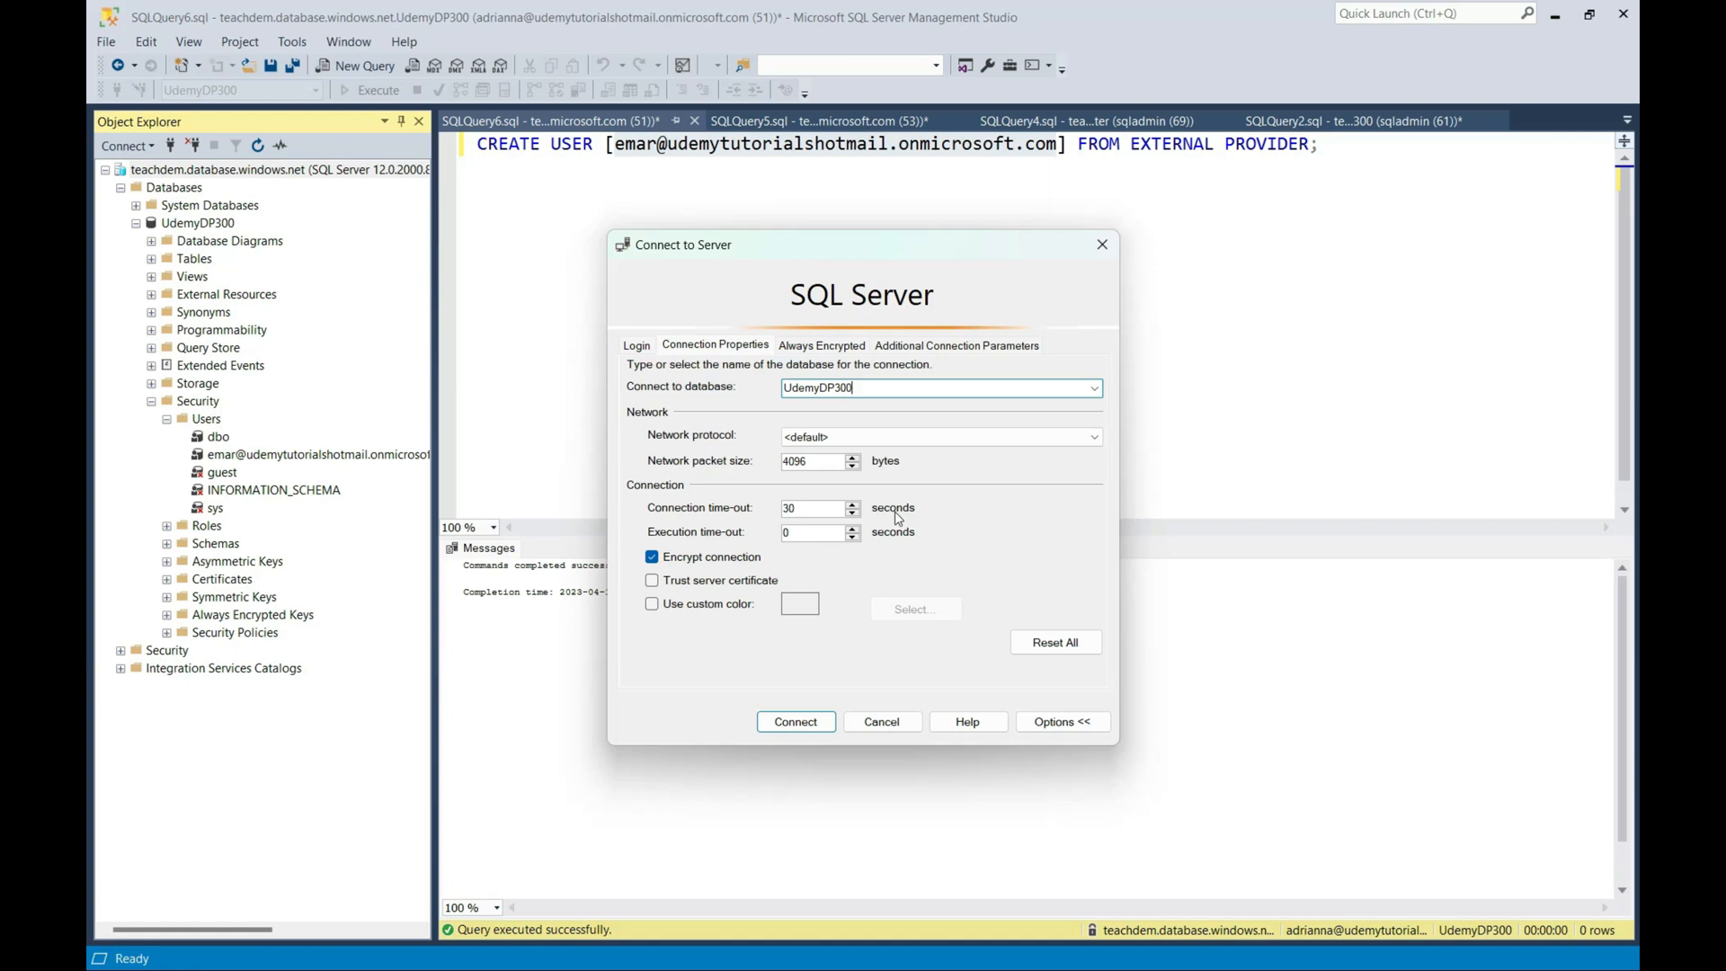
{"action": "left_click", "coordinate": [795, 722]}
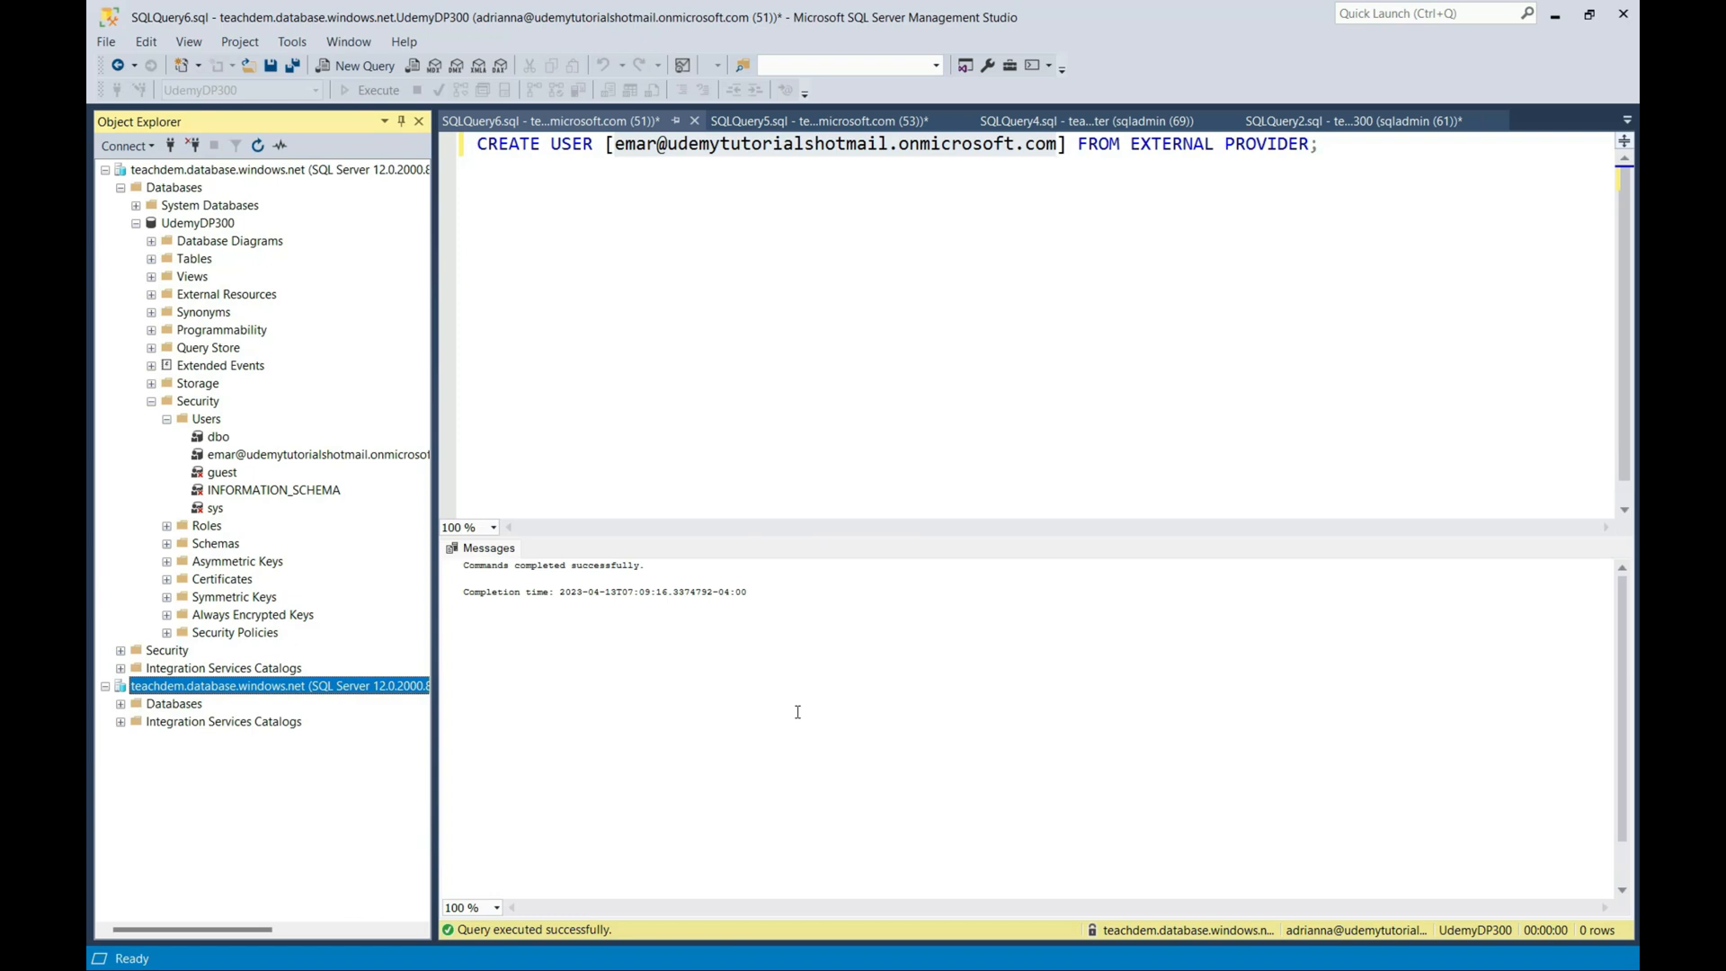
{"action": "mouse_move", "coordinate": [797, 706]}
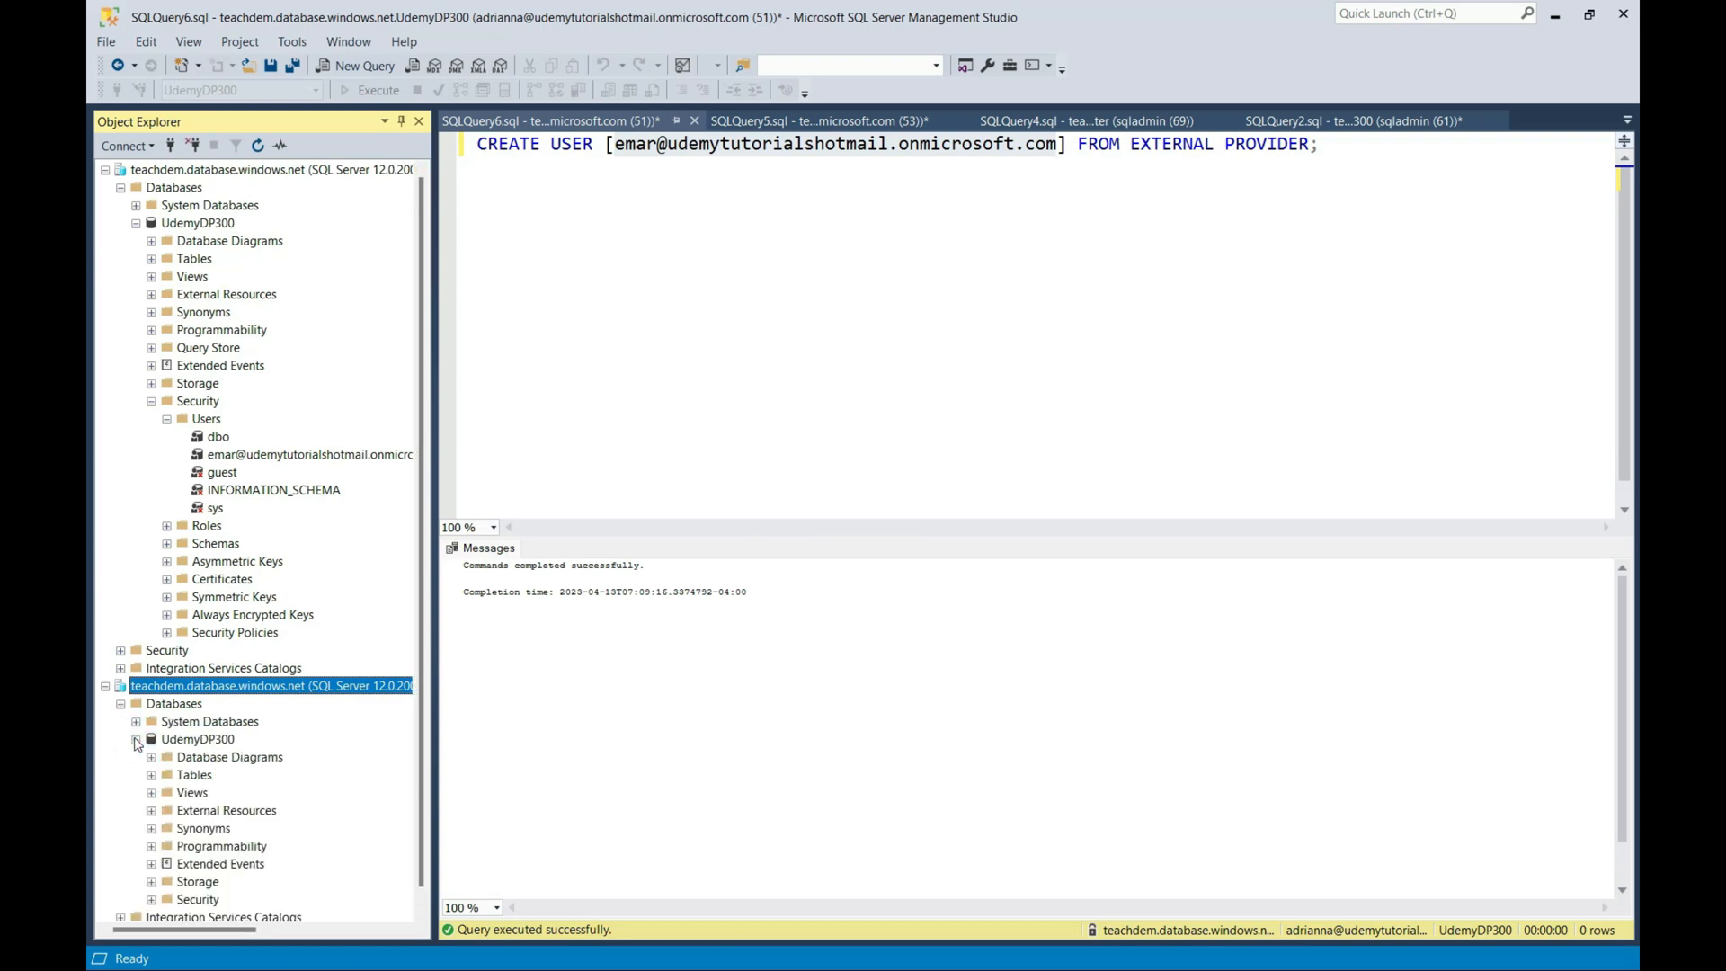
Expand Tables under both connections and save the script as 'Create User from AAD.sql'
{"action": "left_click", "coordinate": [153, 774]}
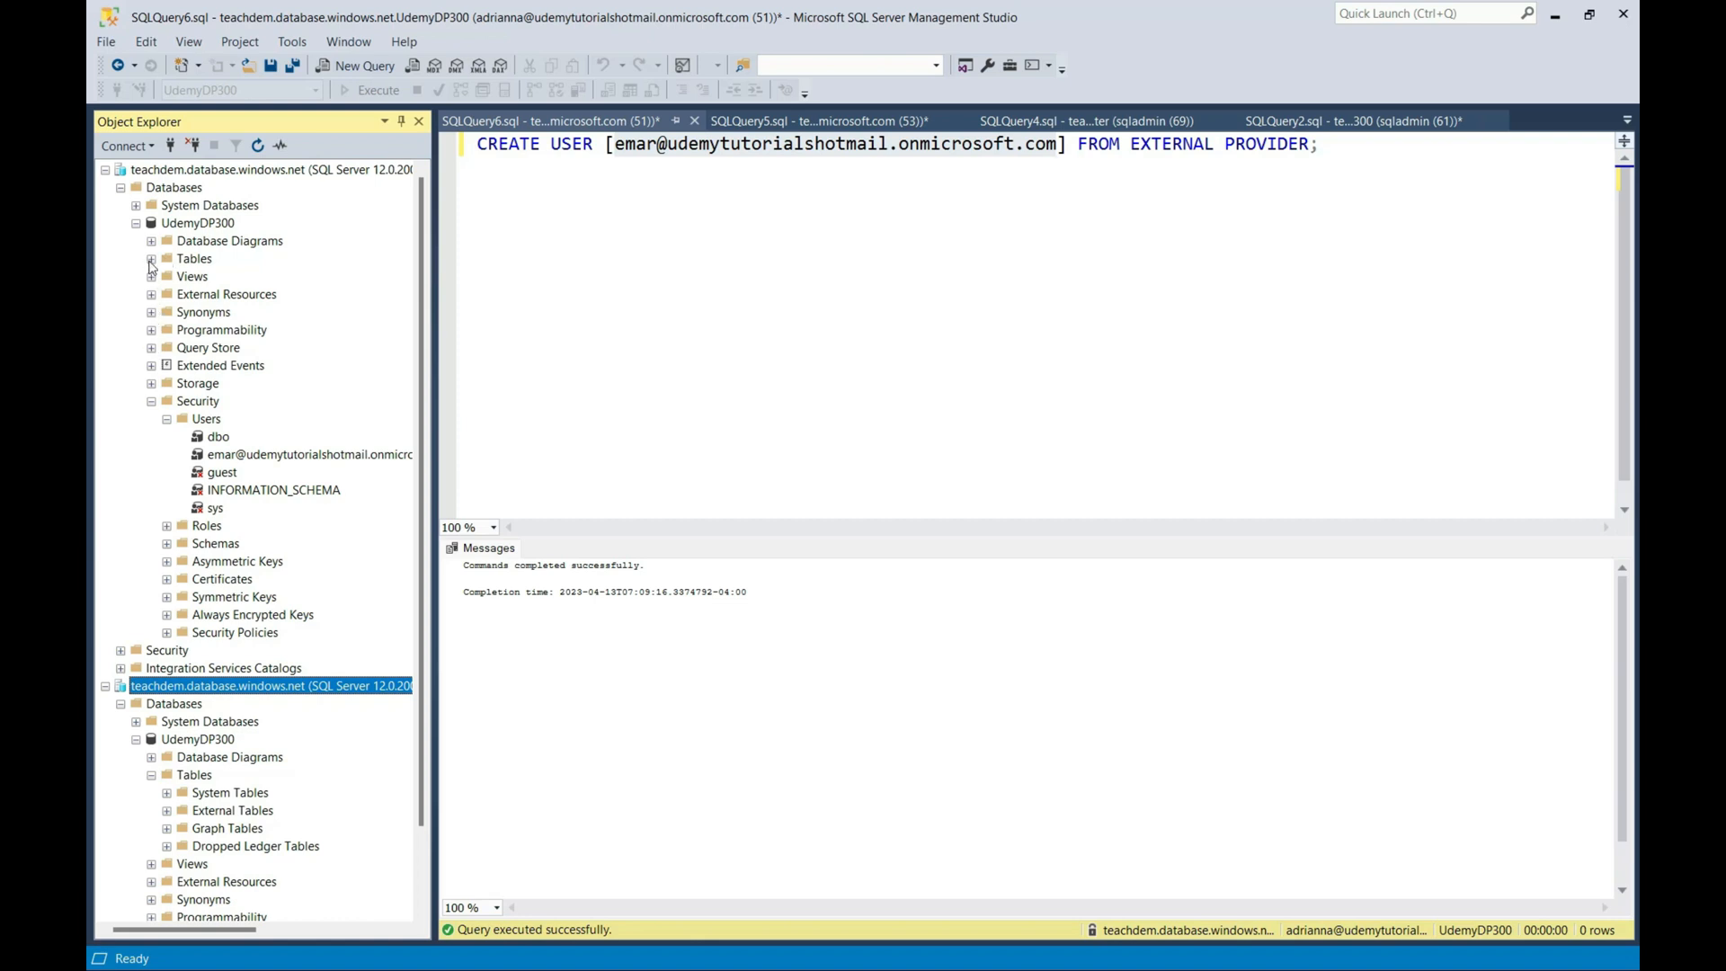
{"action": "left_click", "coordinate": [152, 259]}
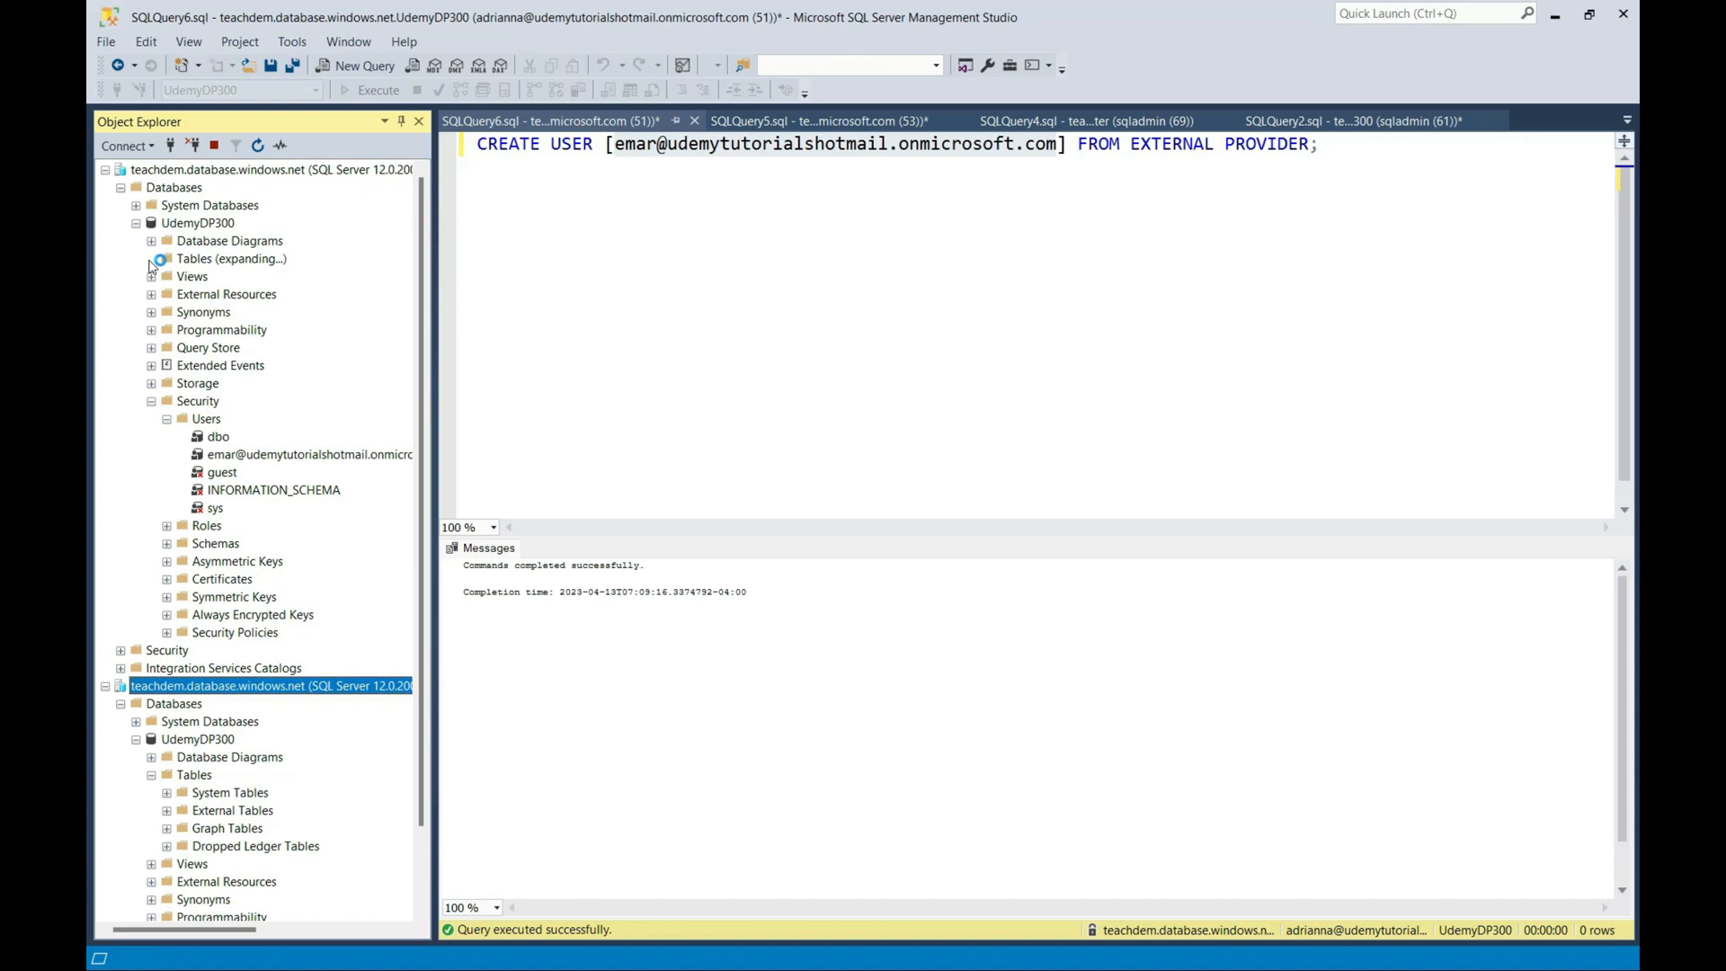
{"action": "left_click", "coordinate": [151, 259]}
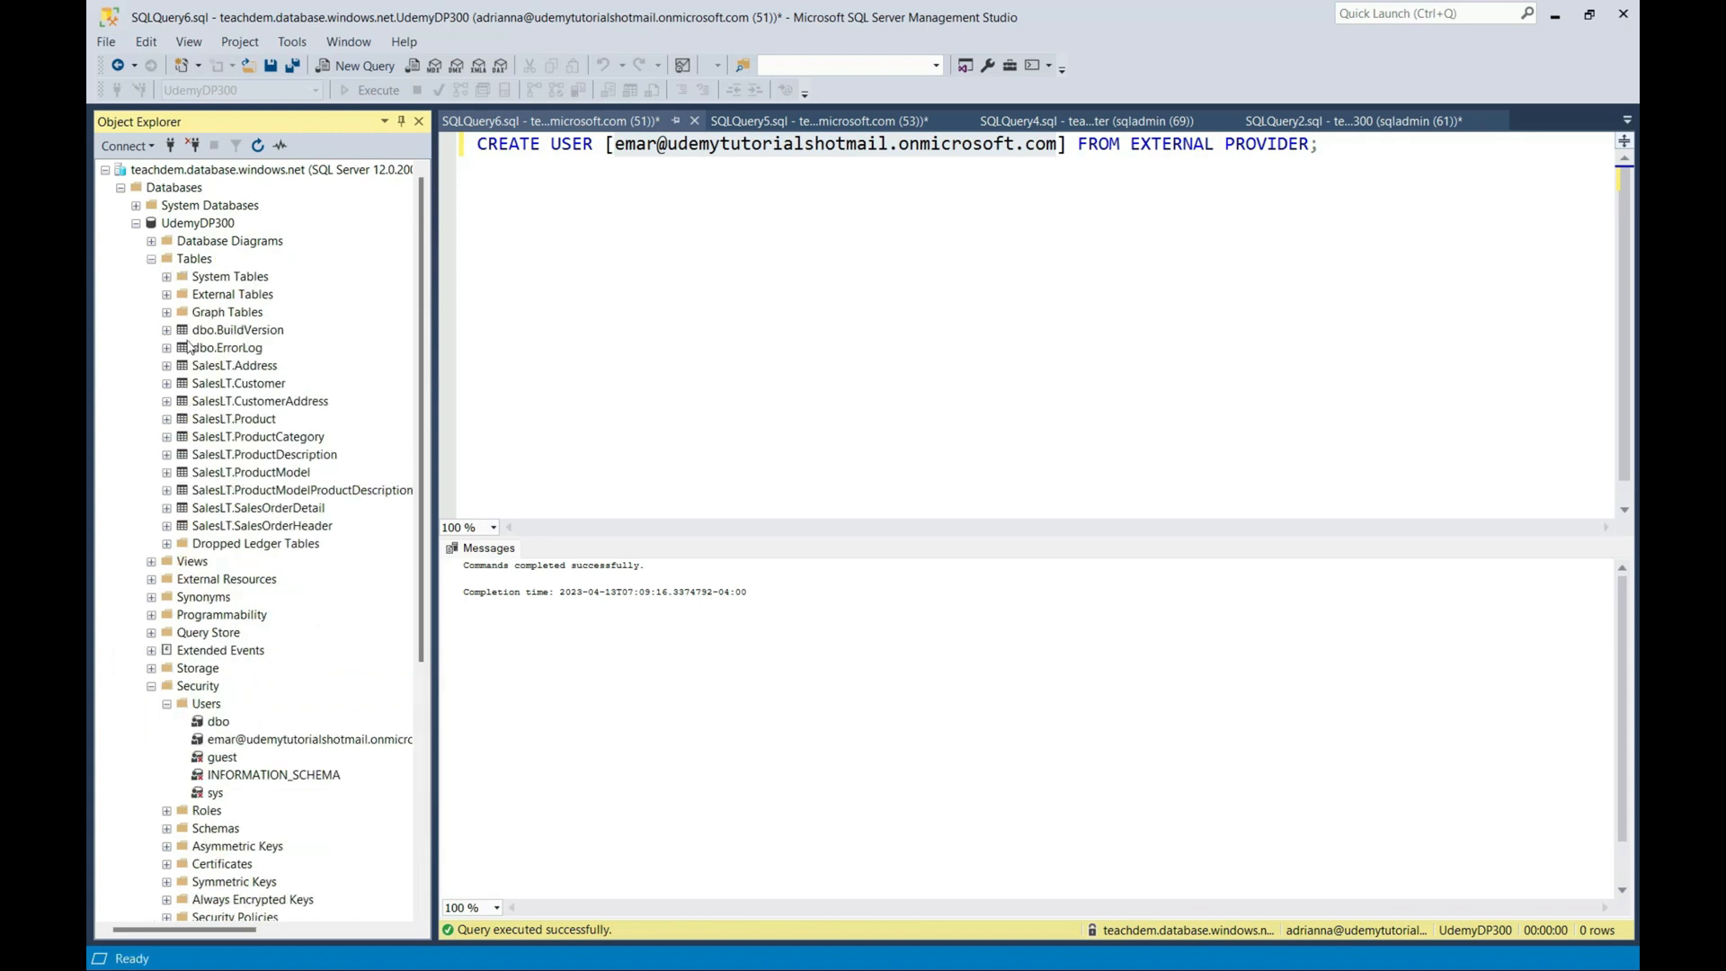
{"action": "key", "text": "Ctrl+S"}
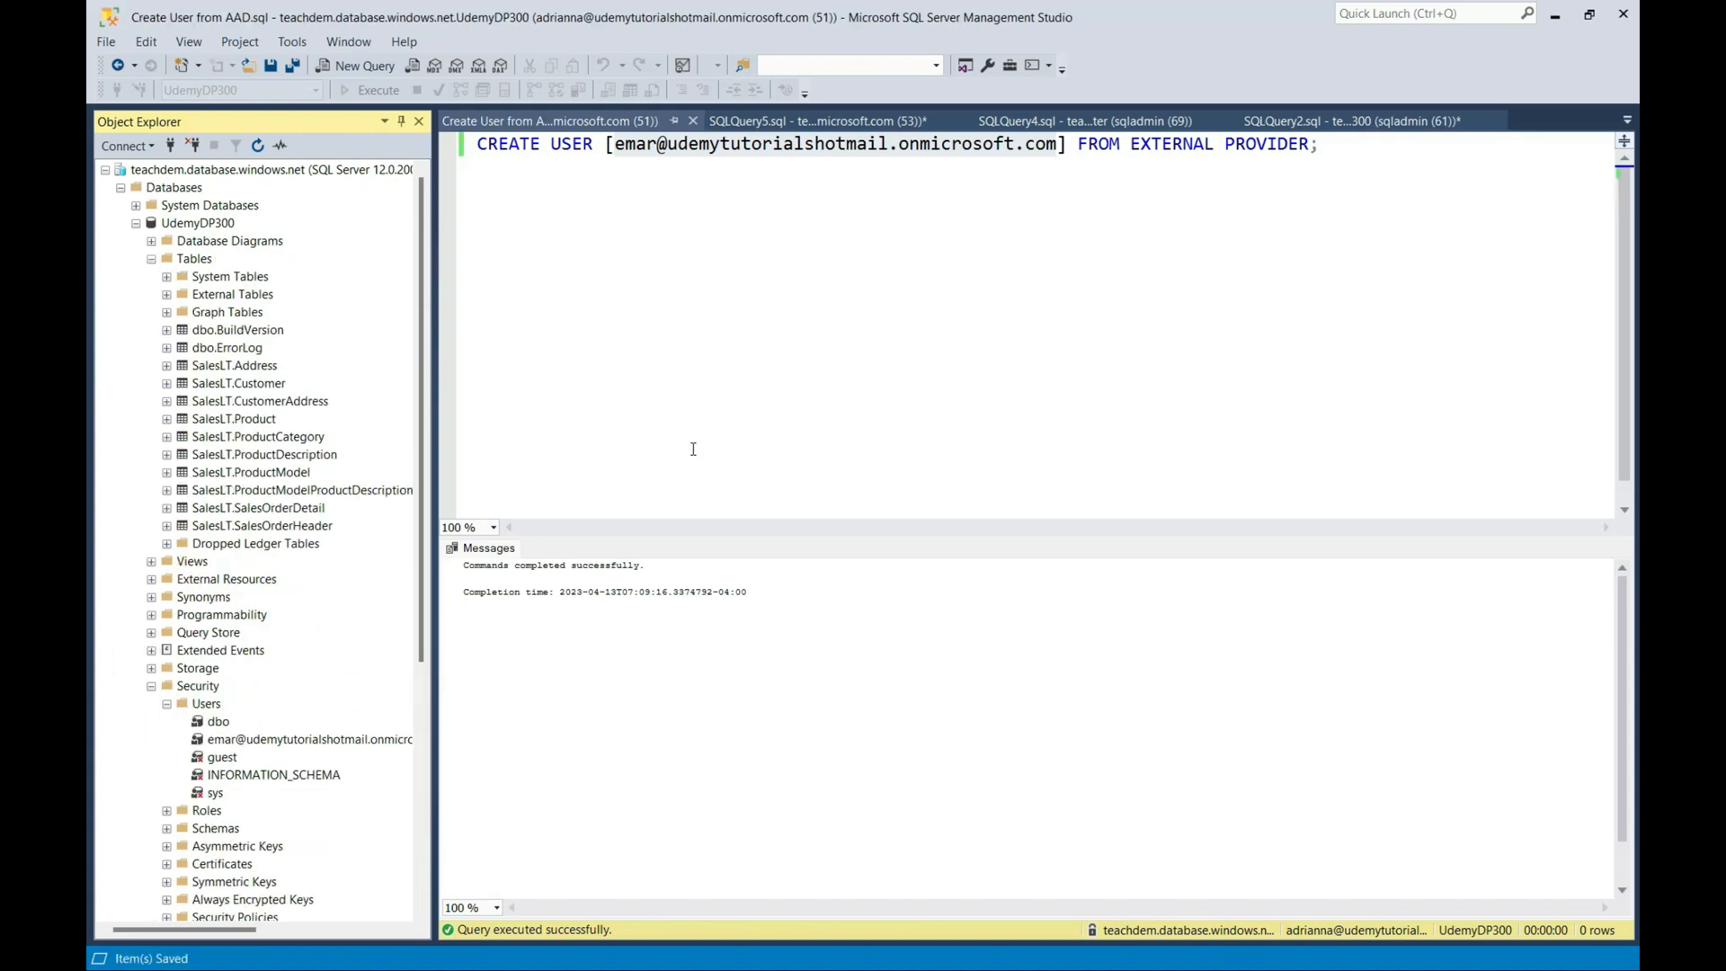